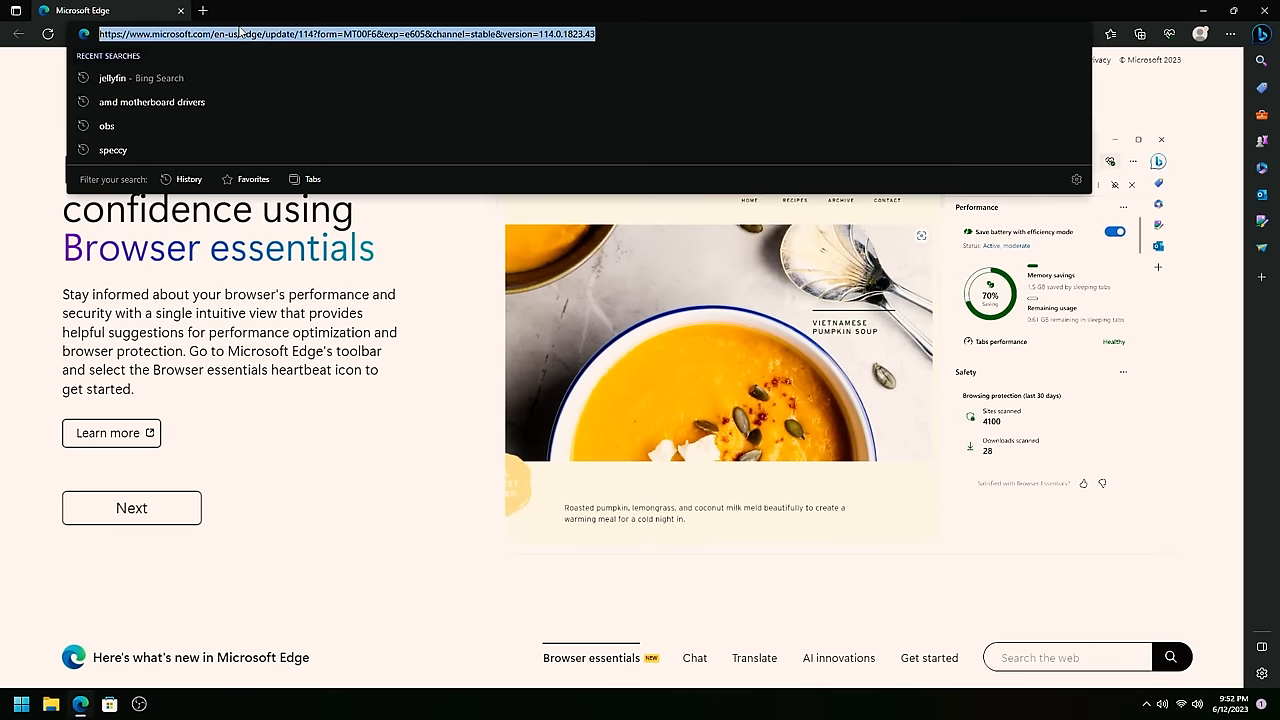
pyautogui.moveTo(556, 614)
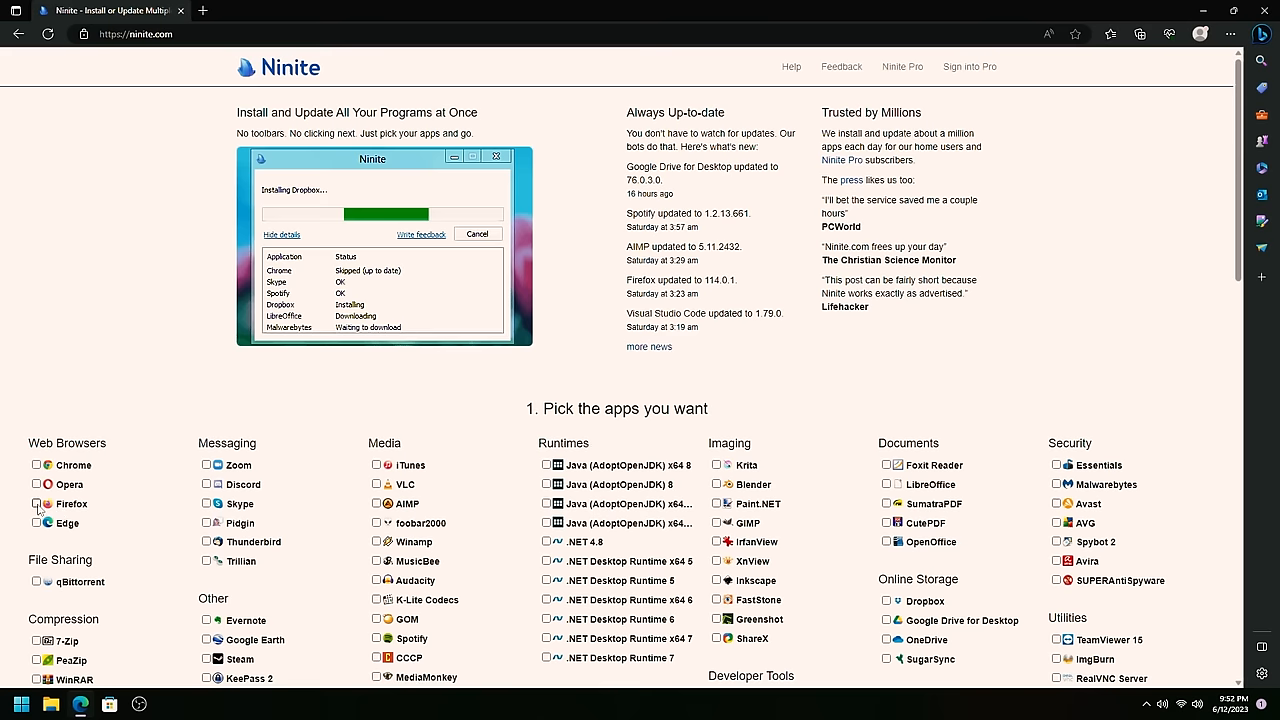
# Step: Tick Firefox under Web Browsers and 7-Zip under Compression in Ninite
pyautogui.click(37, 503)
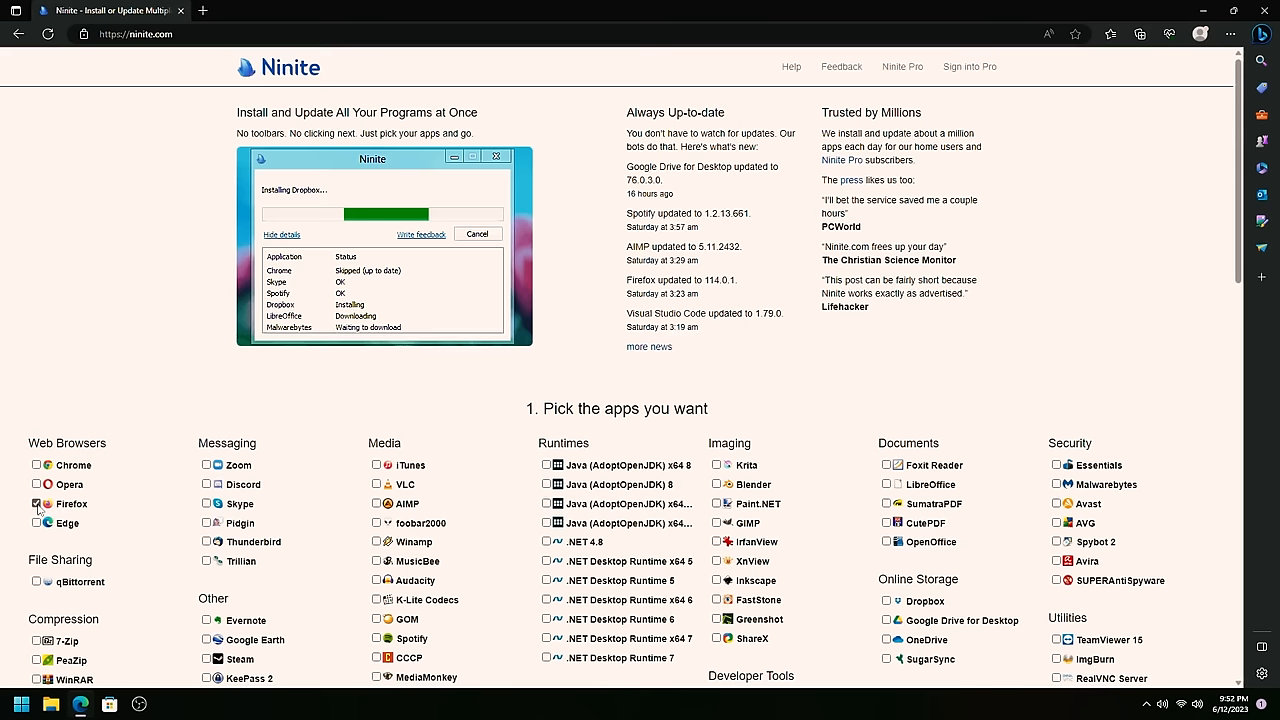
pyautogui.scroll(-3)
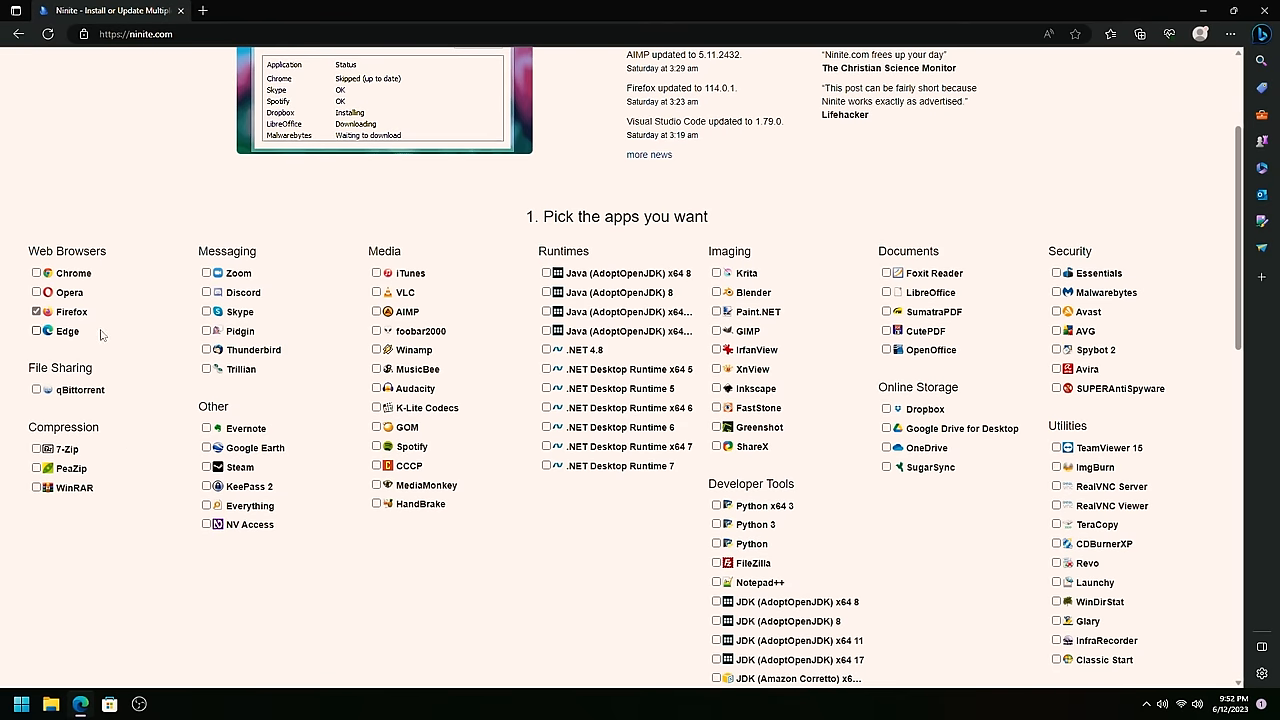
pyautogui.moveTo(60, 311)
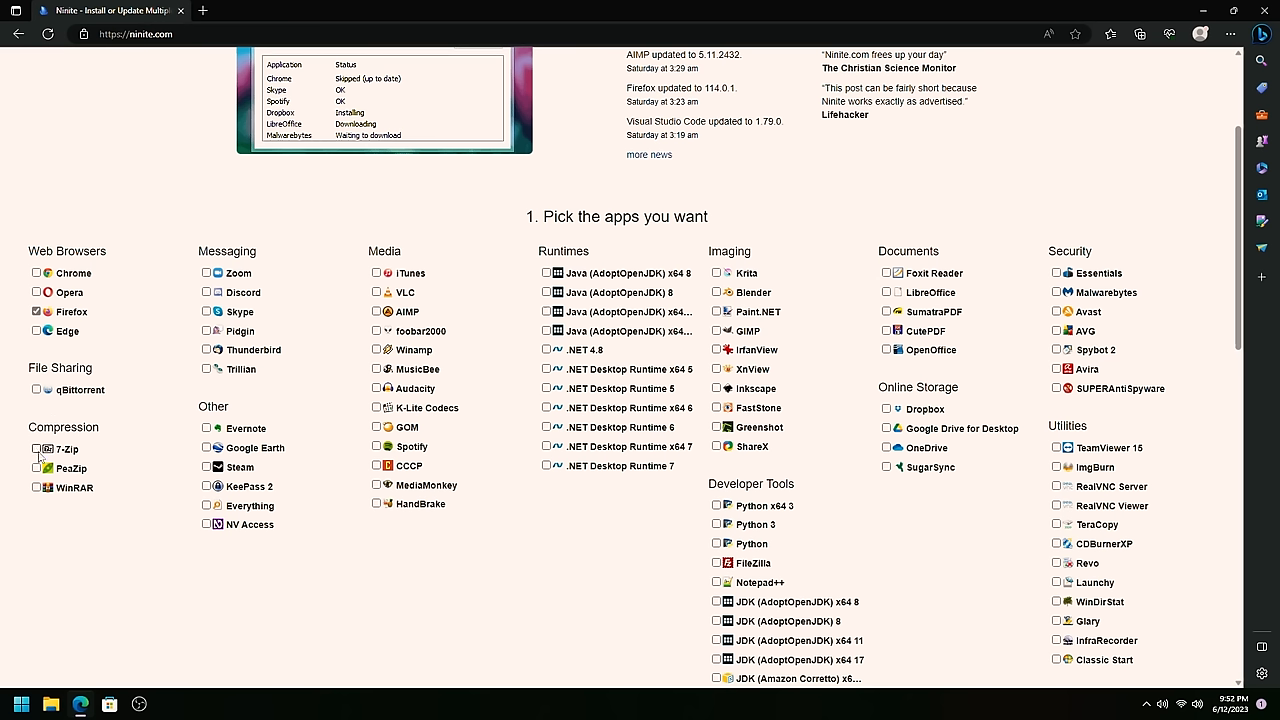
pyautogui.click(35, 449)
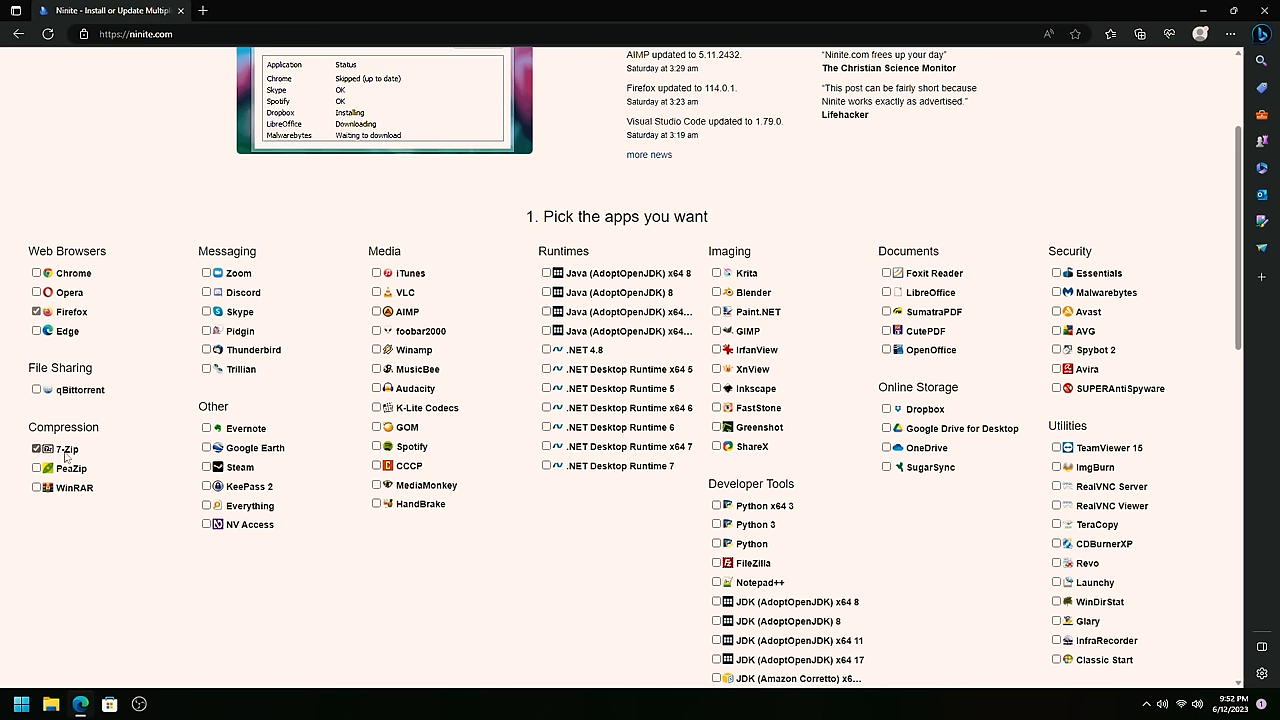
pyautogui.moveTo(66, 468)
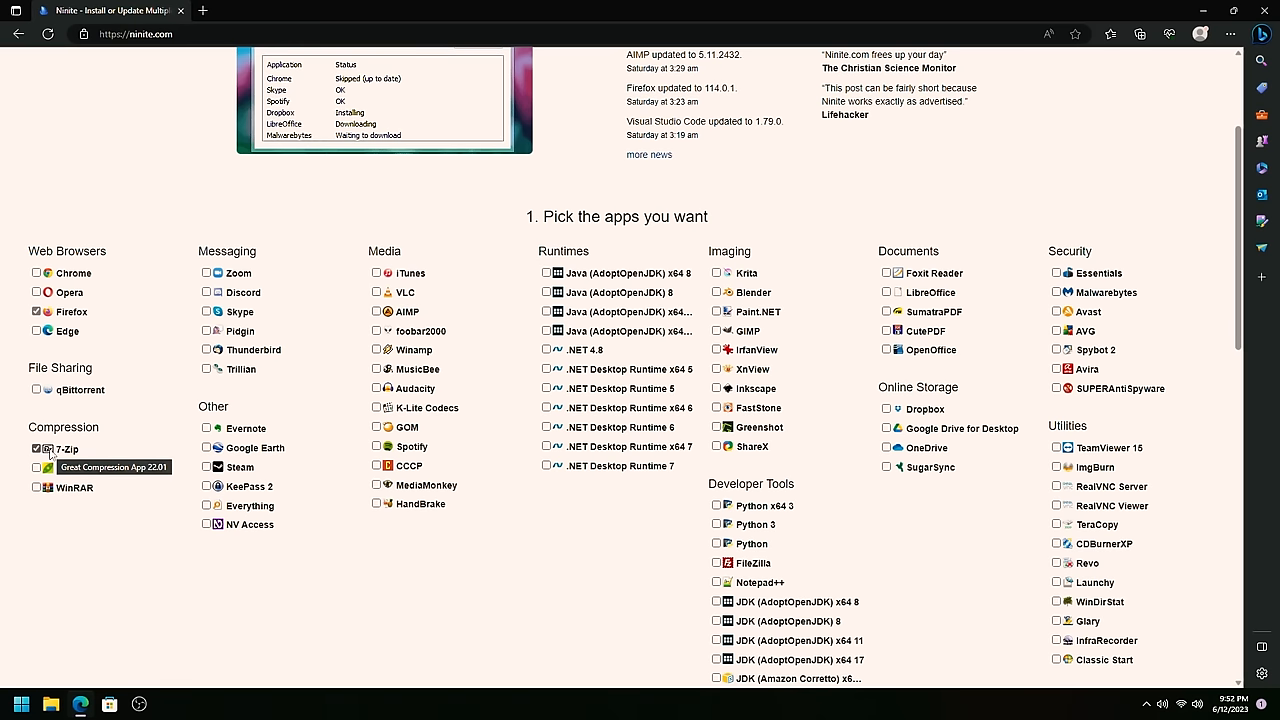
pyautogui.moveTo(94, 451)
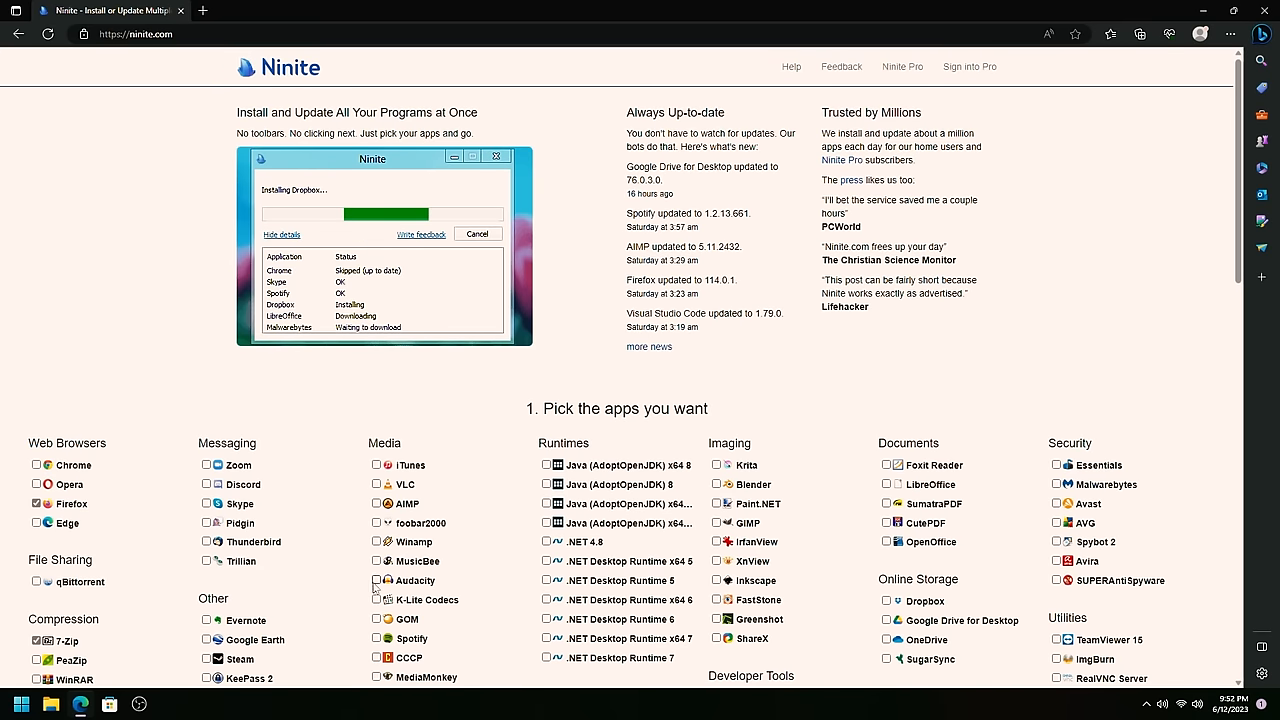
# Step: Scroll the Ninite list to pick VLC, K-Lite Codecs and Notepad++
pyautogui.scroll(-3)
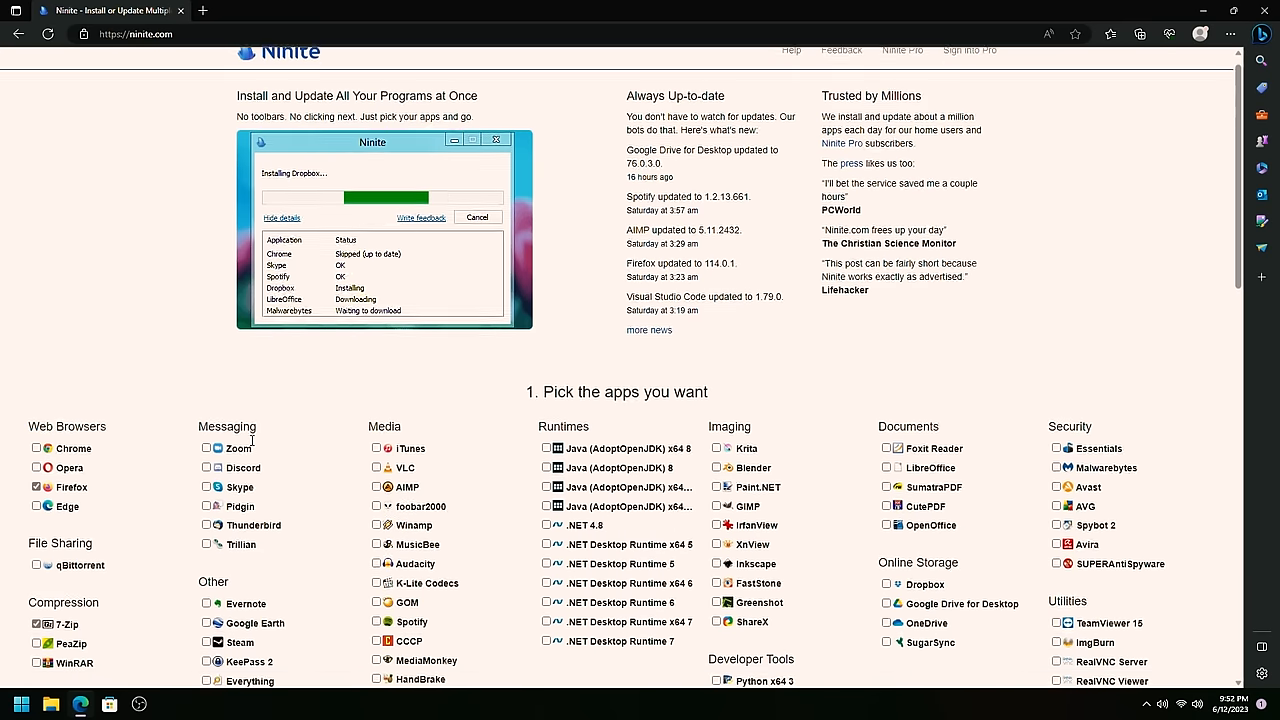
pyautogui.scroll(-3)
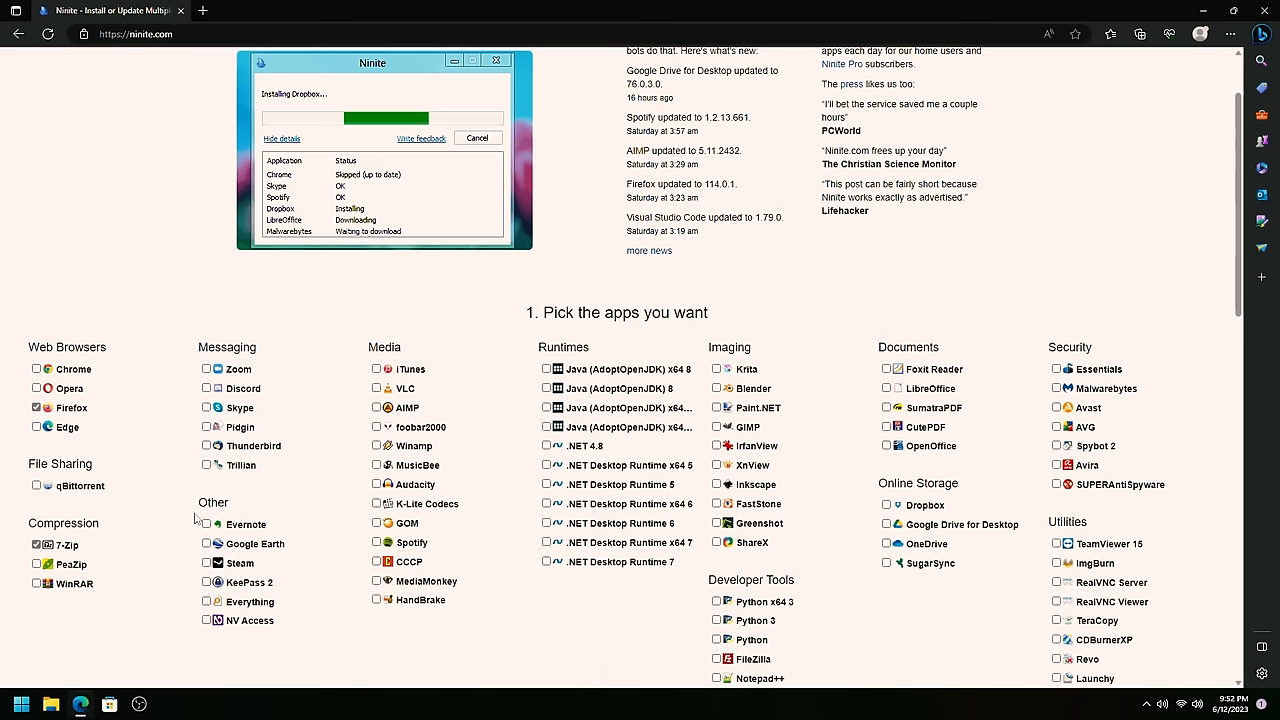
pyautogui.moveTo(297, 487)
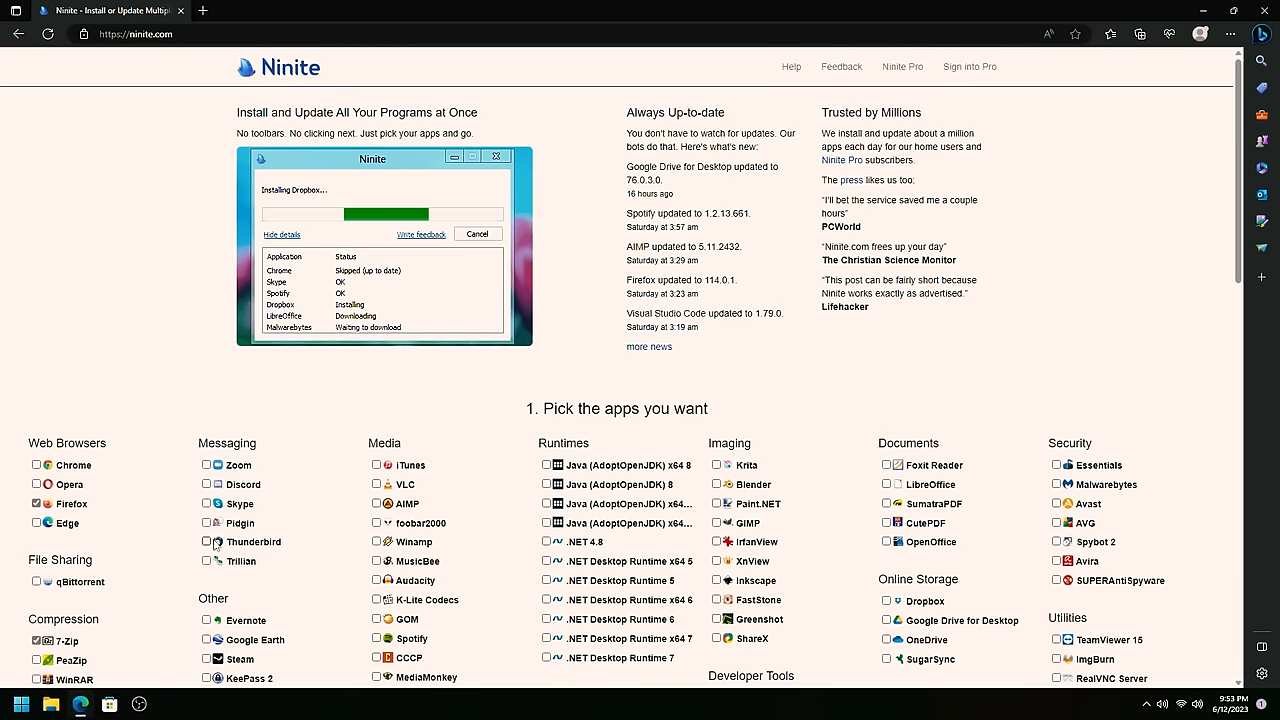
pyautogui.scroll(-3)
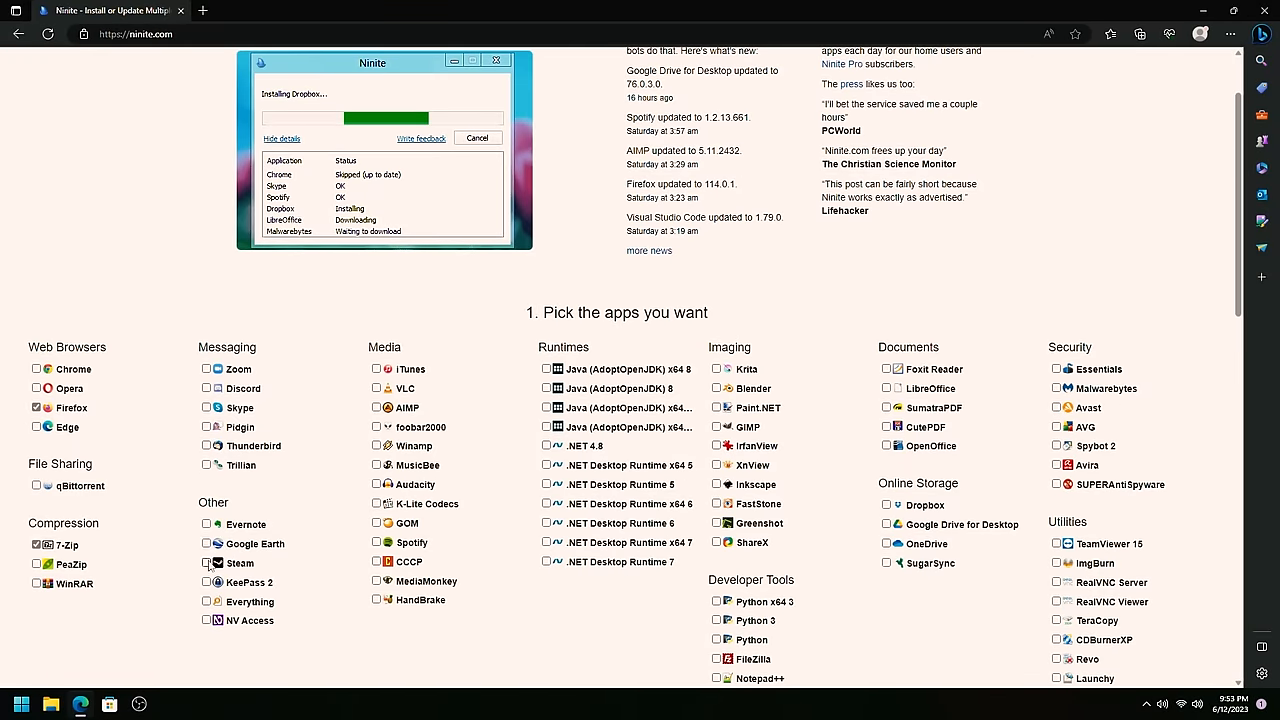
pyautogui.moveTo(208, 563)
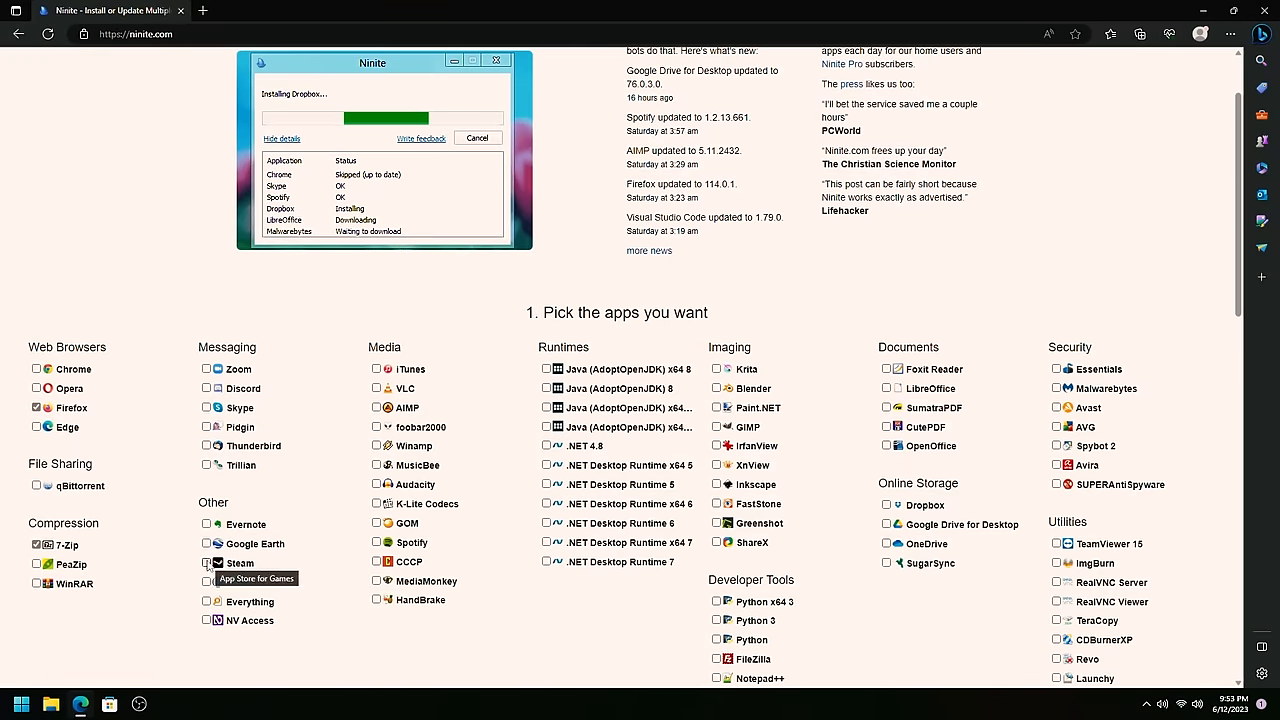
pyautogui.moveTo(178, 581)
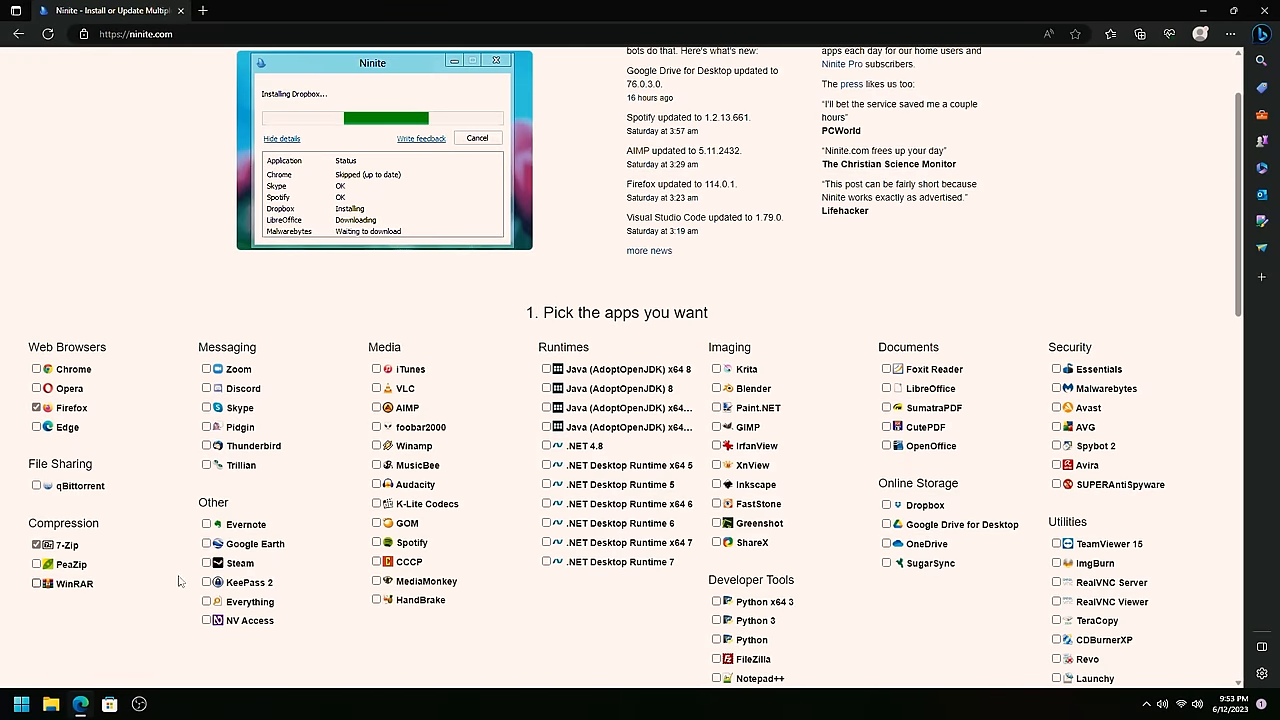
pyautogui.moveTo(194, 378)
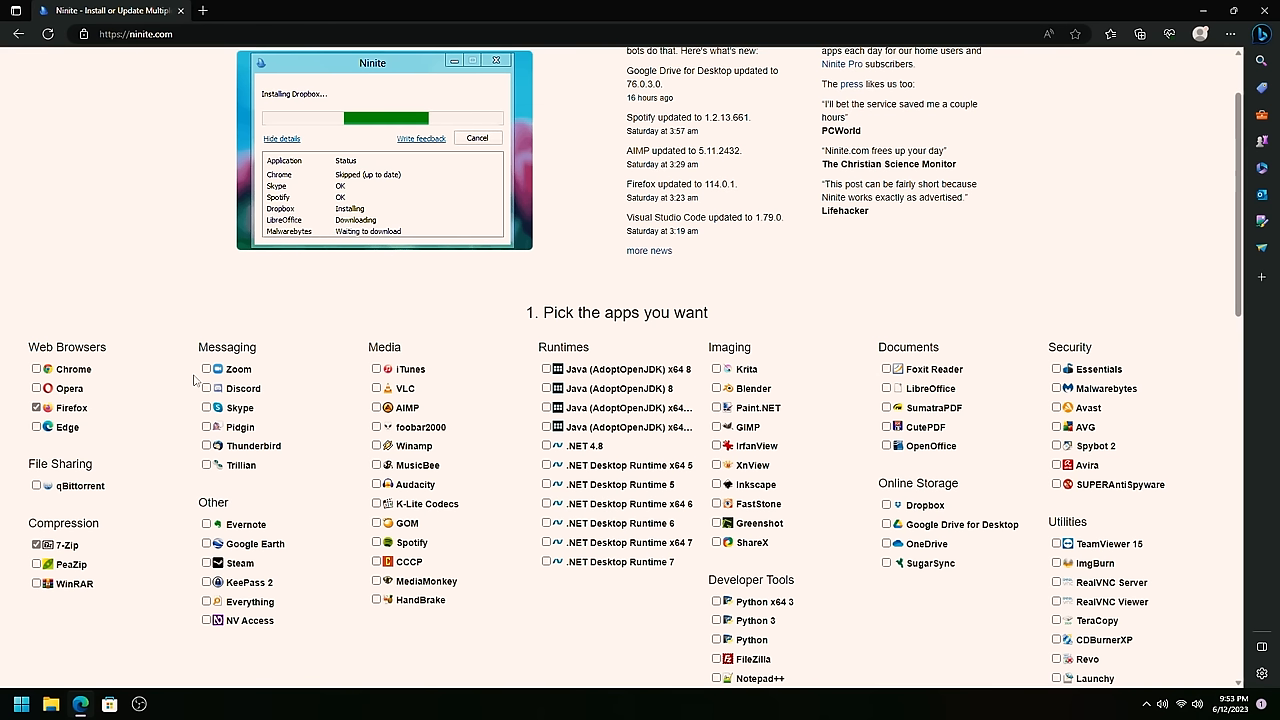
pyautogui.moveTo(927, 584)
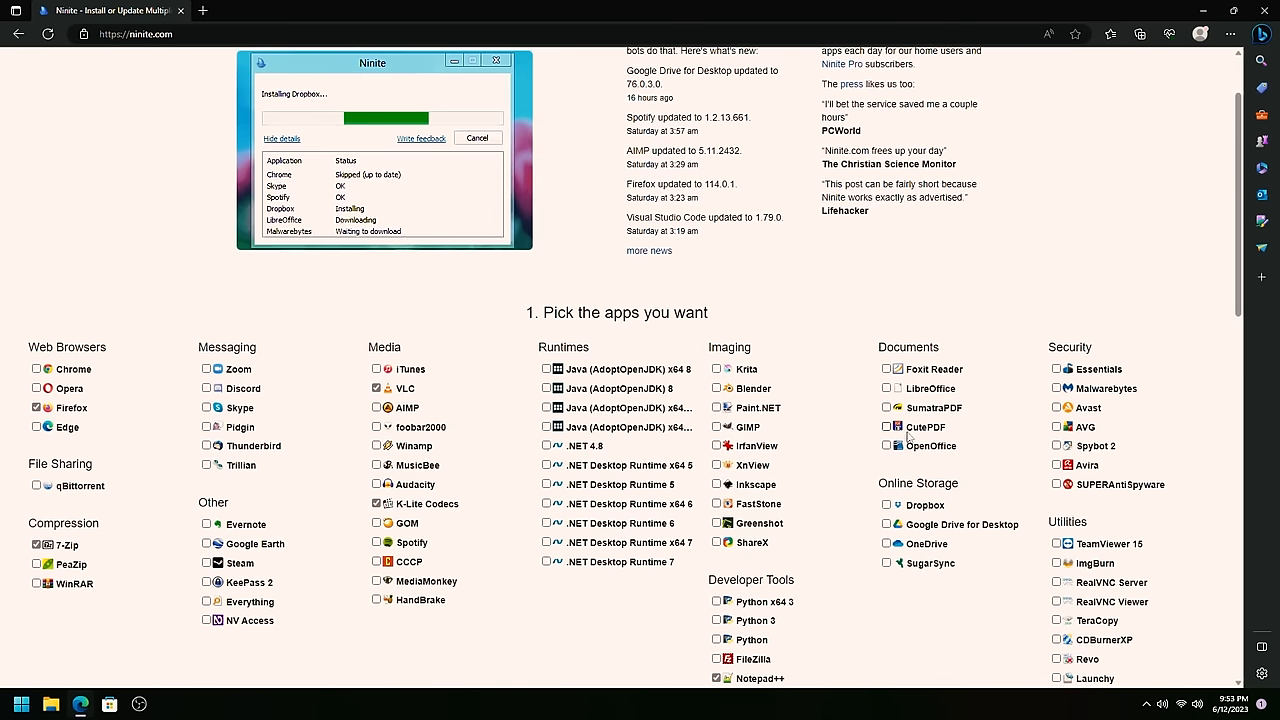
pyautogui.moveTo(1098, 369)
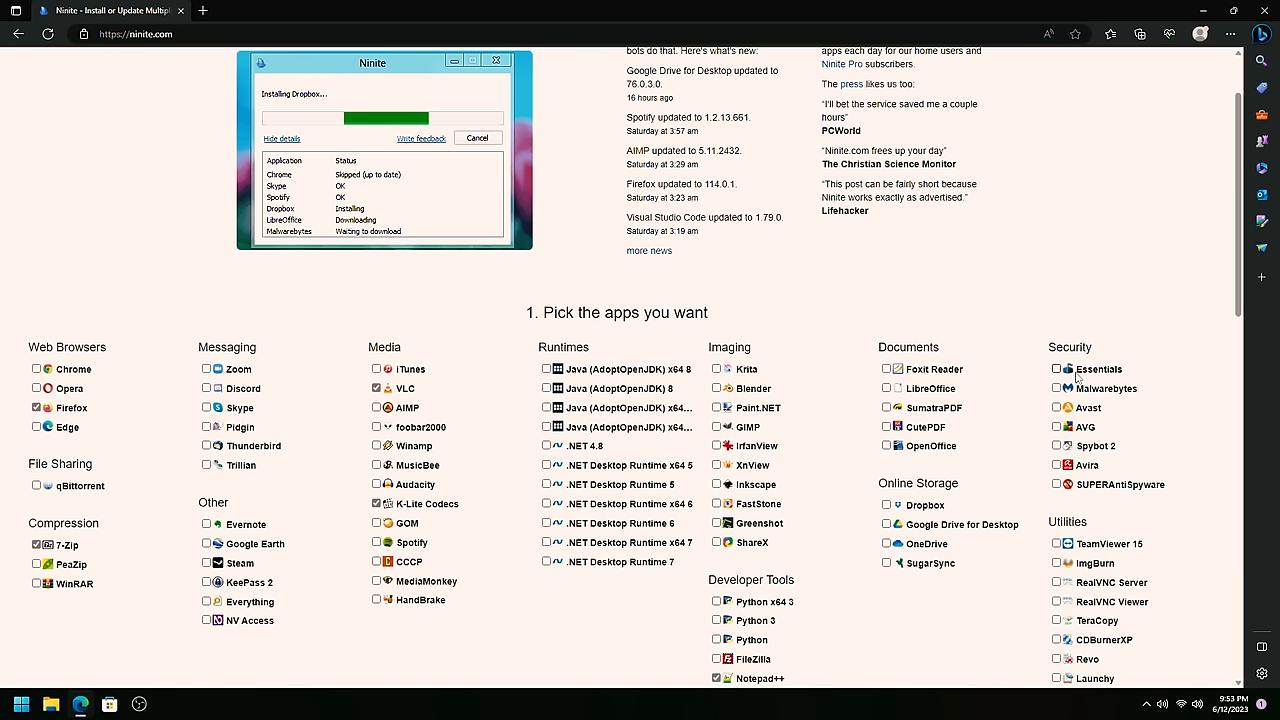
pyautogui.moveTo(1057, 389)
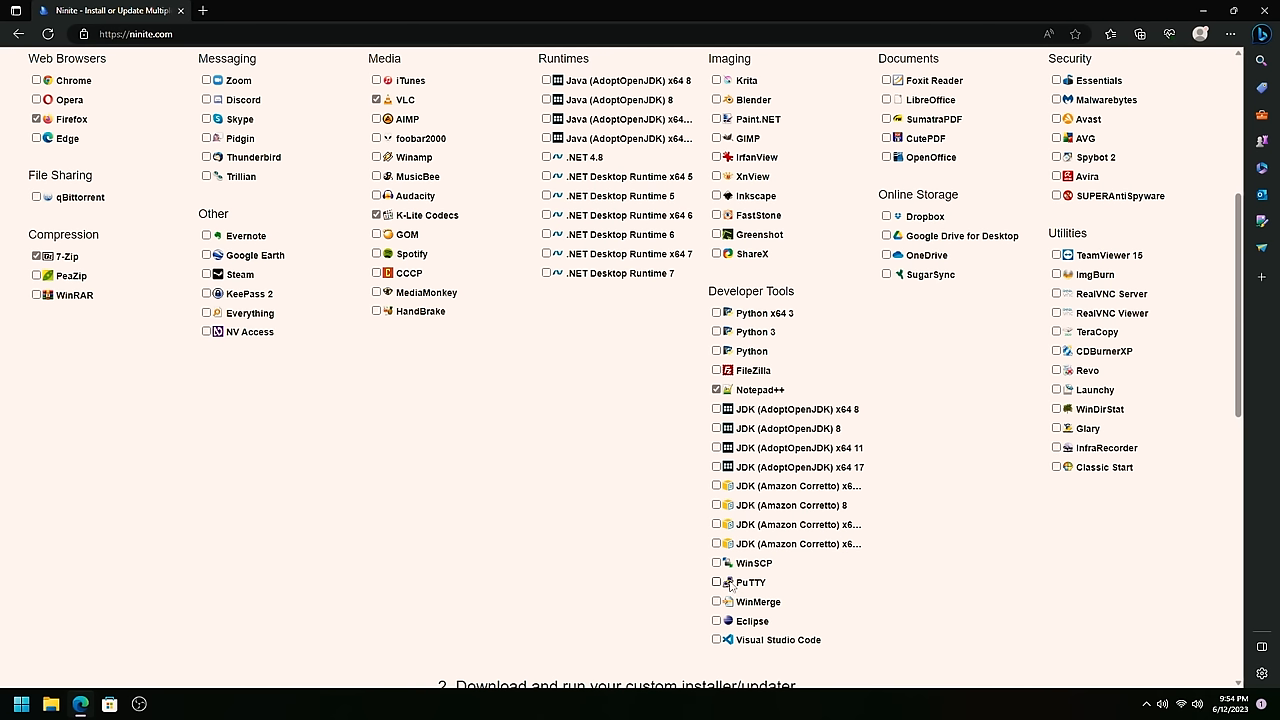
pyautogui.scroll(3)
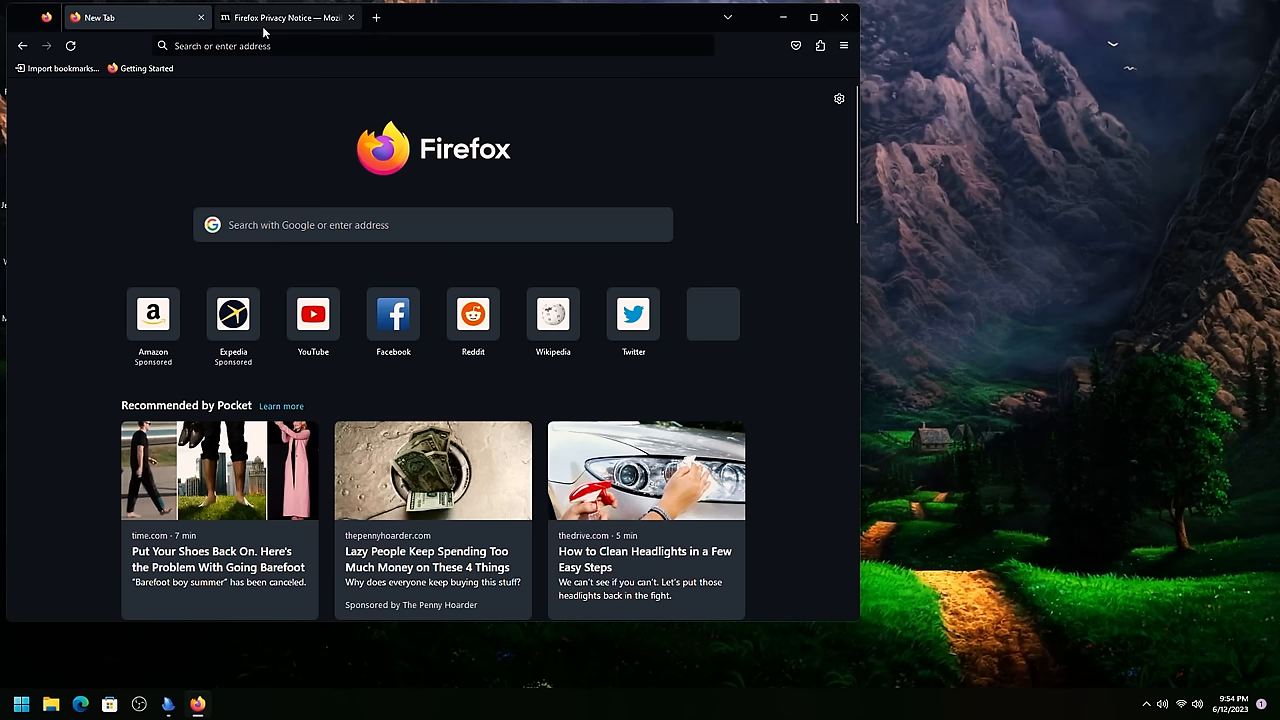
# Step: Open the new tab customize panel, then view the LibreOffice 7.5.4 download page
pyautogui.click(839, 98)
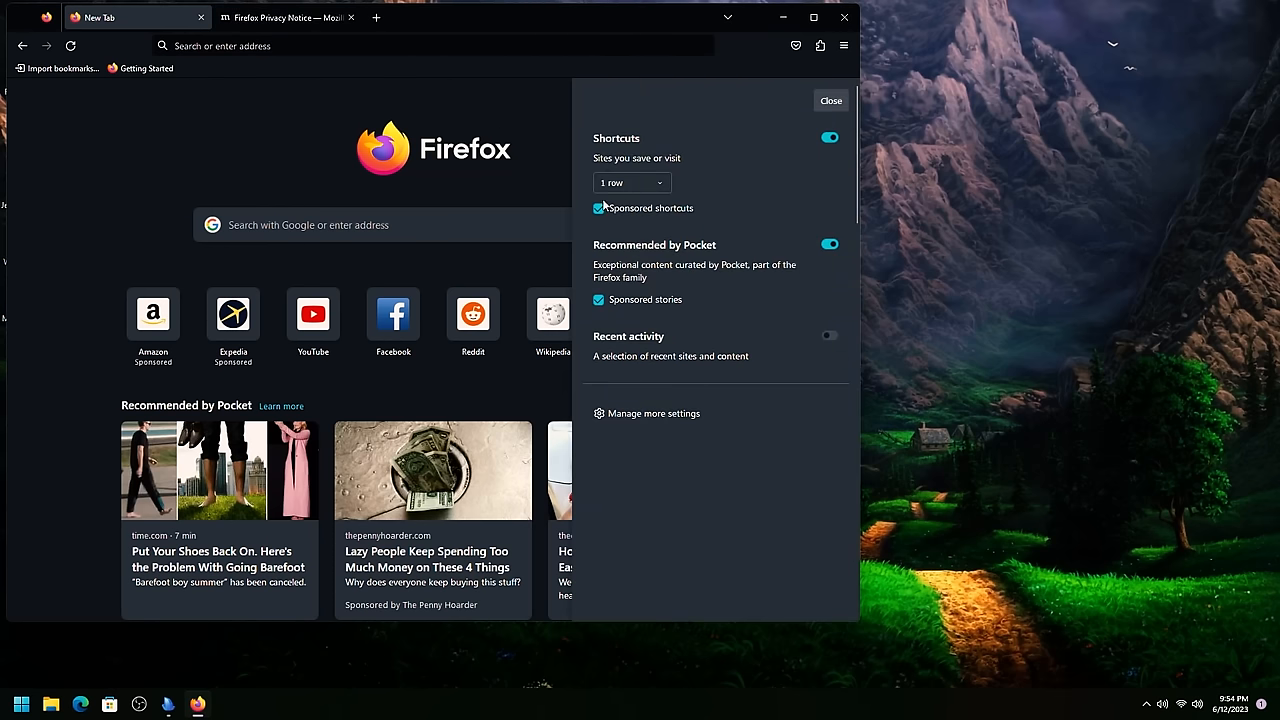
pyautogui.click(598, 208)
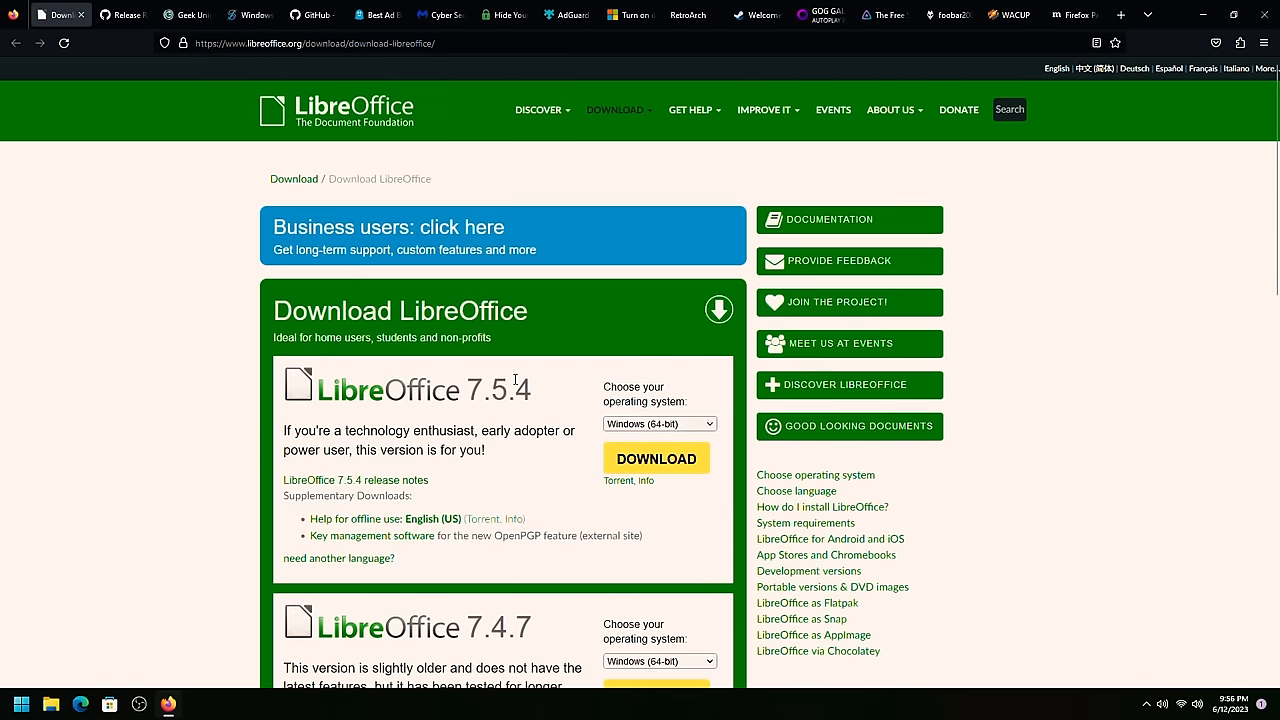
pyautogui.scroll(-3)
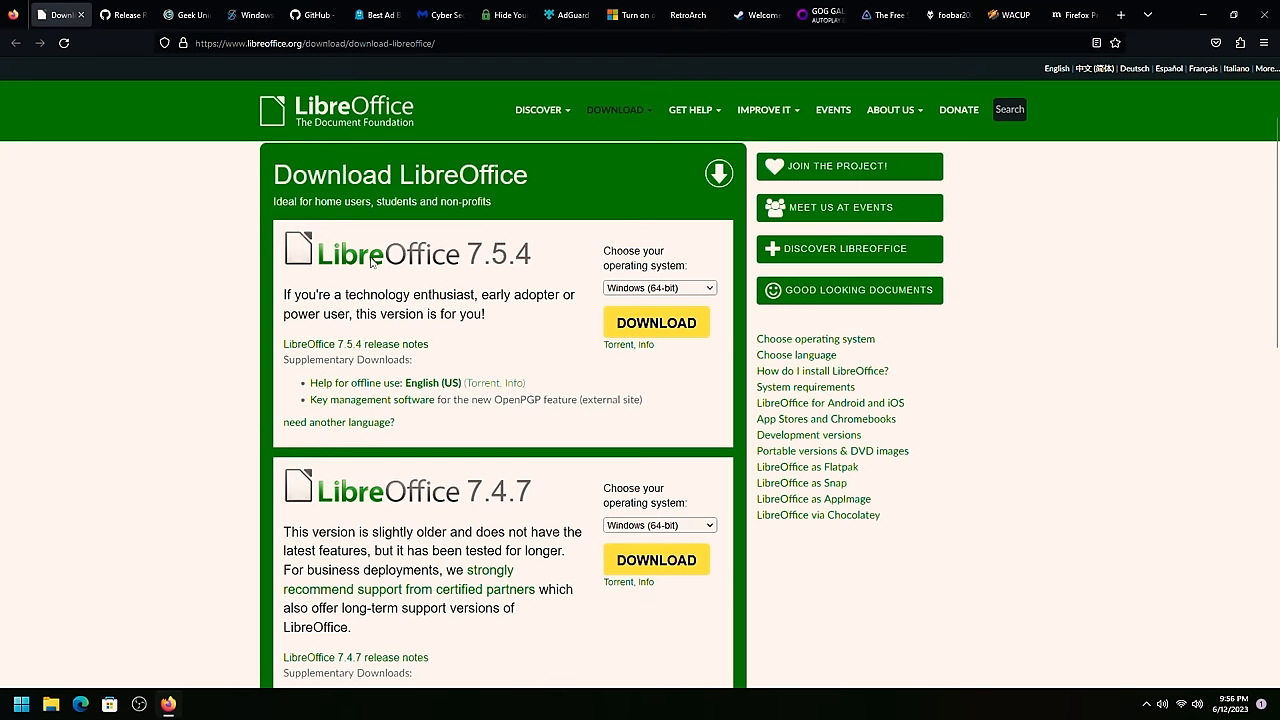
pyautogui.moveTo(51, 10)
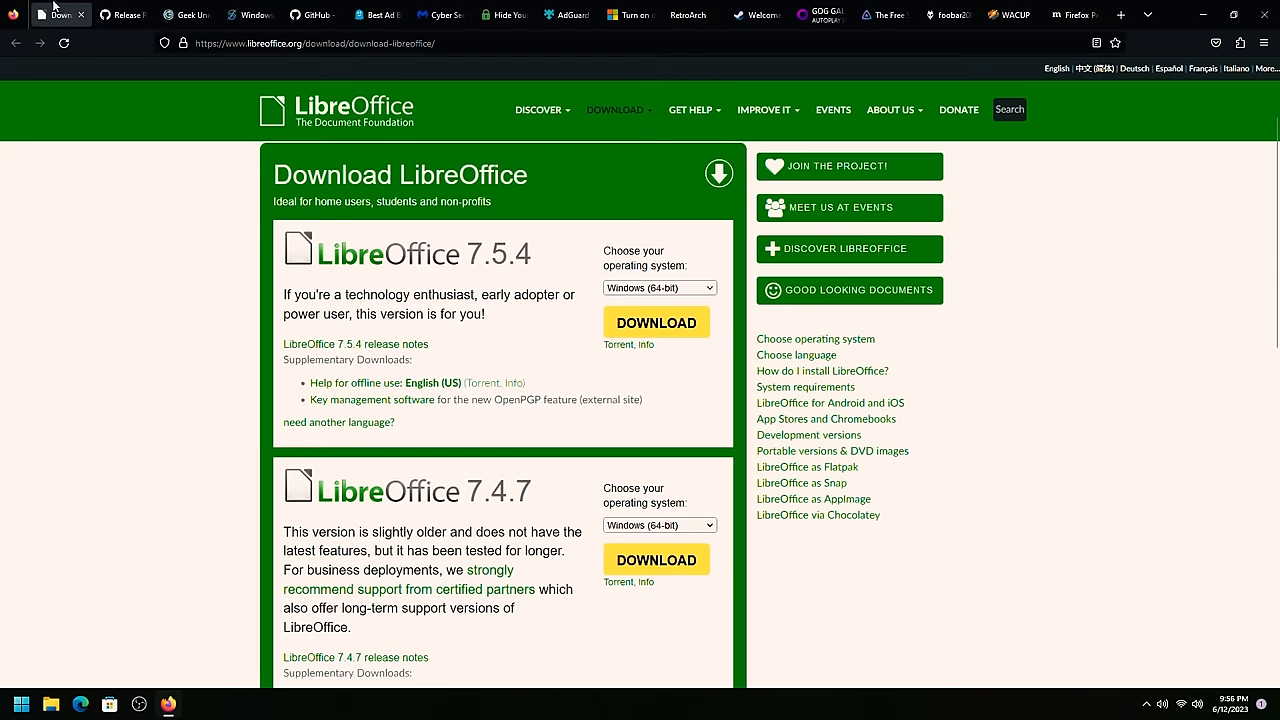
pyautogui.moveTo(55, 14)
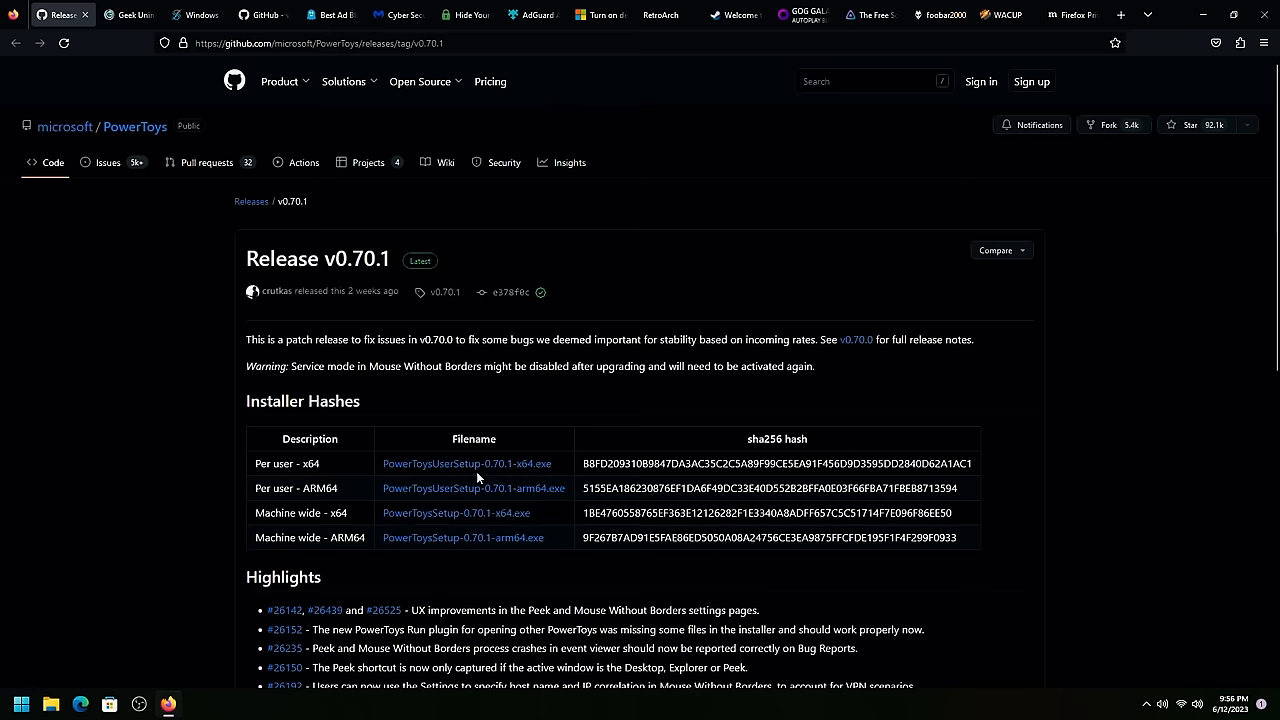
pyautogui.moveTo(32, 146)
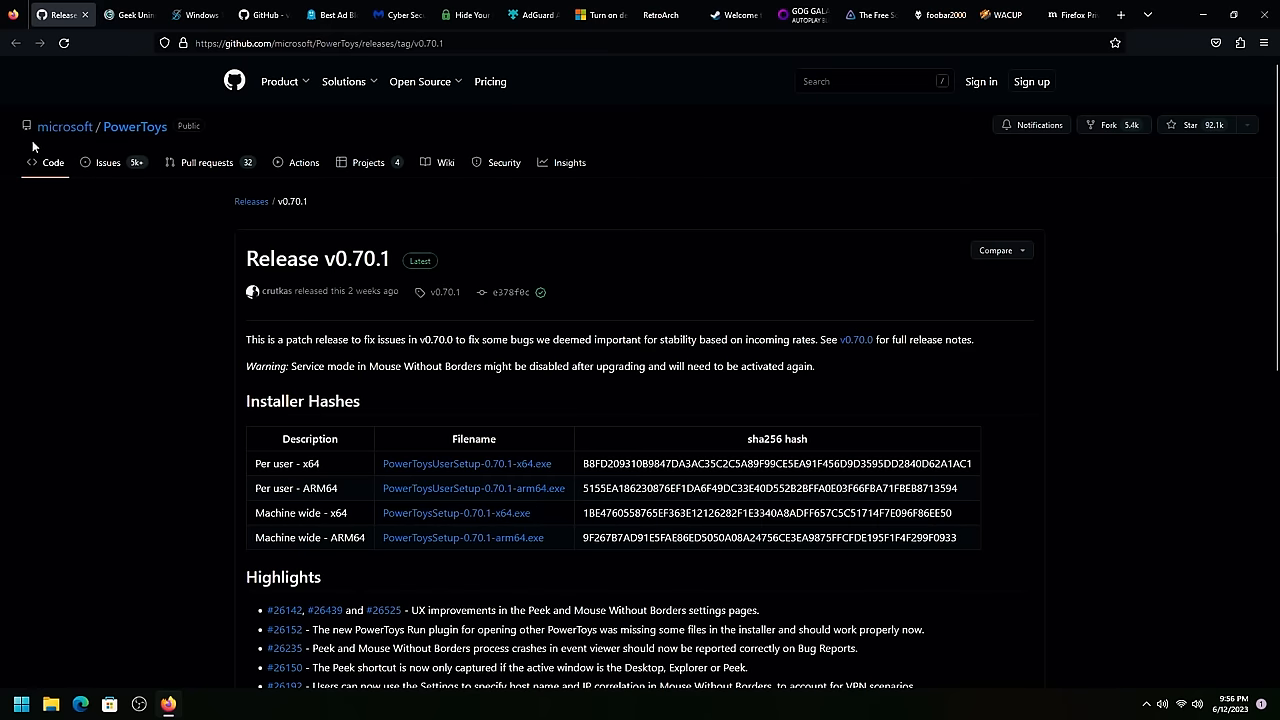
# Step: Scroll the PowerToys v0.70.1 release page down to its Assets list
pyautogui.scroll(-3)
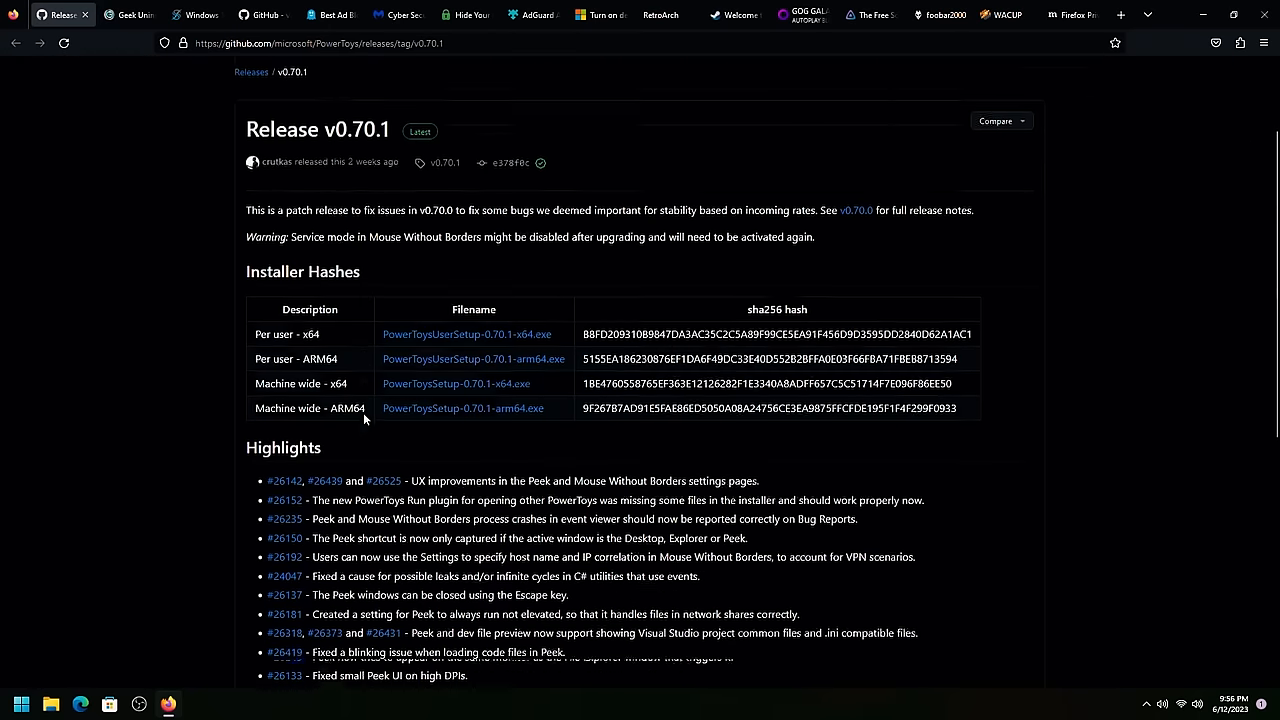
pyautogui.scroll(-3)
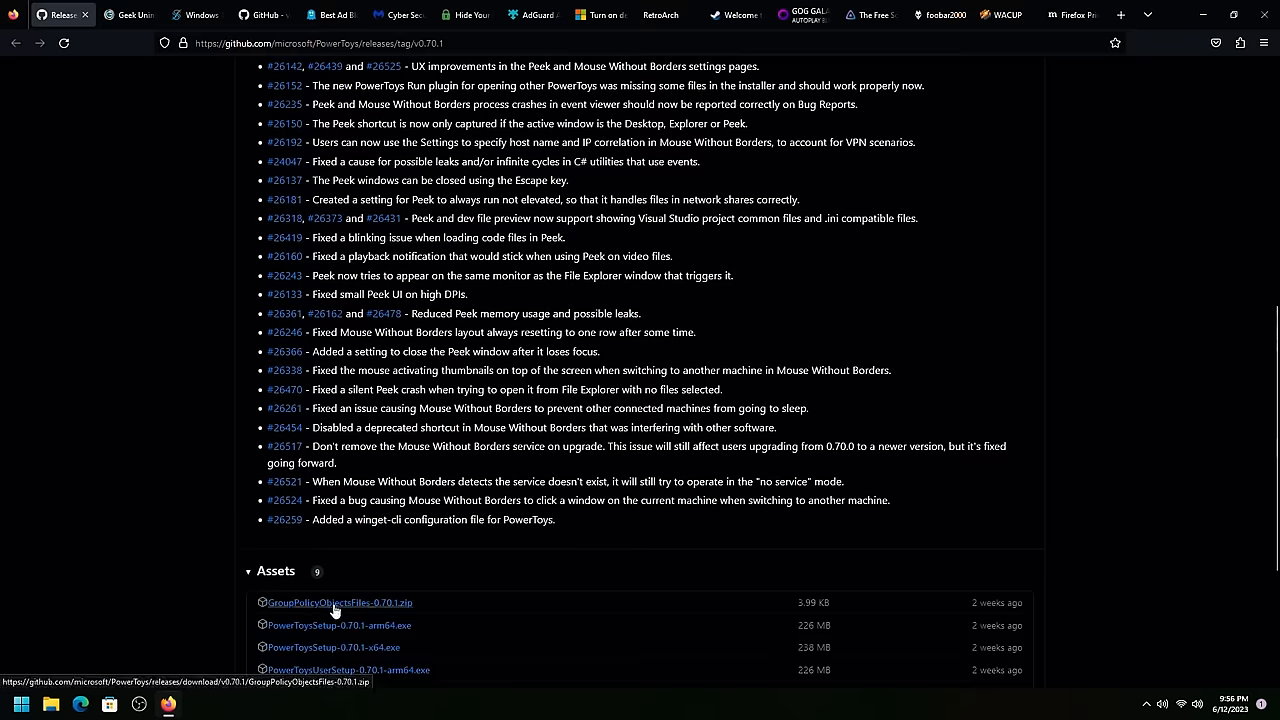
pyautogui.scroll(3)
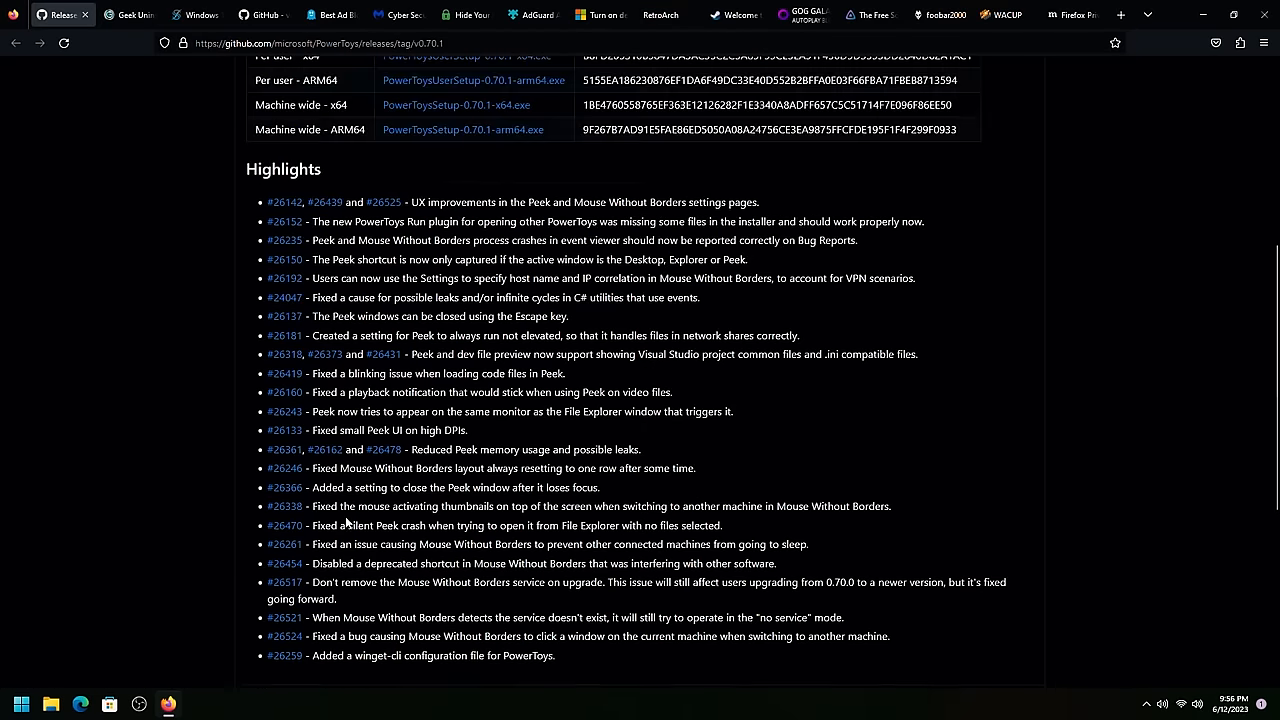
pyautogui.scroll(-3)
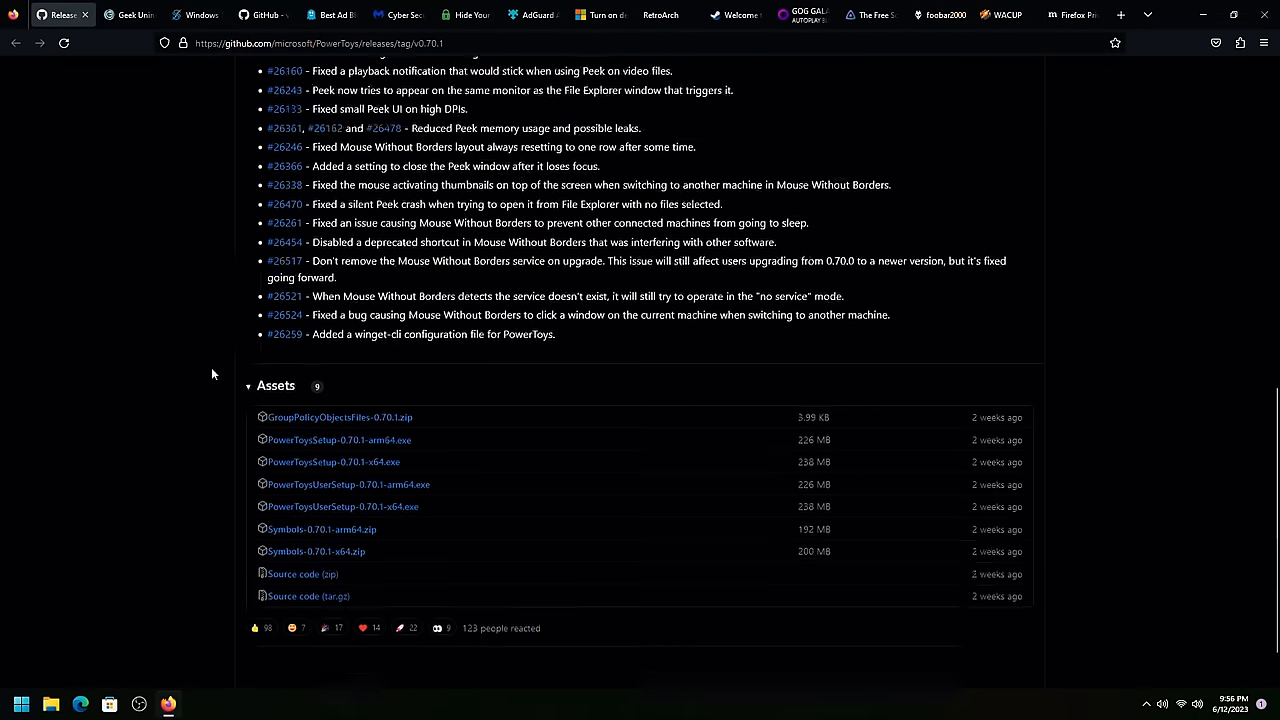
pyautogui.scroll(-3)
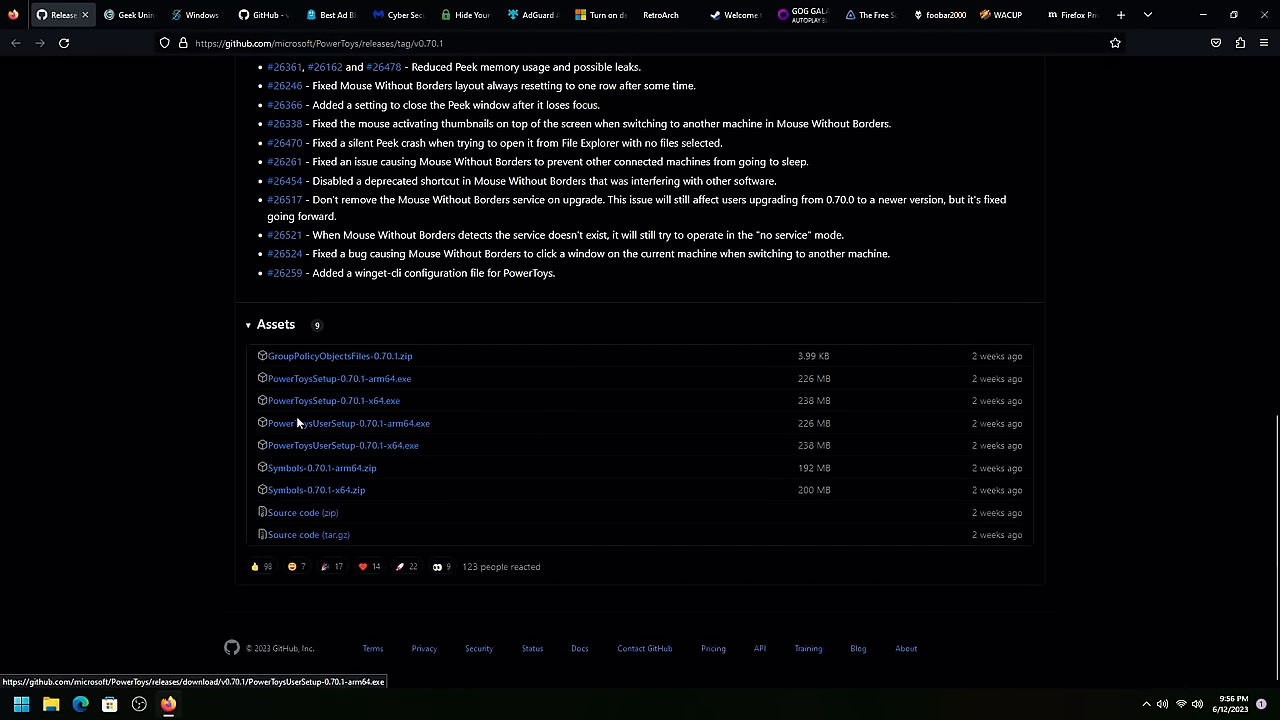
pyautogui.moveTo(333, 400)
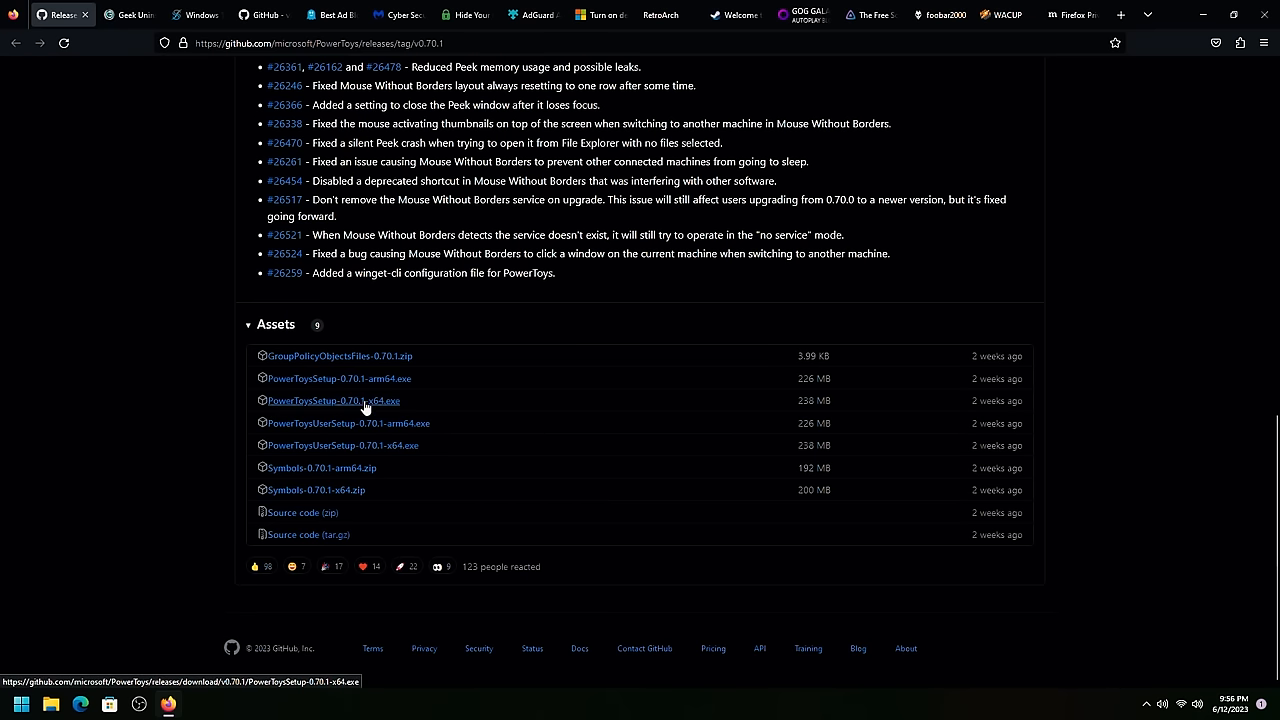
pyautogui.moveTo(350, 407)
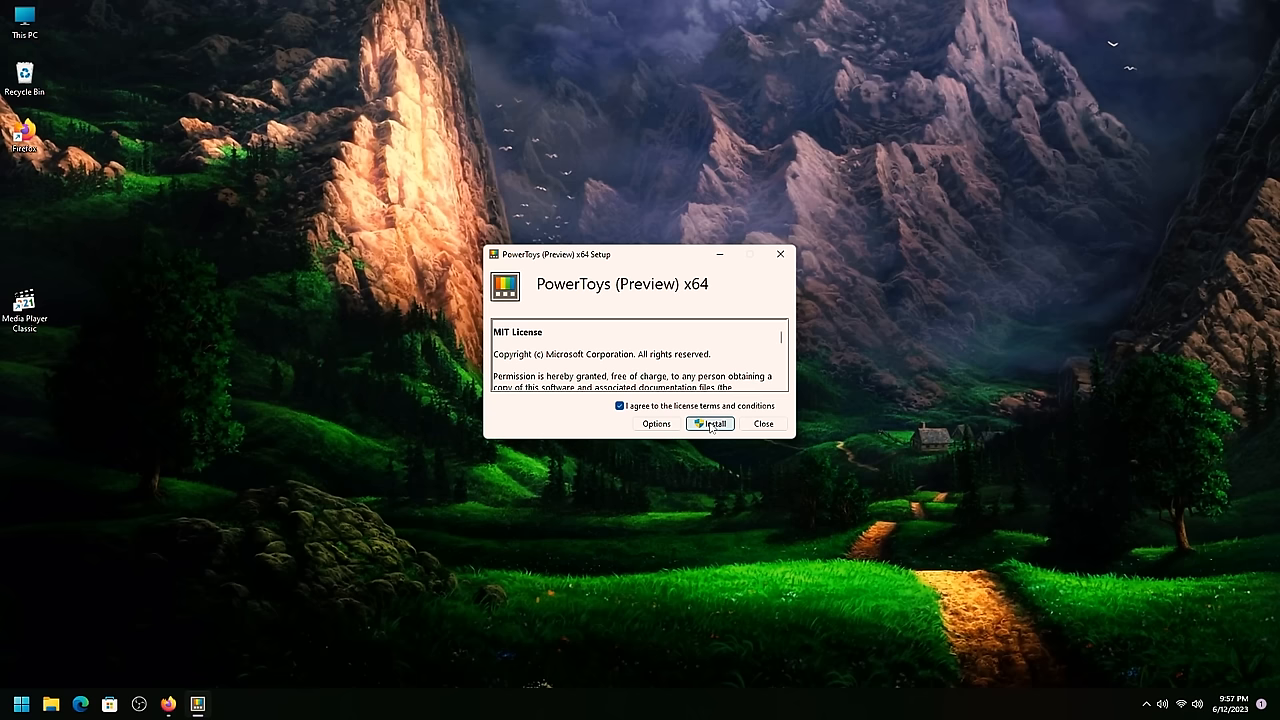
# Step: Install PowerToys, then move from File Explorer add-ons to the FancyZones settings
pyautogui.click(712, 424)
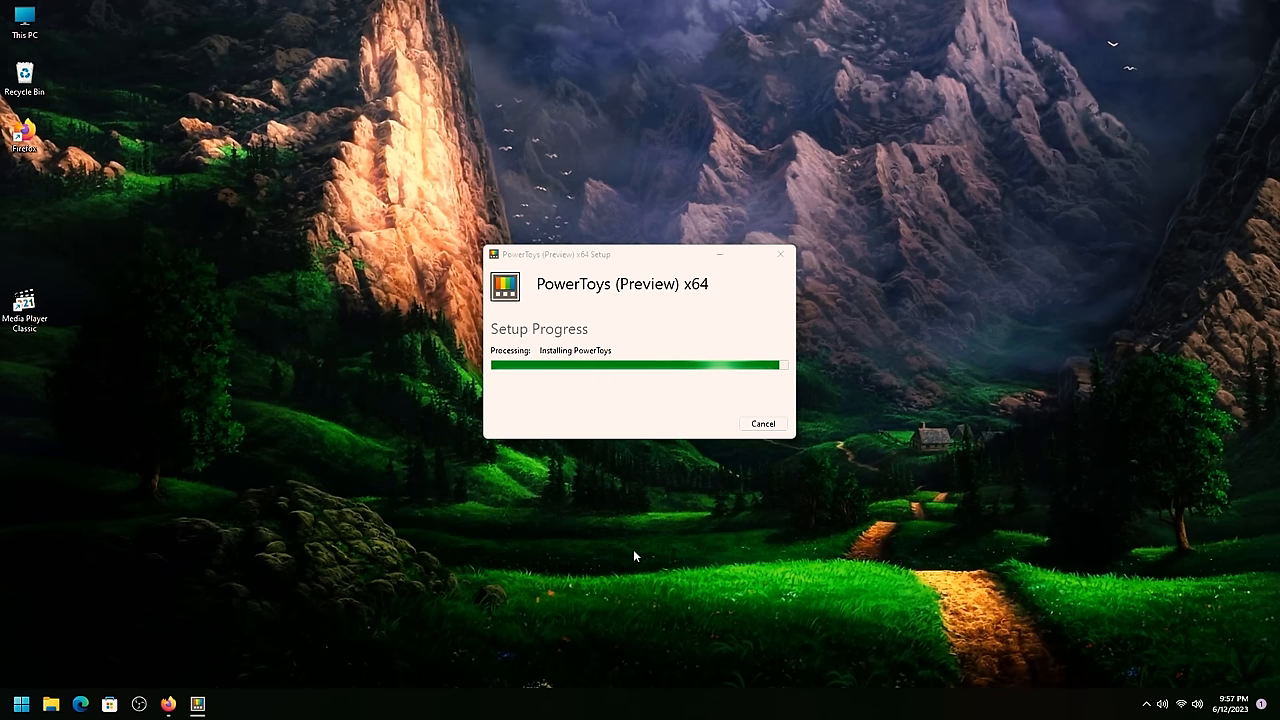
pyautogui.moveTo(623, 580)
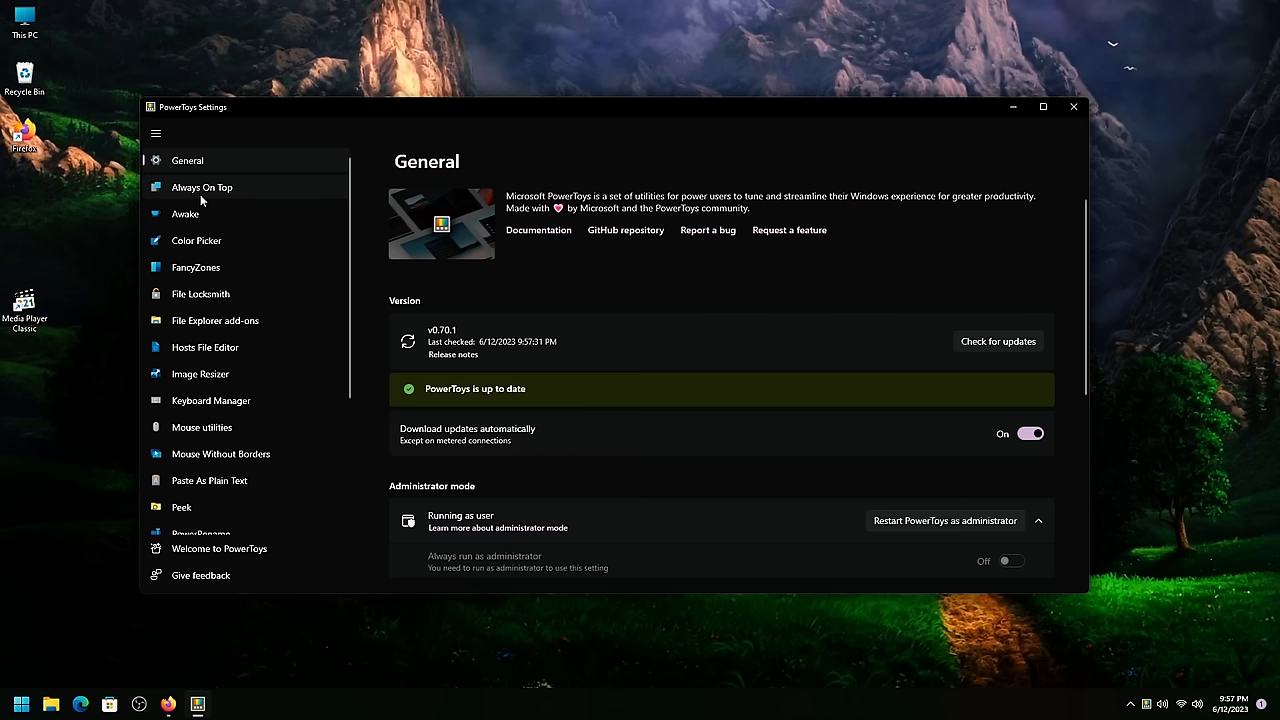
pyautogui.moveTo(215, 320)
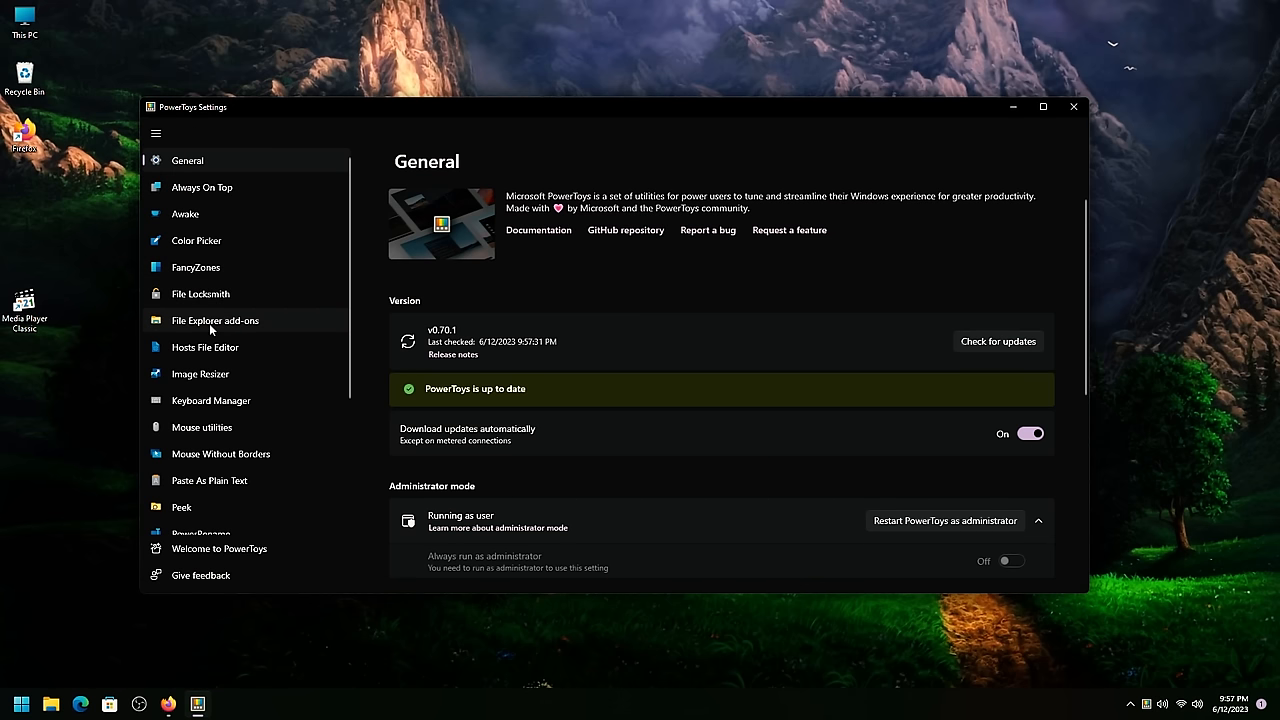
pyautogui.click(215, 320)
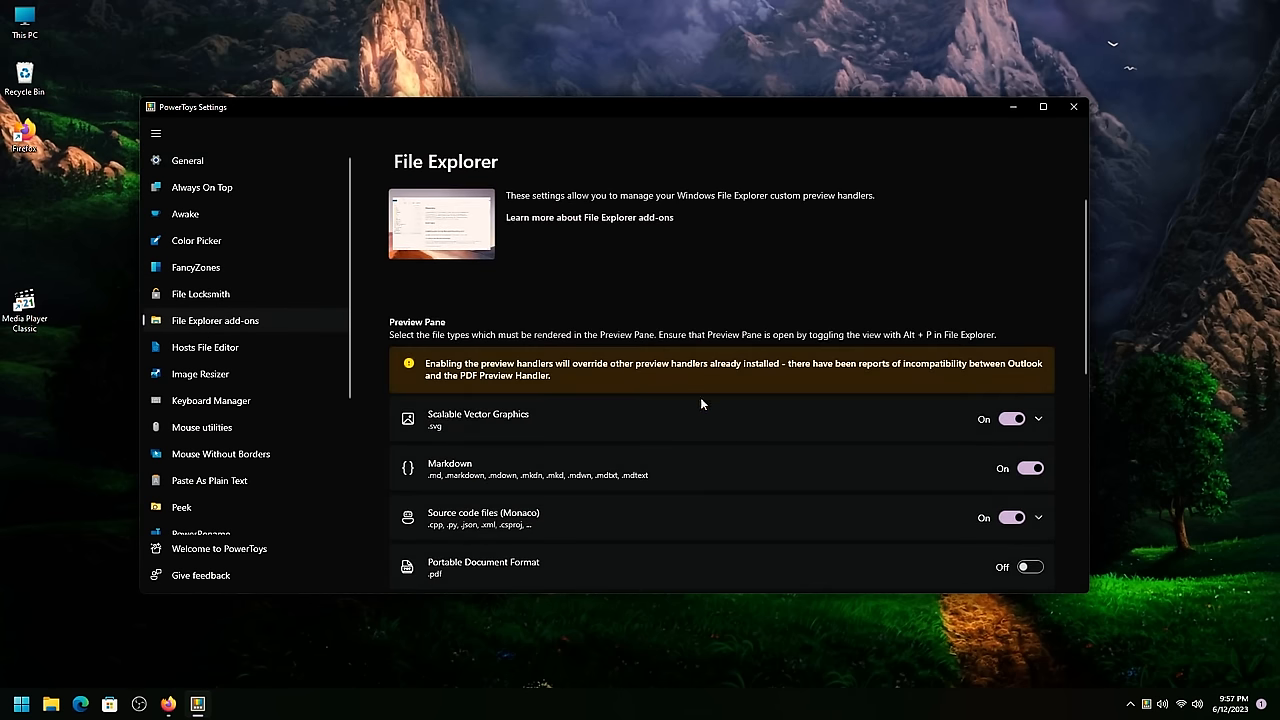
pyautogui.scroll(-3)
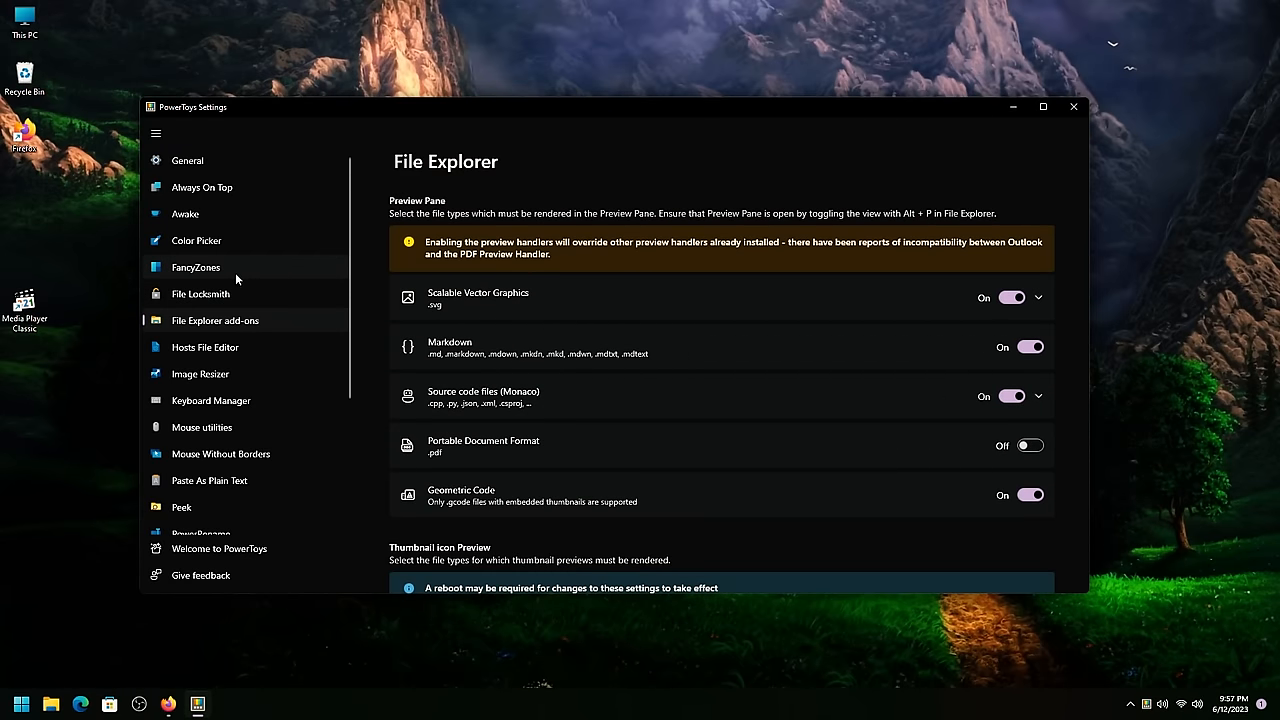
pyautogui.click(196, 267)
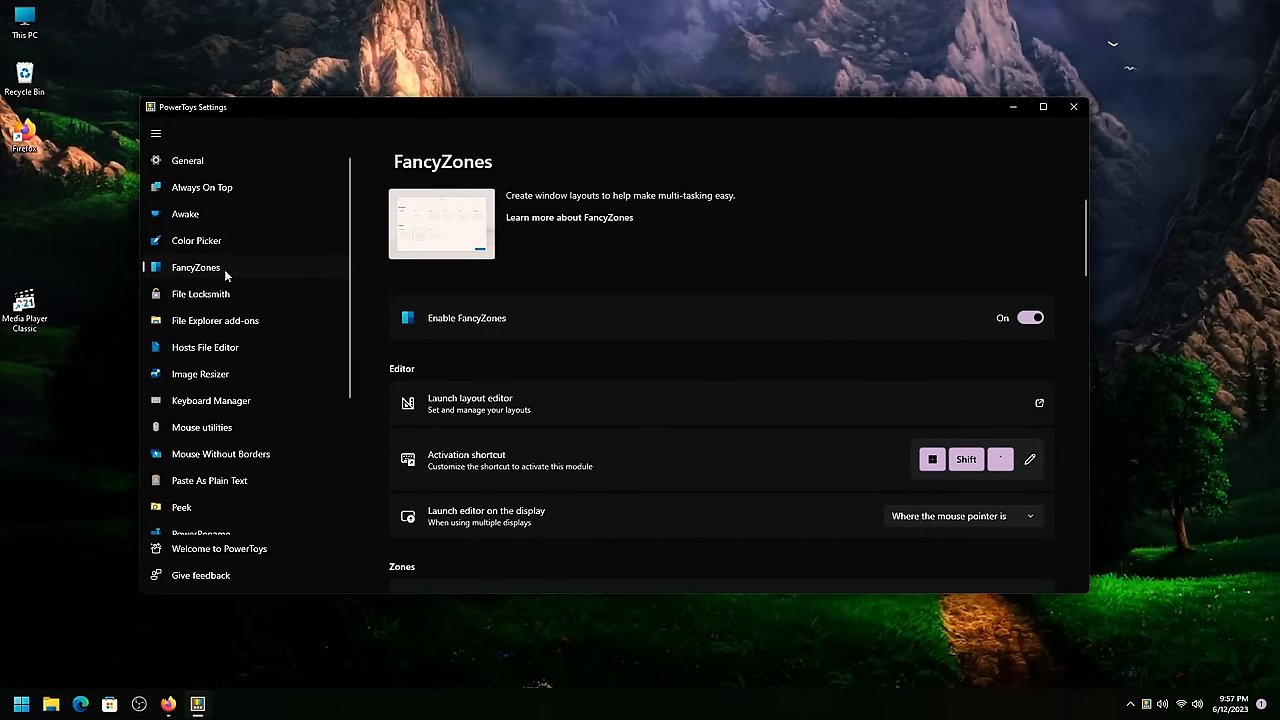
pyautogui.scroll(-3)
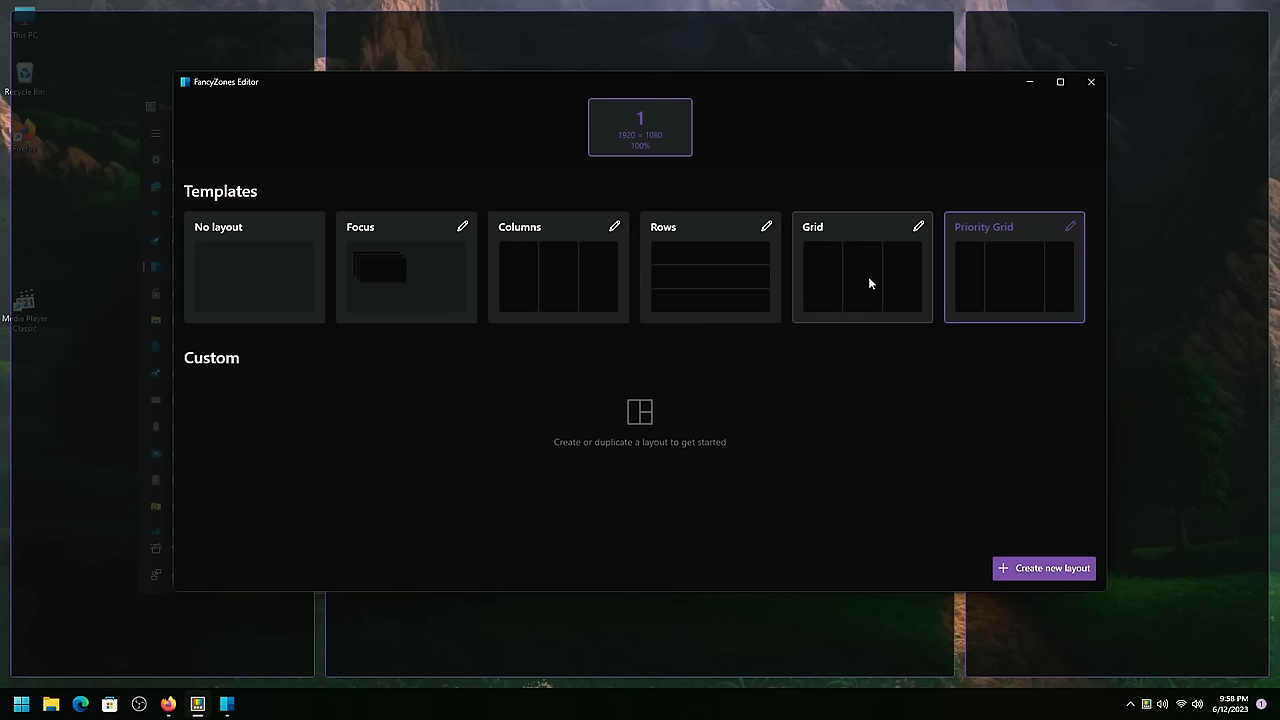
pyautogui.moveTo(1100, 630)
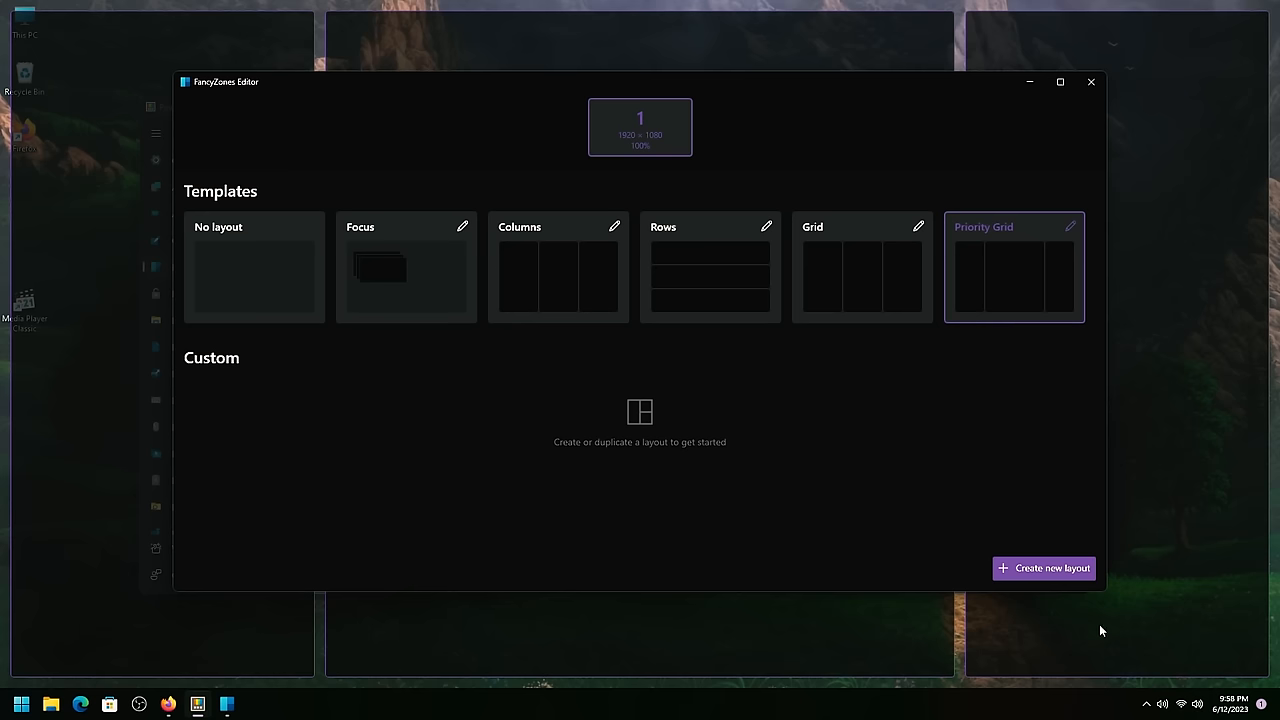
# Step: Build a new Canvas layout with three overlapping zones and save & apply it
pyautogui.click(1043, 568)
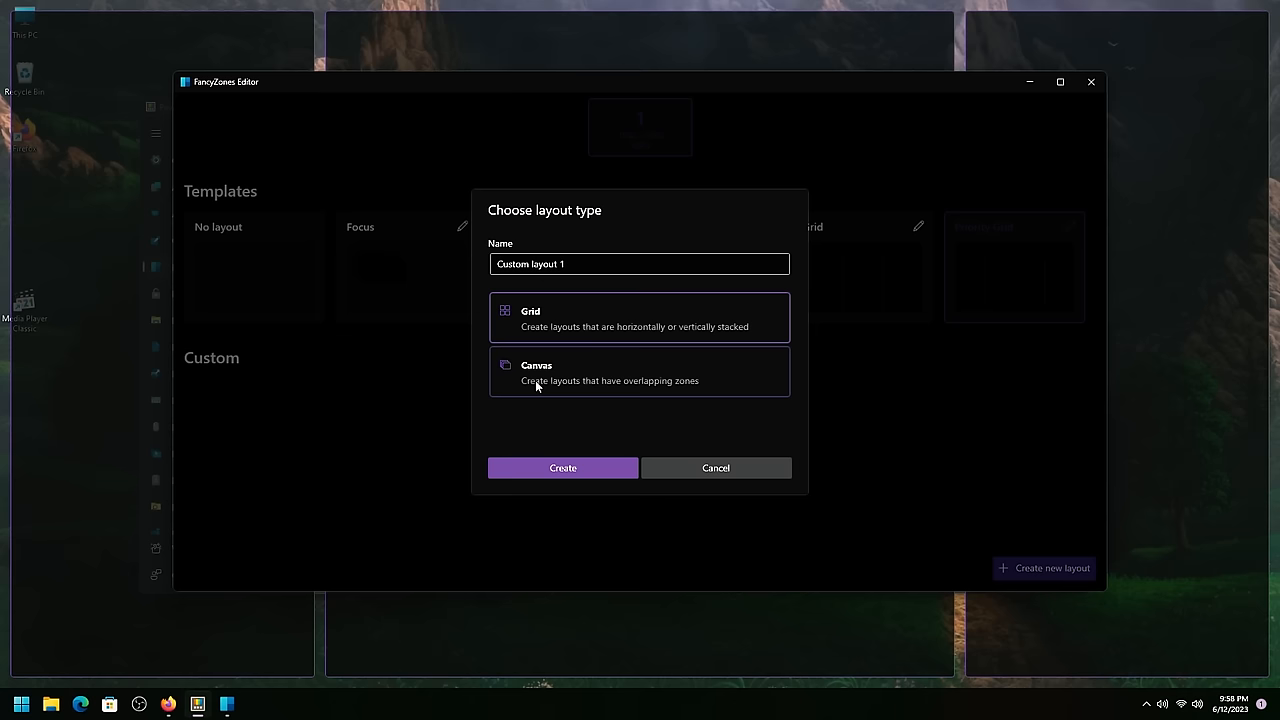
pyautogui.click(639, 372)
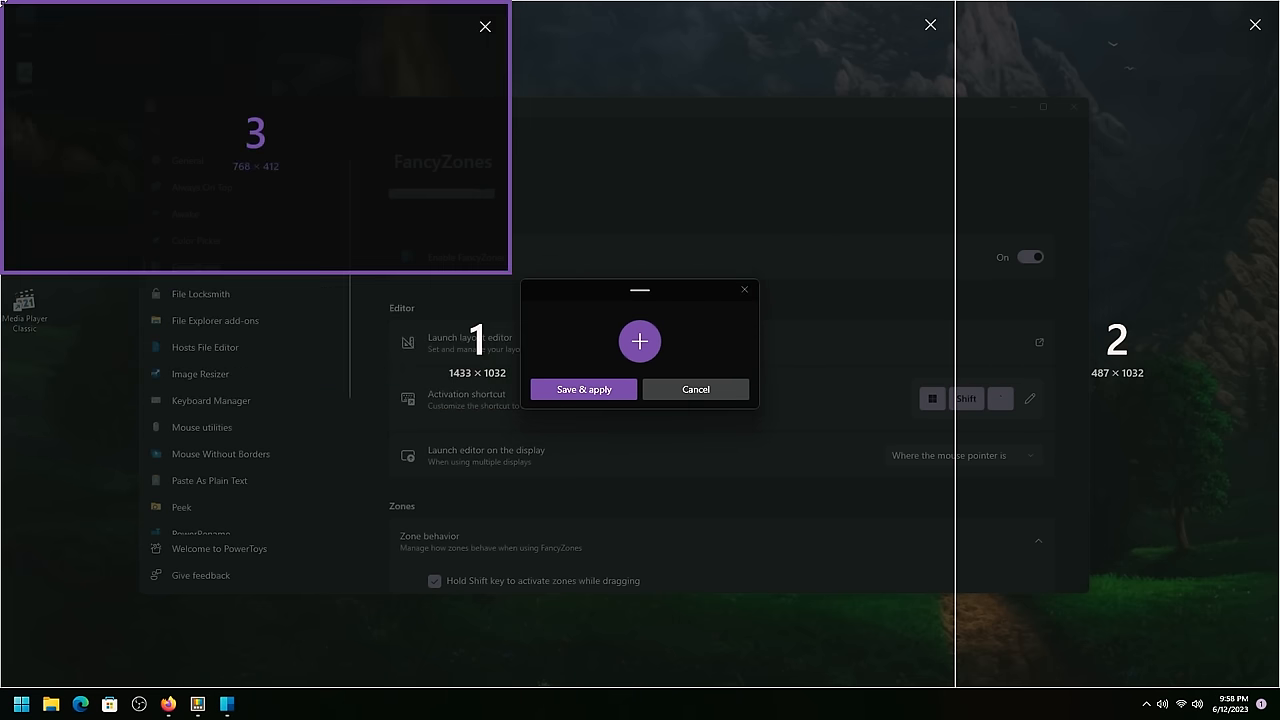
pyautogui.click(695, 389)
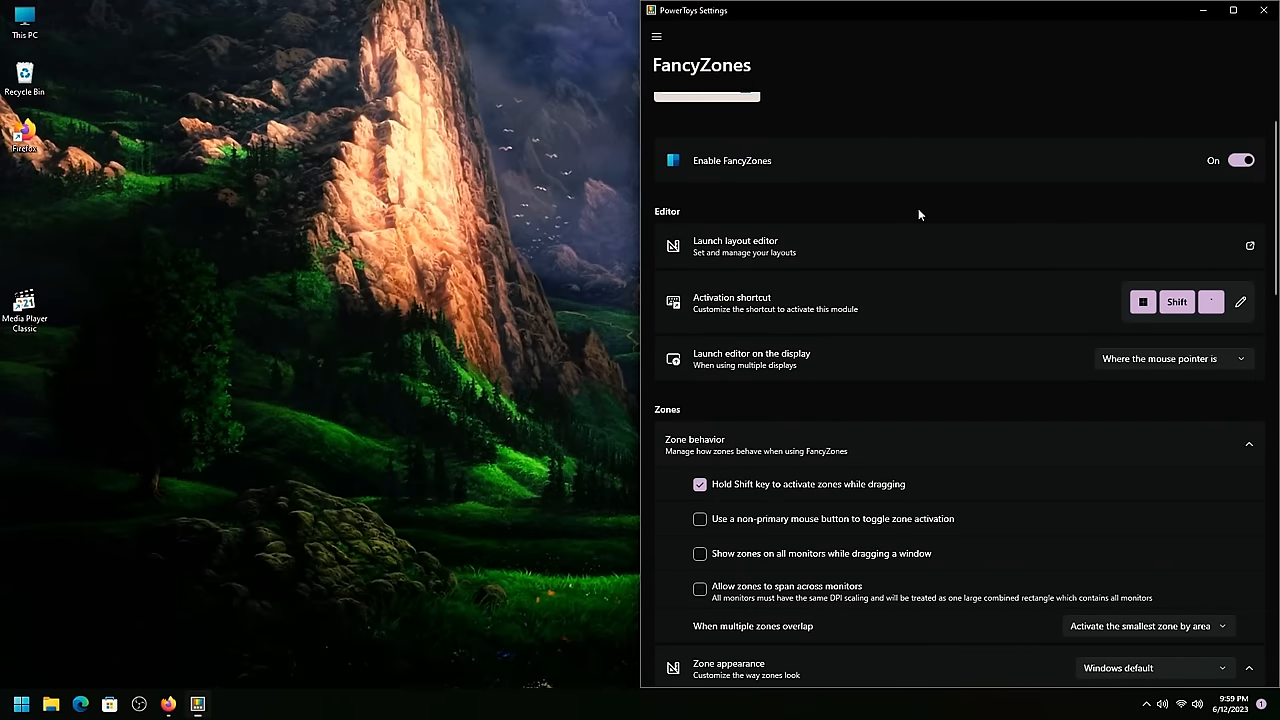
# Step: Snap PowerToys Settings into the large zone, maximize it, then close it
pyautogui.scroll(-3)
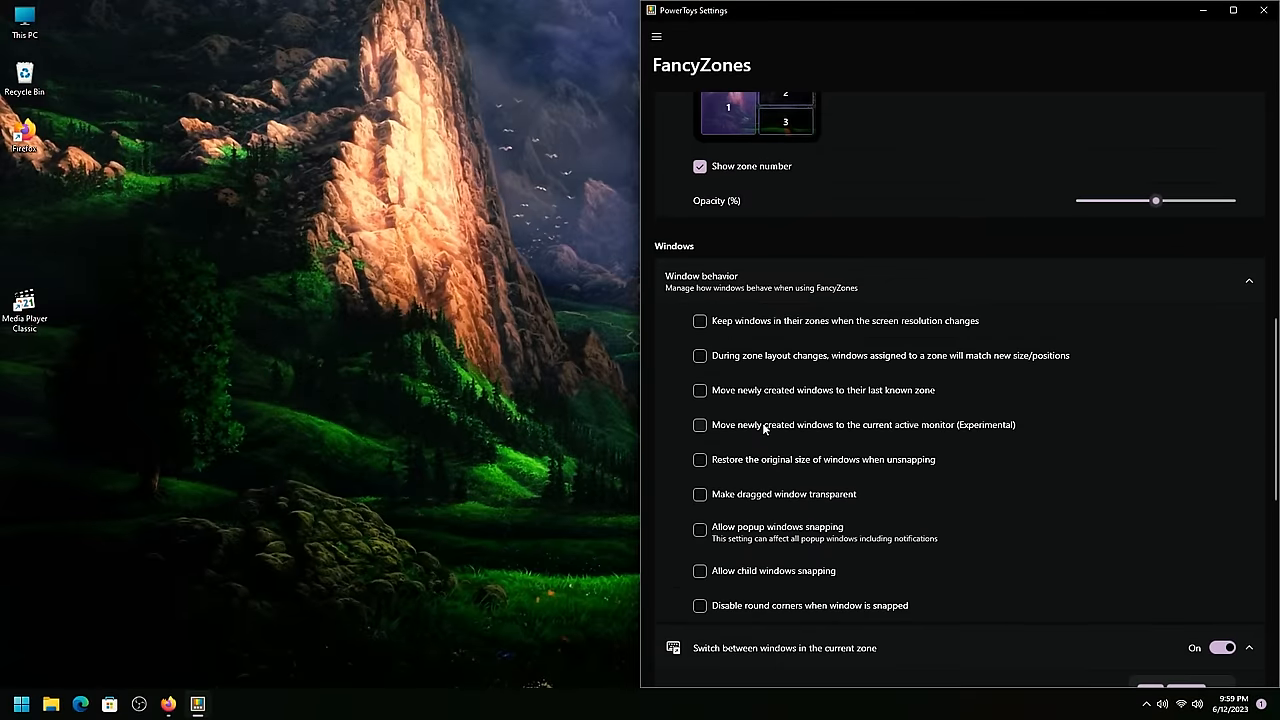
pyautogui.scroll(-3)
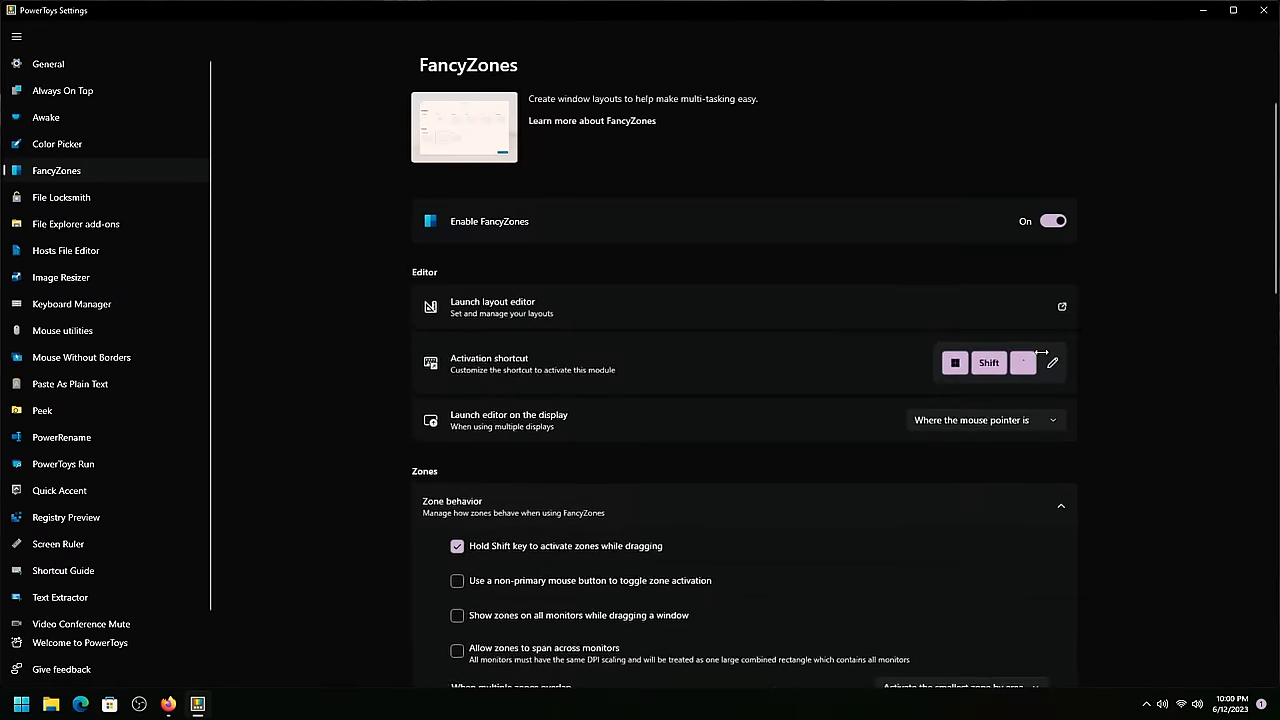
pyautogui.click(1232, 10)
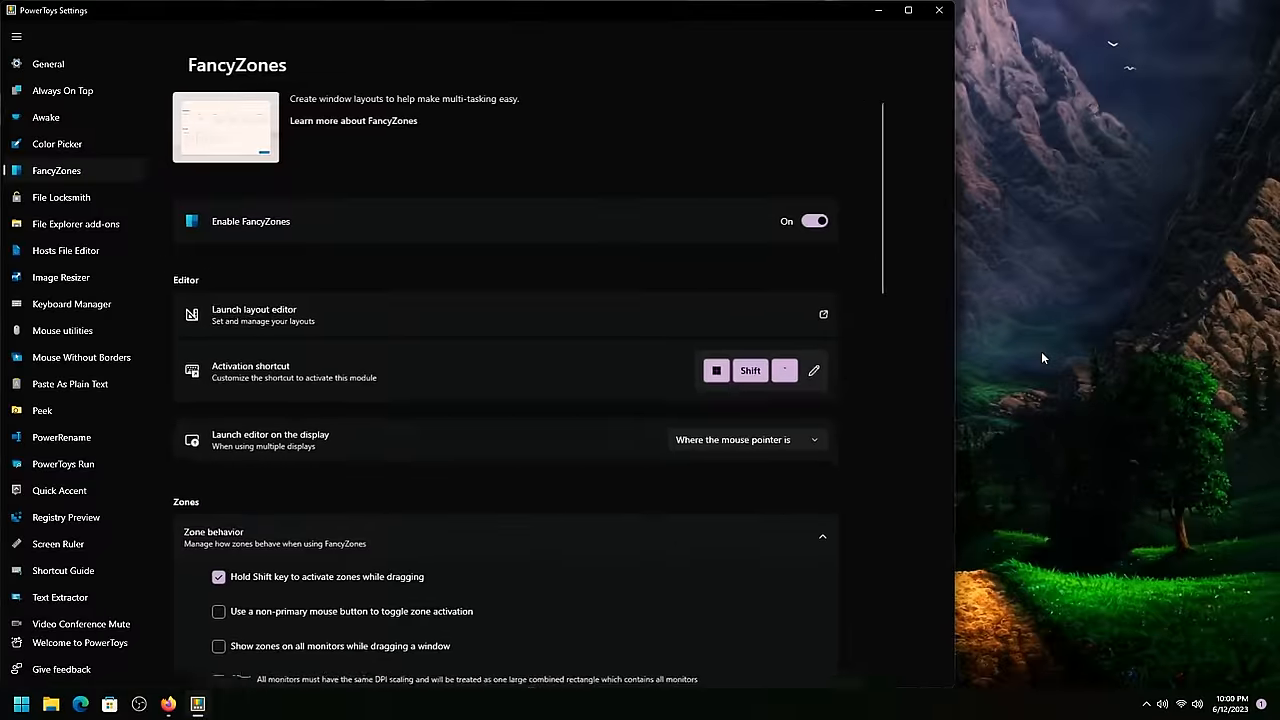
pyautogui.click(908, 10)
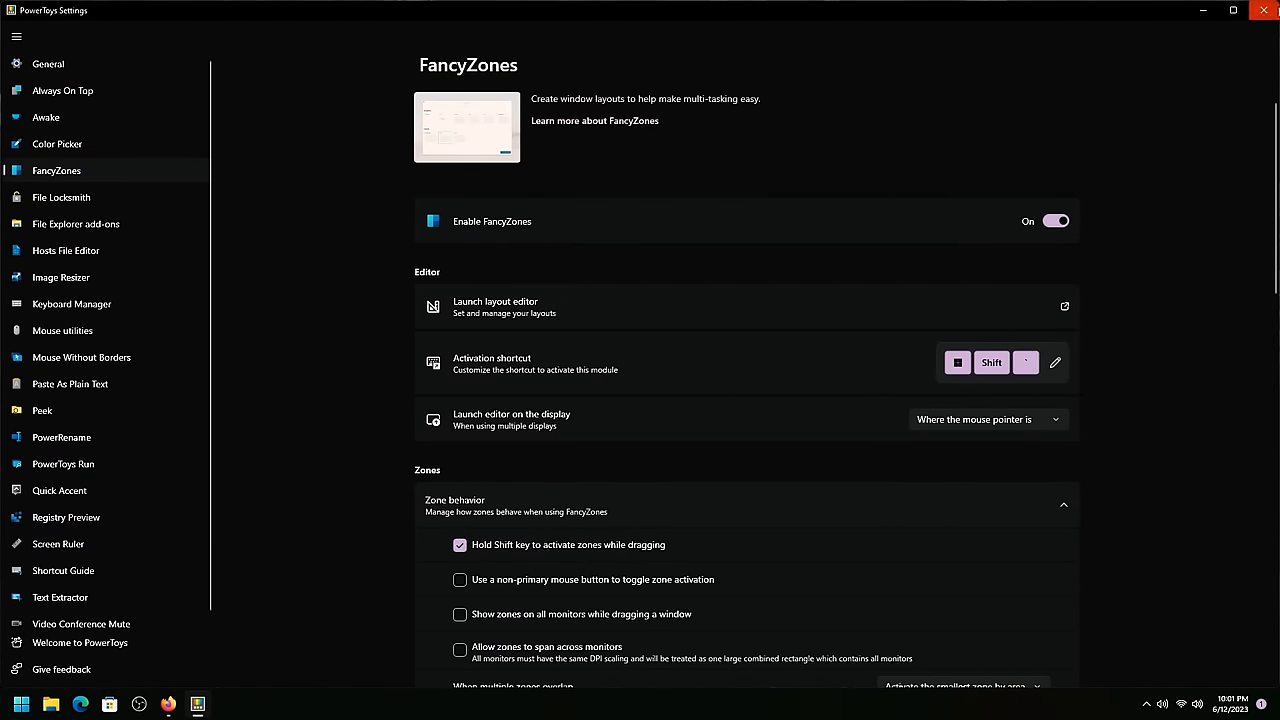
pyautogui.moveTo(66, 517)
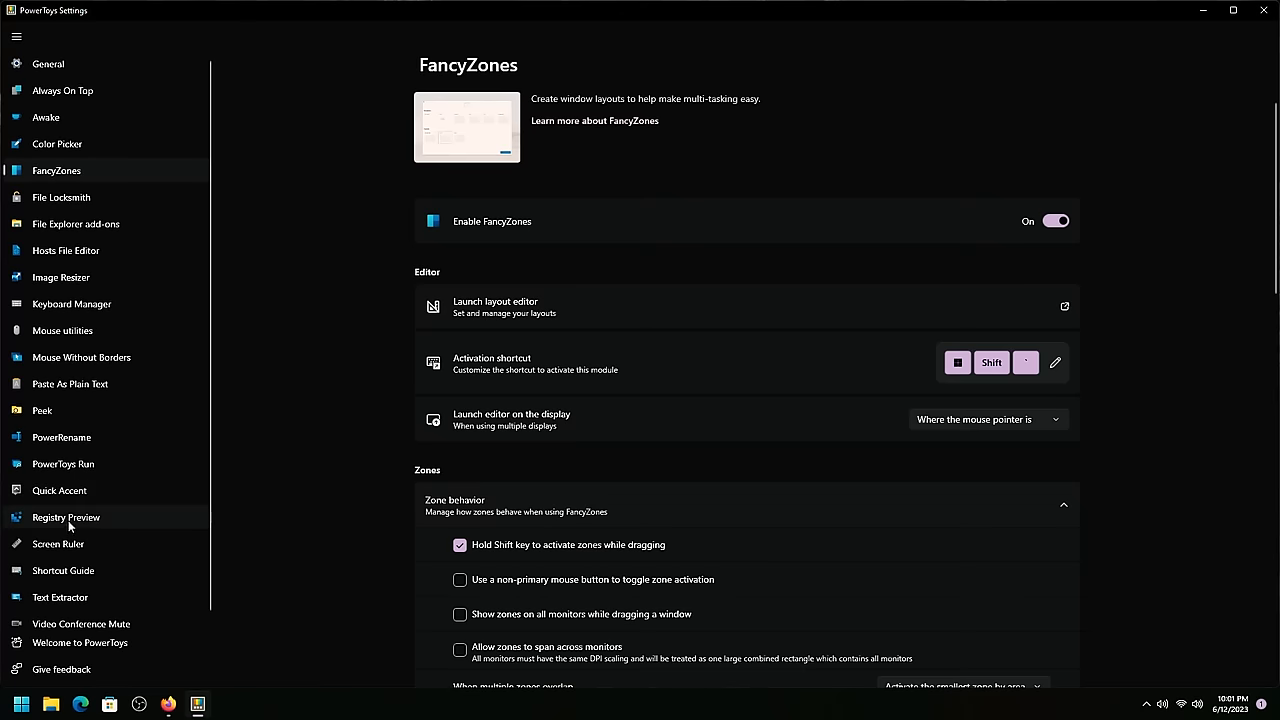
pyautogui.moveTo(1264, 11)
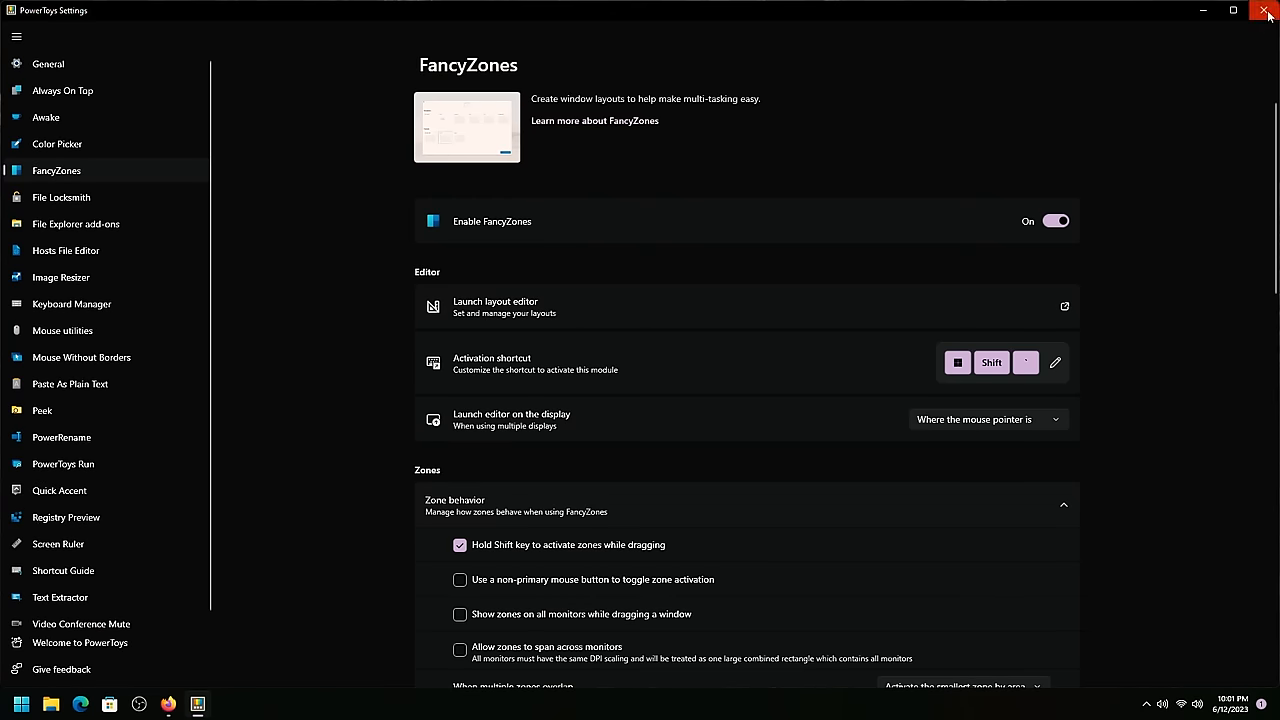
pyautogui.click(1267, 13)
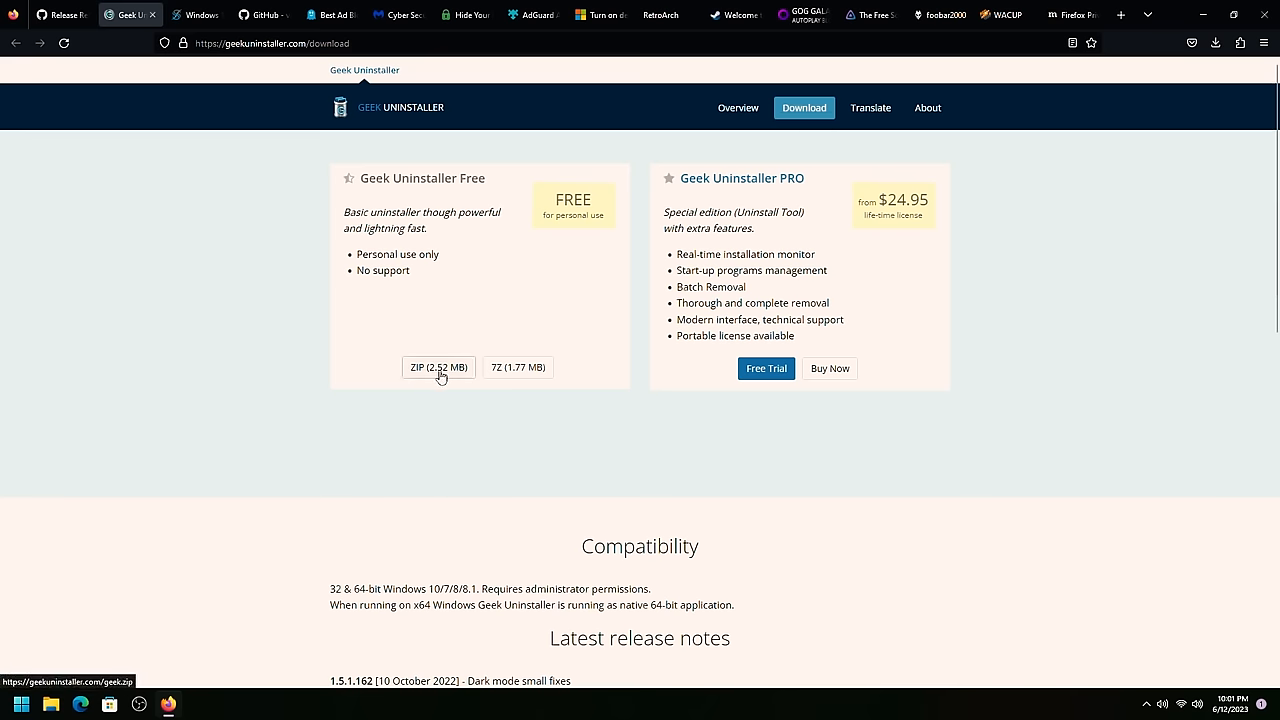
# Step: Download the Geek Uninstaller ZIP, open it in 7-Zip as default, and minimize Firefox
pyautogui.click(438, 367)
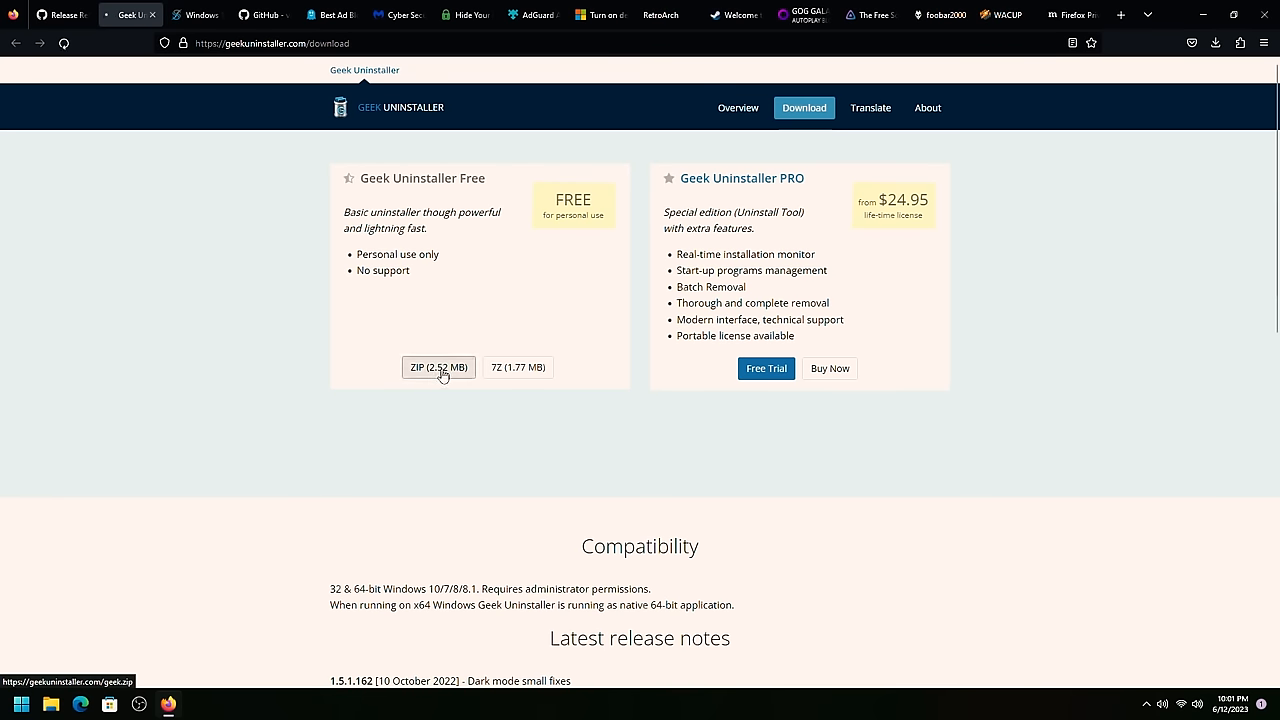
pyautogui.click(438, 367)
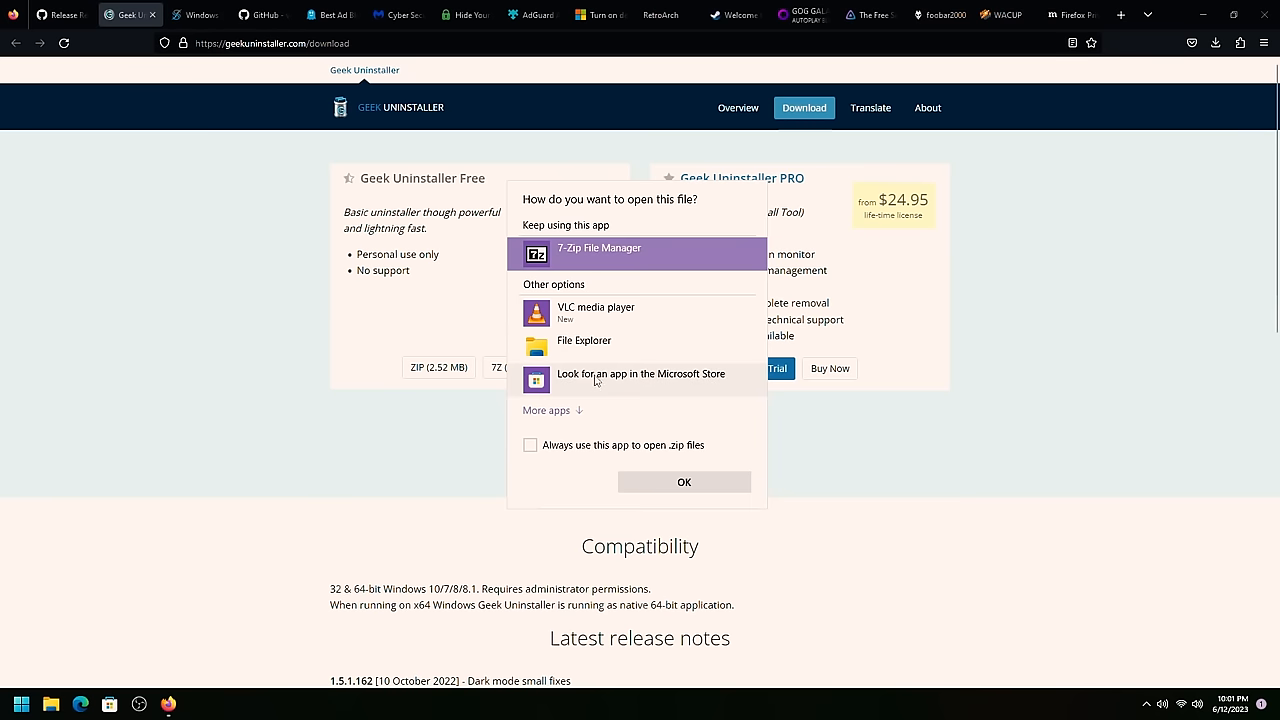
pyautogui.click(529, 445)
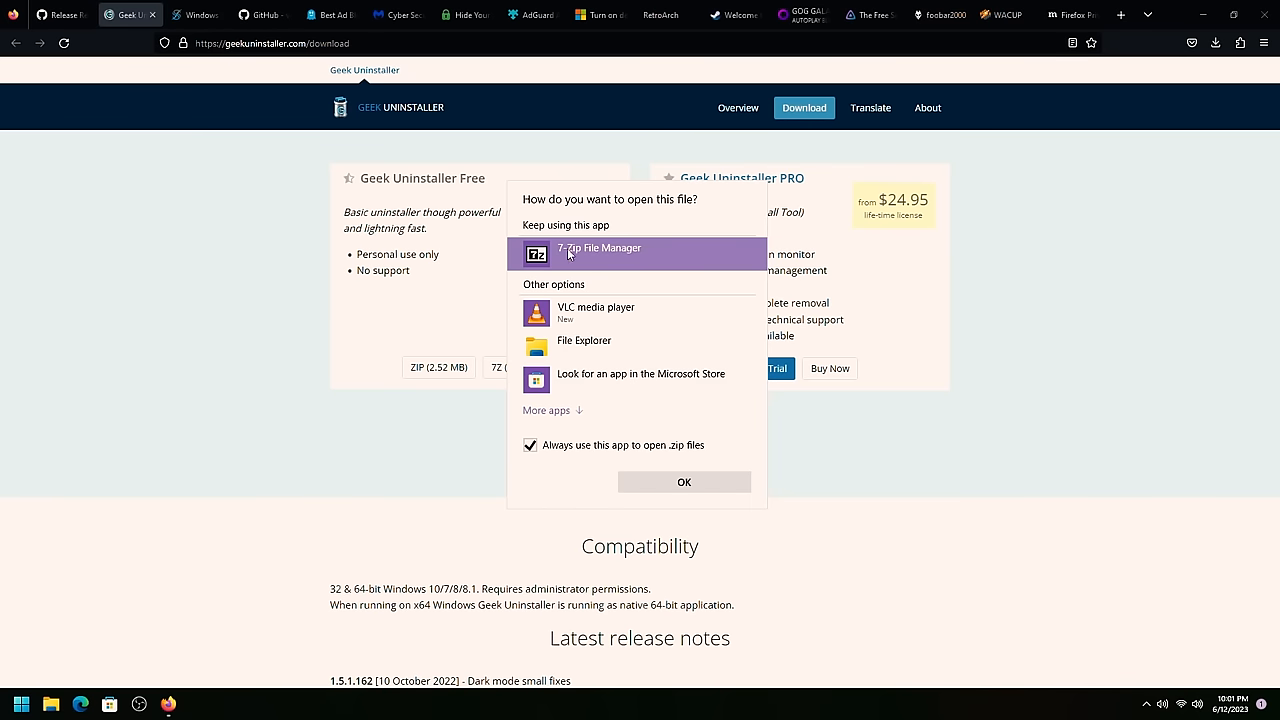
pyautogui.click(683, 482)
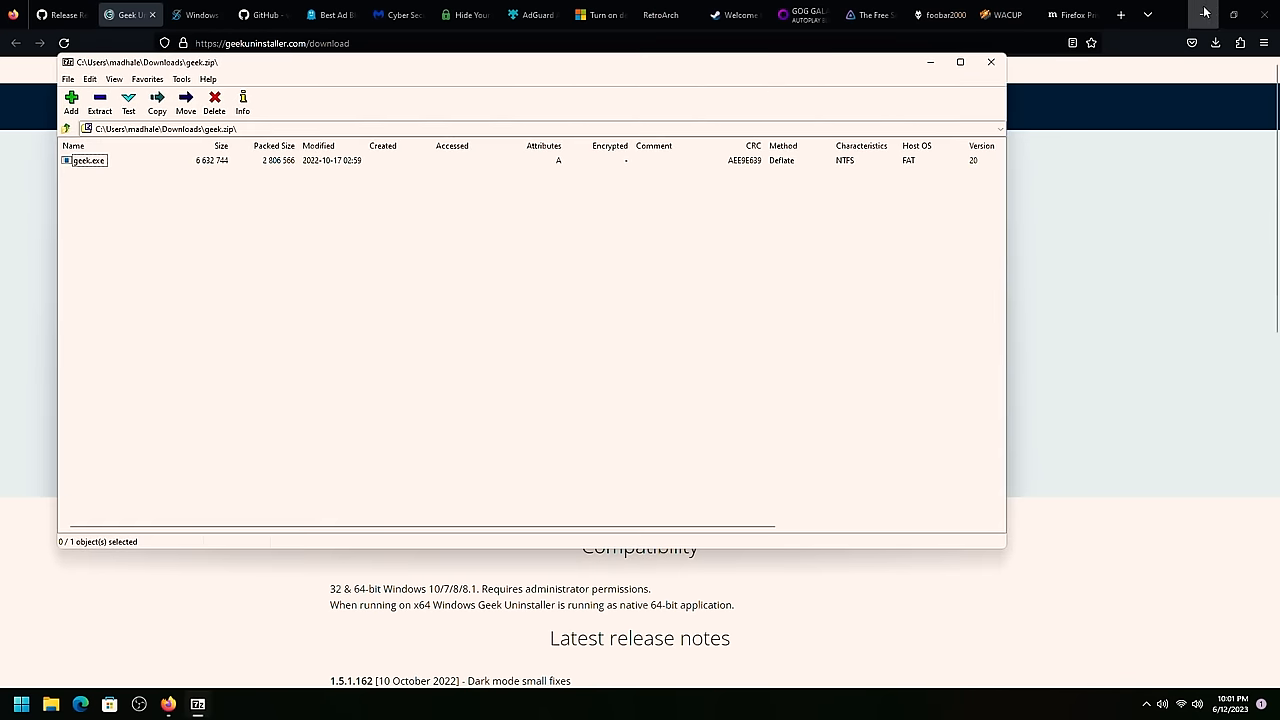
pyautogui.click(1204, 11)
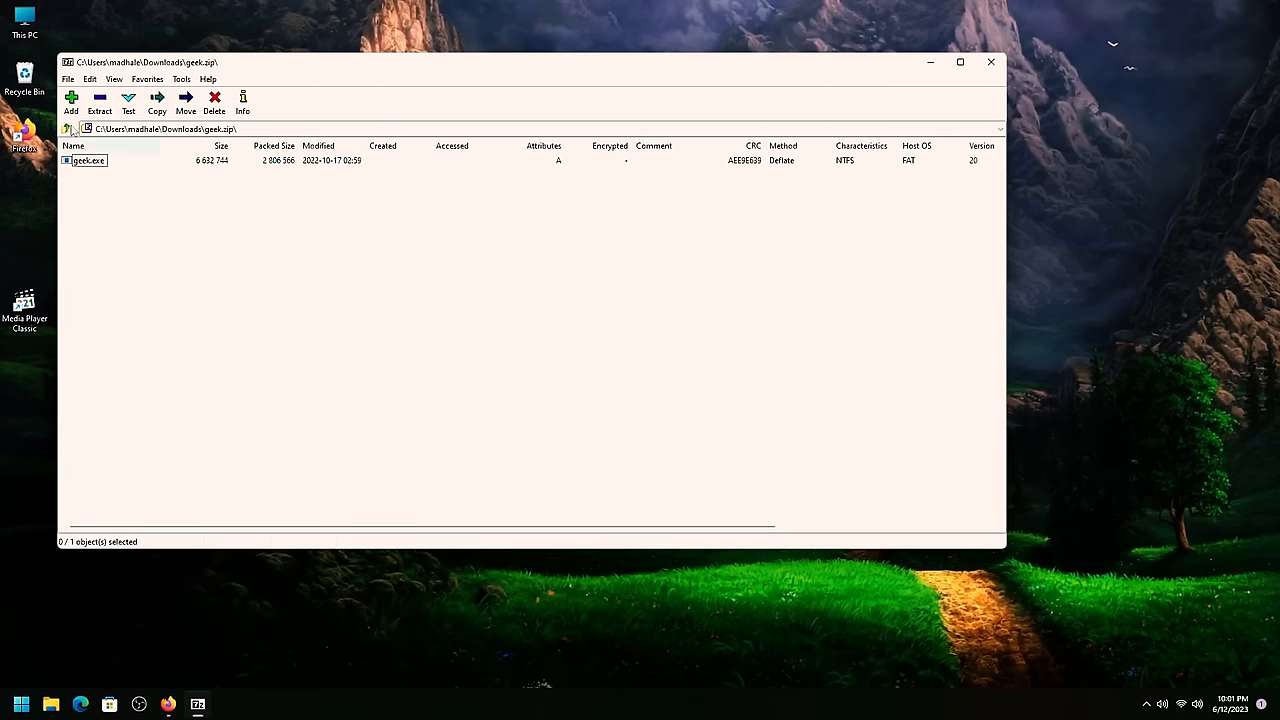
pyautogui.moveTo(988, 62)
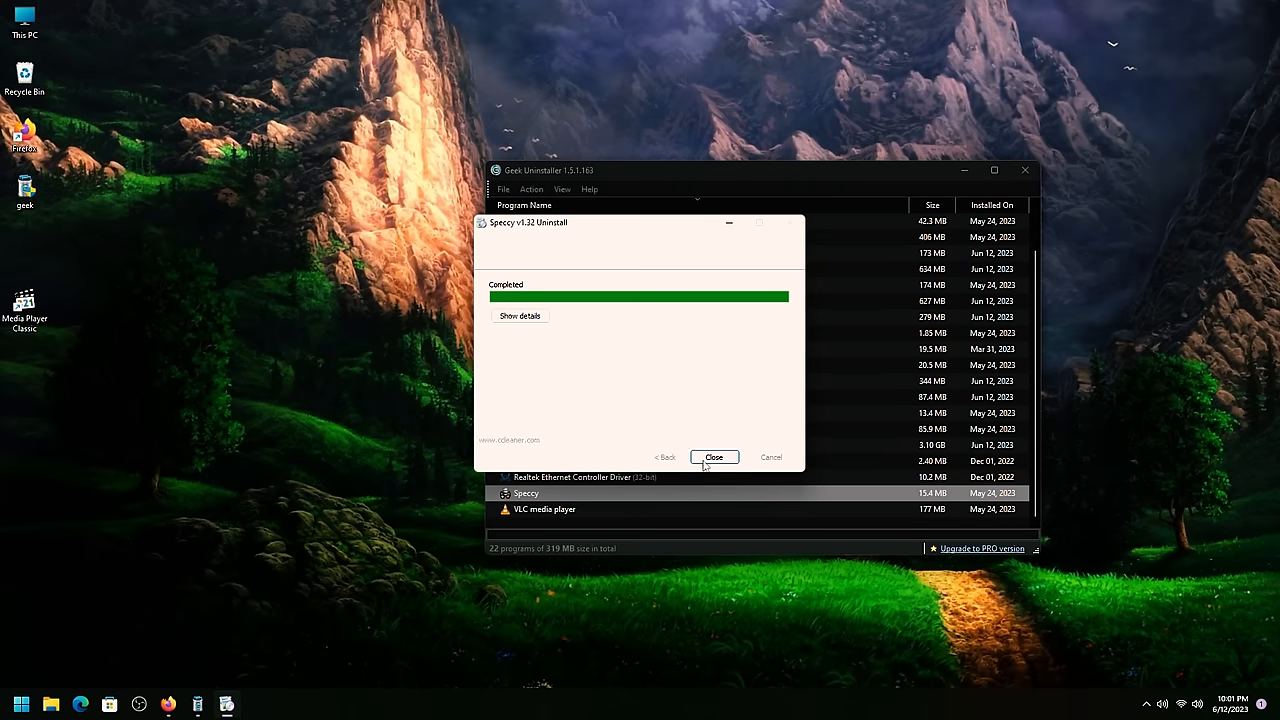
# Step: Finish uninstalling Speccy, dismiss the no-leftovers report, and close Geek Uninstaller
pyautogui.click(714, 457)
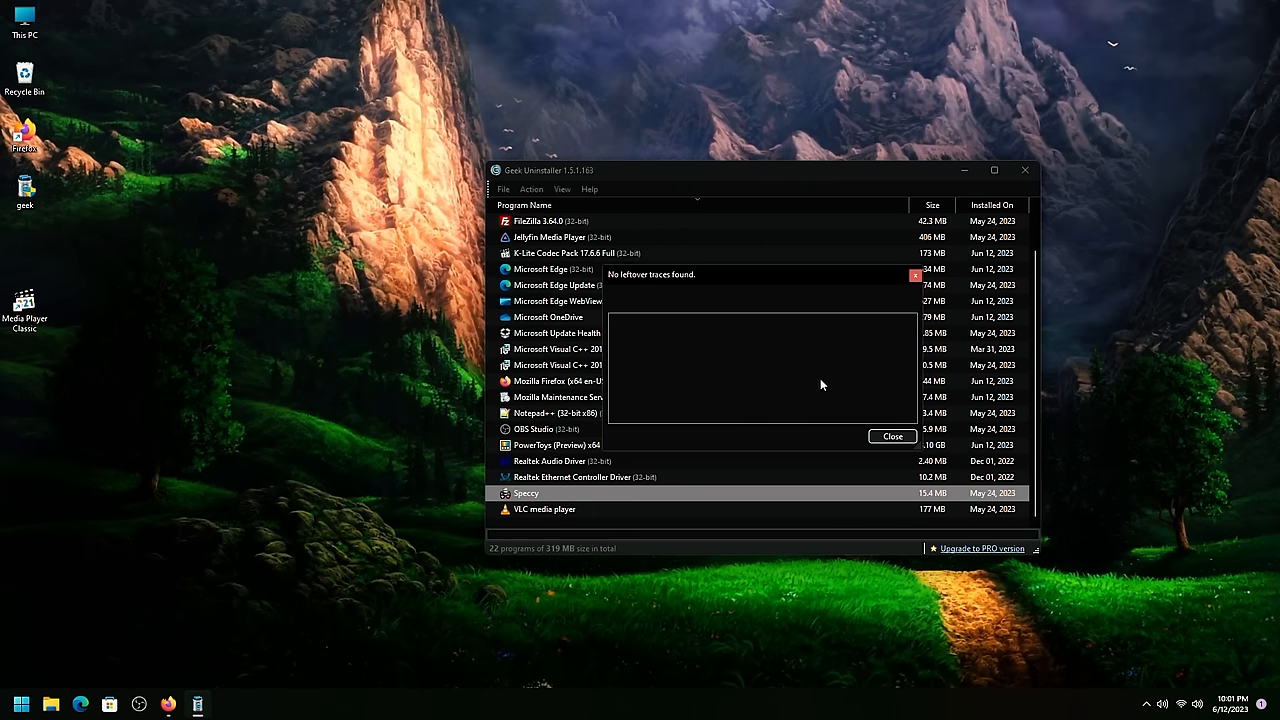
pyautogui.click(892, 436)
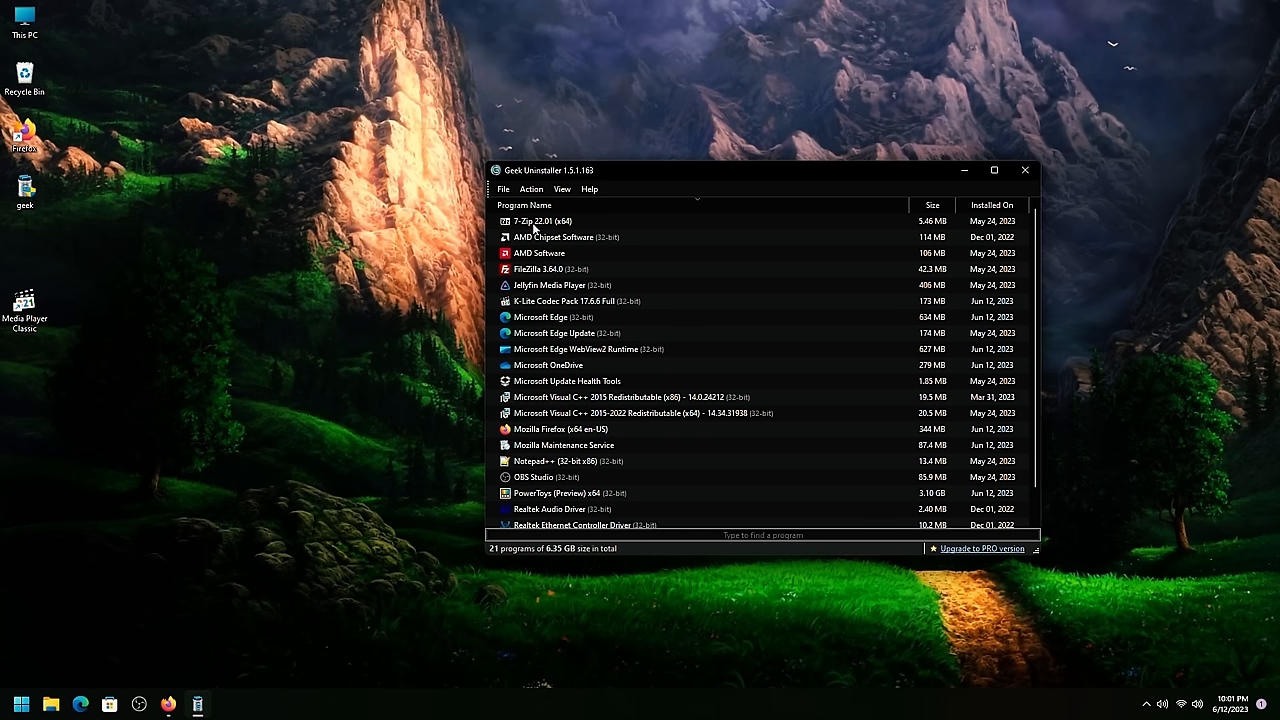
pyautogui.moveTo(1024, 170)
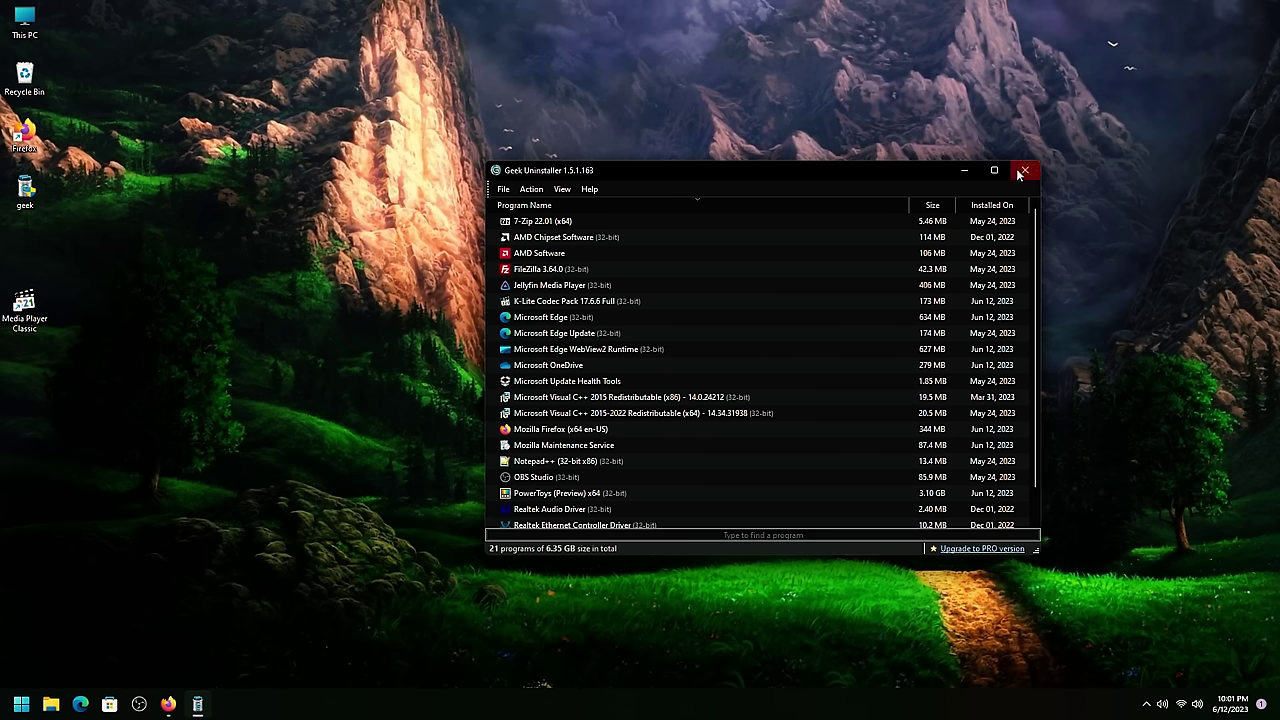
pyautogui.click(1025, 171)
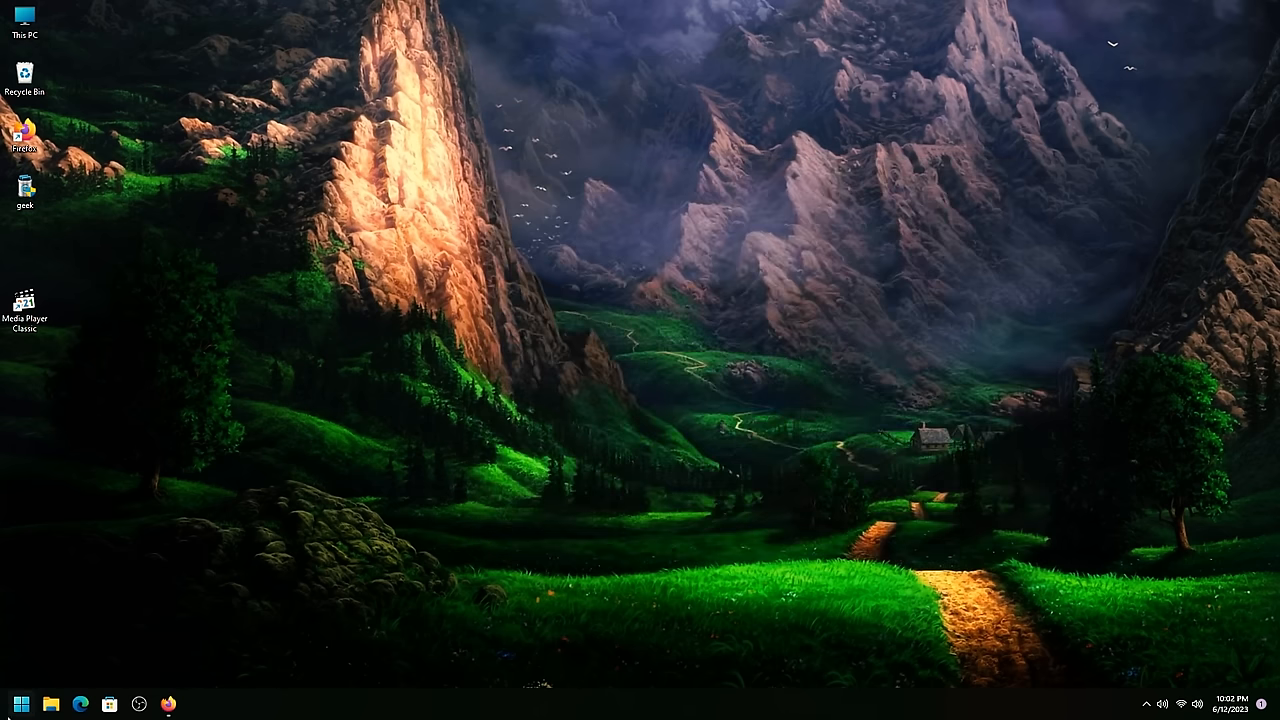
# Step: Open the Start menu's All apps list and scroll down to the G–M entries
pyautogui.click(20, 702)
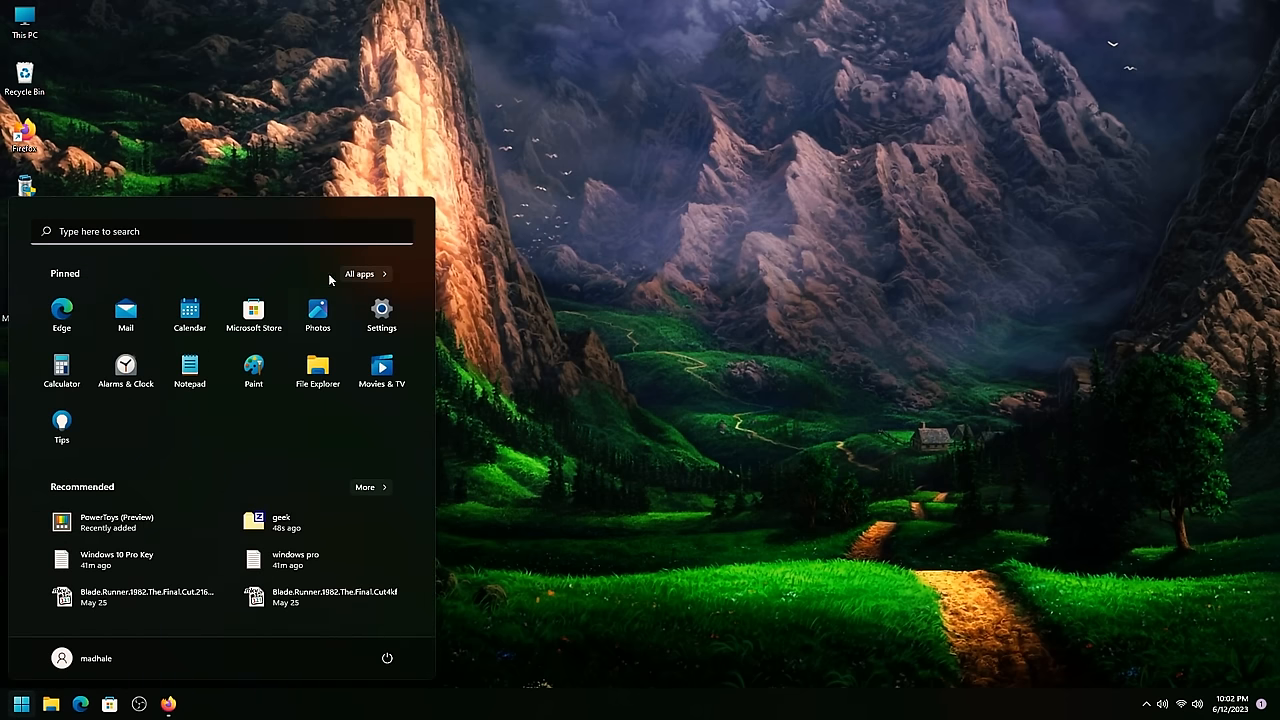
pyautogui.click(360, 273)
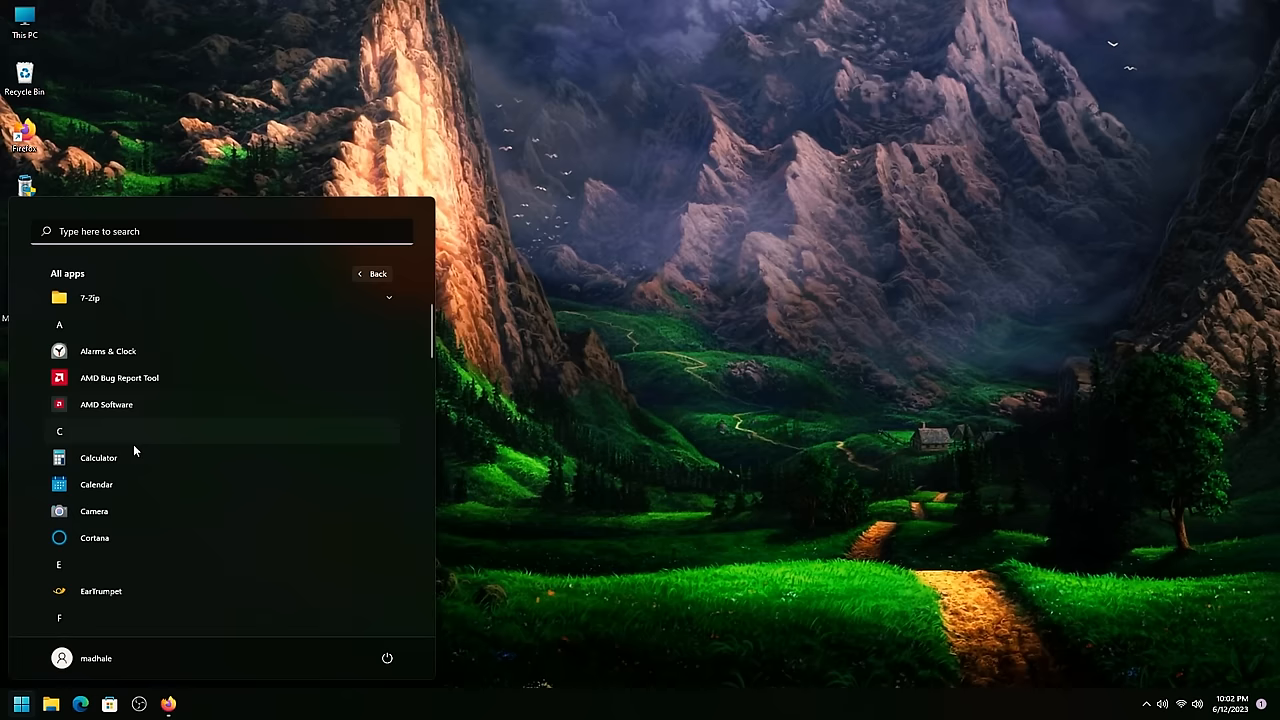
pyautogui.scroll(-3)
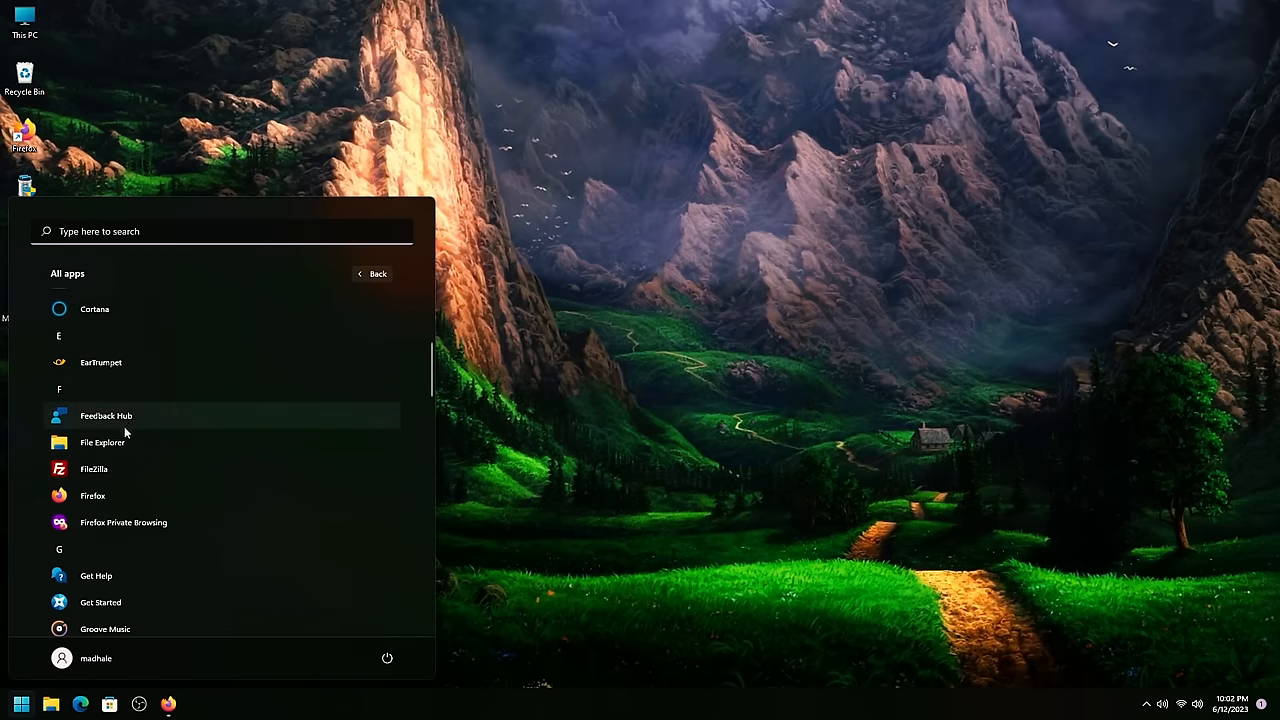
pyautogui.moveTo(293, 374)
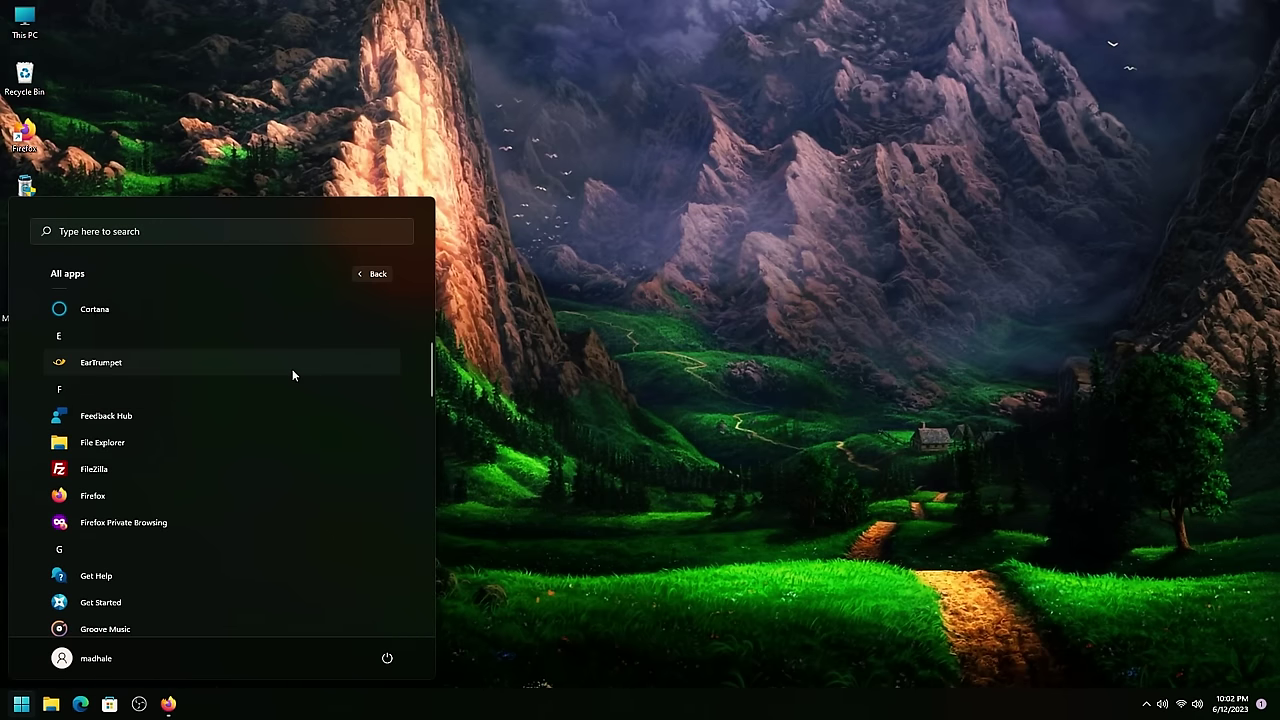
pyautogui.scroll(-3)
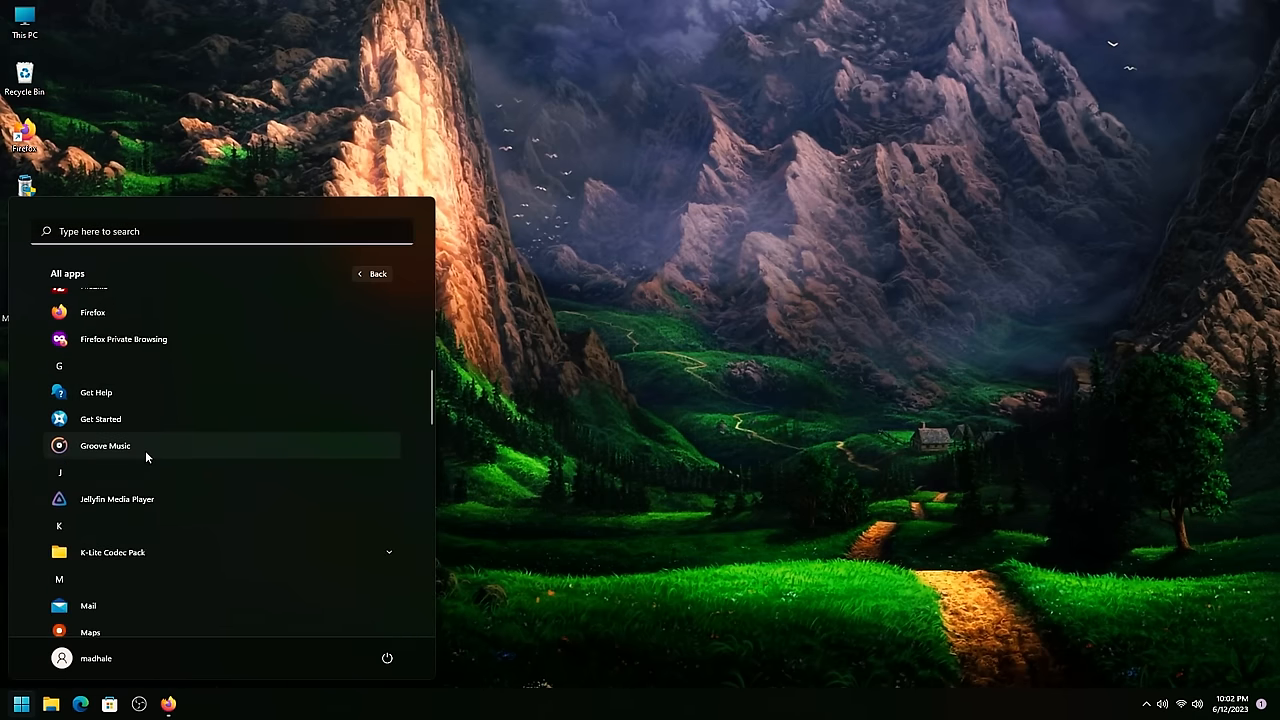
pyautogui.scroll(-3)
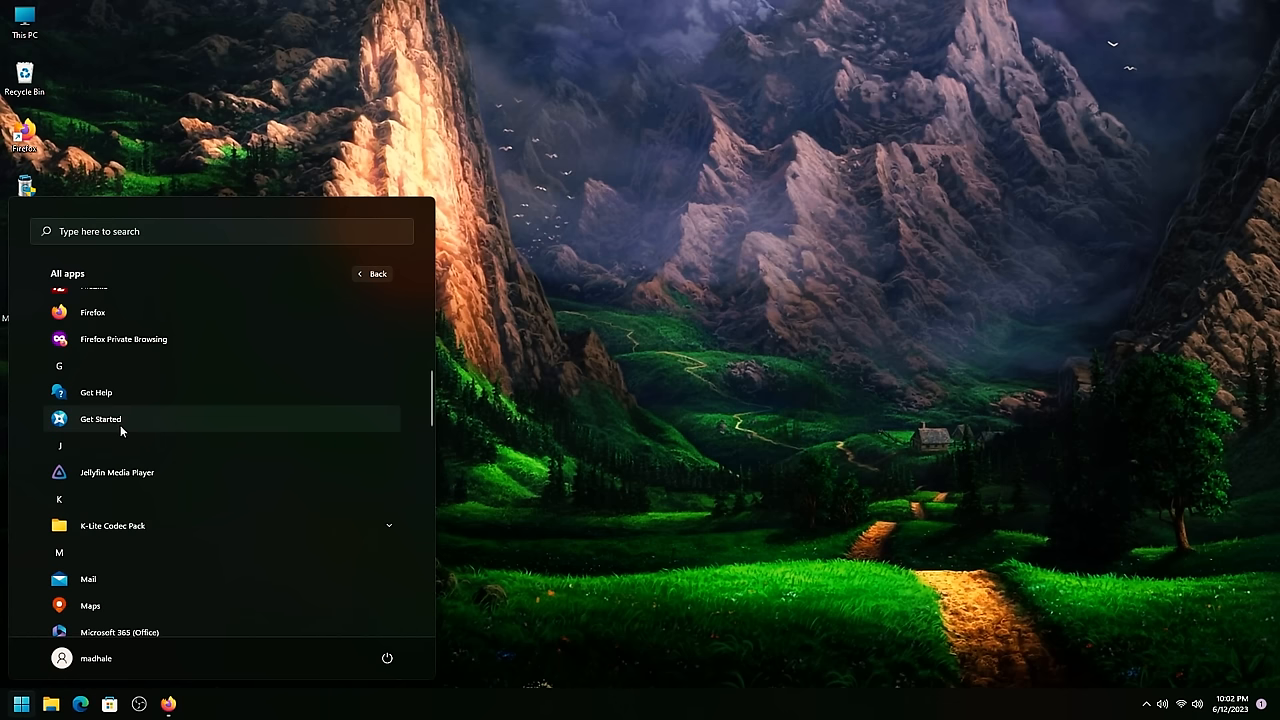
pyautogui.moveTo(104, 415)
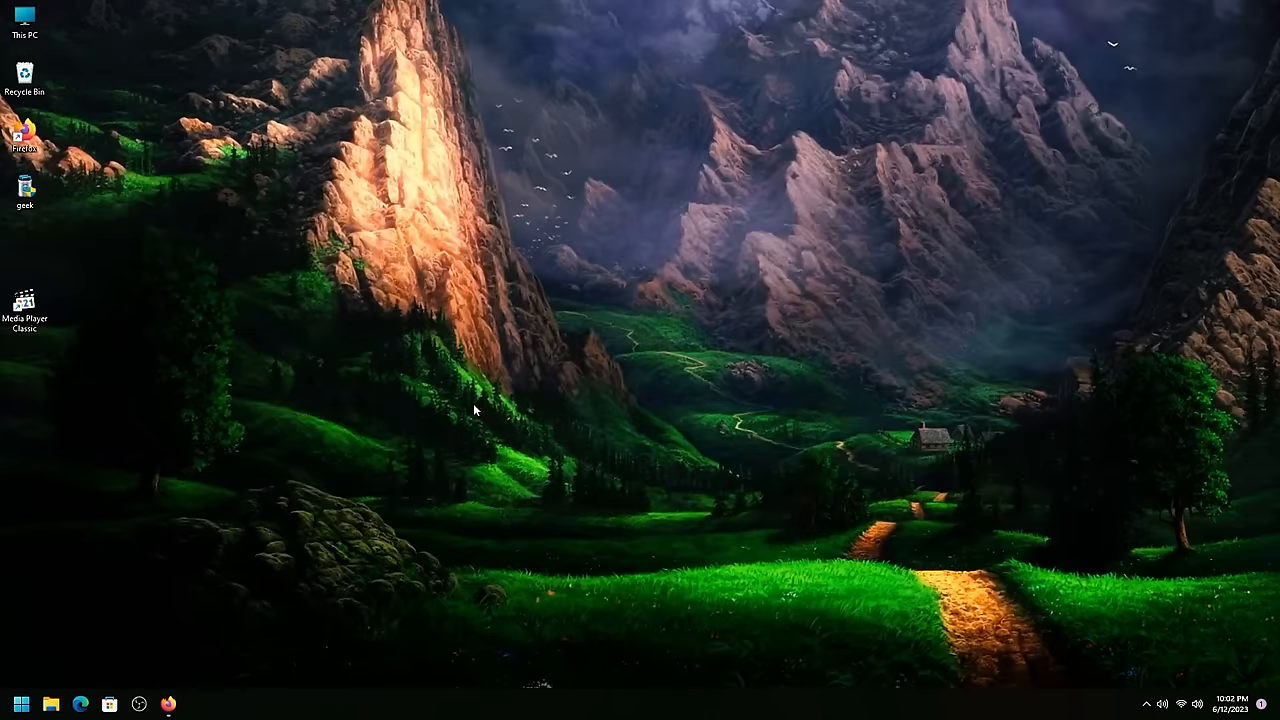
# Step: Expand the Media Player Classic shortcut's menu to the classic list via Show more options
pyautogui.rightClick(475, 410)
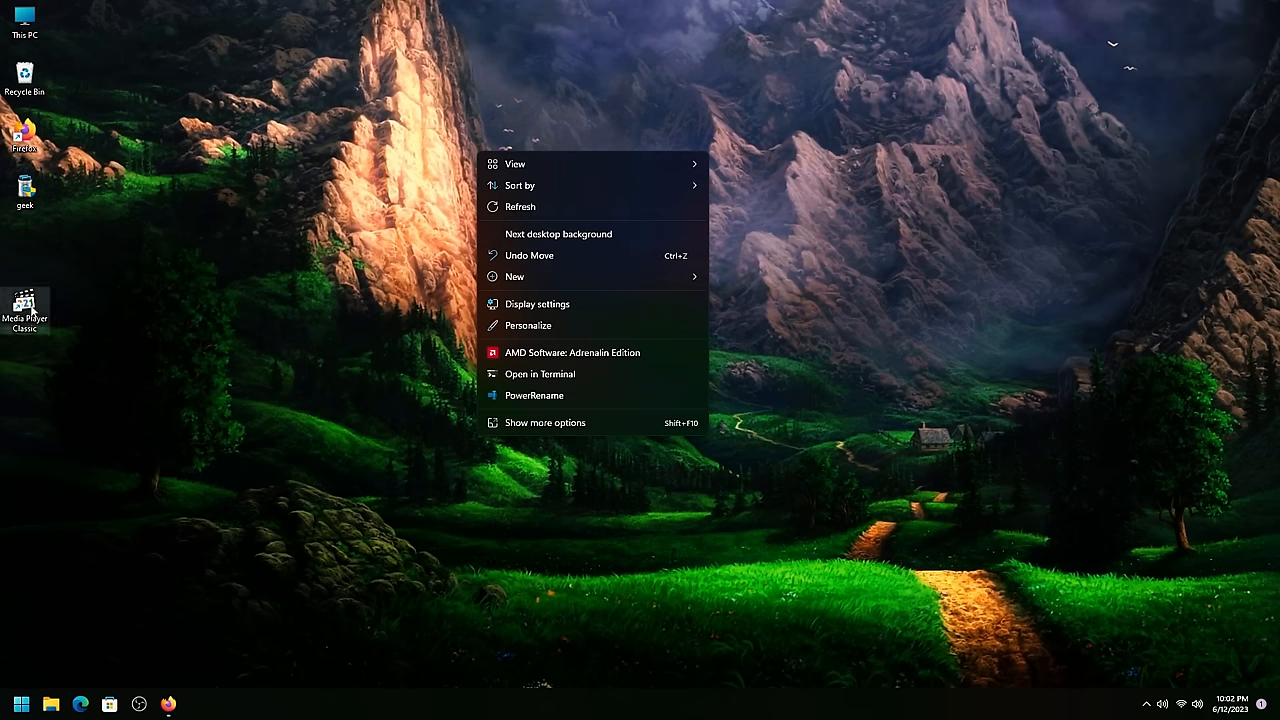
pyautogui.rightClick(24, 302)
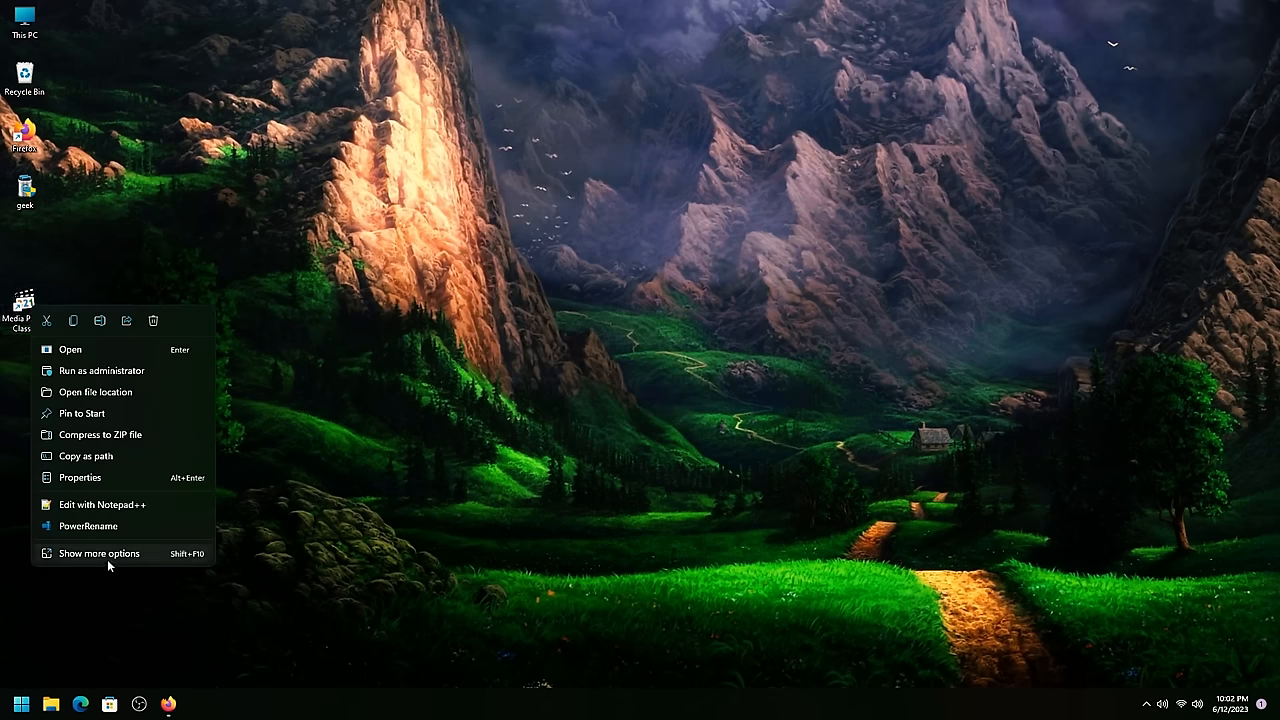
pyautogui.click(98, 553)
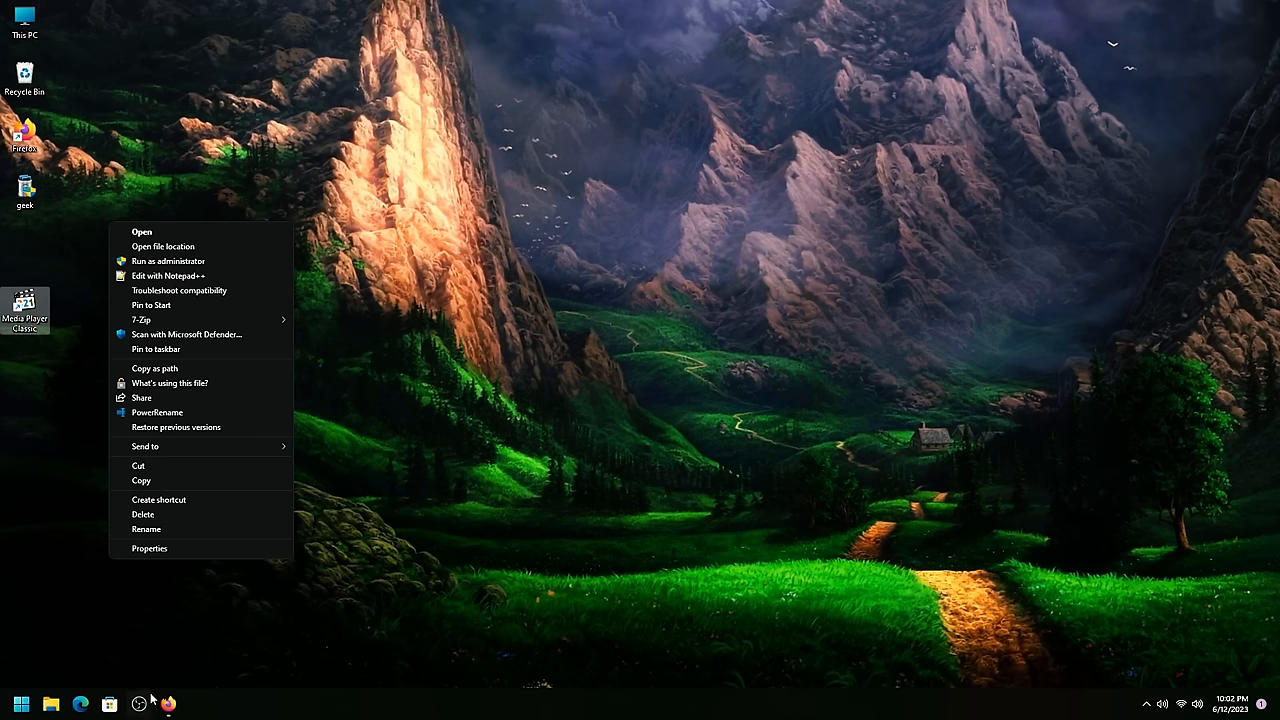
pyautogui.moveTo(179, 700)
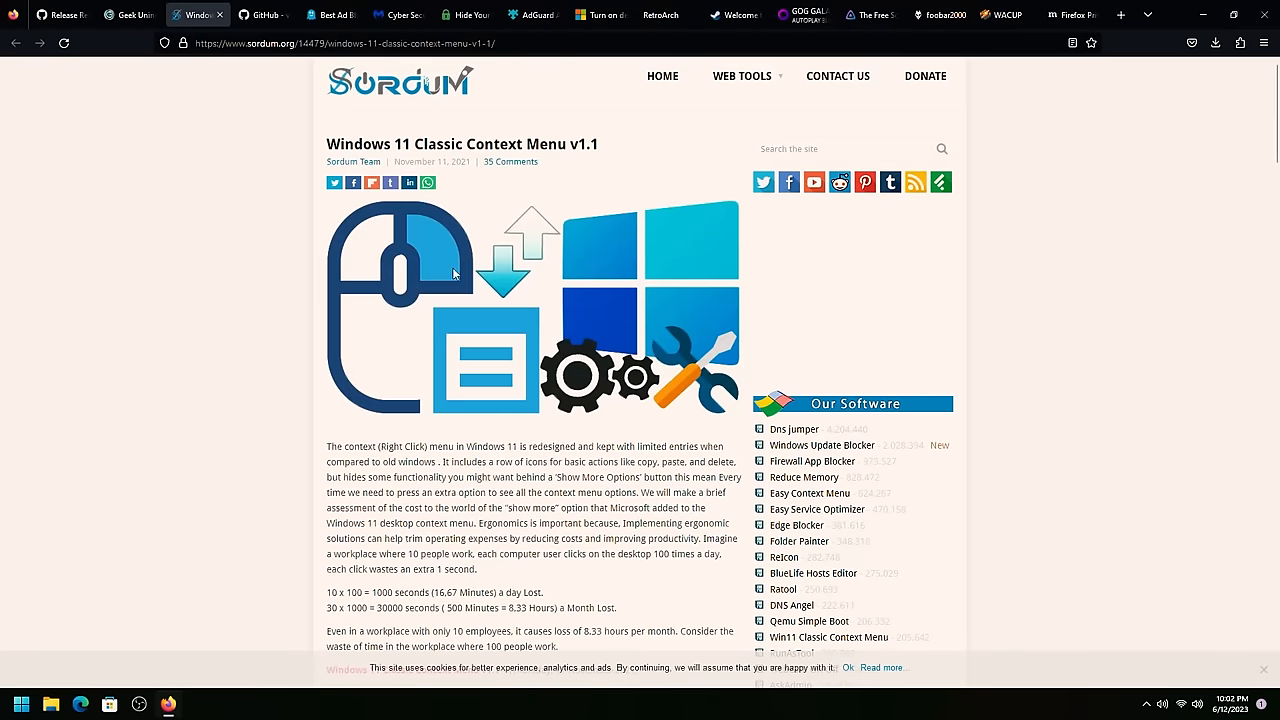
# Step: Scroll through the Sordum Classic Context Menu article, then move to the ExplorerPatcher GitHub tab
pyautogui.scroll(-3)
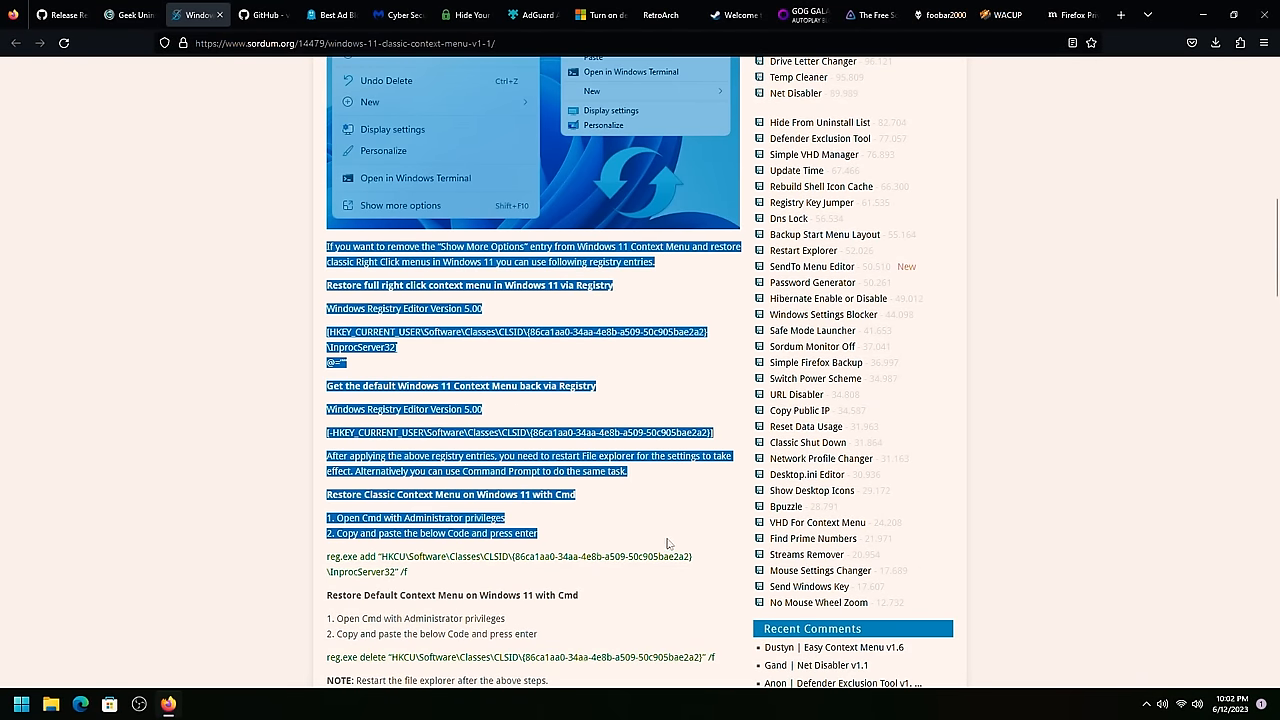
pyautogui.scroll(-3)
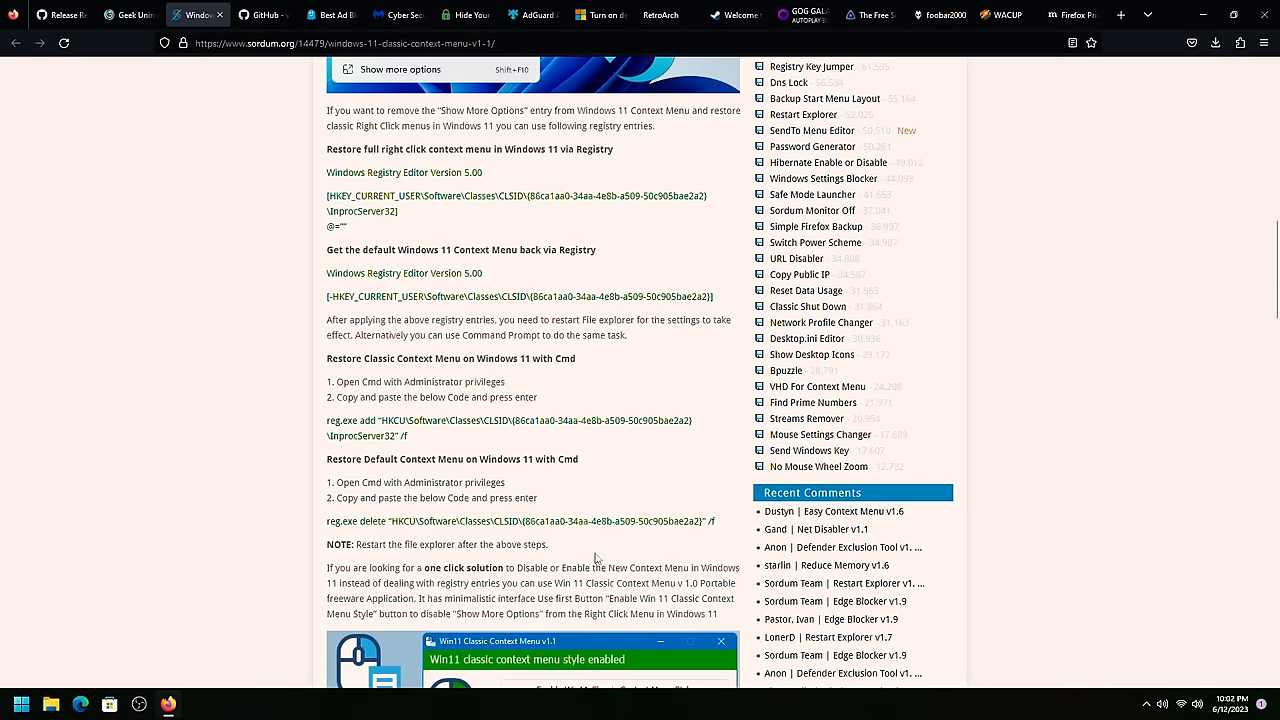
pyautogui.moveTo(511, 482)
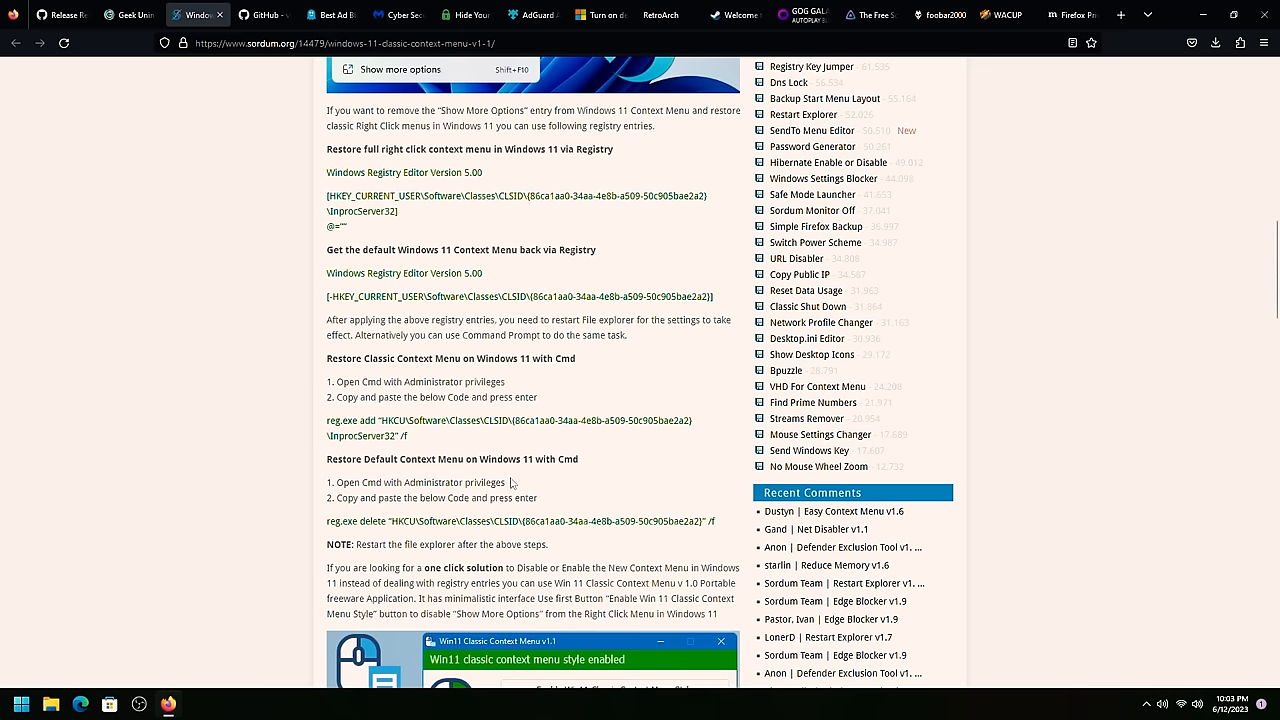
pyautogui.moveTo(463, 459)
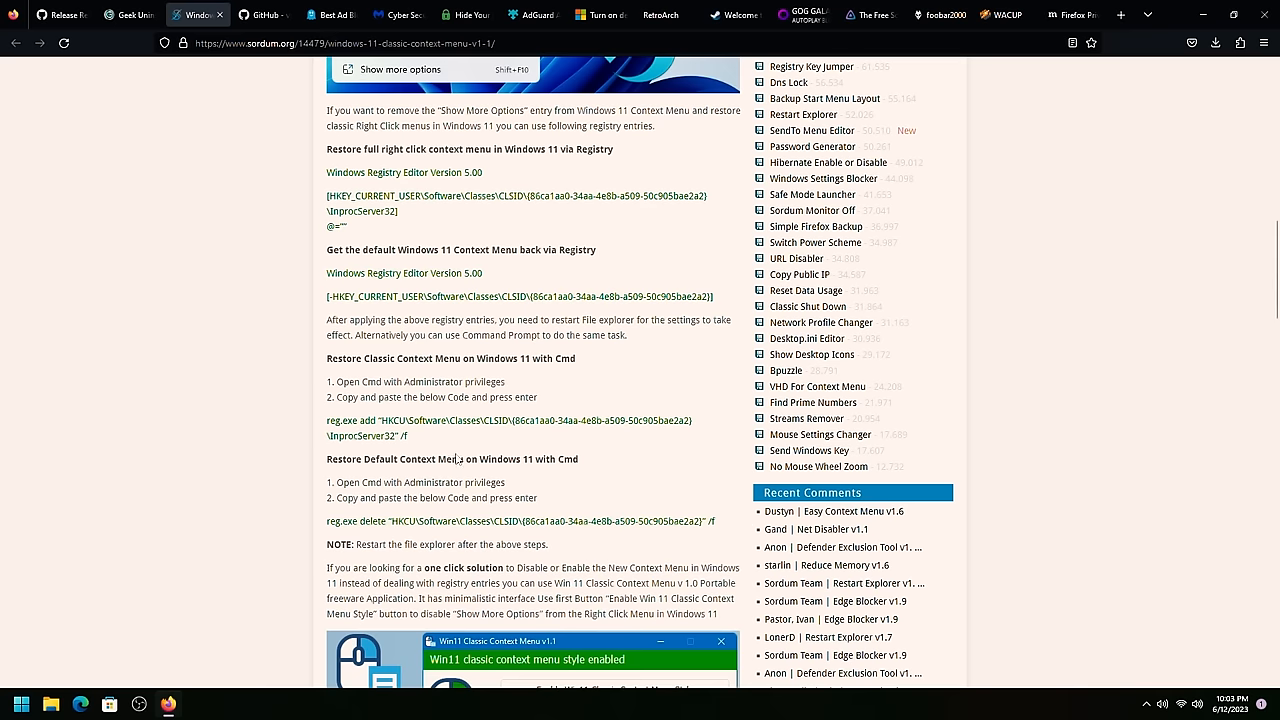
pyautogui.scroll(3)
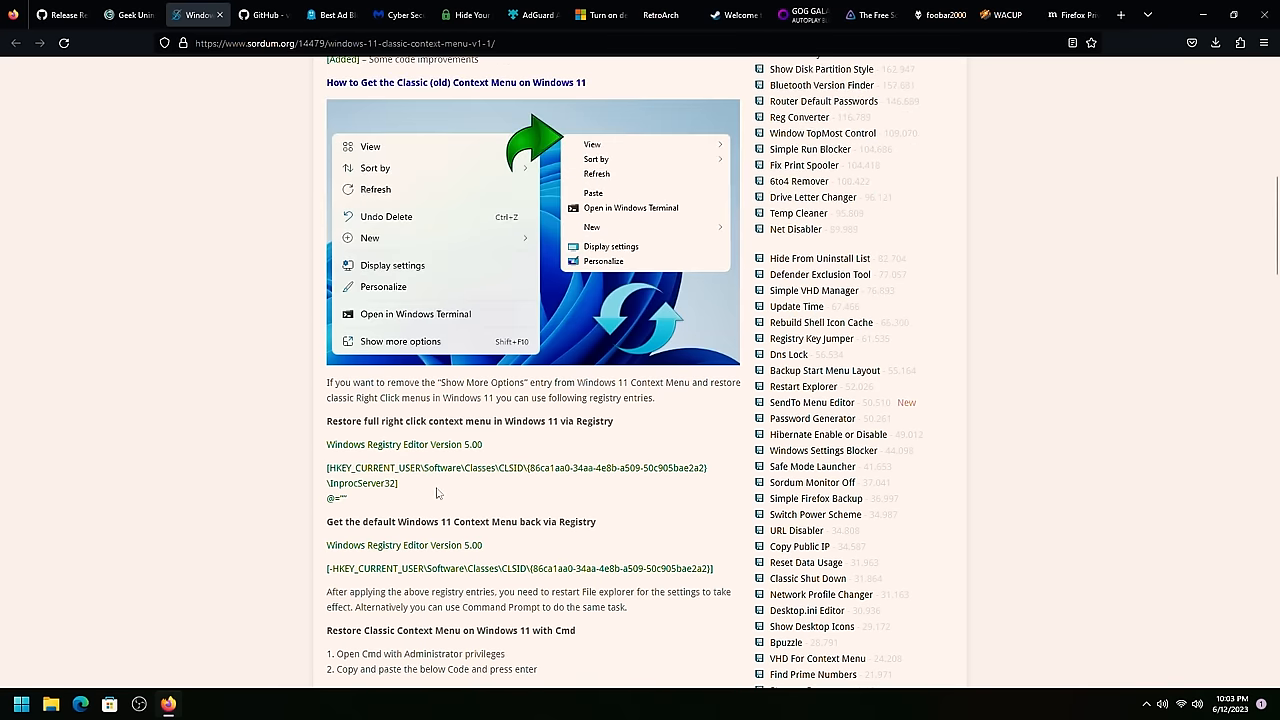
pyautogui.scroll(-3)
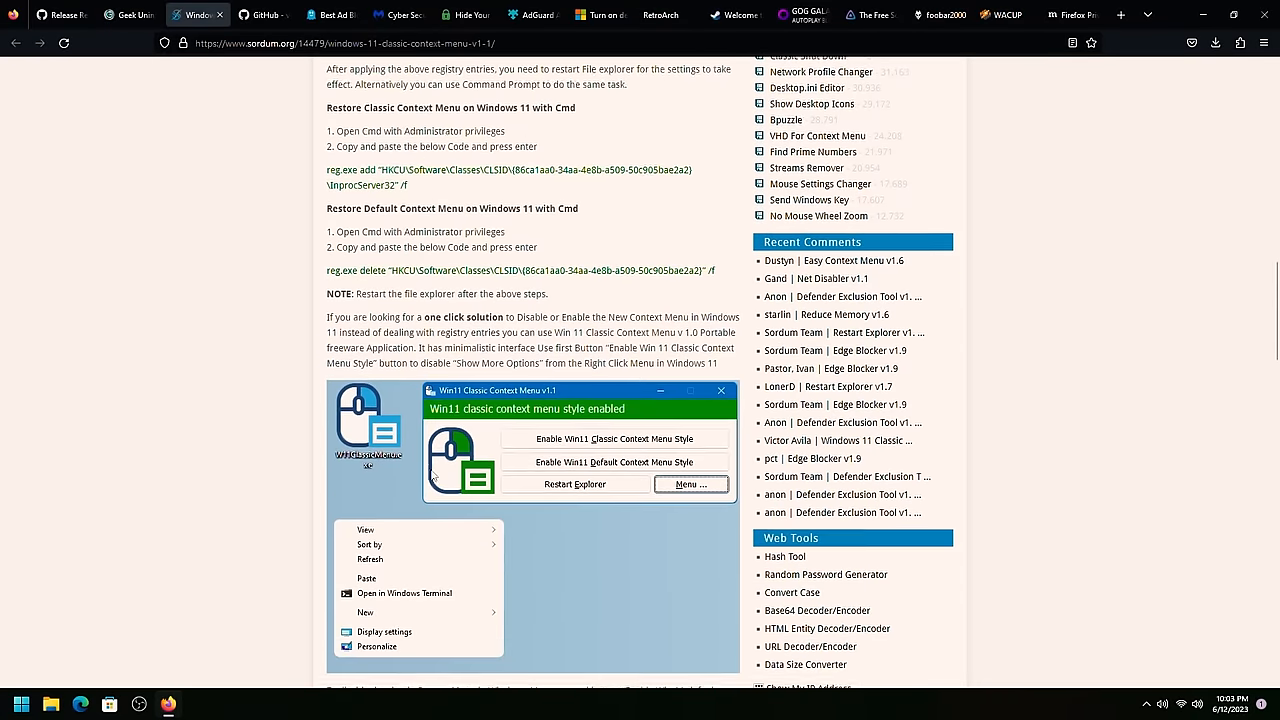
pyautogui.scroll(-3)
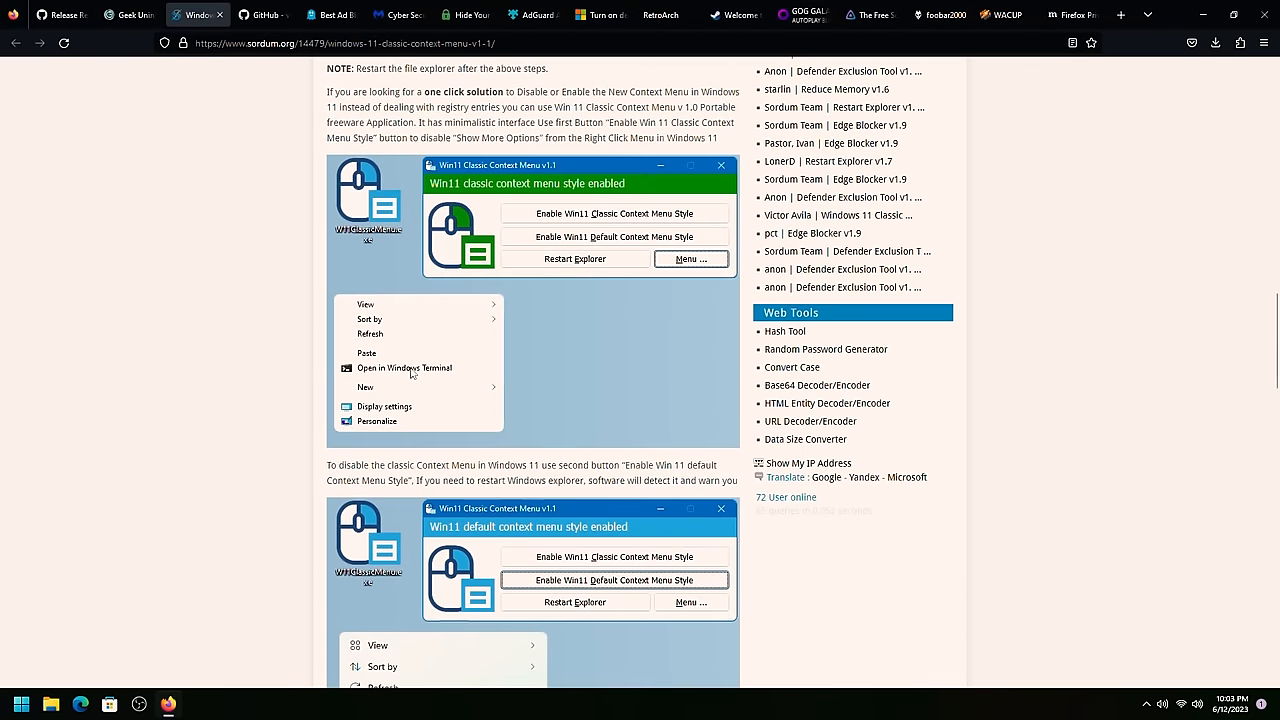
pyautogui.scroll(-3)
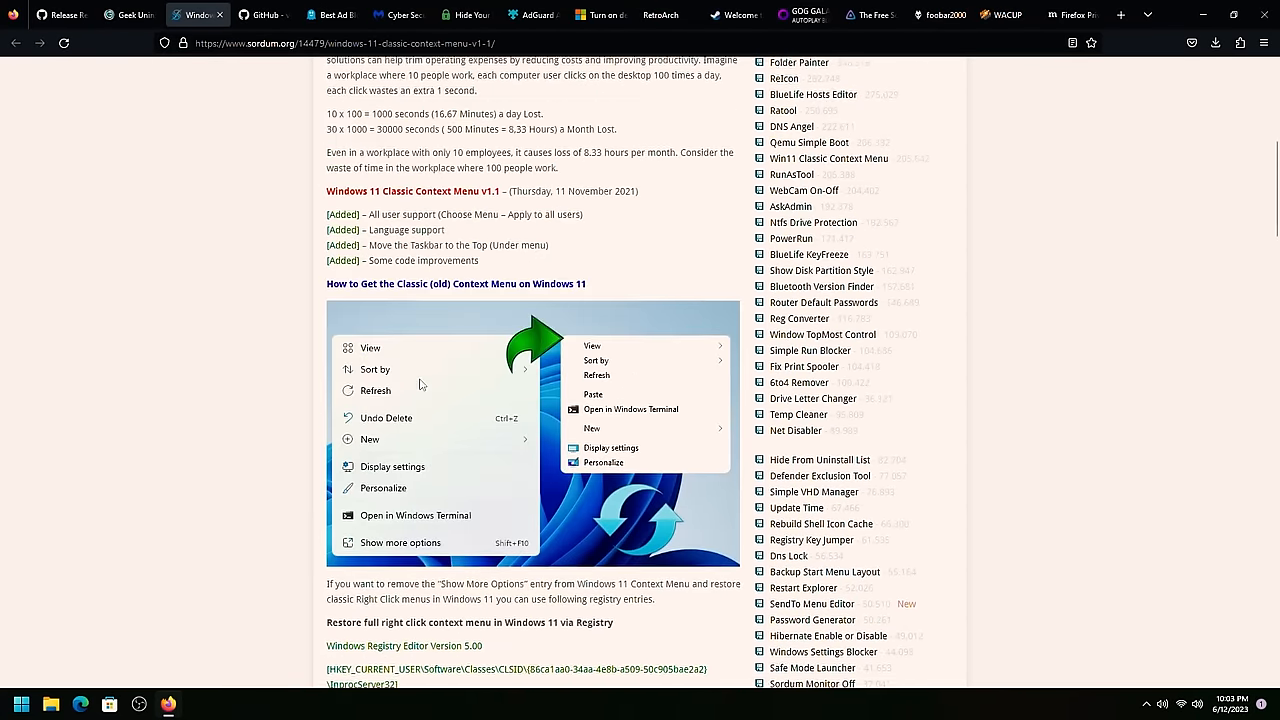
pyautogui.click(260, 15)
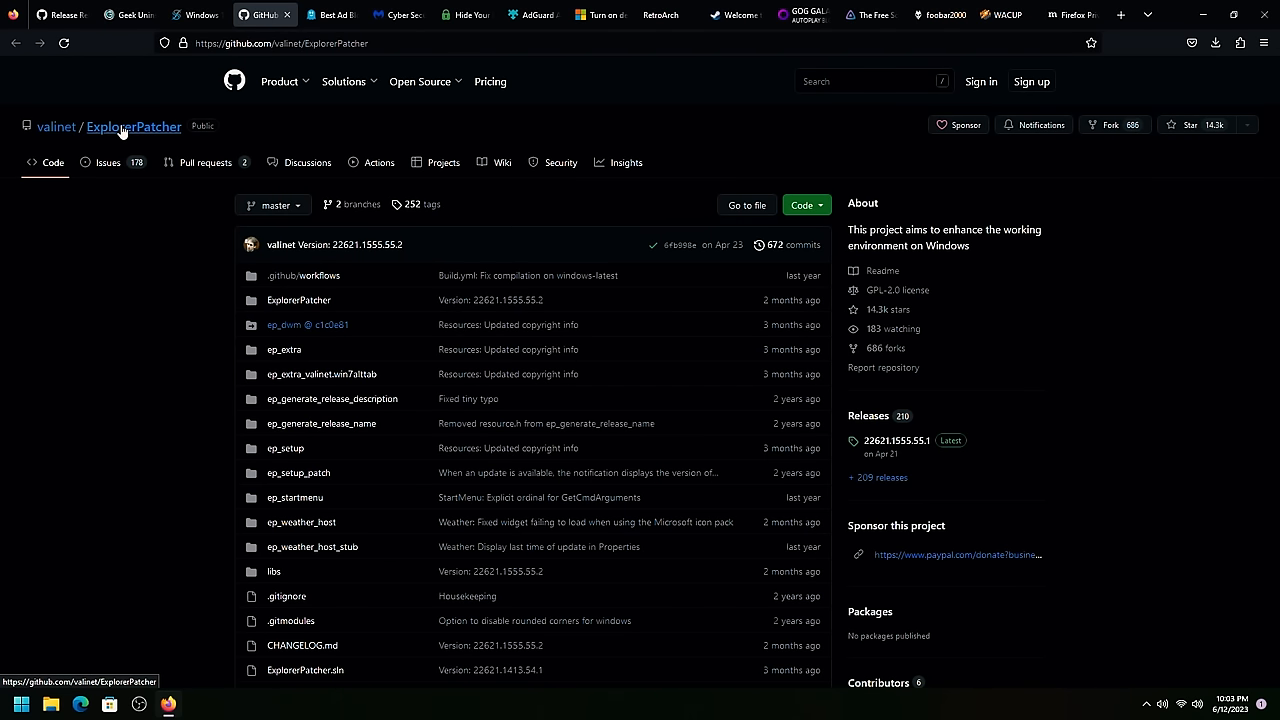
pyautogui.moveTo(899, 446)
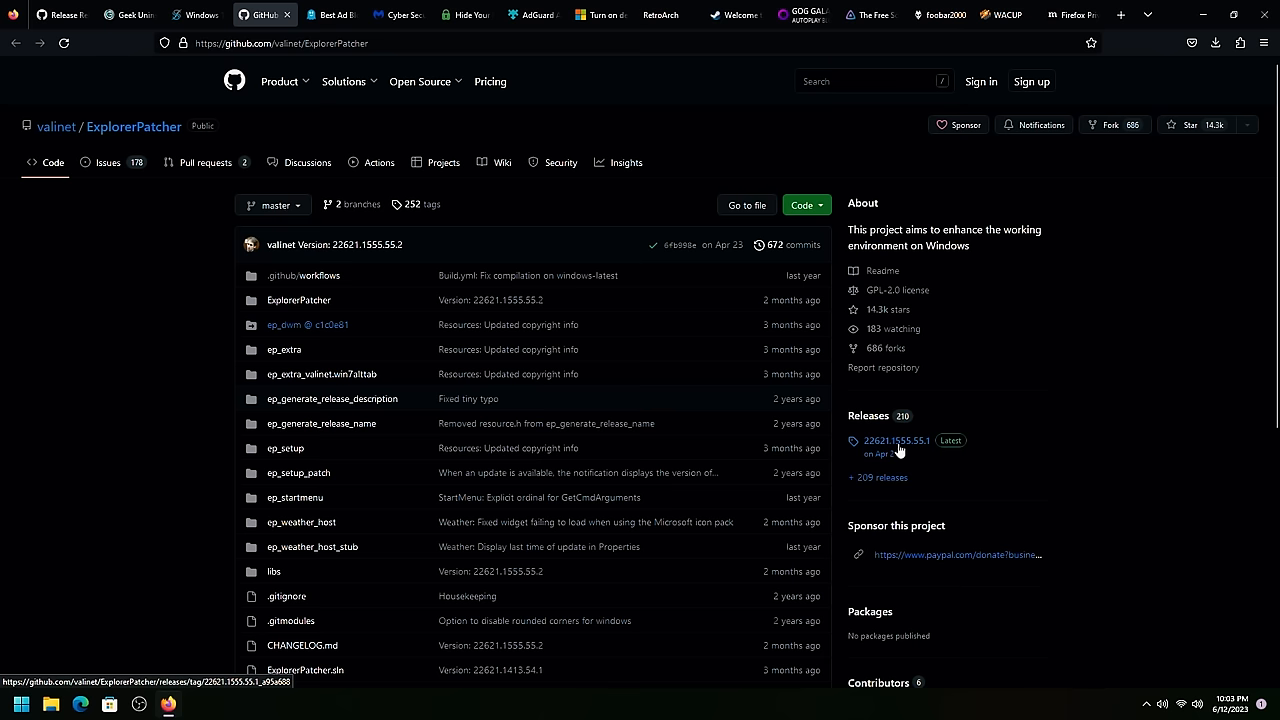
# Step: Open the ExplorerPatcher 22621.1555.55.1 release listing ep_setup.exe
pyautogui.click(896, 440)
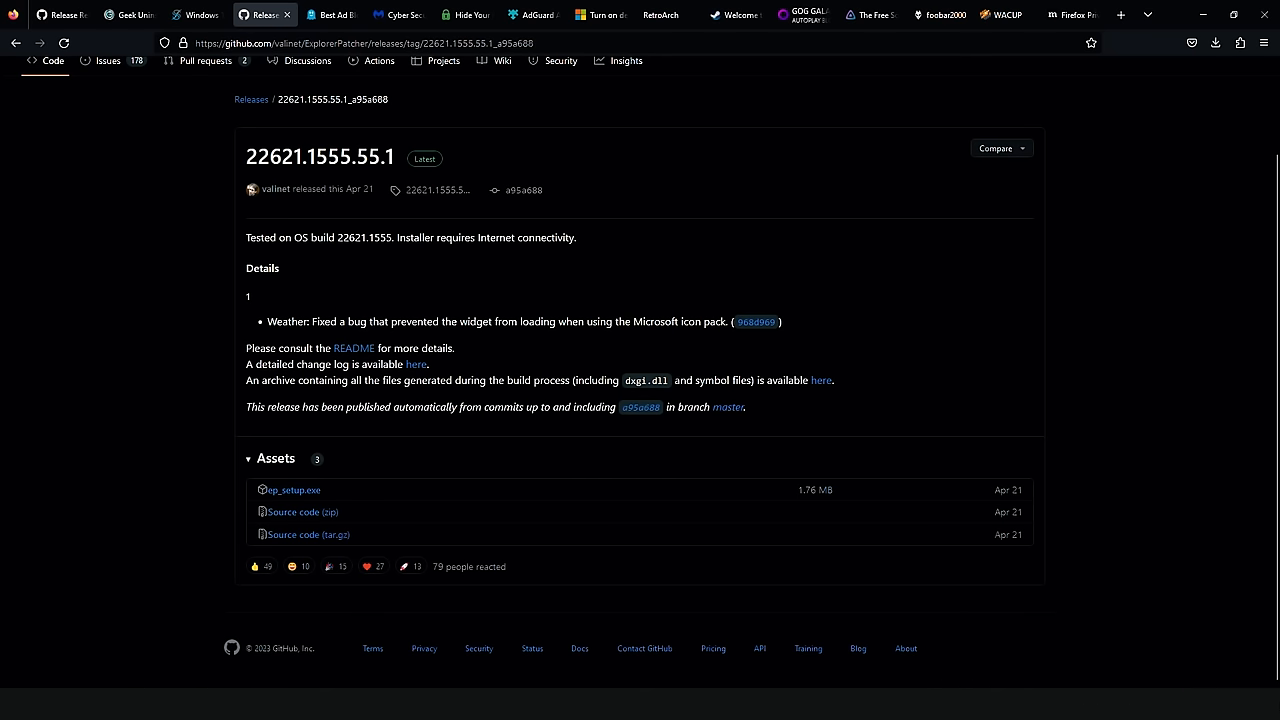
pyautogui.moveTo(512, 711)
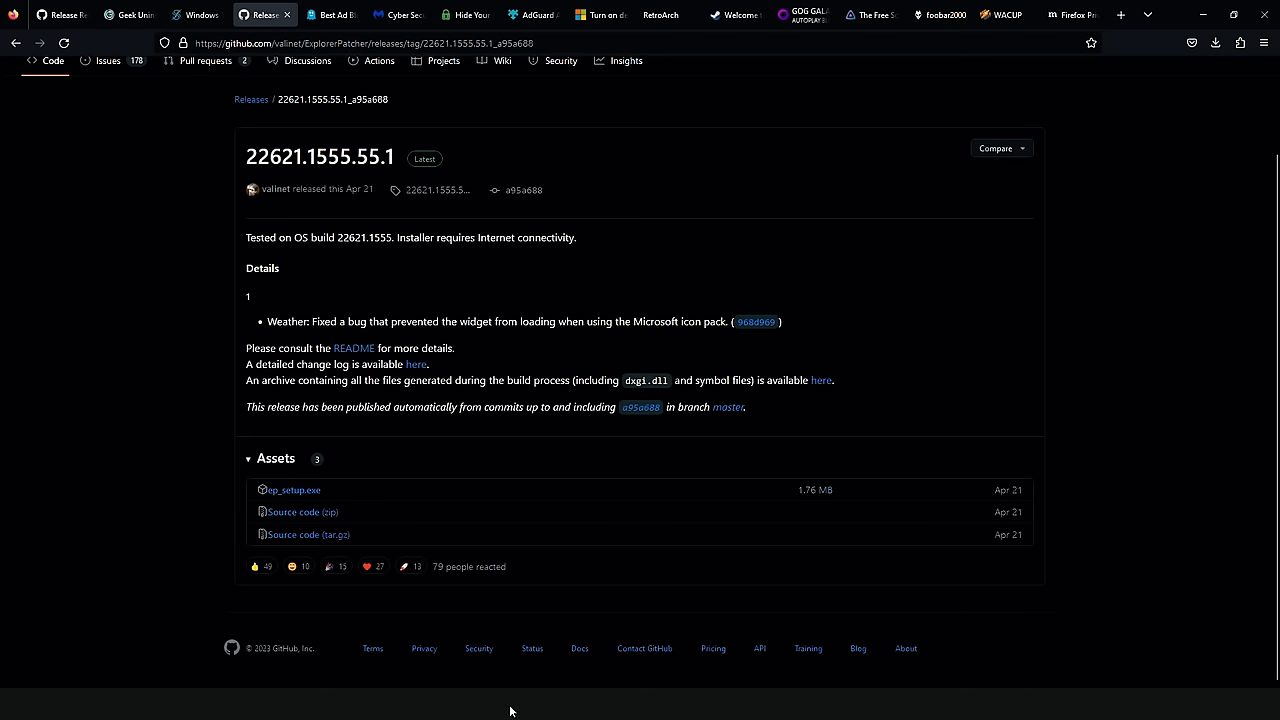
pyautogui.moveTo(630, 440)
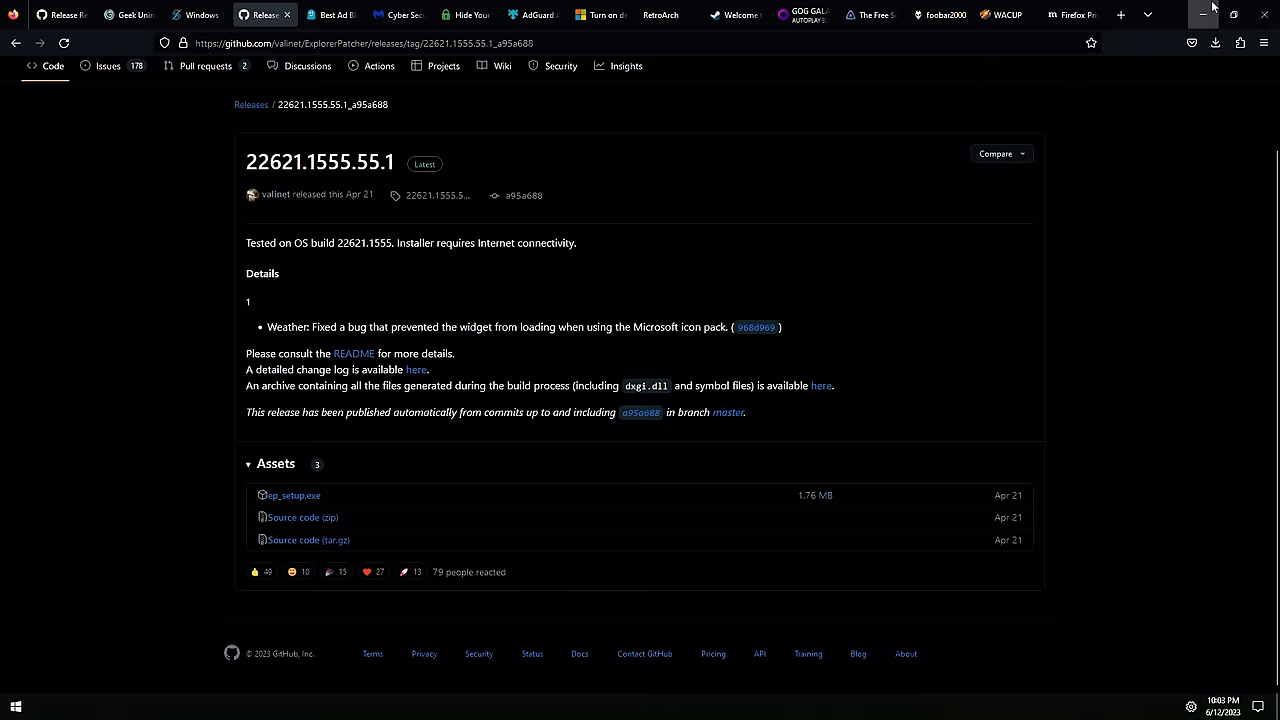
# Step: Minimize Firefox so the desktop shortcuts are visible
pyautogui.click(1198, 14)
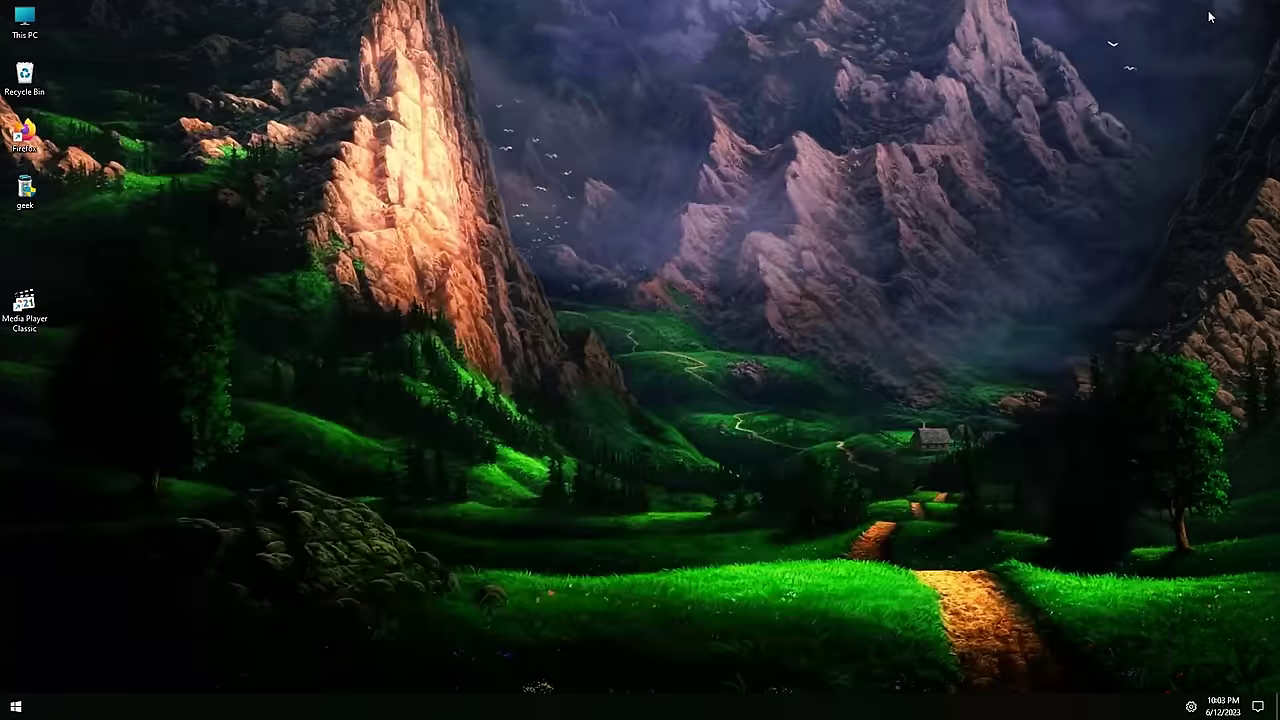
pyautogui.moveTo(30, 286)
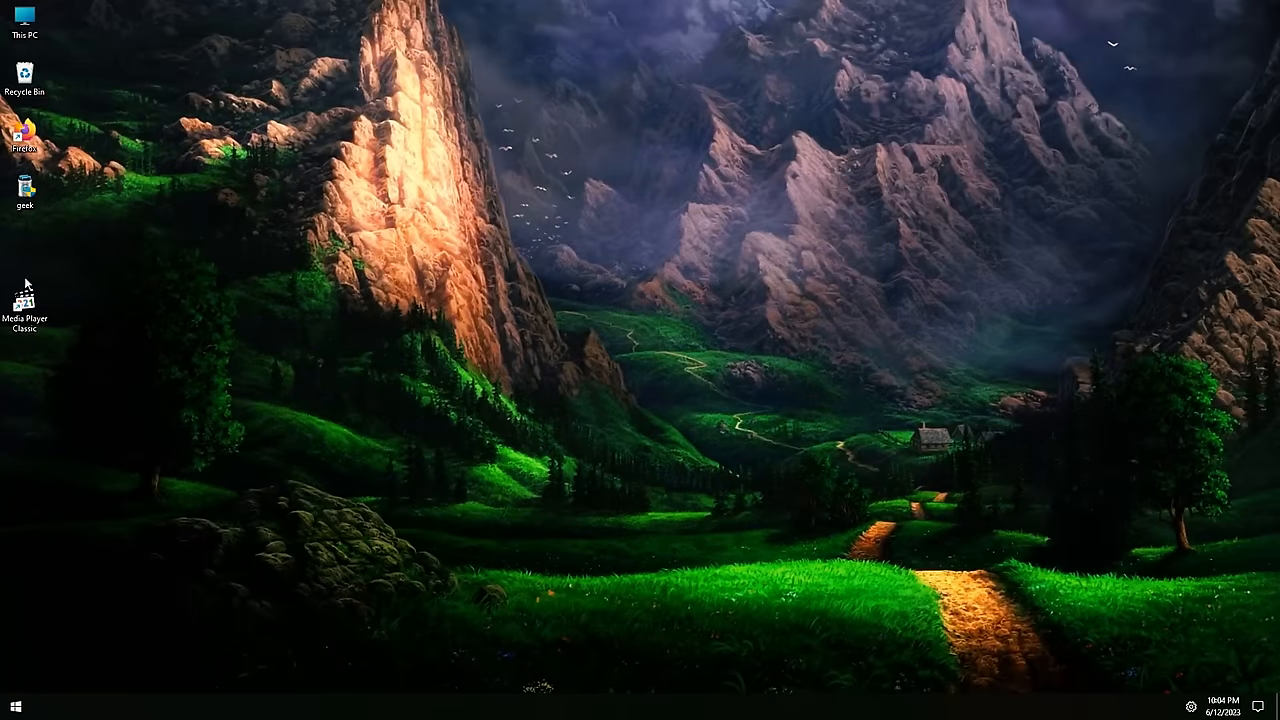
pyautogui.moveTo(119, 683)
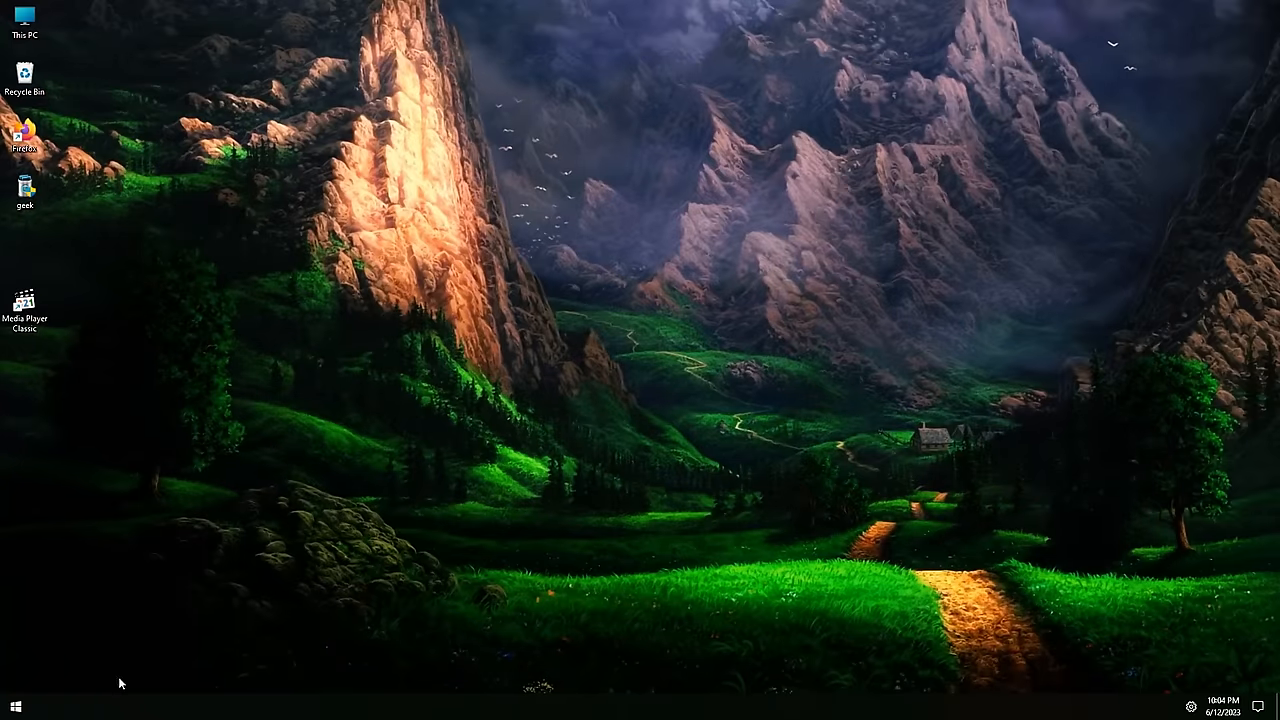
pyautogui.moveTo(313, 632)
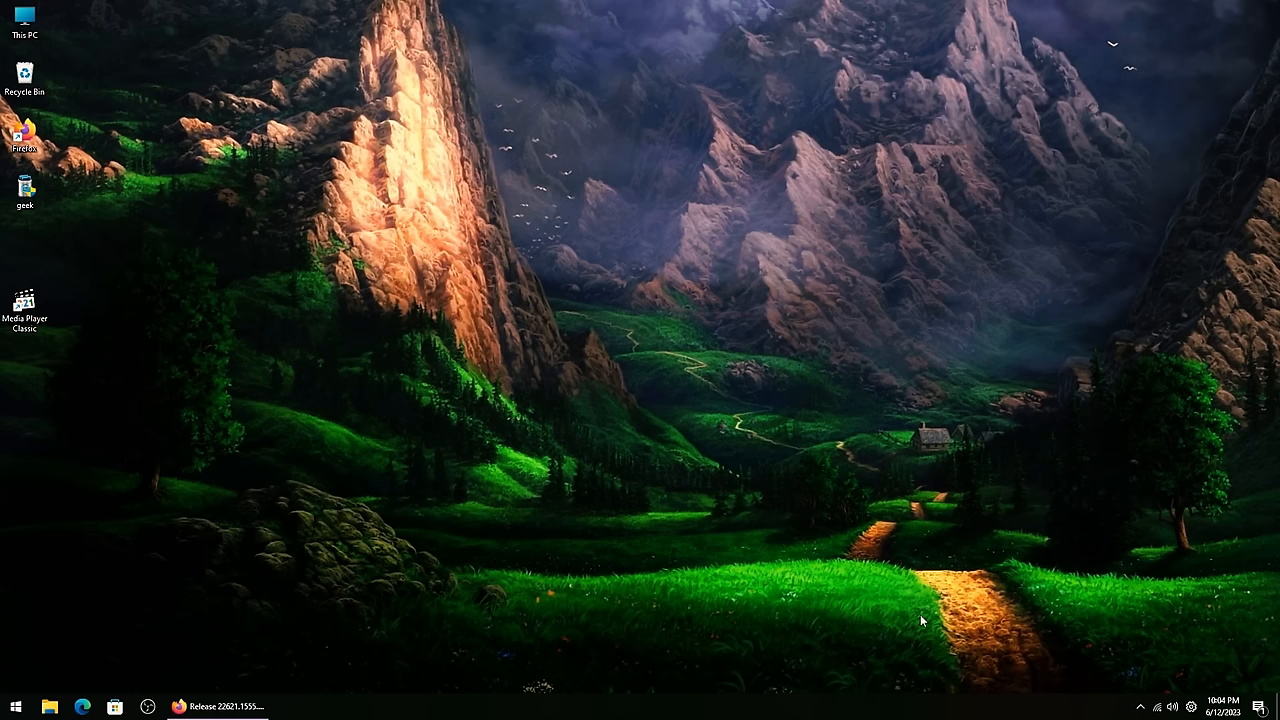
pyautogui.moveTo(265, 706)
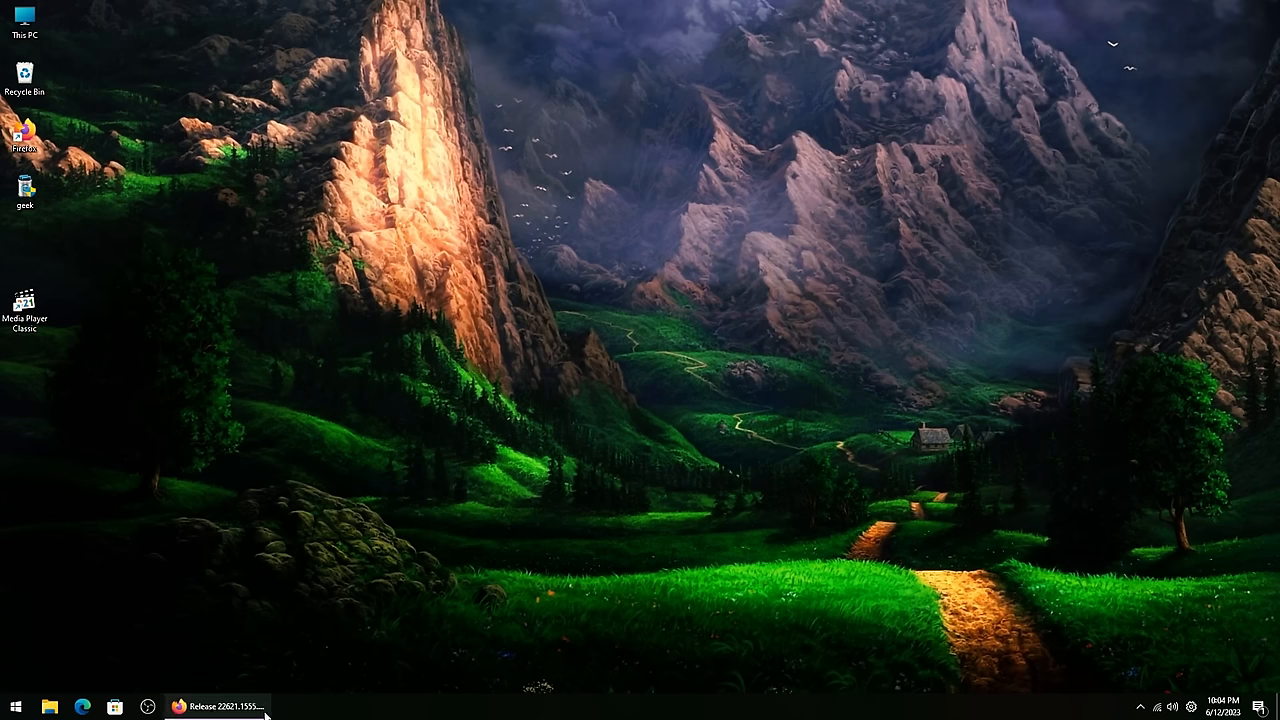
# Step: Open ExplorerPatcher Properties from the taskbar menu and select the File Explorer section
pyautogui.rightClick(365, 708)
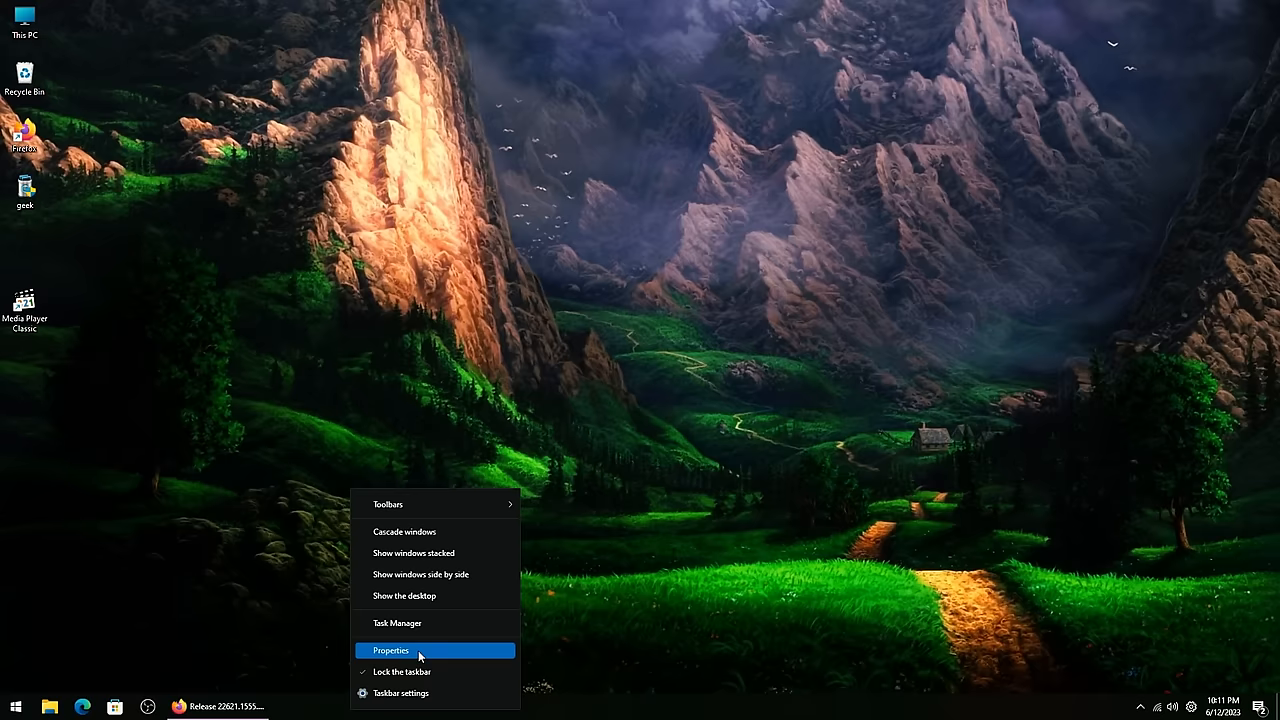
pyautogui.click(395, 650)
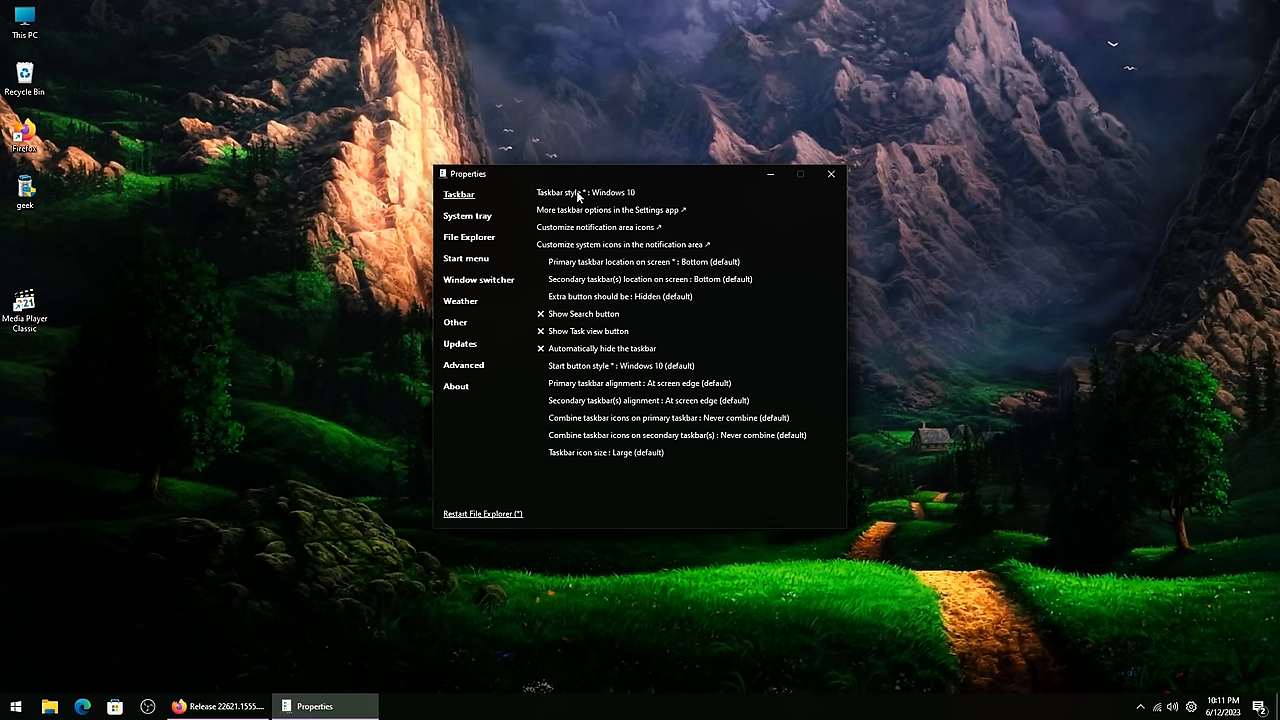
pyautogui.moveTo(471, 237)
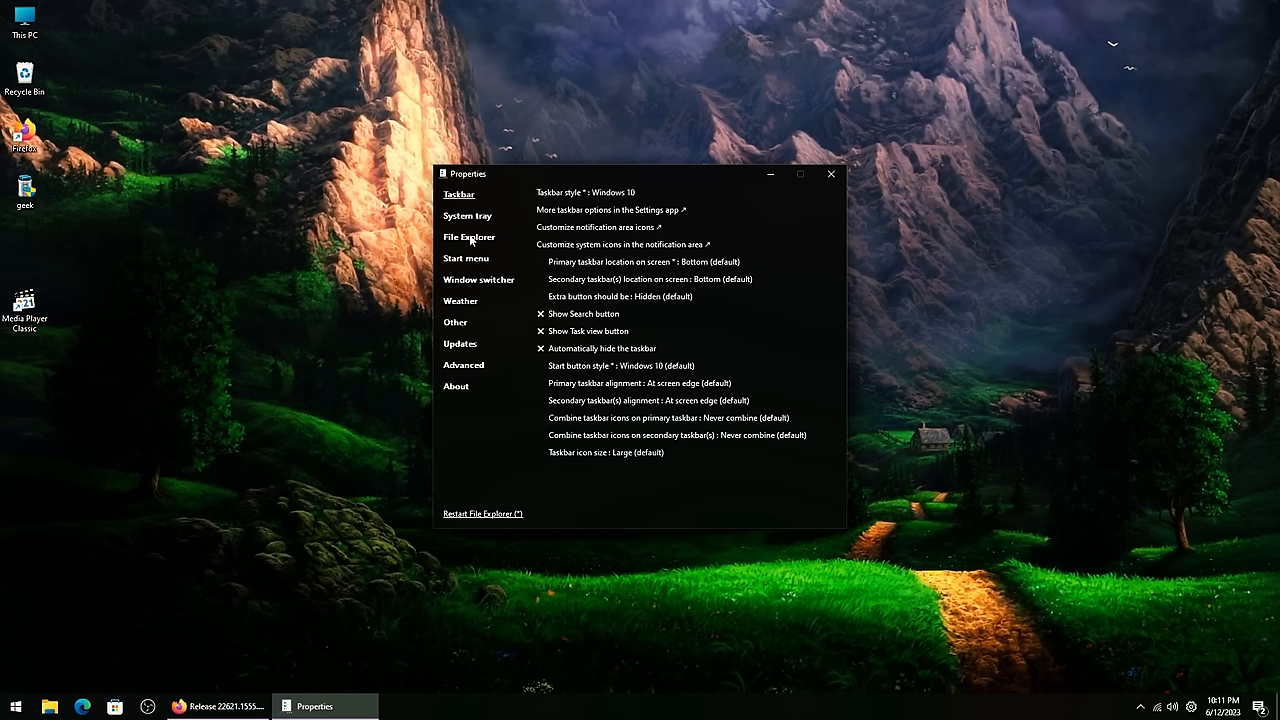
pyautogui.click(470, 237)
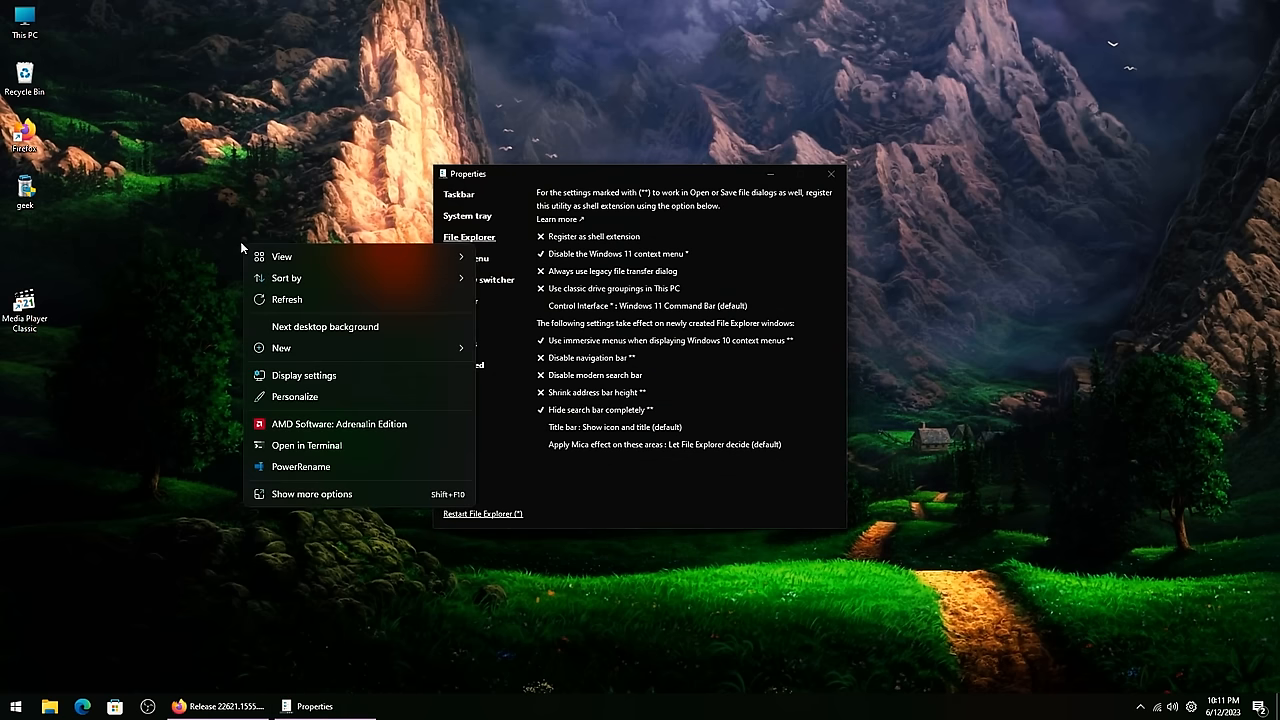
# Step: Restart File Explorer, confirm the classic desktop context menu, then view ExplorerPatcher's Updates settings
pyautogui.click(481, 513)
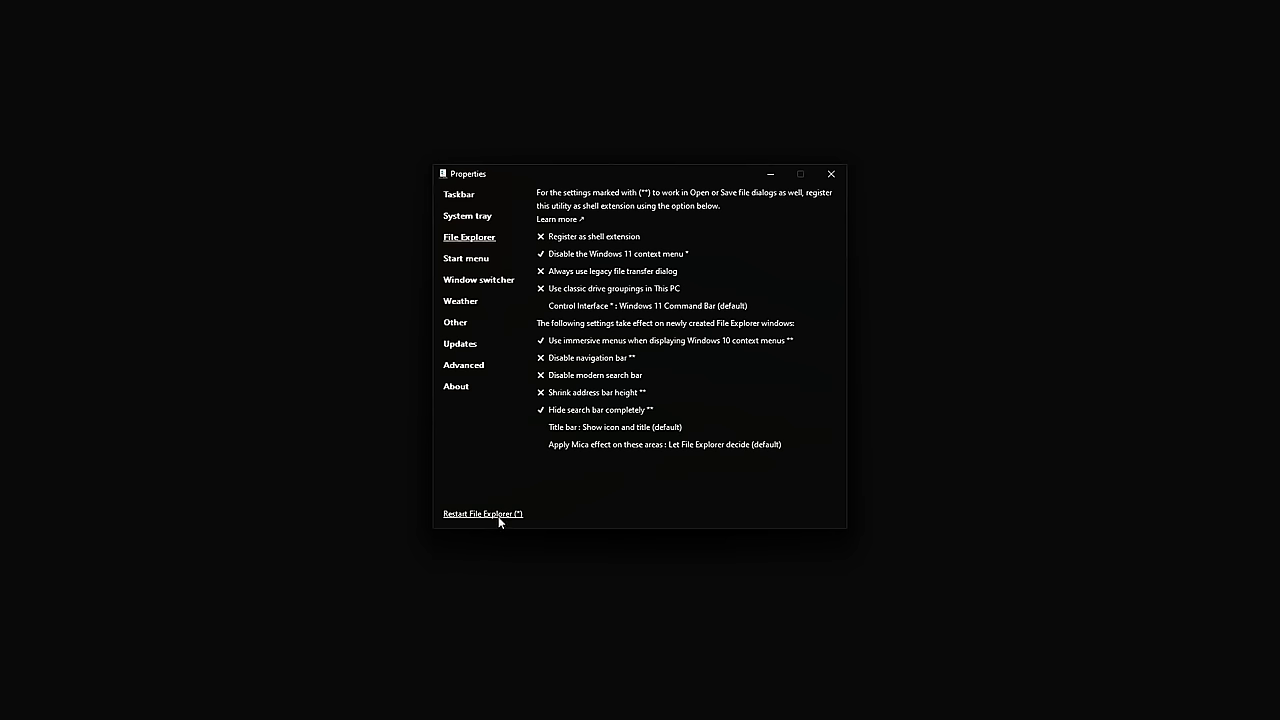
pyautogui.click(482, 513)
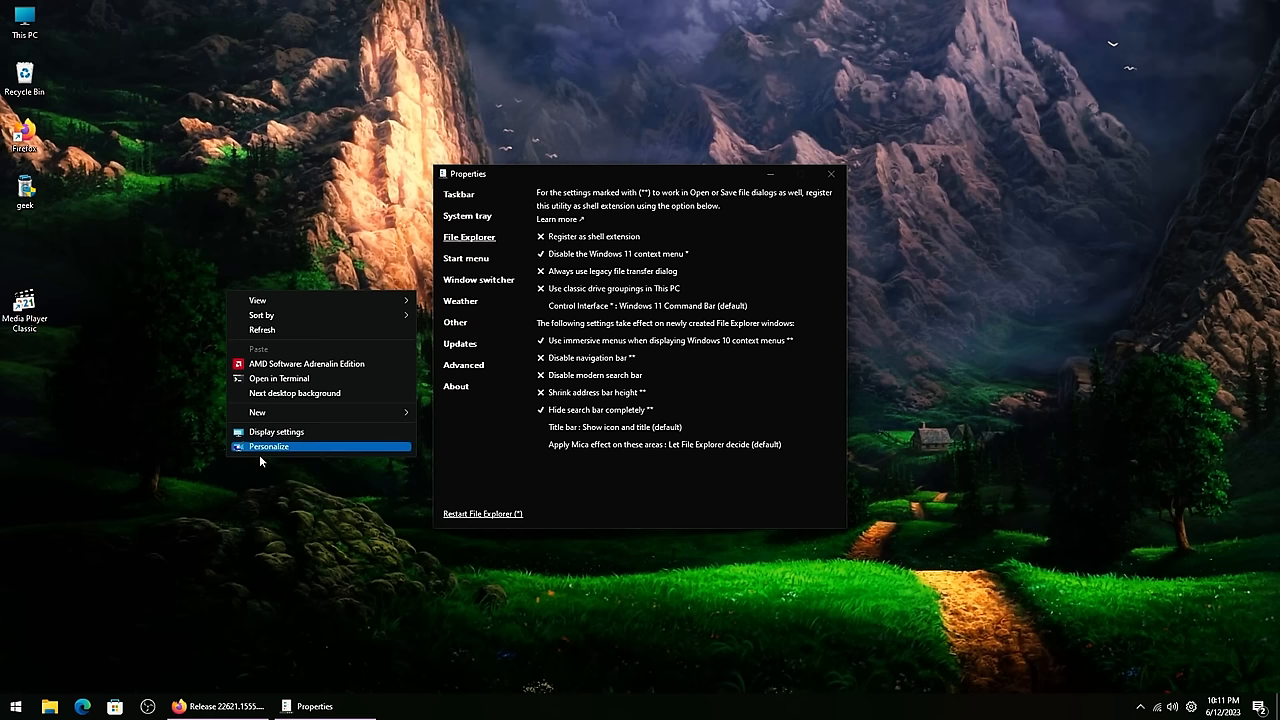
pyautogui.rightClick(25, 305)
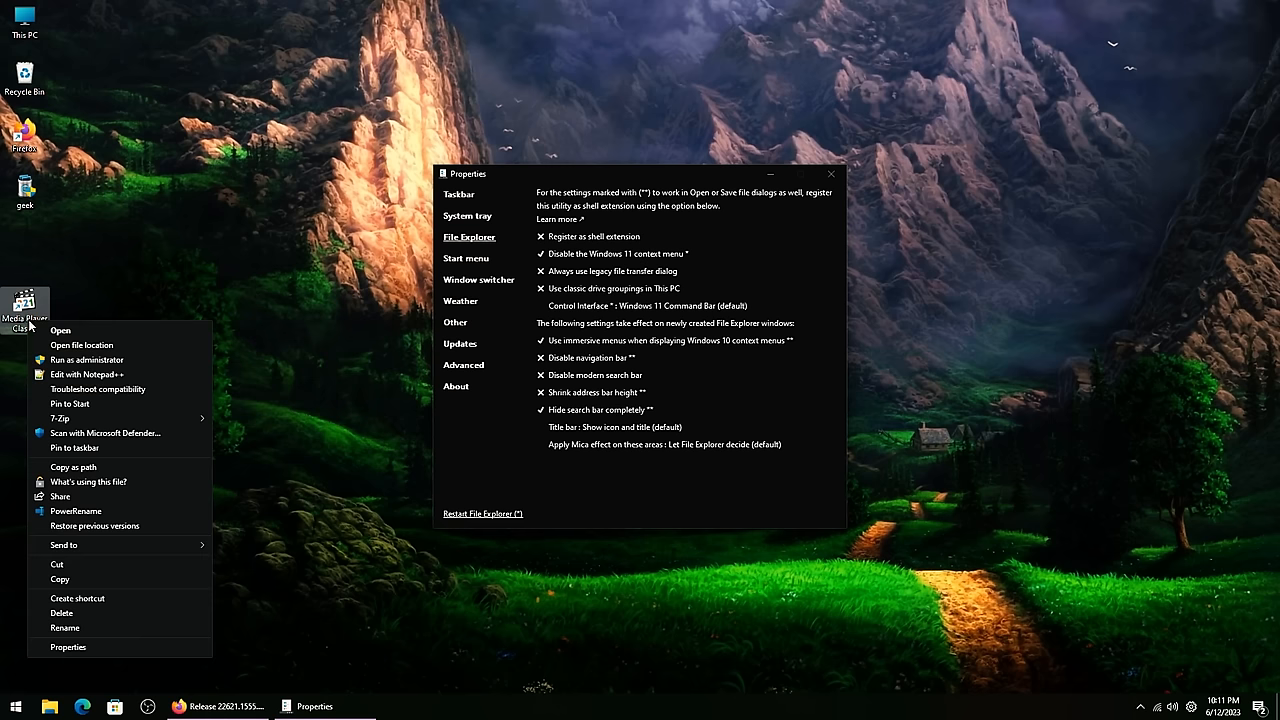
pyautogui.moveTo(98, 655)
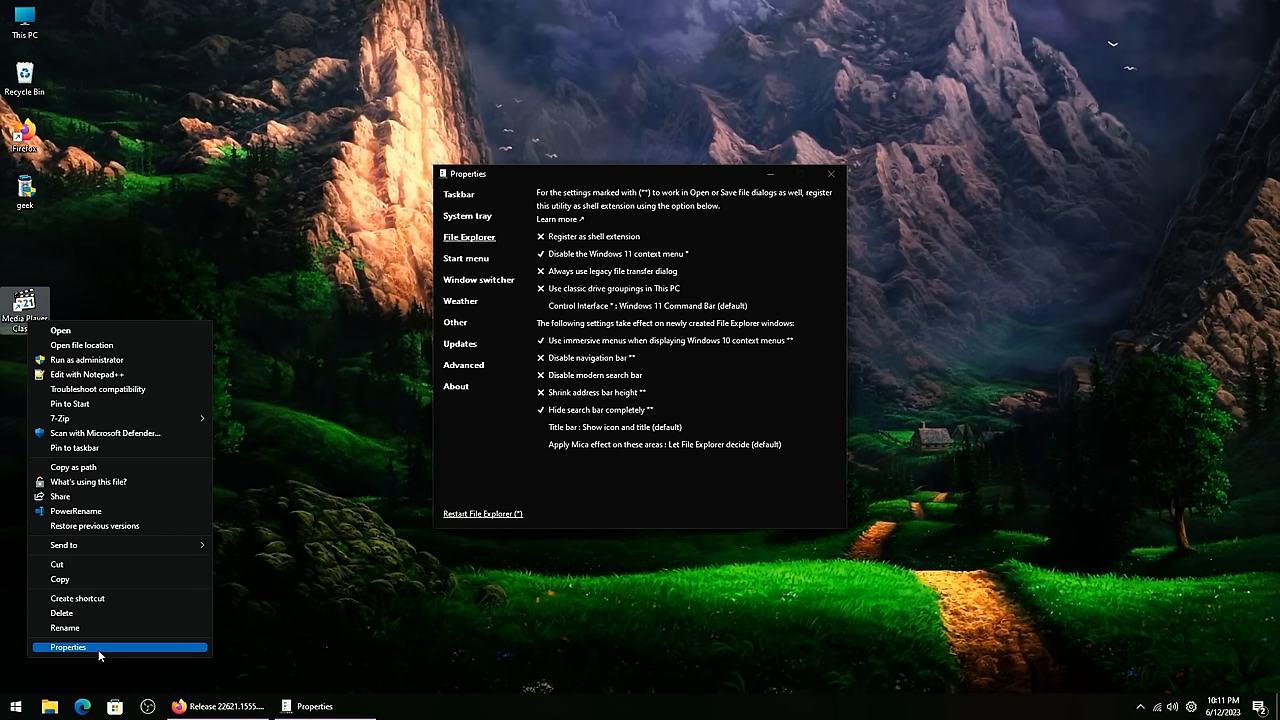
pyautogui.click(460, 343)
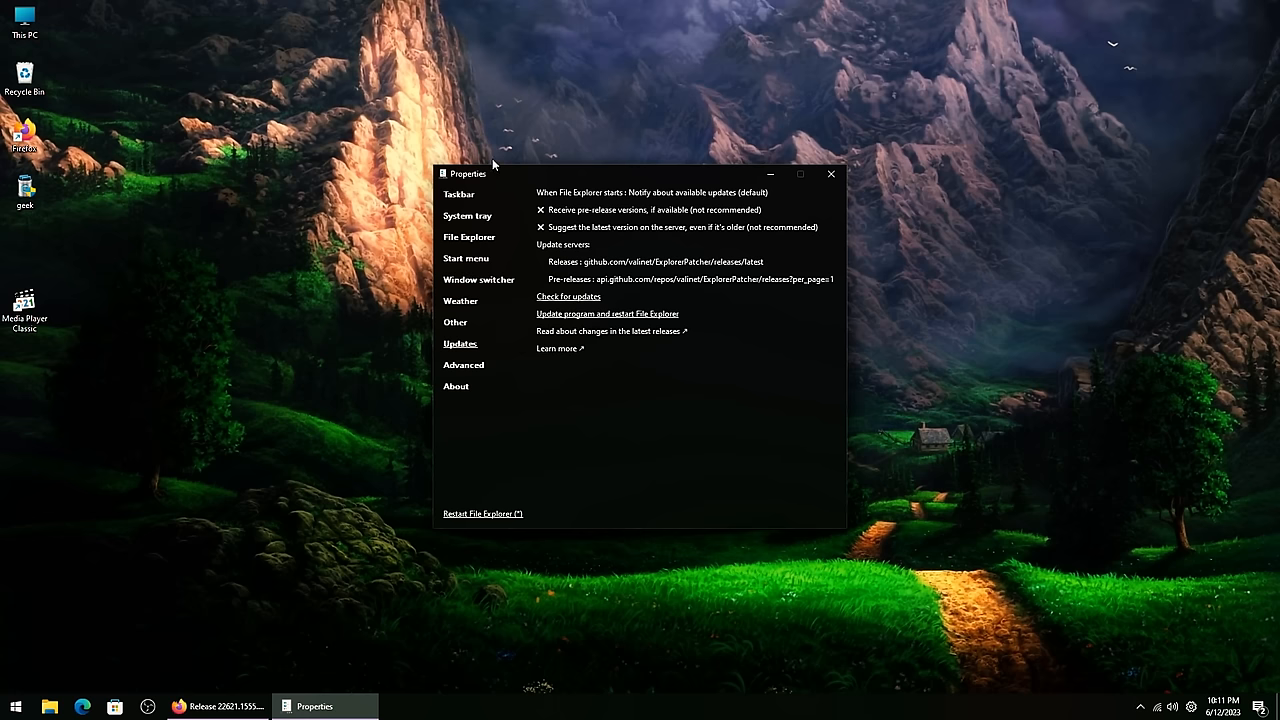
pyautogui.moveTo(830, 174)
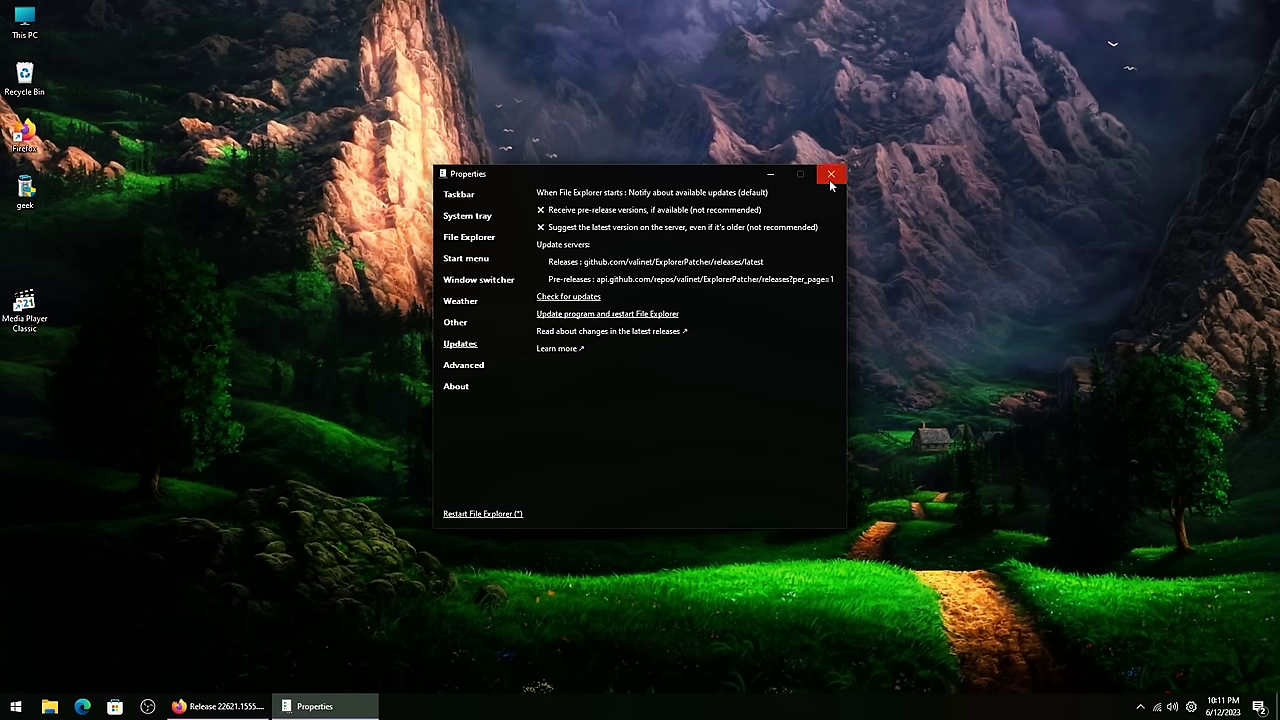
# Step: Close ExplorerPatcher Properties and bring up the Ghostery 'Best Ad Blocker' tab in Firefox
pyautogui.click(830, 173)
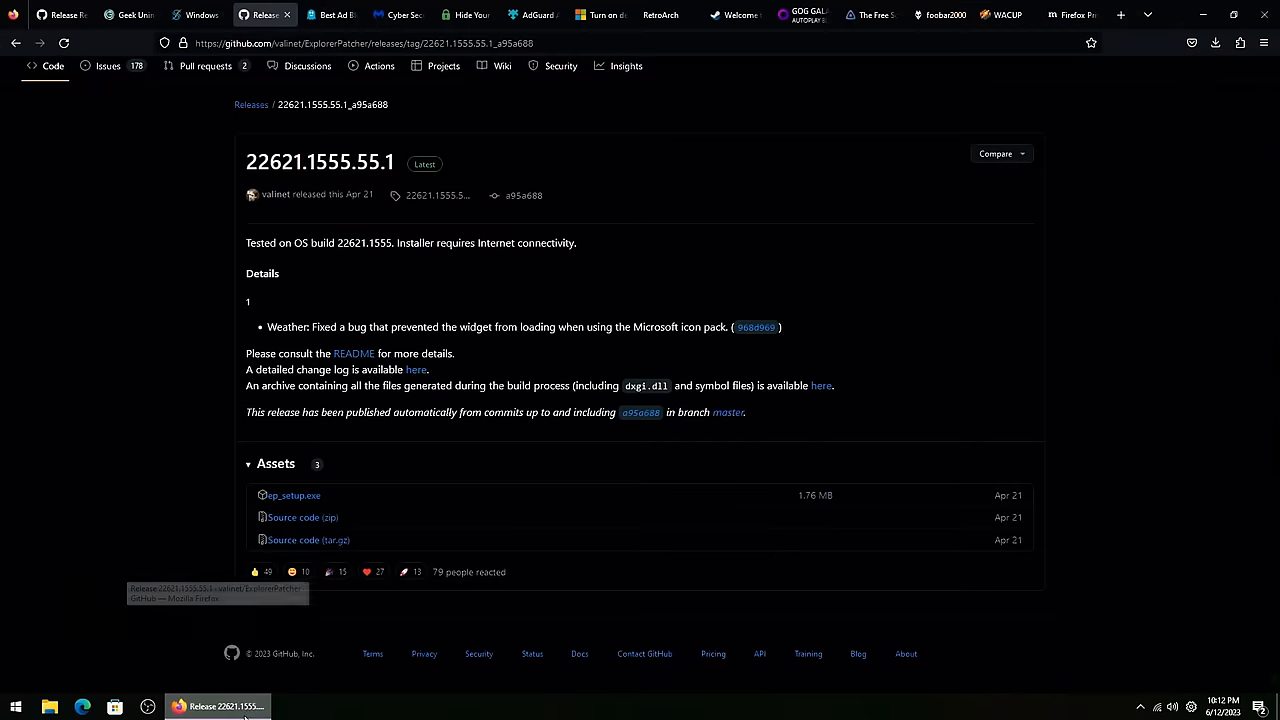
pyautogui.moveTo(350, 13)
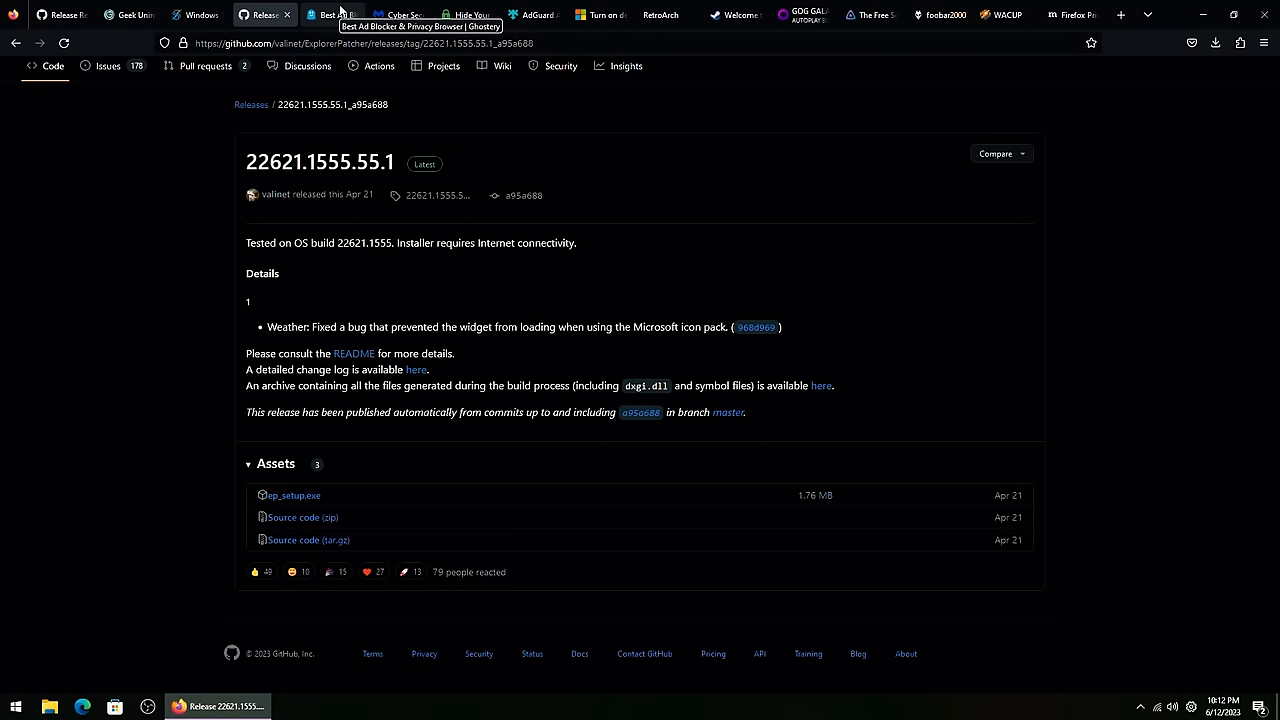
pyautogui.click(330, 14)
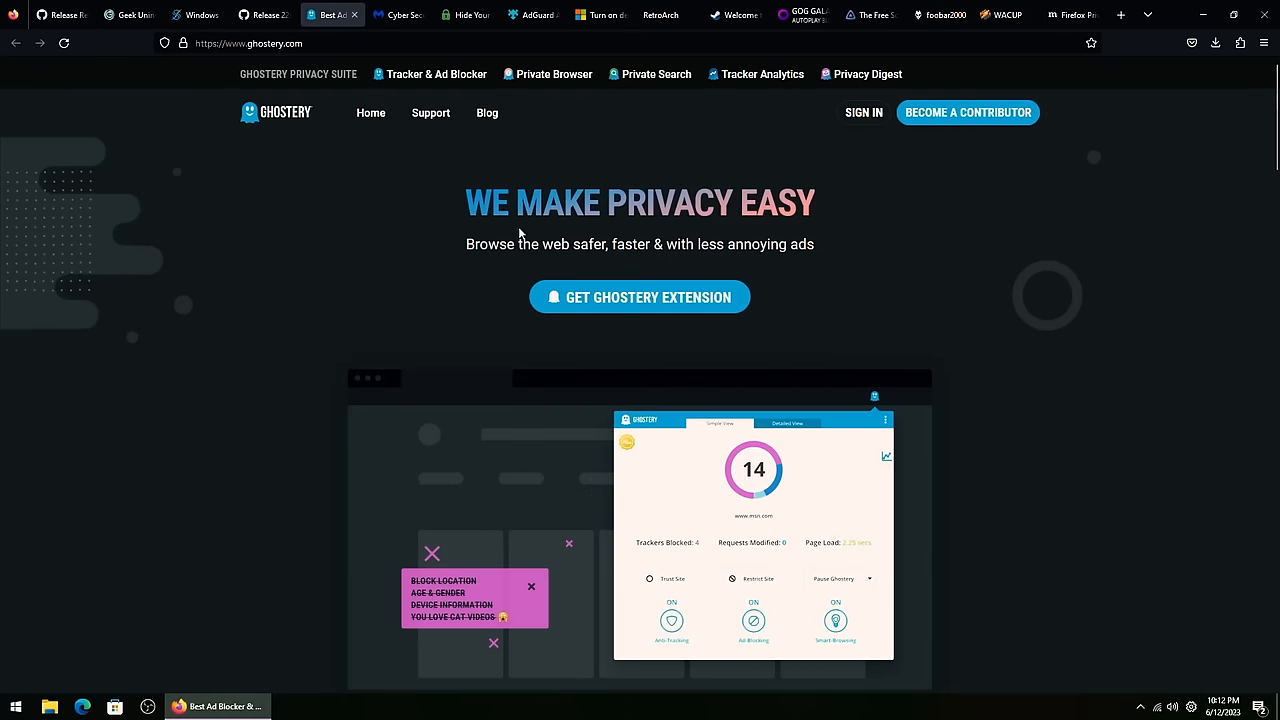
pyautogui.moveTo(1117, 36)
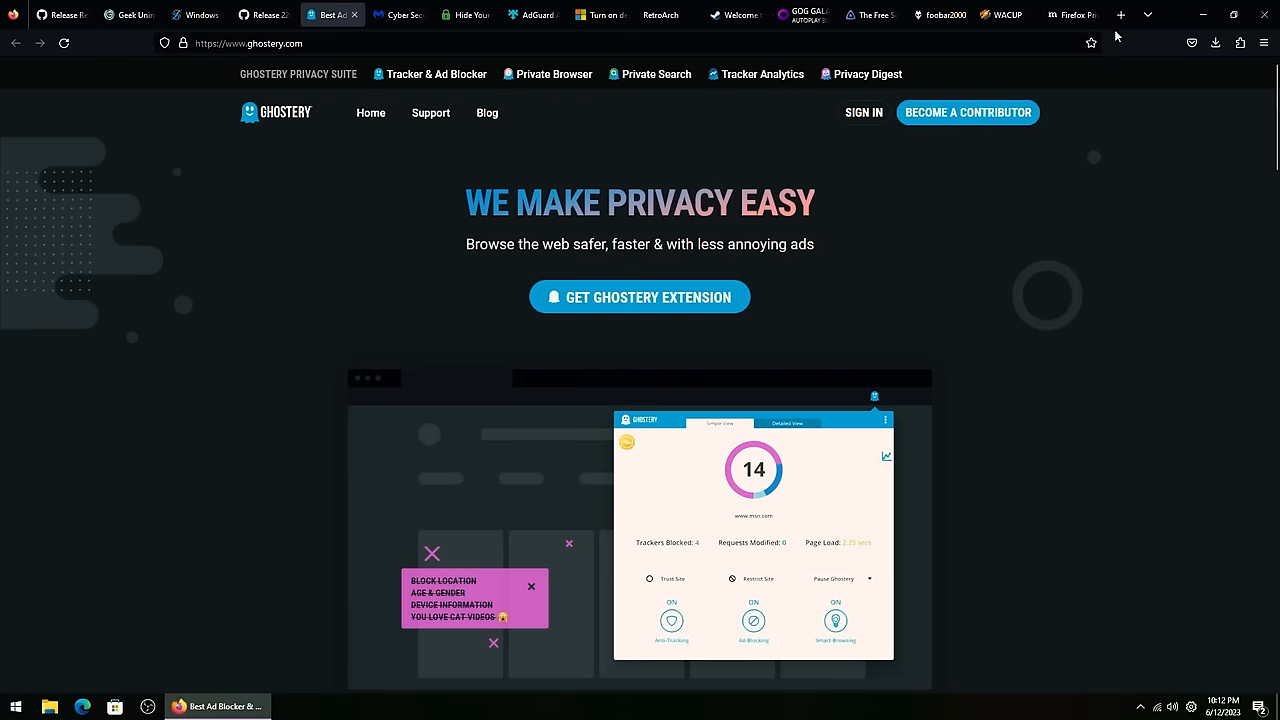
pyautogui.moveTo(1133, 42)
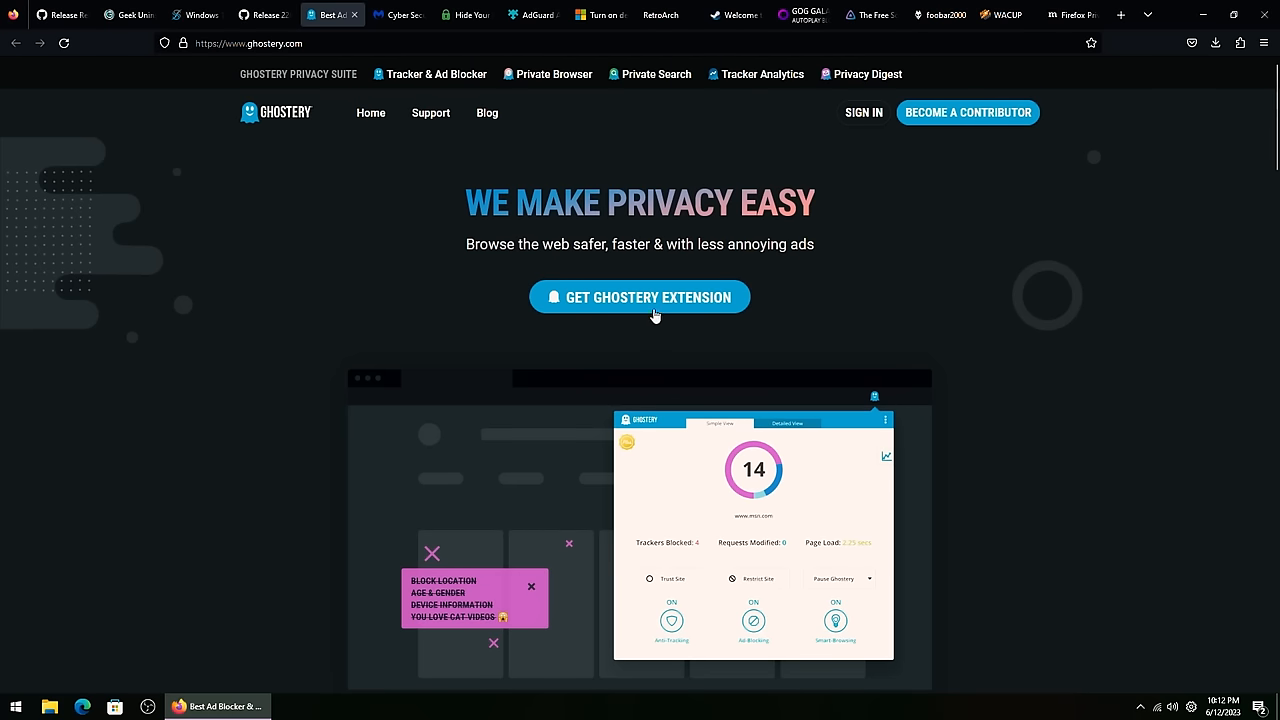
pyautogui.moveTo(673, 298)
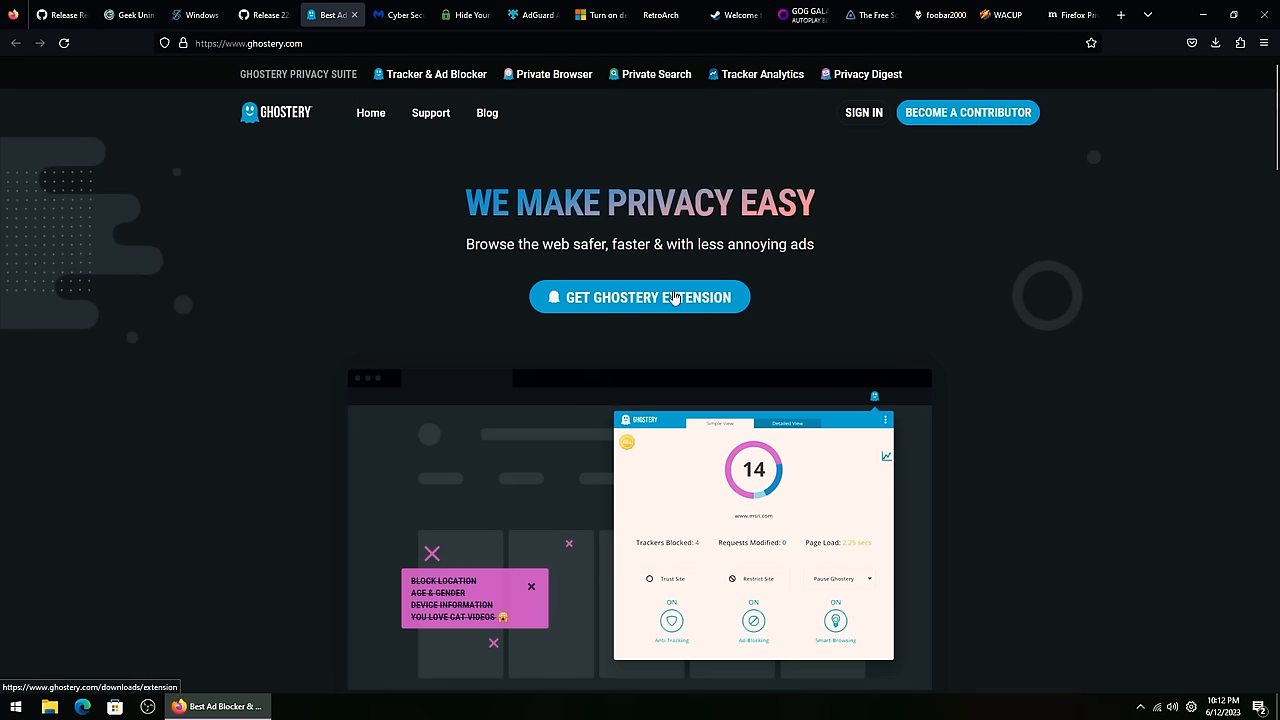
pyautogui.moveTo(270, 123)
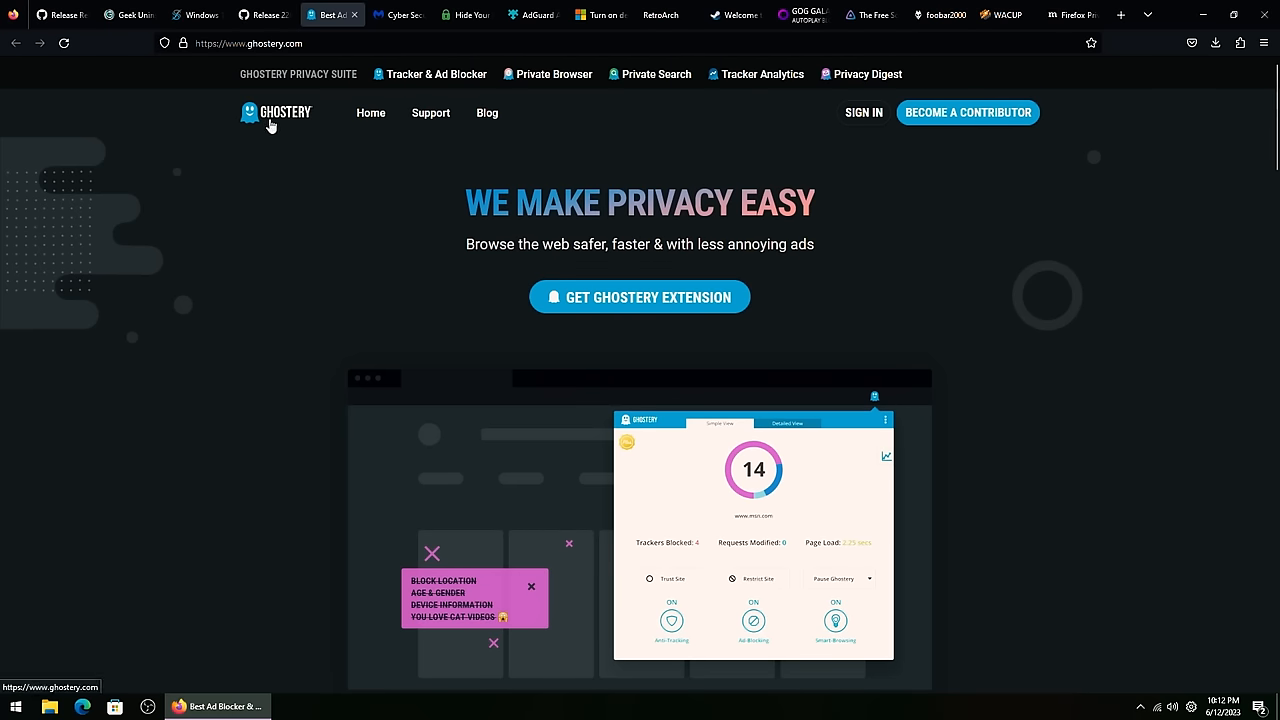
# Step: Glance over the Malwarebytes tab, then go to the AdGuard AdBlocker add-on page
pyautogui.click(401, 14)
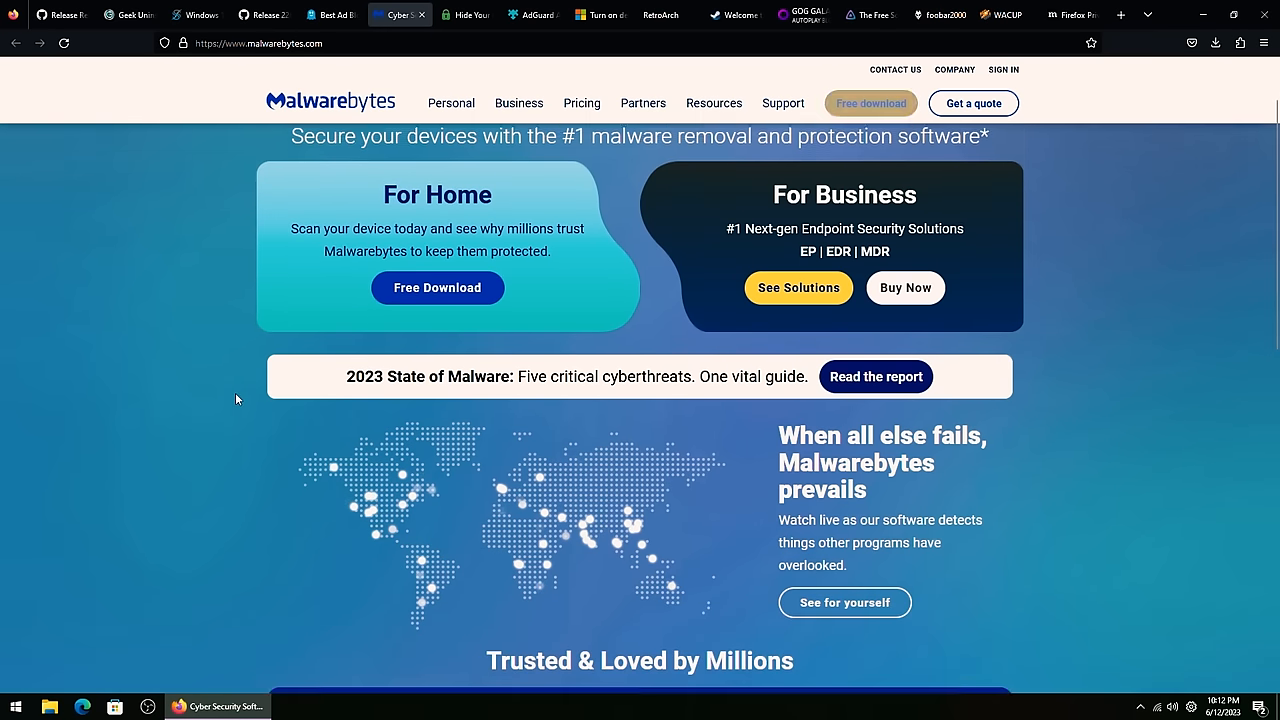
pyautogui.scroll(3)
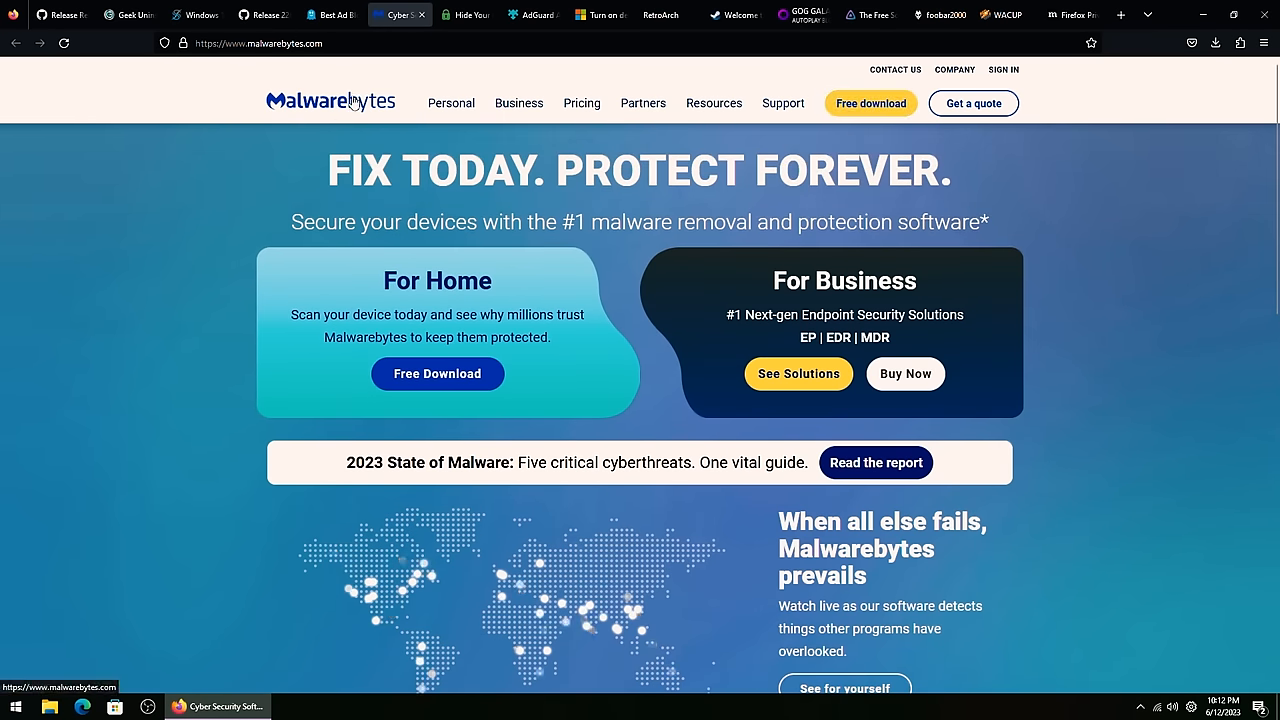
pyautogui.click(466, 14)
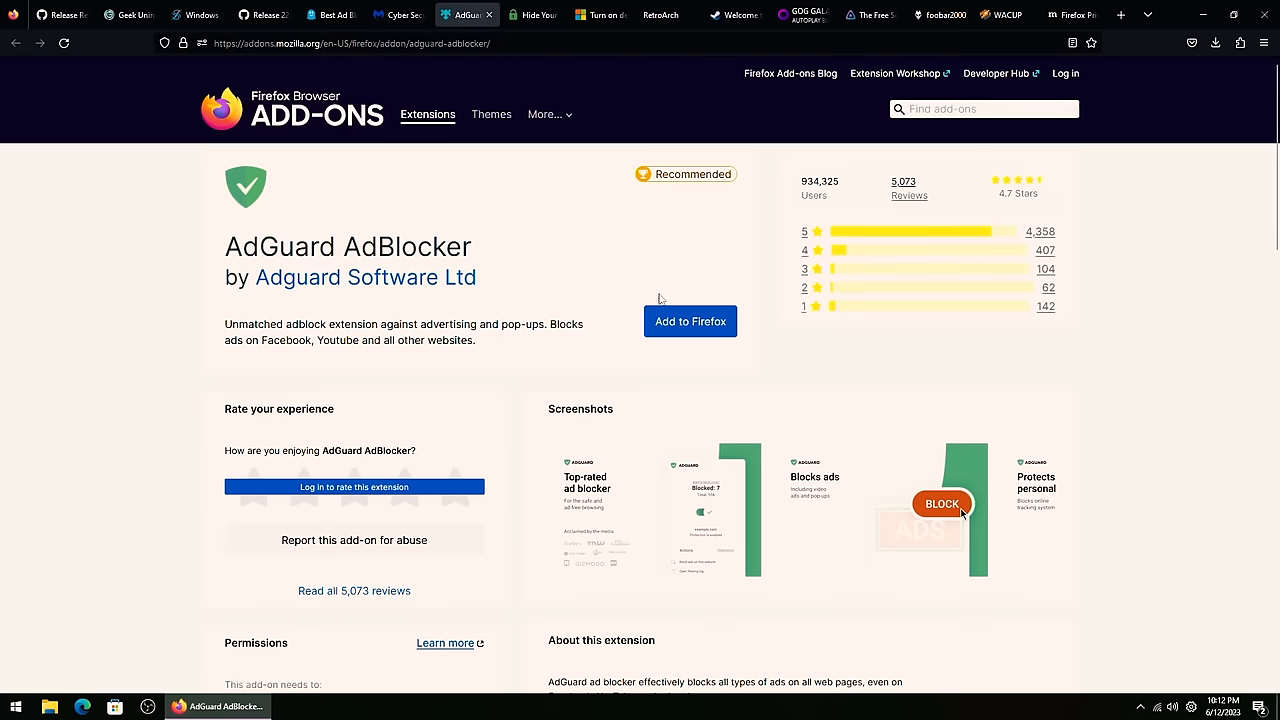
pyautogui.moveTo(530, 33)
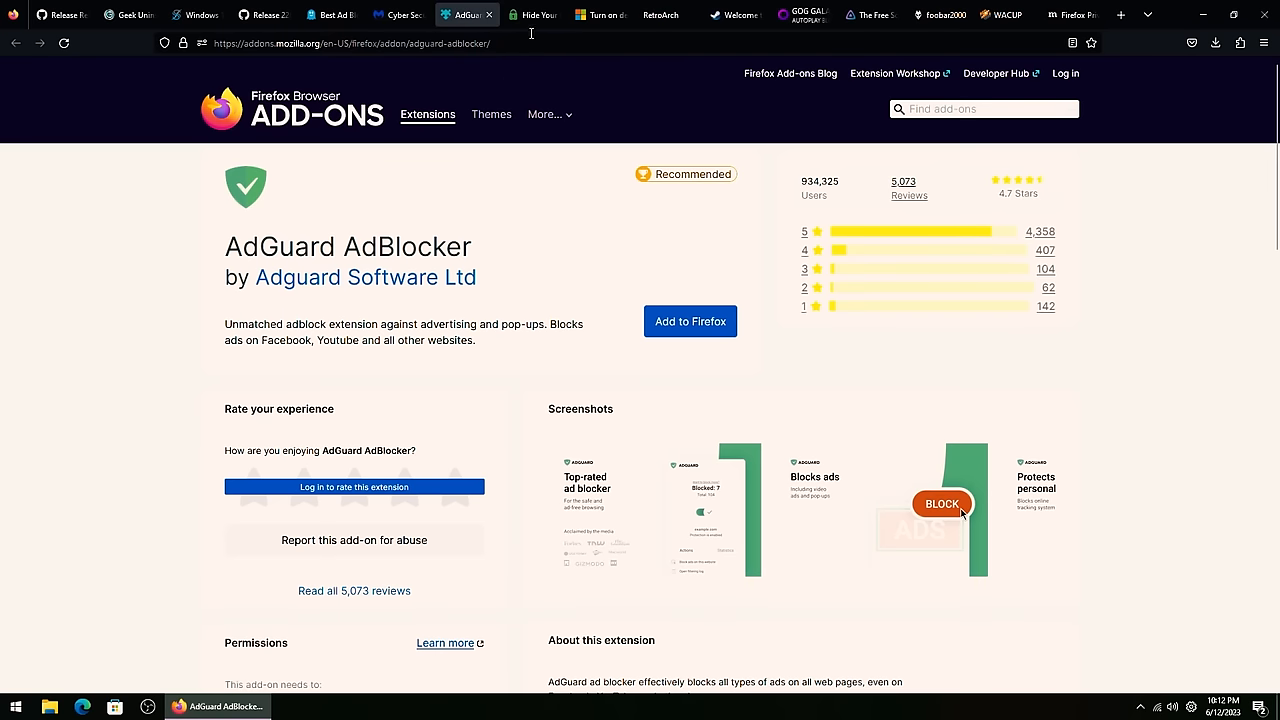
# Step: View PIA VPN plan pricing from the Hide Your IP tab, then the device encryption tab
pyautogui.click(530, 14)
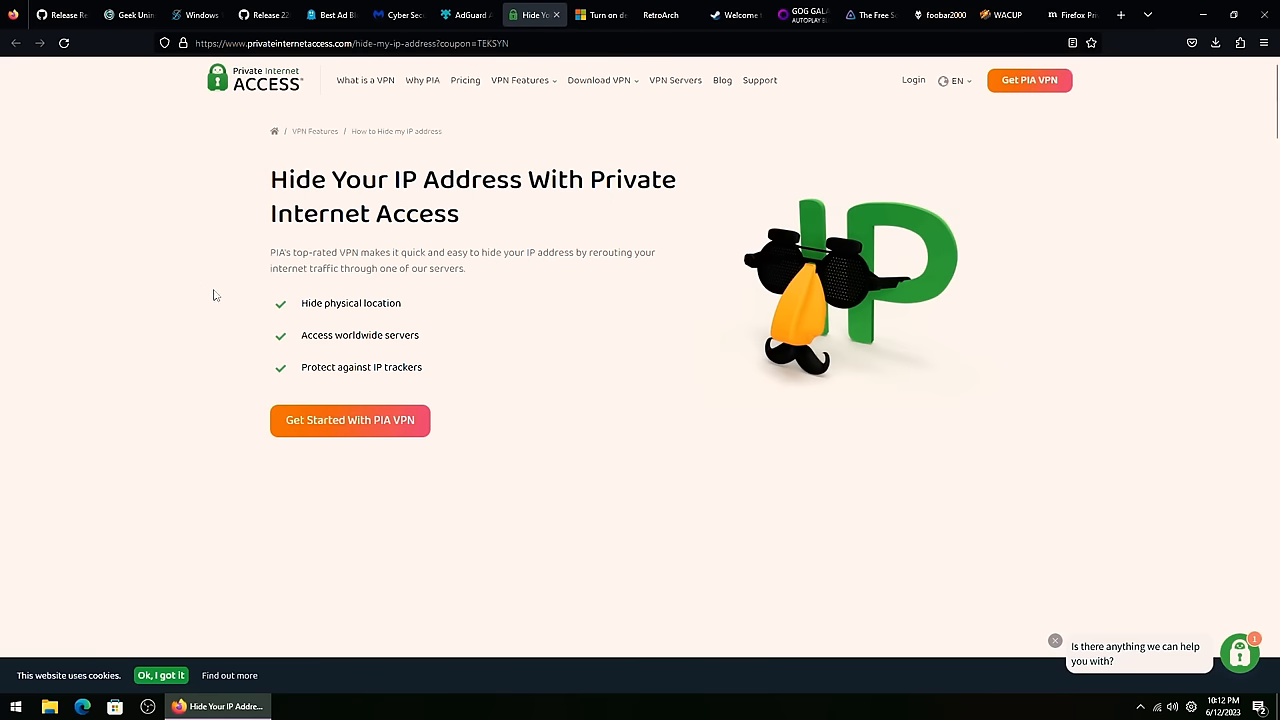
pyautogui.moveTo(363, 415)
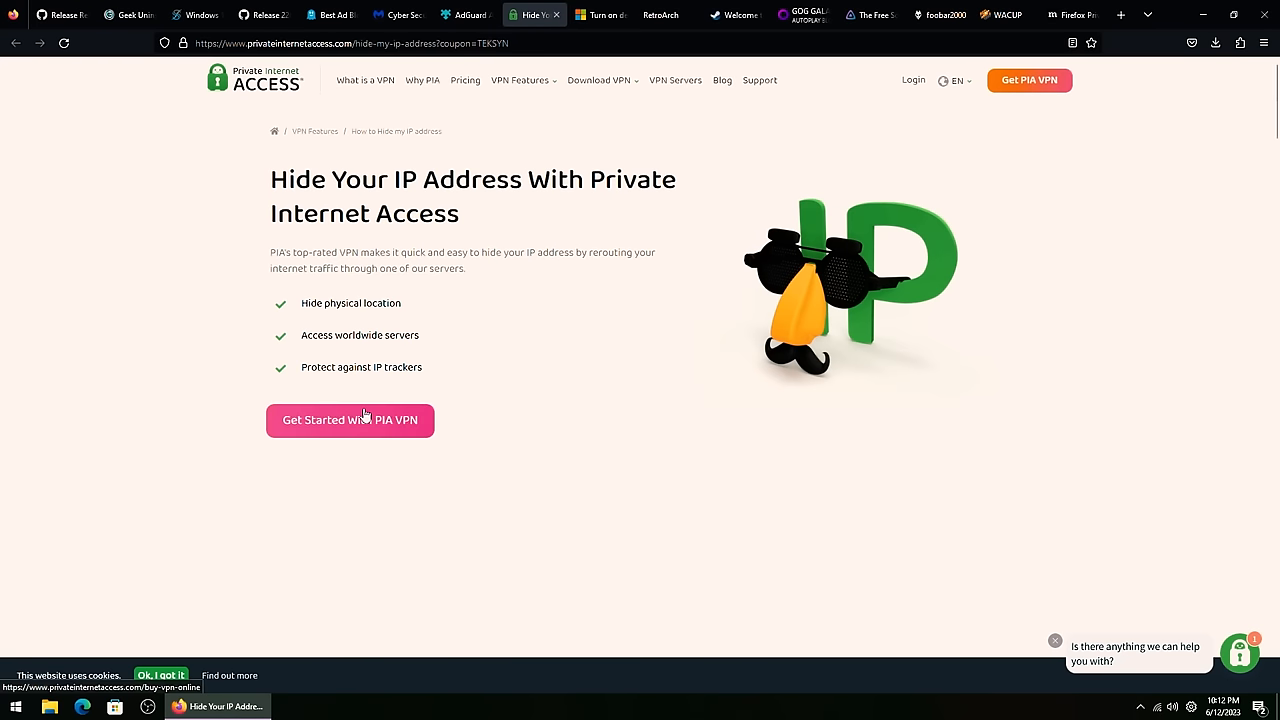
pyautogui.moveTo(534, 529)
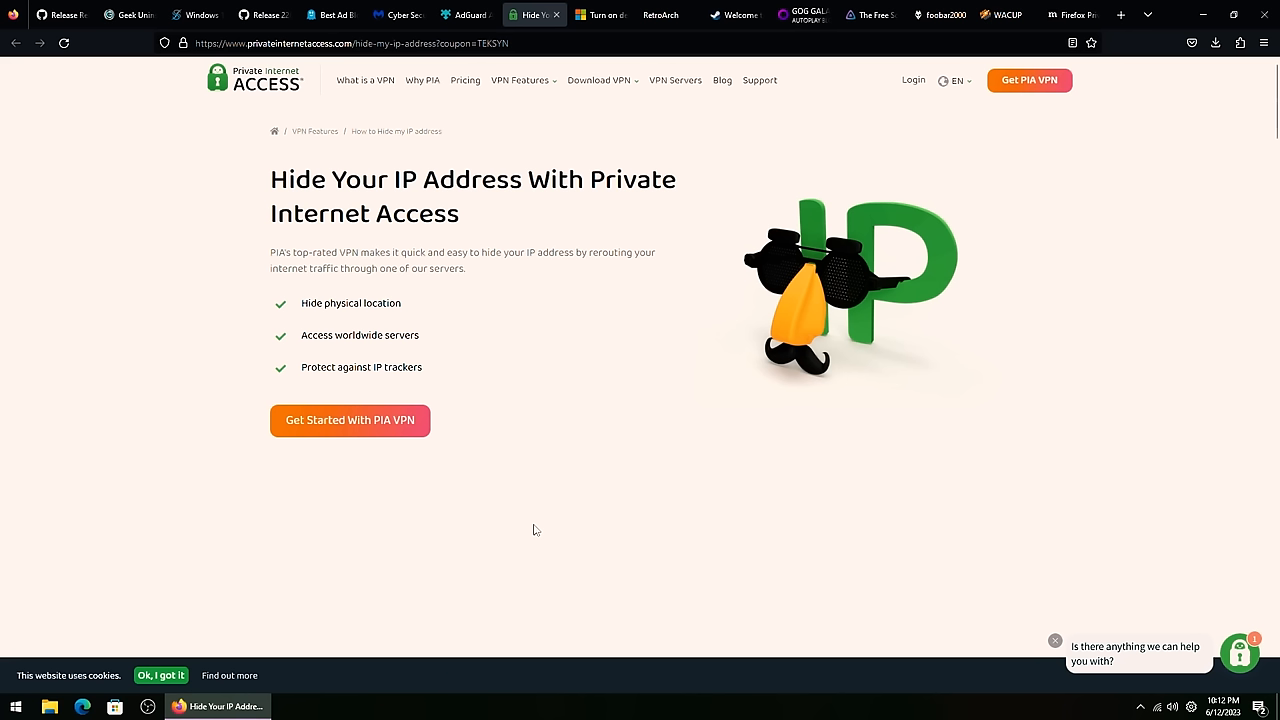
pyautogui.moveTo(403, 431)
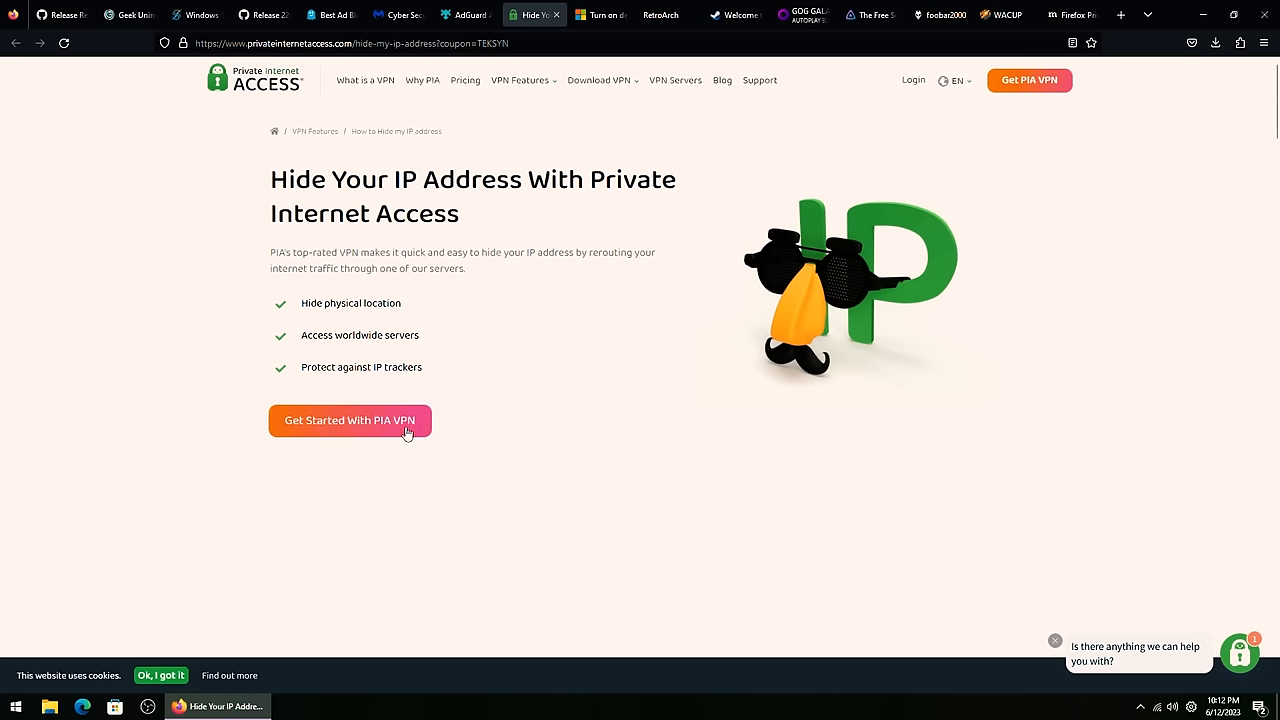
pyautogui.moveTo(385, 420)
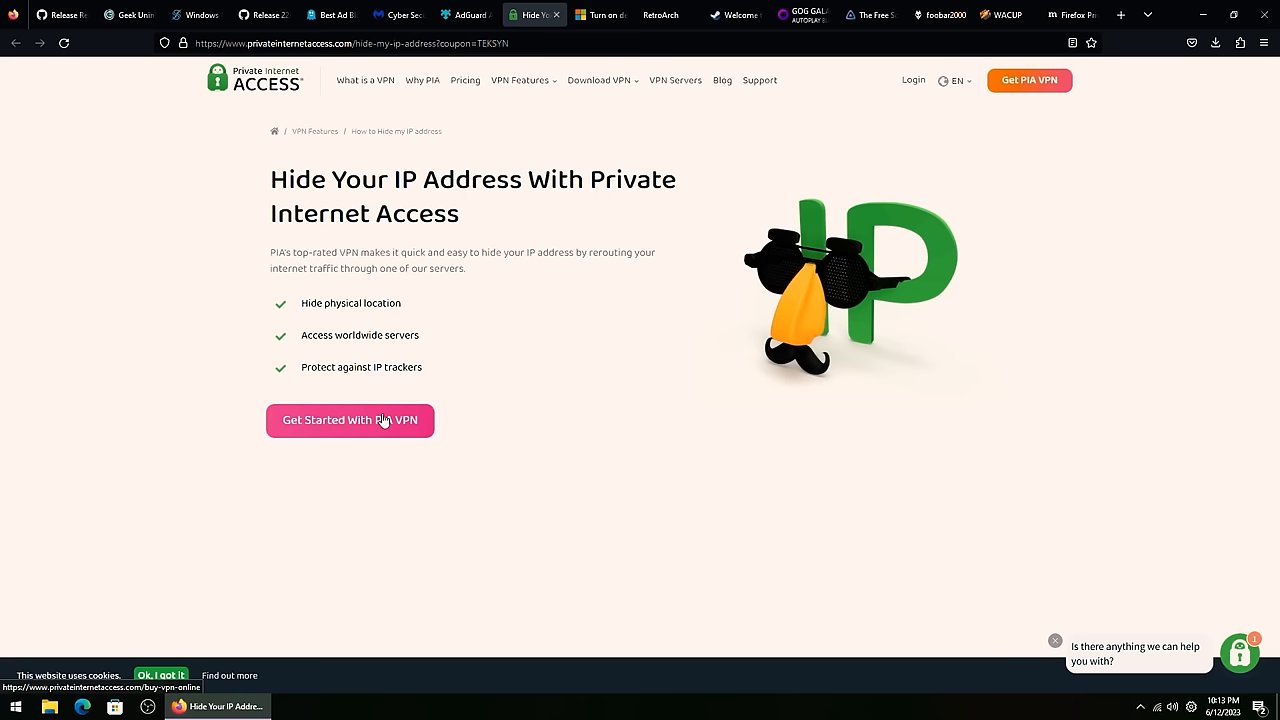
pyautogui.moveTo(891, 592)
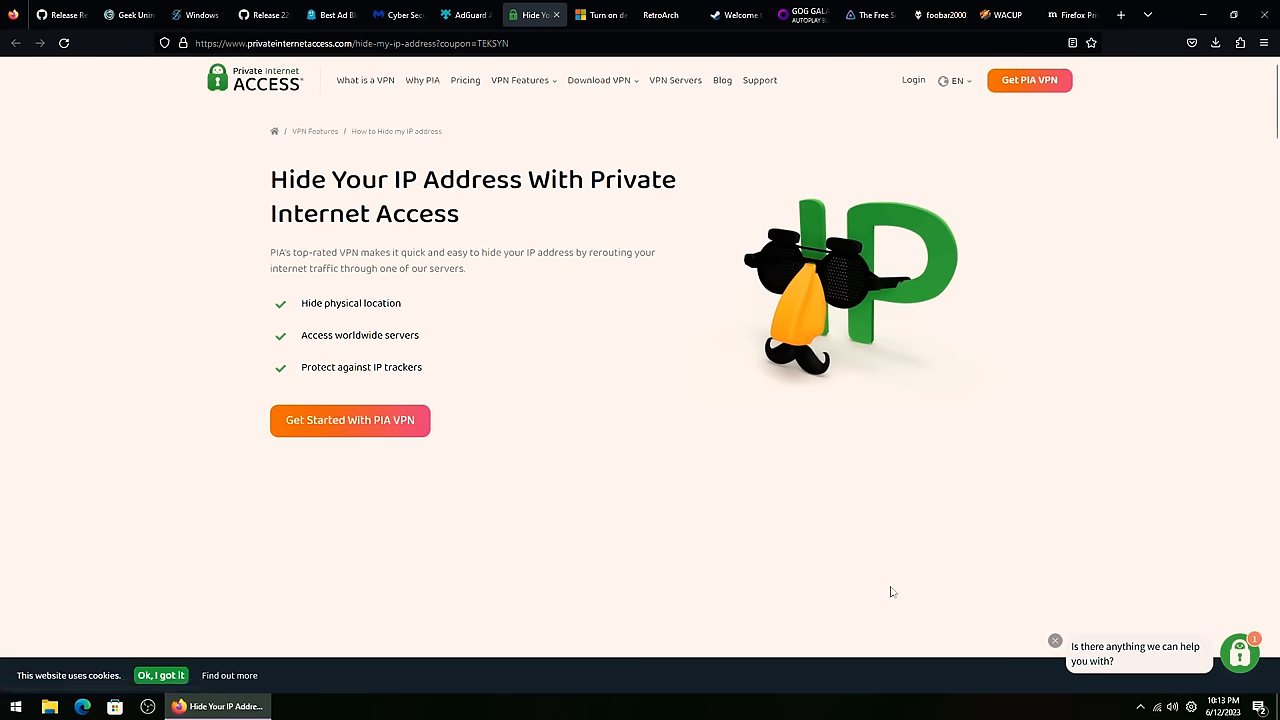
pyautogui.moveTo(402, 430)
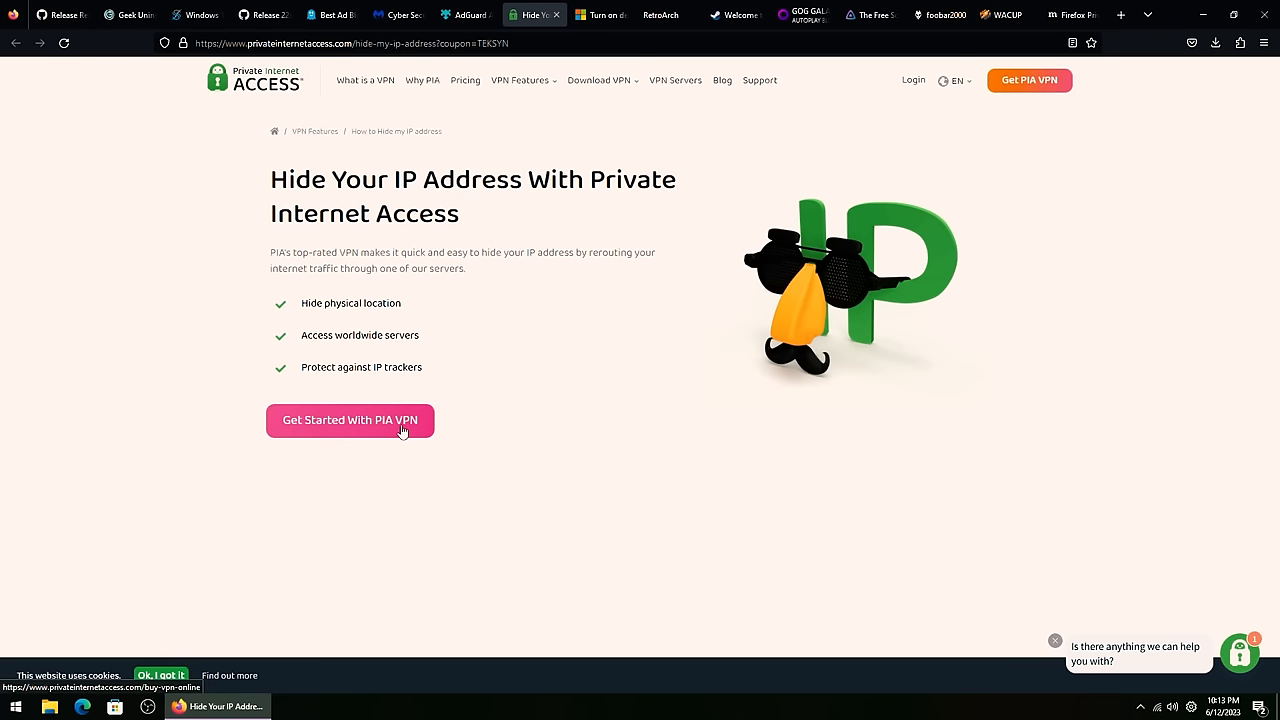
pyautogui.moveTo(607, 405)
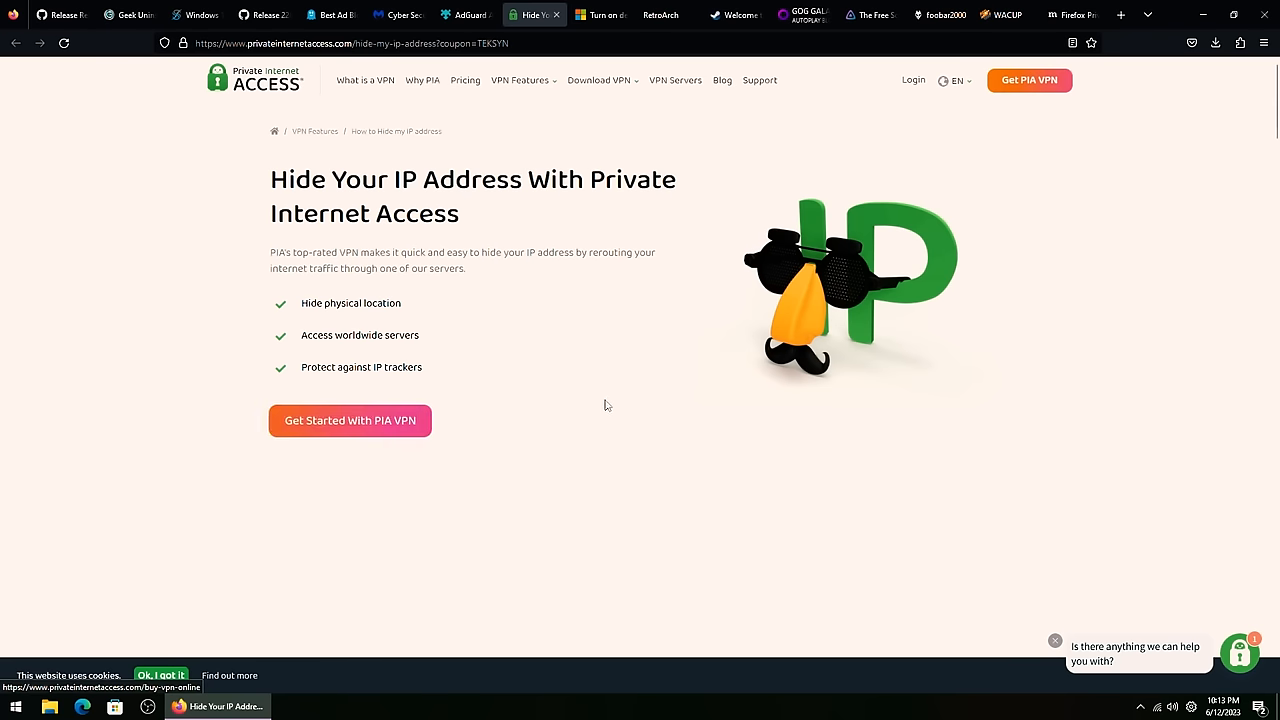
pyautogui.moveTo(393, 428)
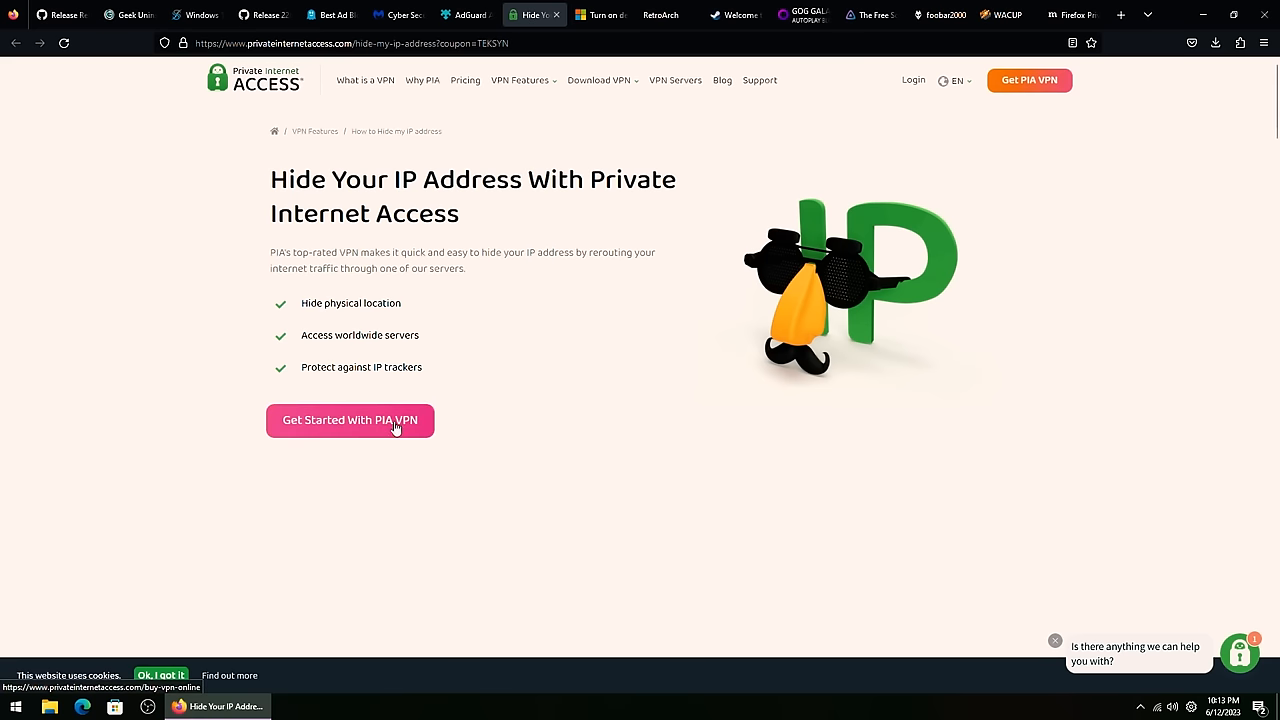
pyautogui.moveTo(409, 444)
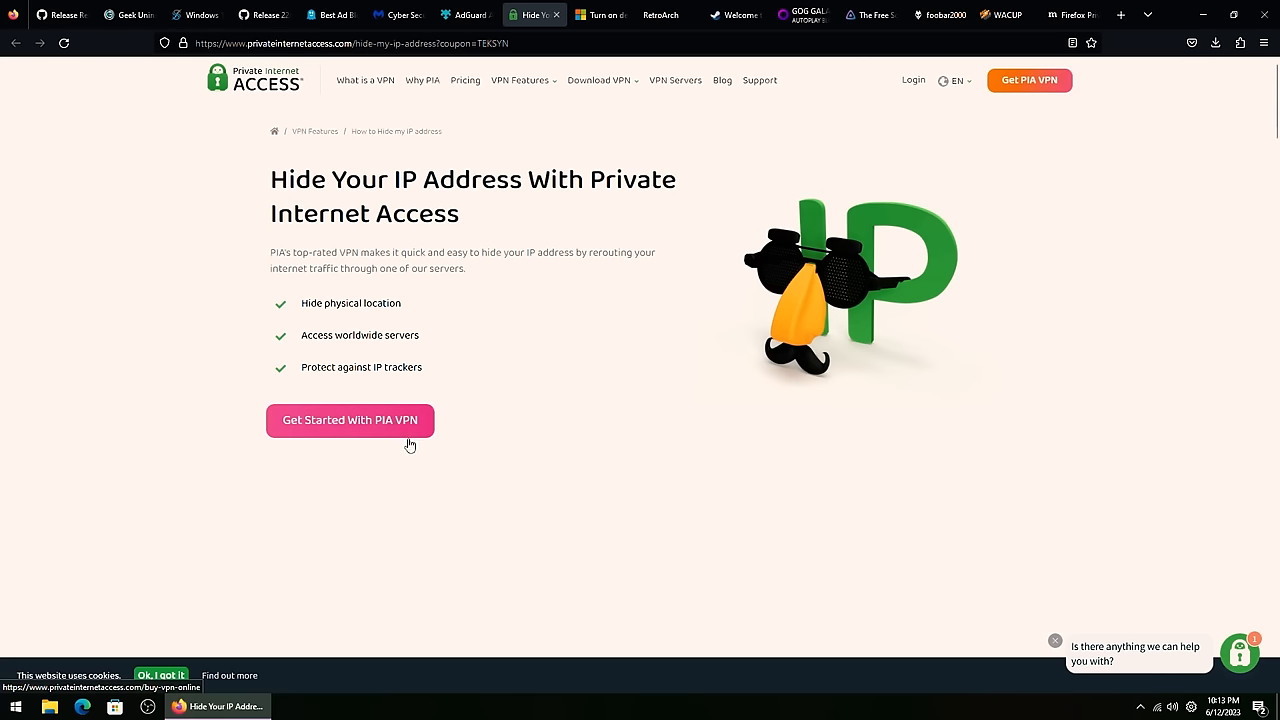
pyautogui.click(349, 420)
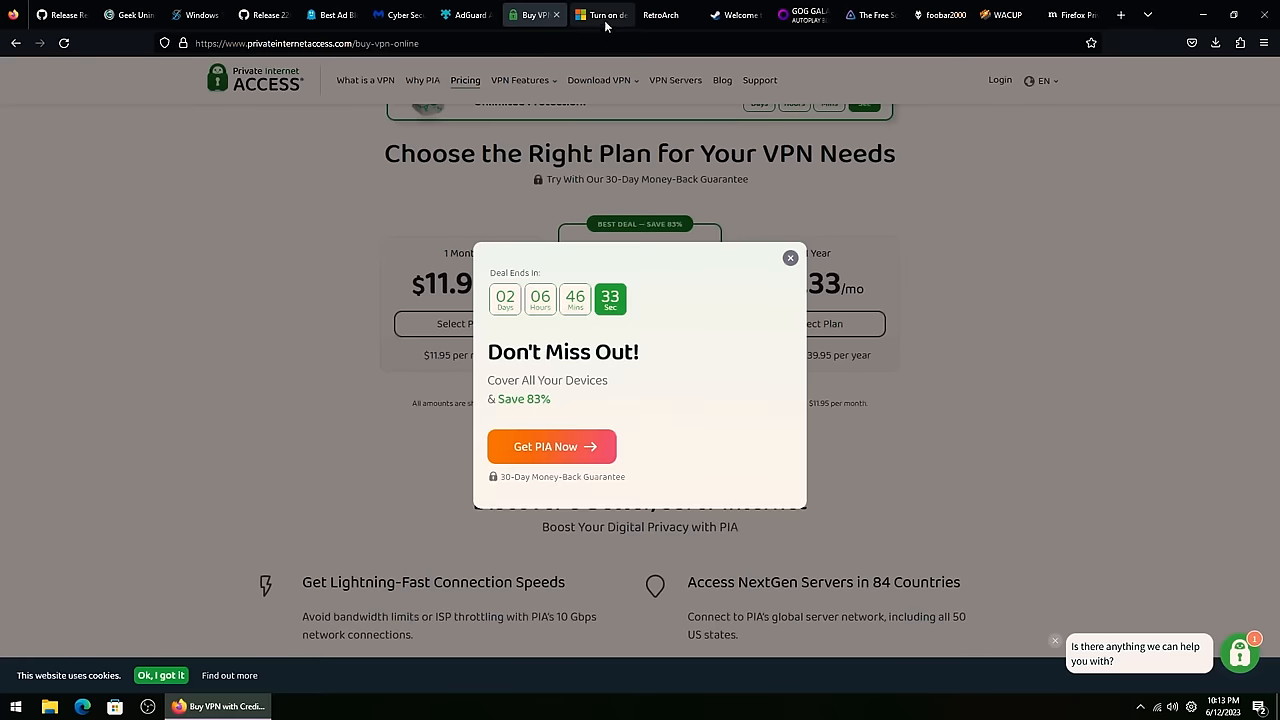
pyautogui.click(608, 15)
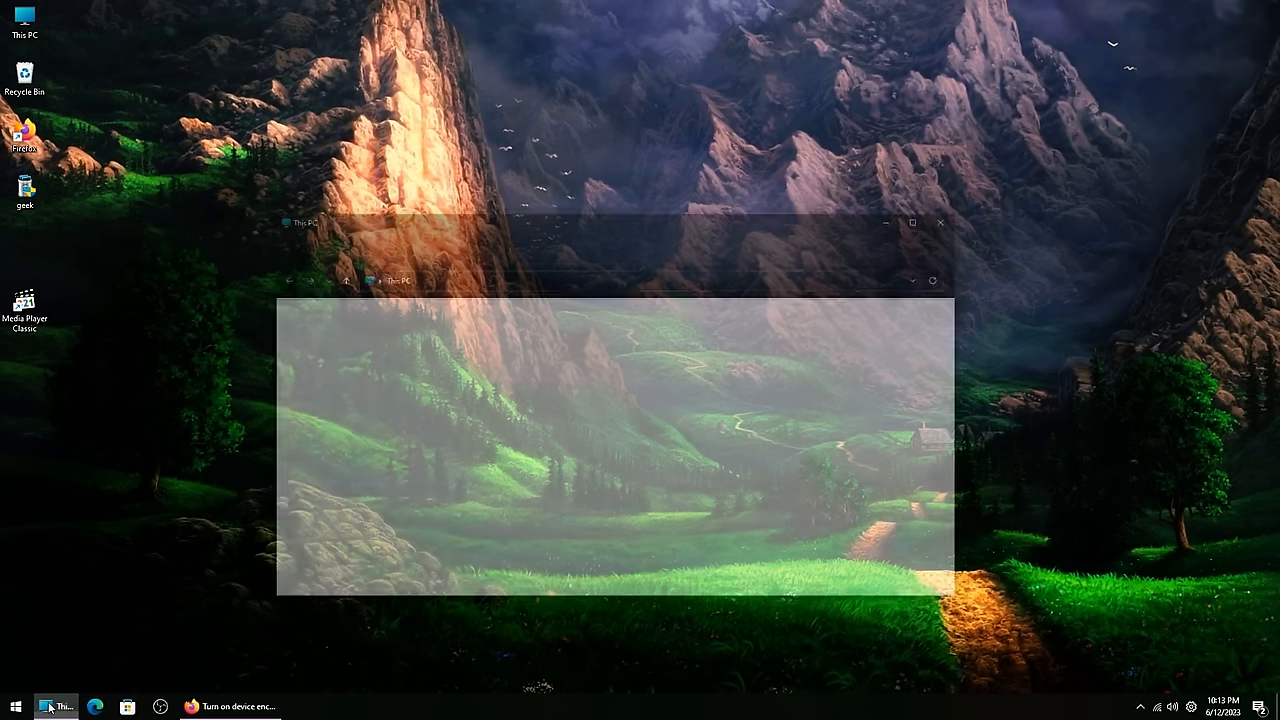
# Step: Show Local Disk (C:)'s options in This PC, including Turn on BitLocker
pyautogui.rightClick(425, 420)
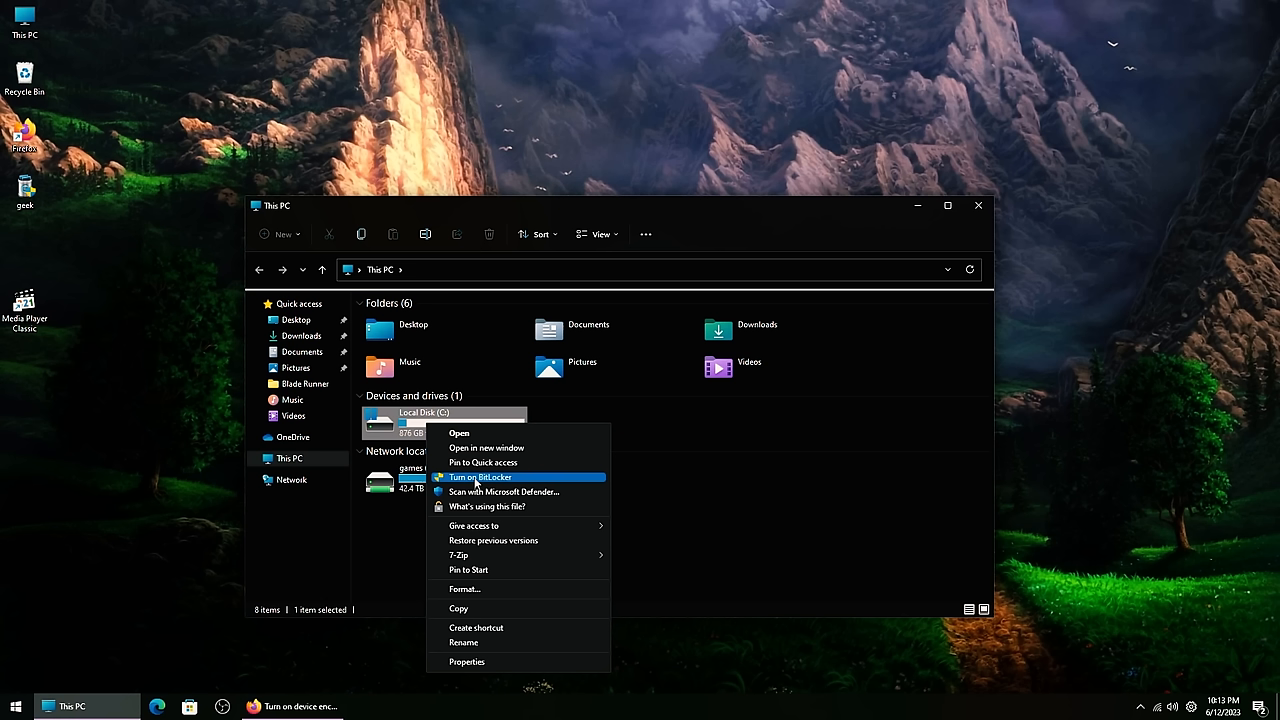
pyautogui.moveTo(510, 483)
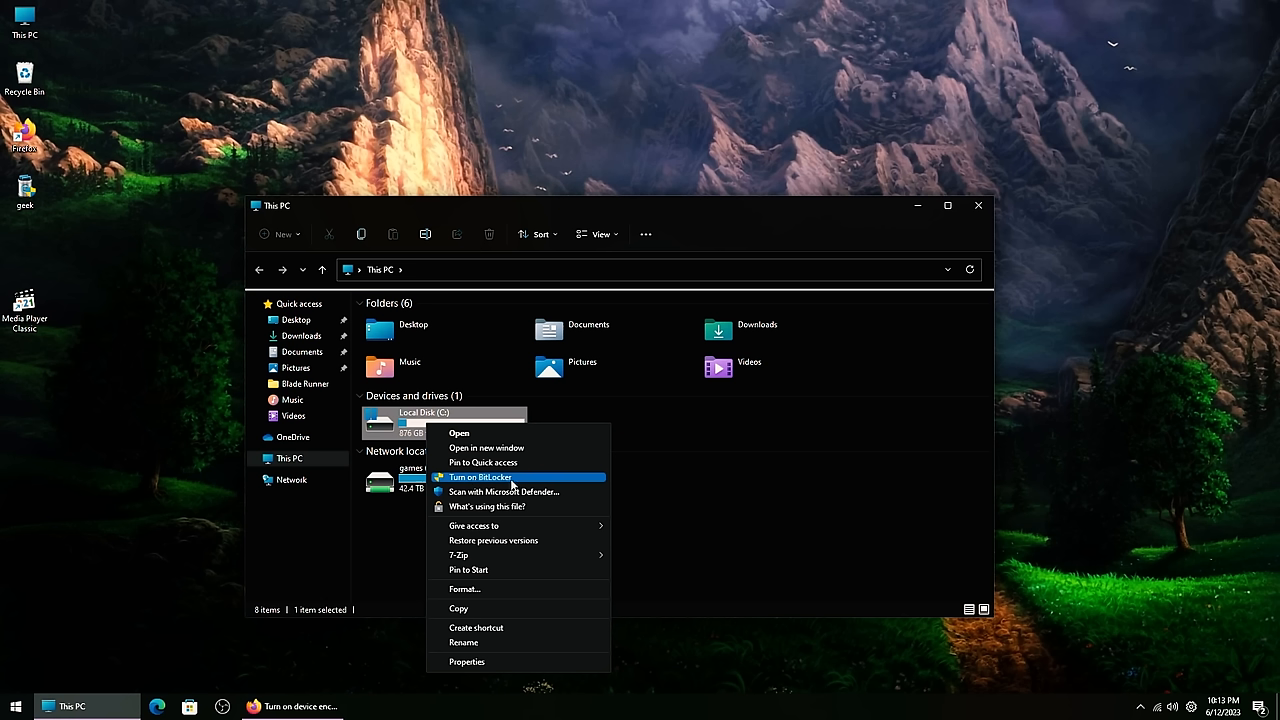
pyautogui.moveTo(300, 703)
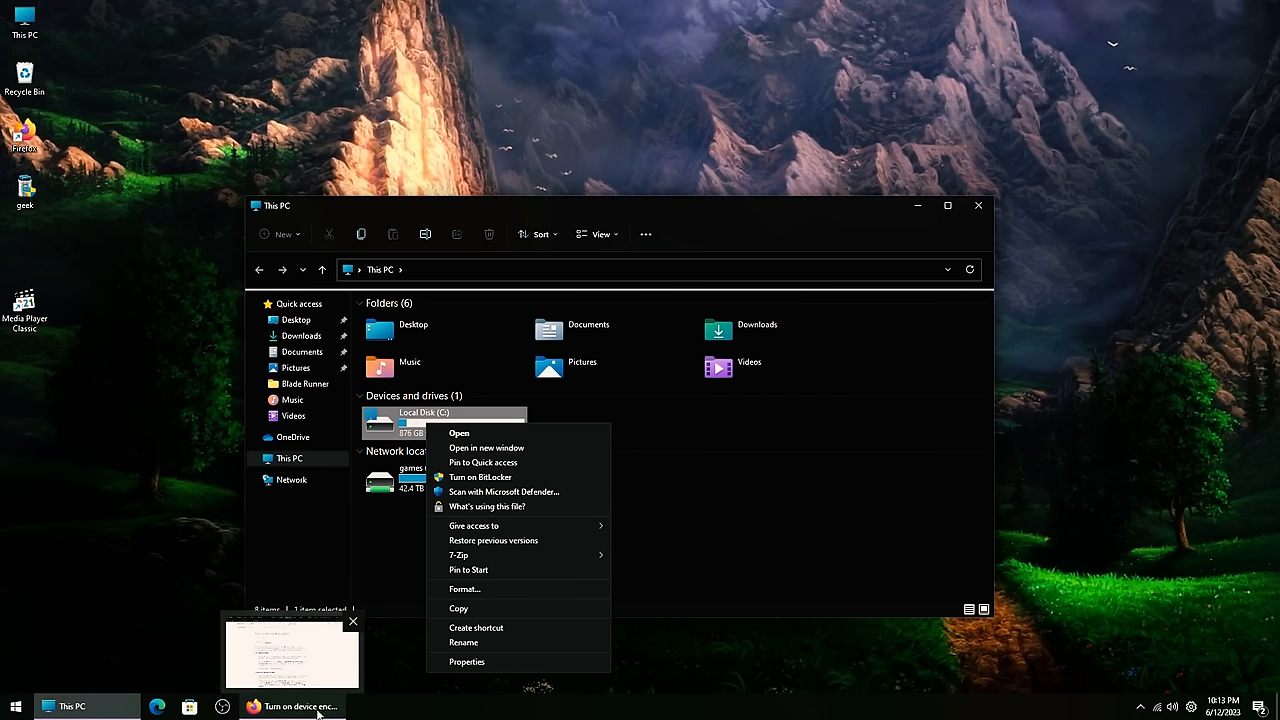
pyautogui.moveTo(500, 491)
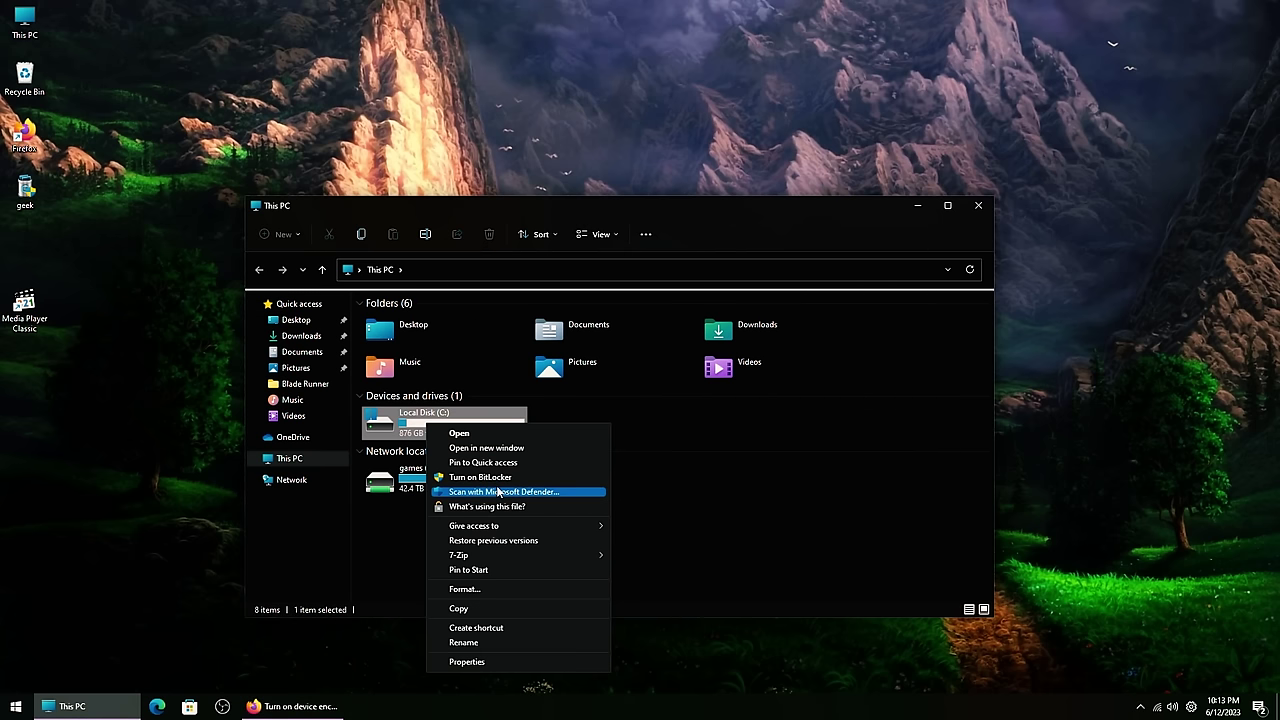
pyautogui.moveTo(497, 477)
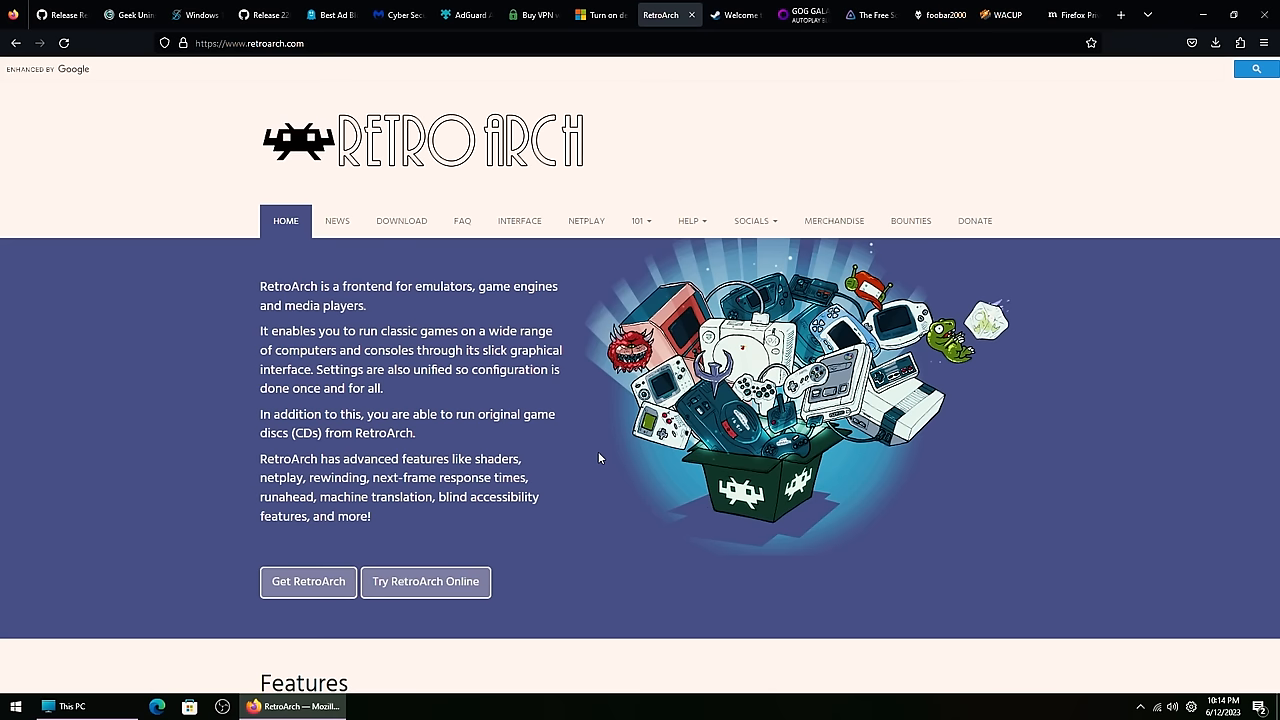
pyautogui.moveTo(602, 166)
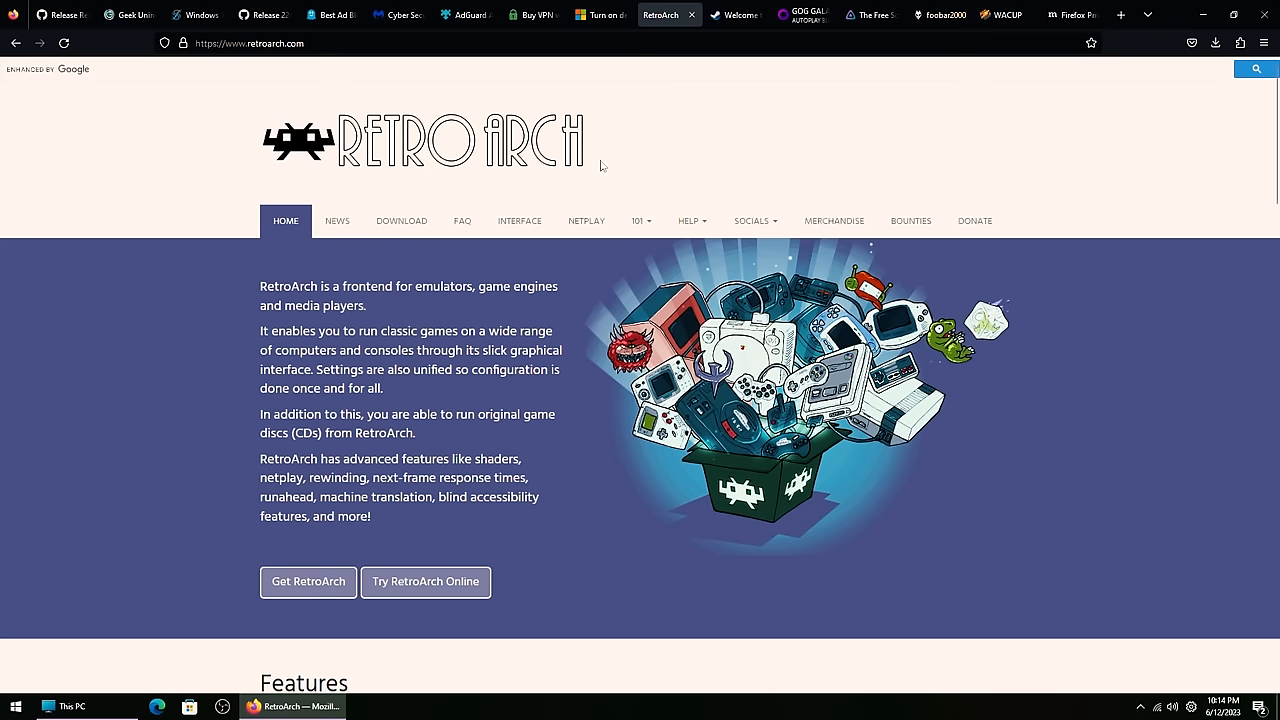
# Step: Scroll retroarch.com down to the Features section announcing the v1.15.0 update
pyautogui.scroll(-3)
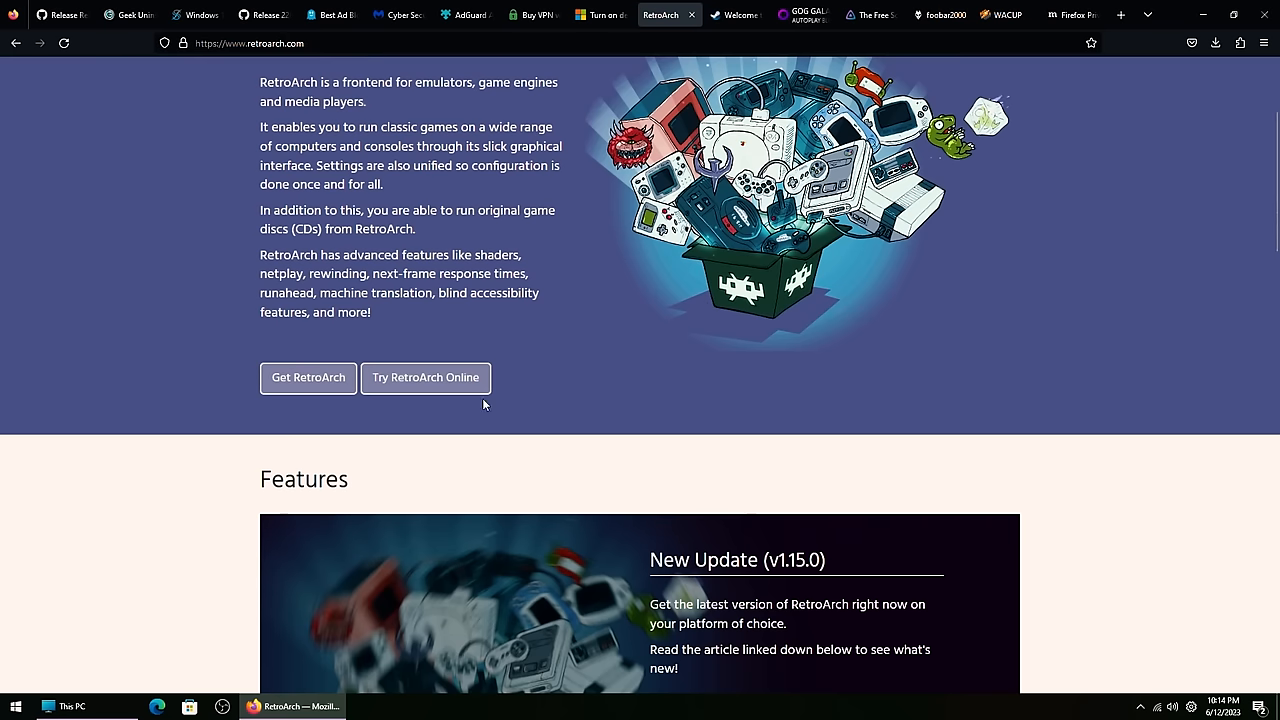
pyautogui.moveTo(762, 435)
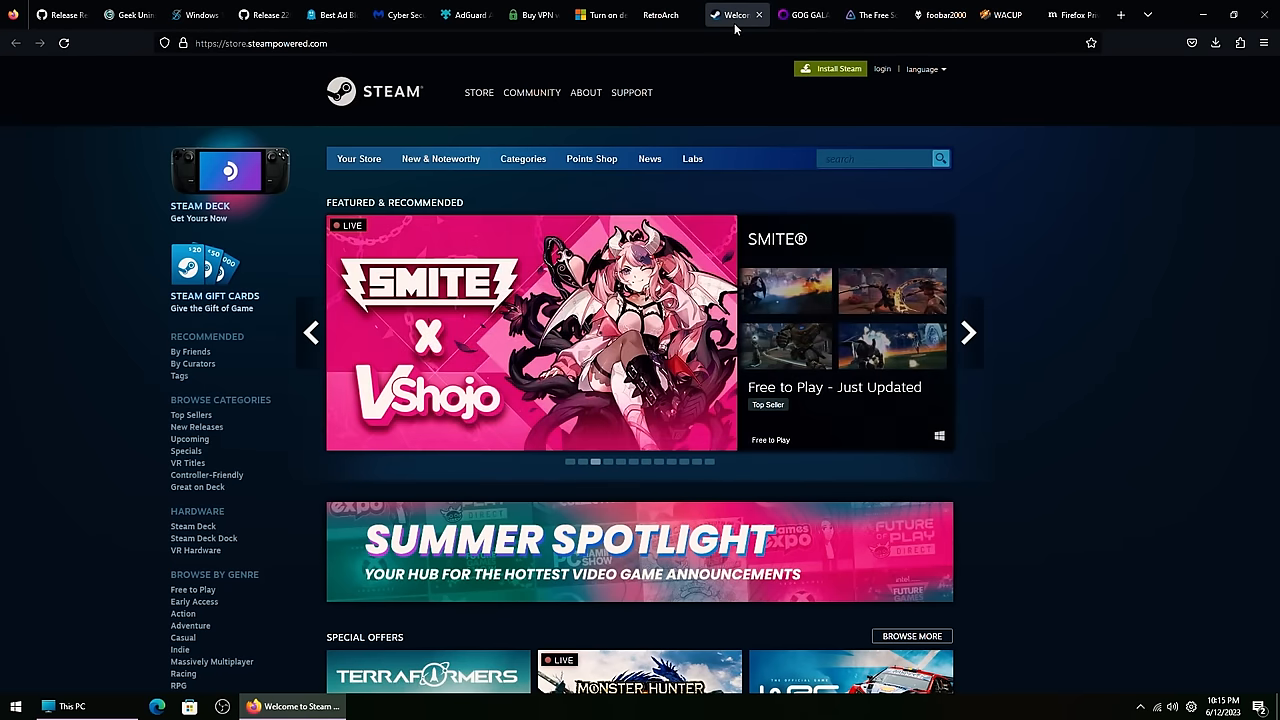
pyautogui.moveTo(786, 22)
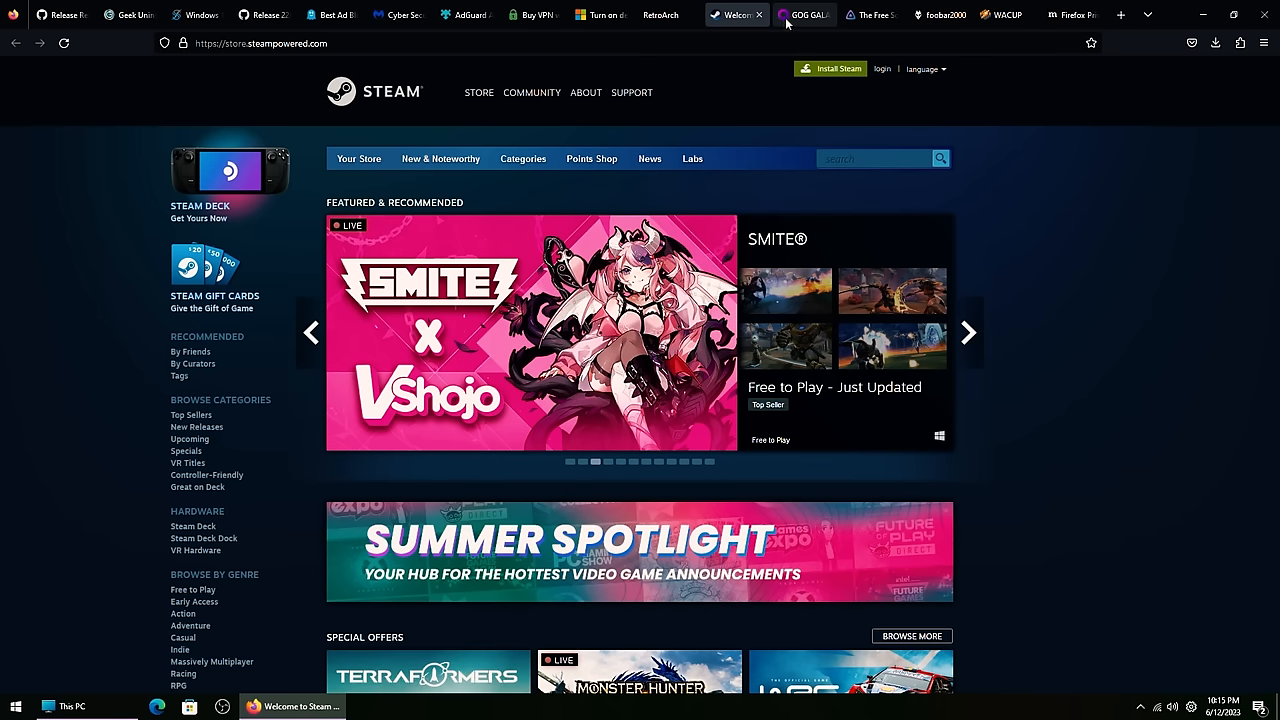
pyautogui.moveTo(790, 20)
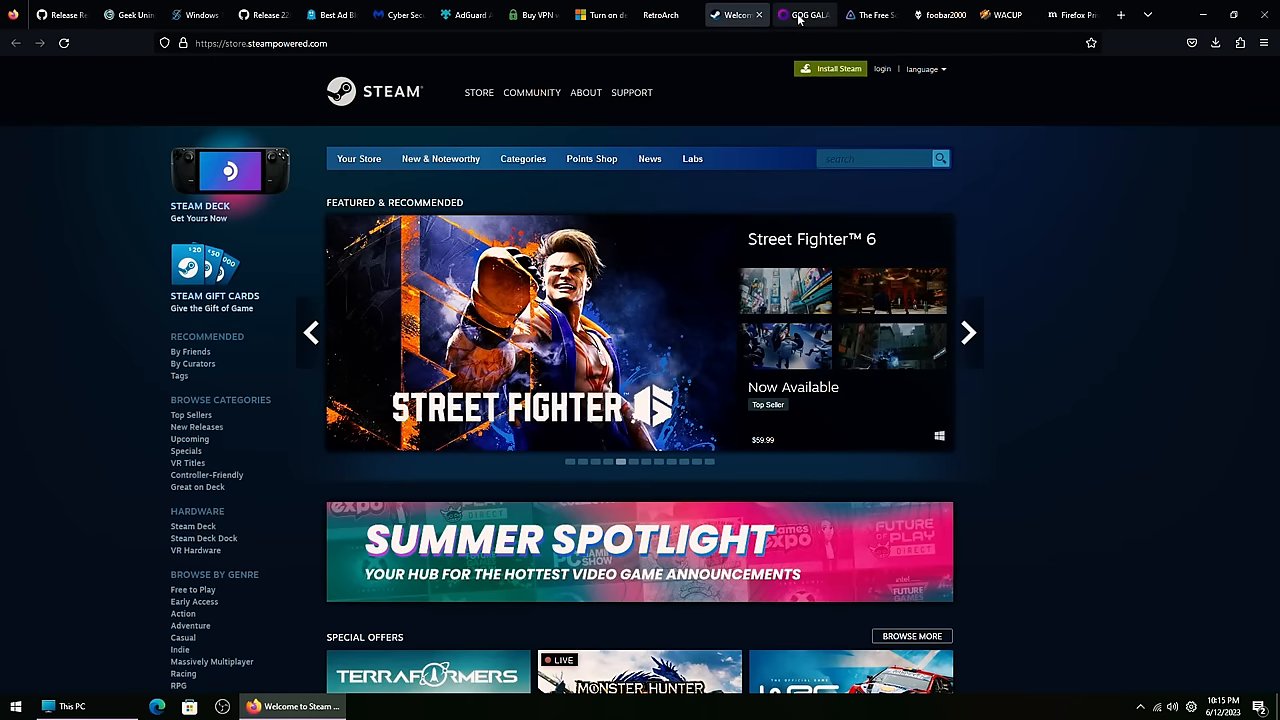
pyautogui.click(870, 14)
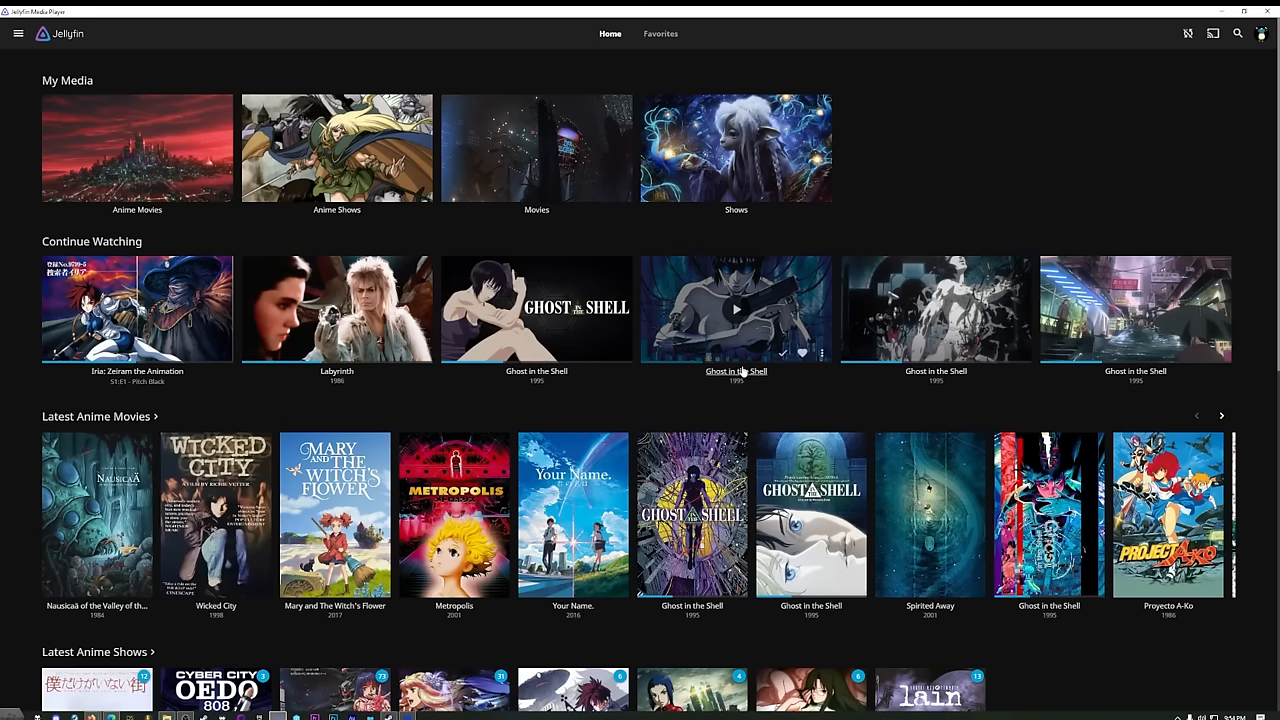
# Step: Browse the Home screen and open the Anime Shows library to look through it
pyautogui.scroll(-3)
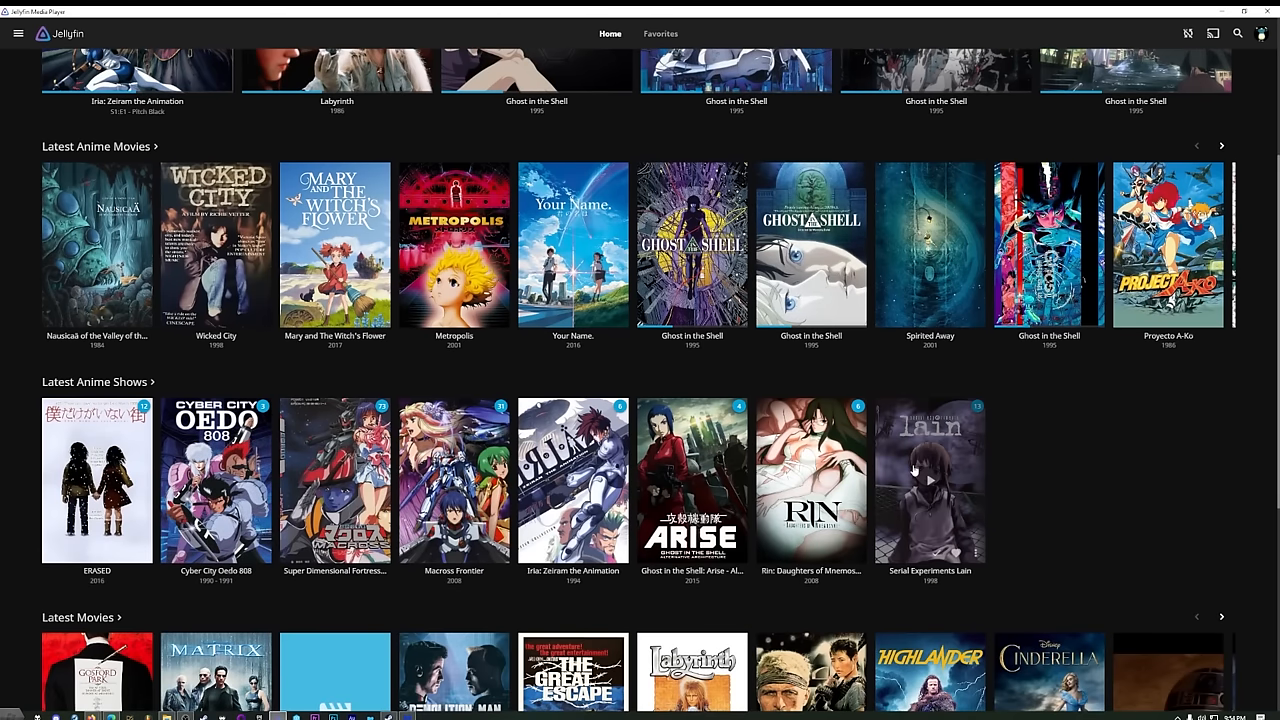
pyautogui.scroll(3)
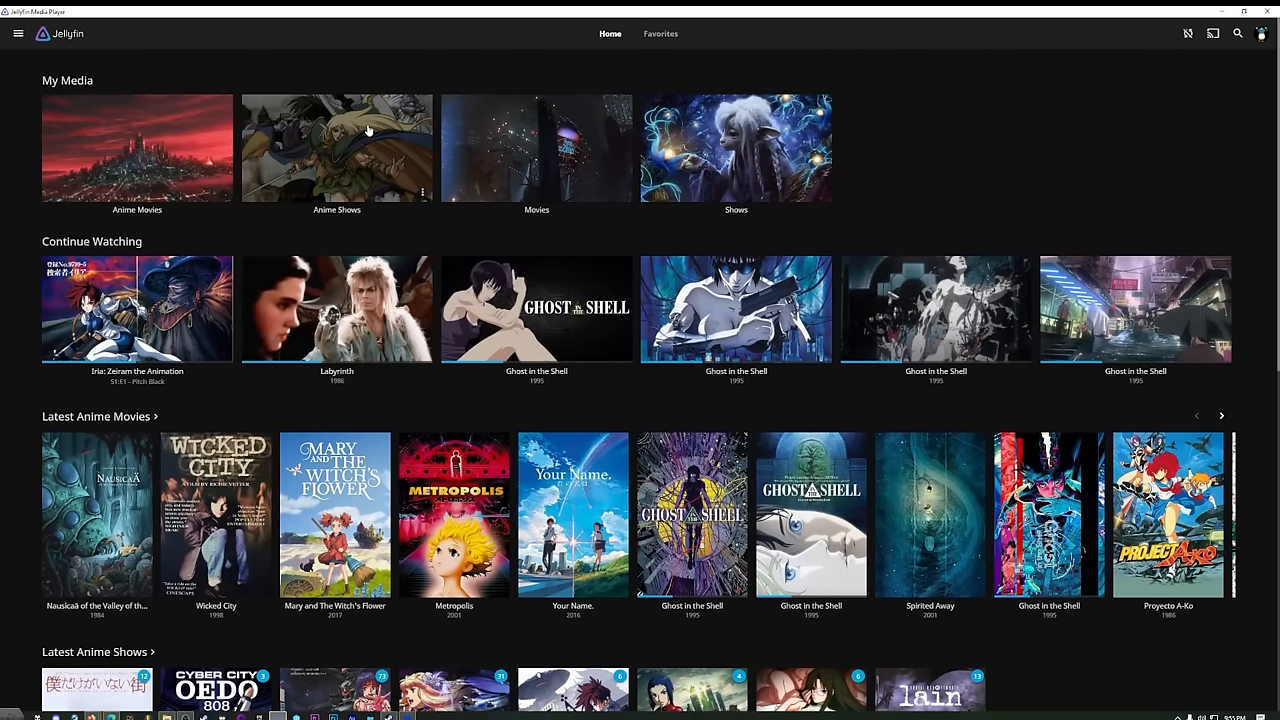
pyautogui.click(337, 147)
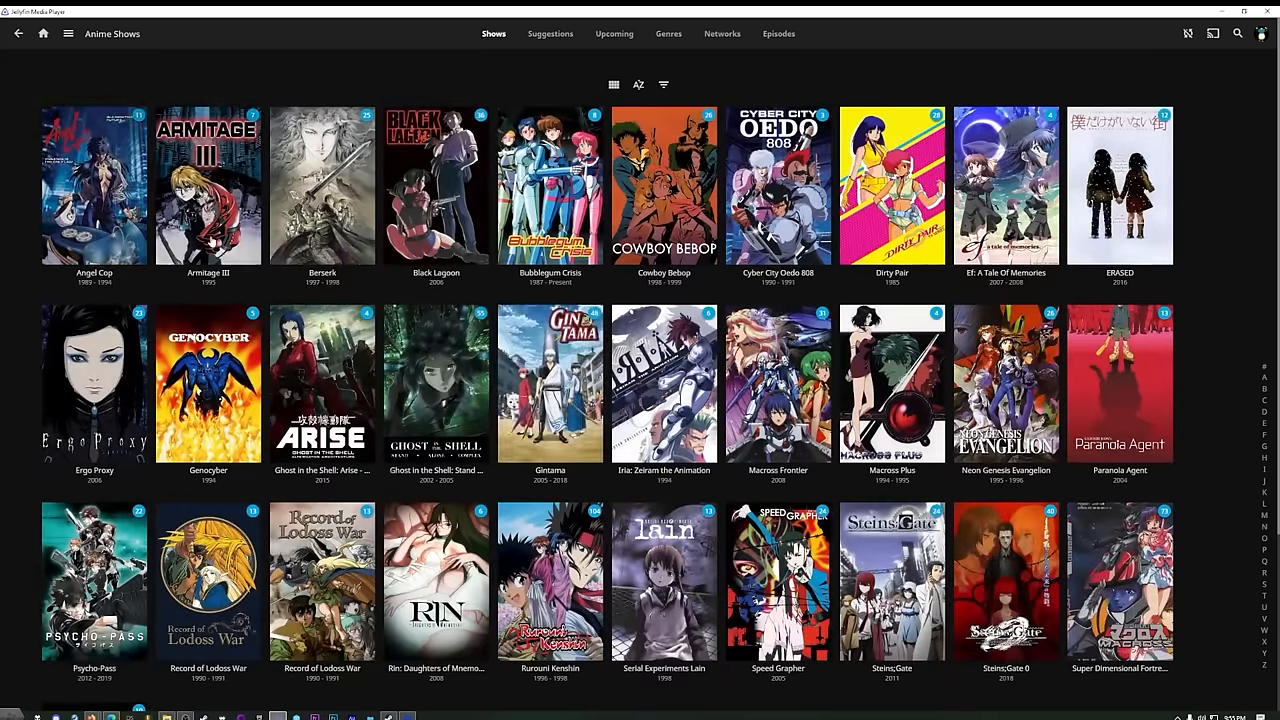
pyautogui.scroll(-3)
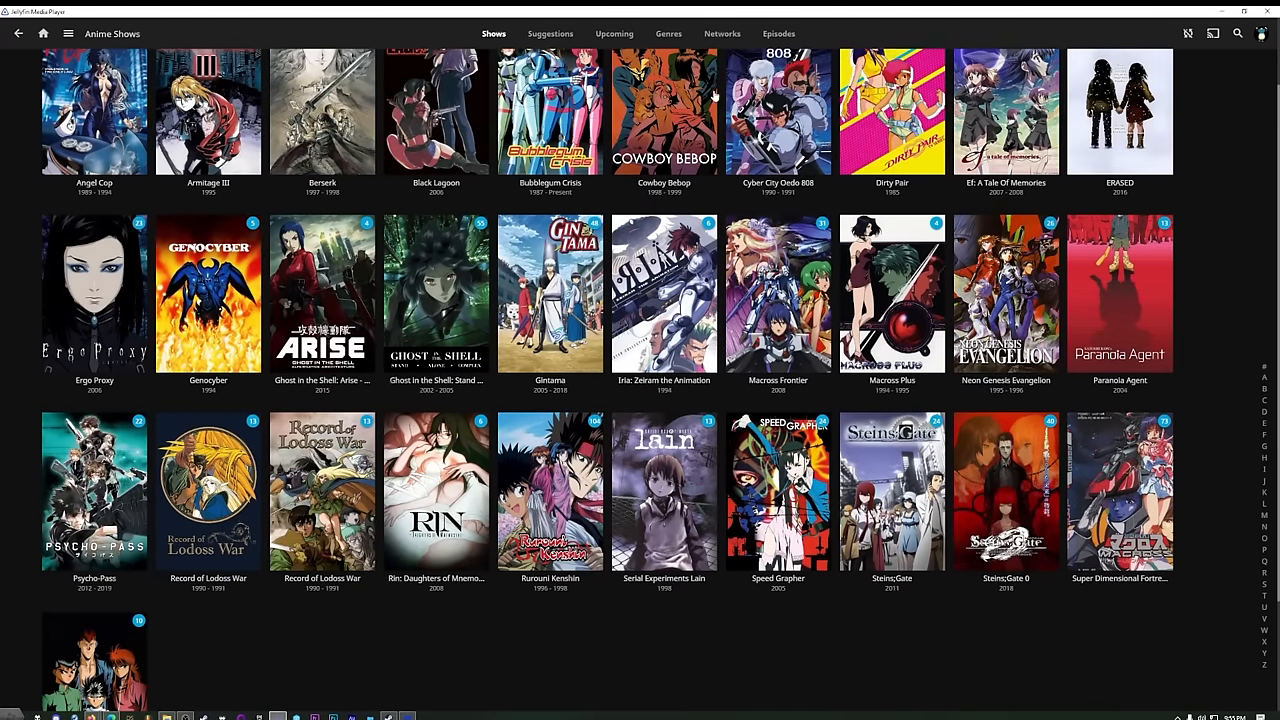
# Step: Back on Home, open Edit images for the Anime Movies library
pyautogui.click(42, 33)
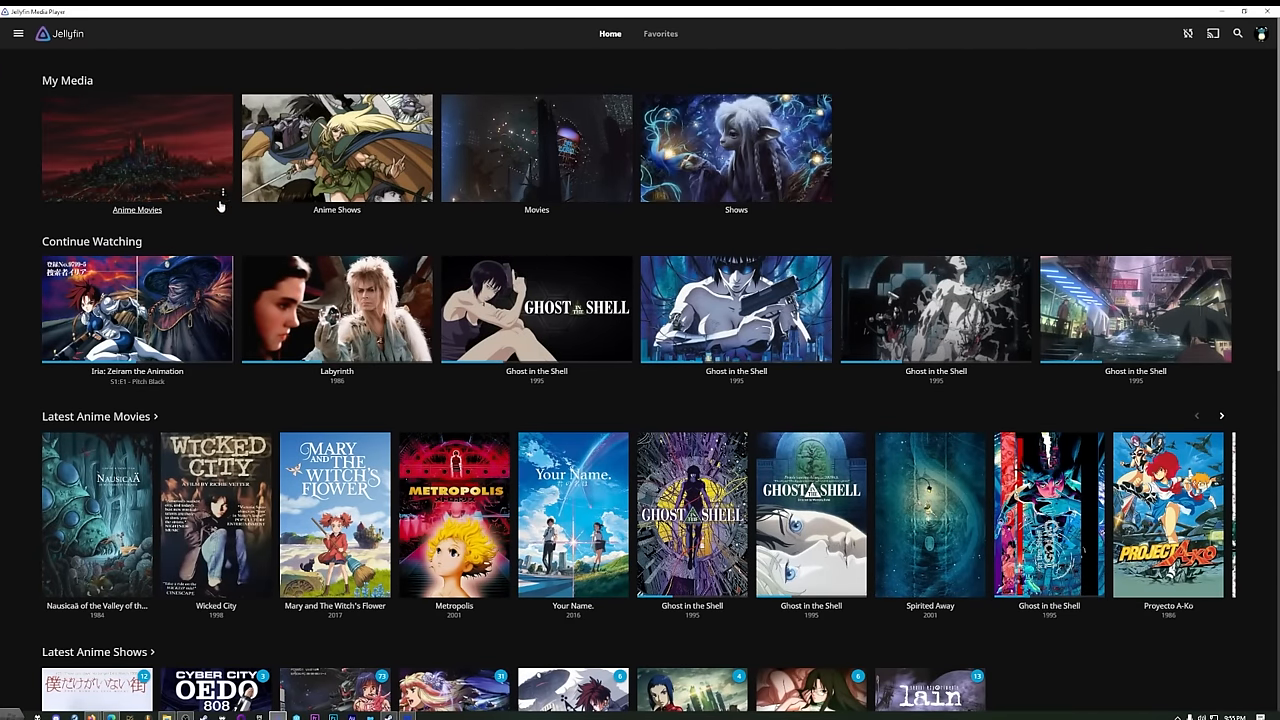
pyautogui.click(223, 193)
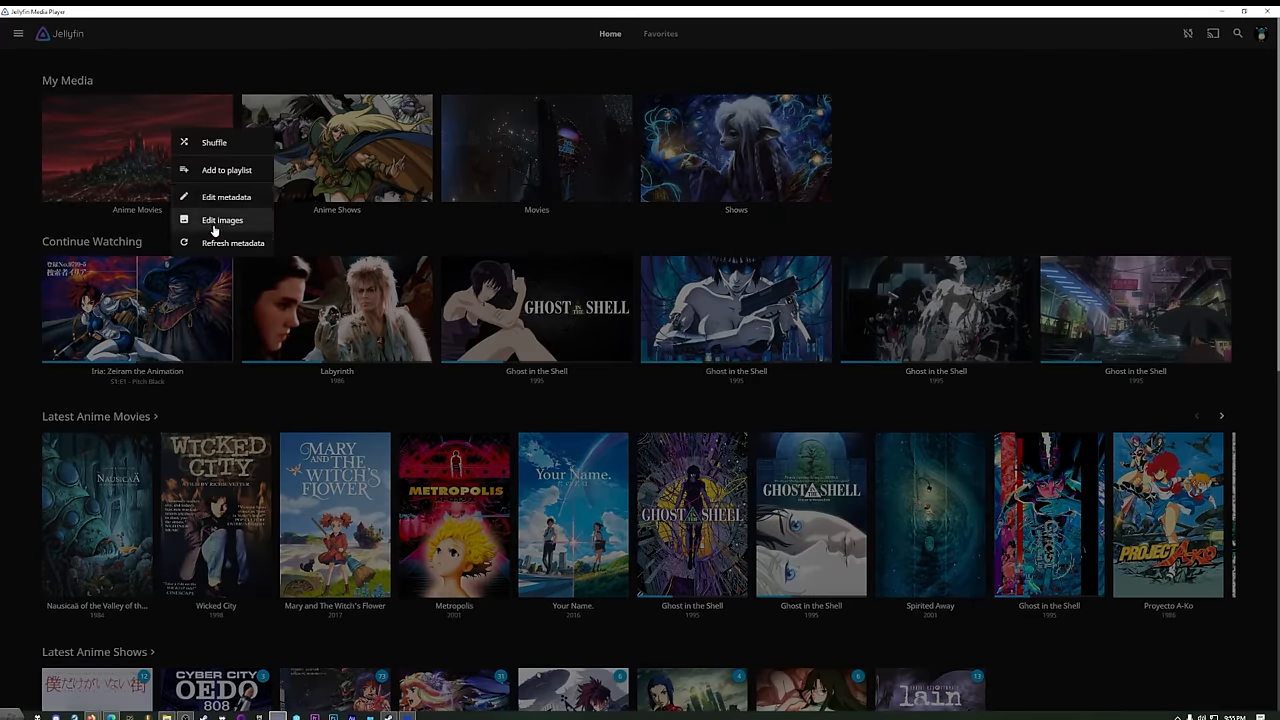
pyautogui.click(222, 220)
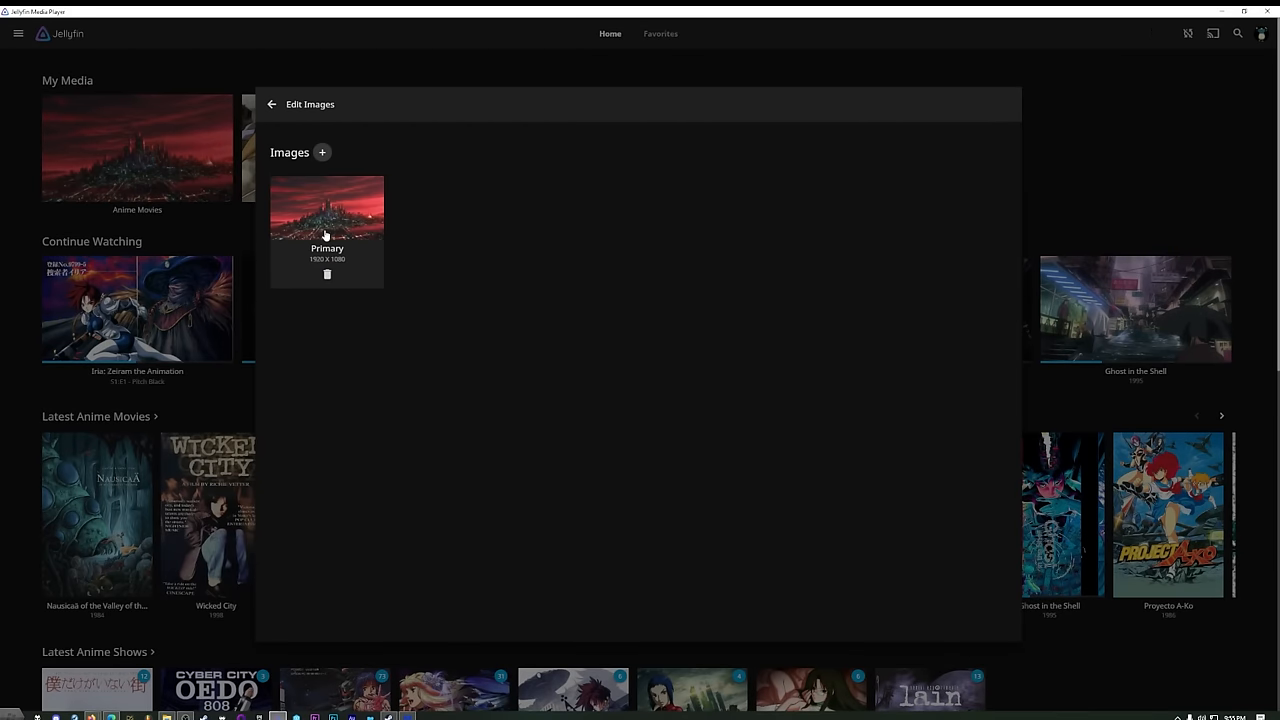
pyautogui.moveTo(322, 152)
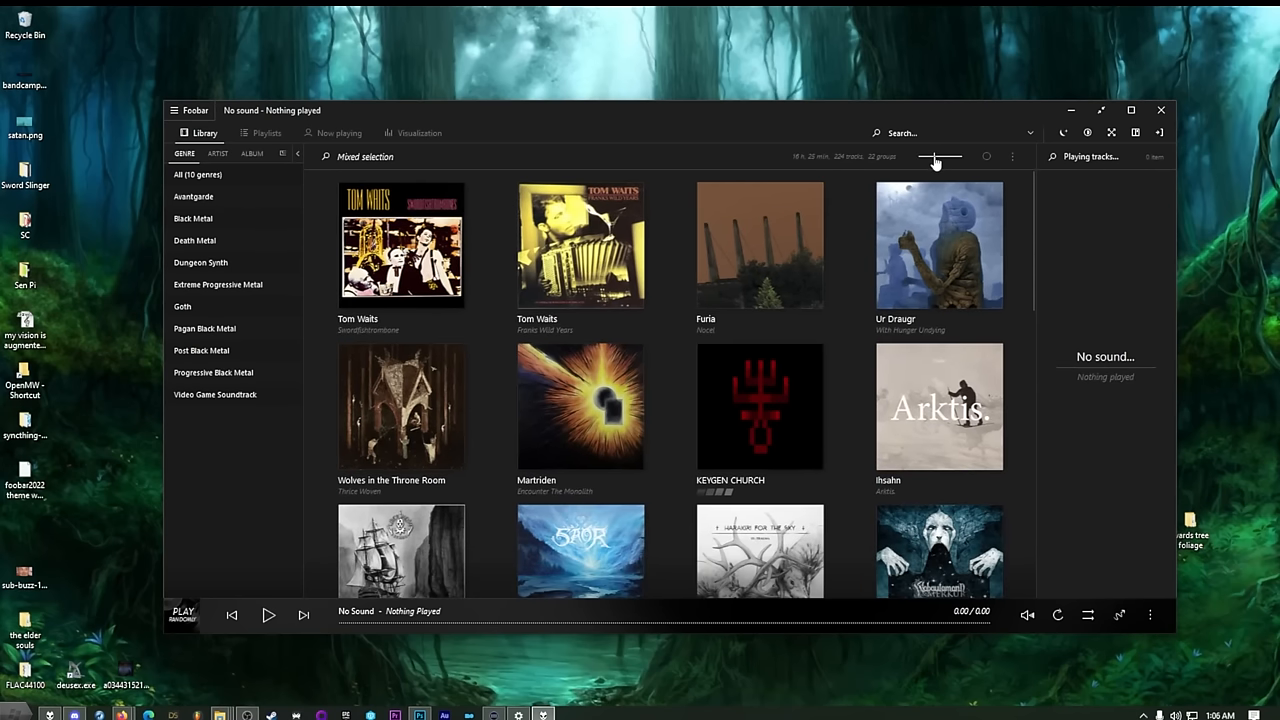
# Step: Play Tom Waits' 'Shore Leave' from Swordfishtrombone, read his biography, then show the visualization
pyautogui.click(217, 153)
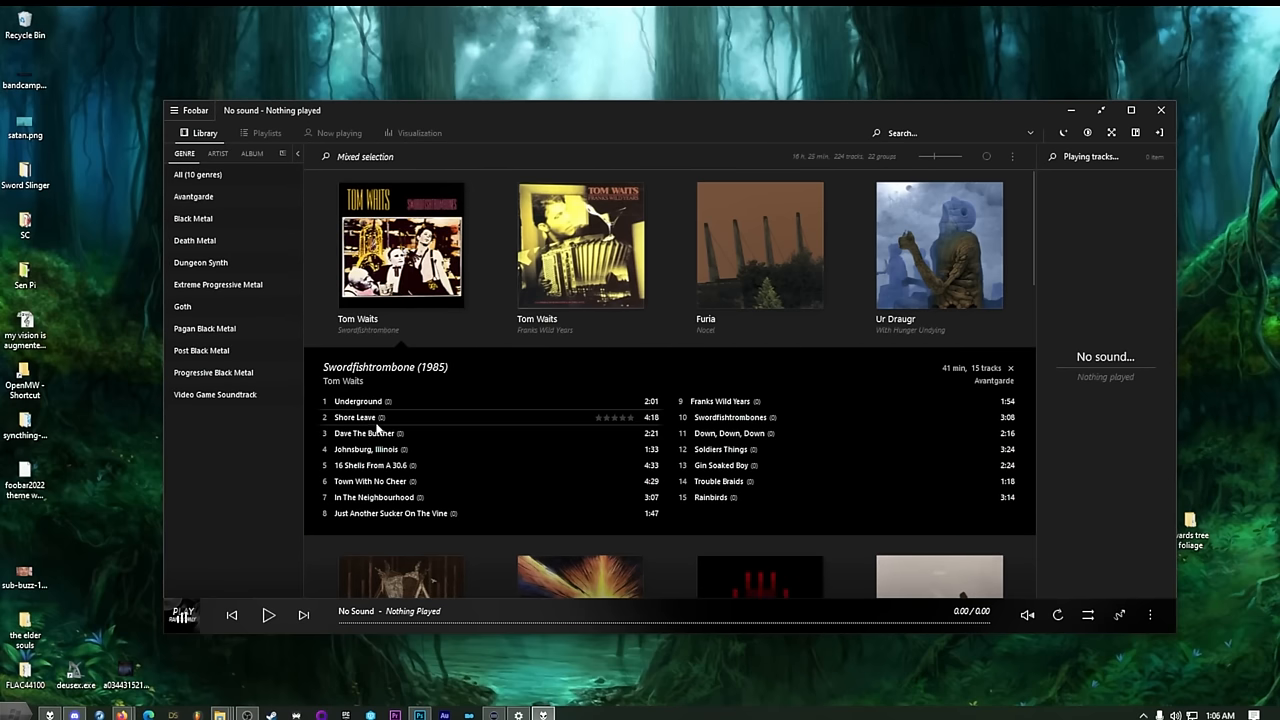
pyautogui.doubleClick(355, 417)
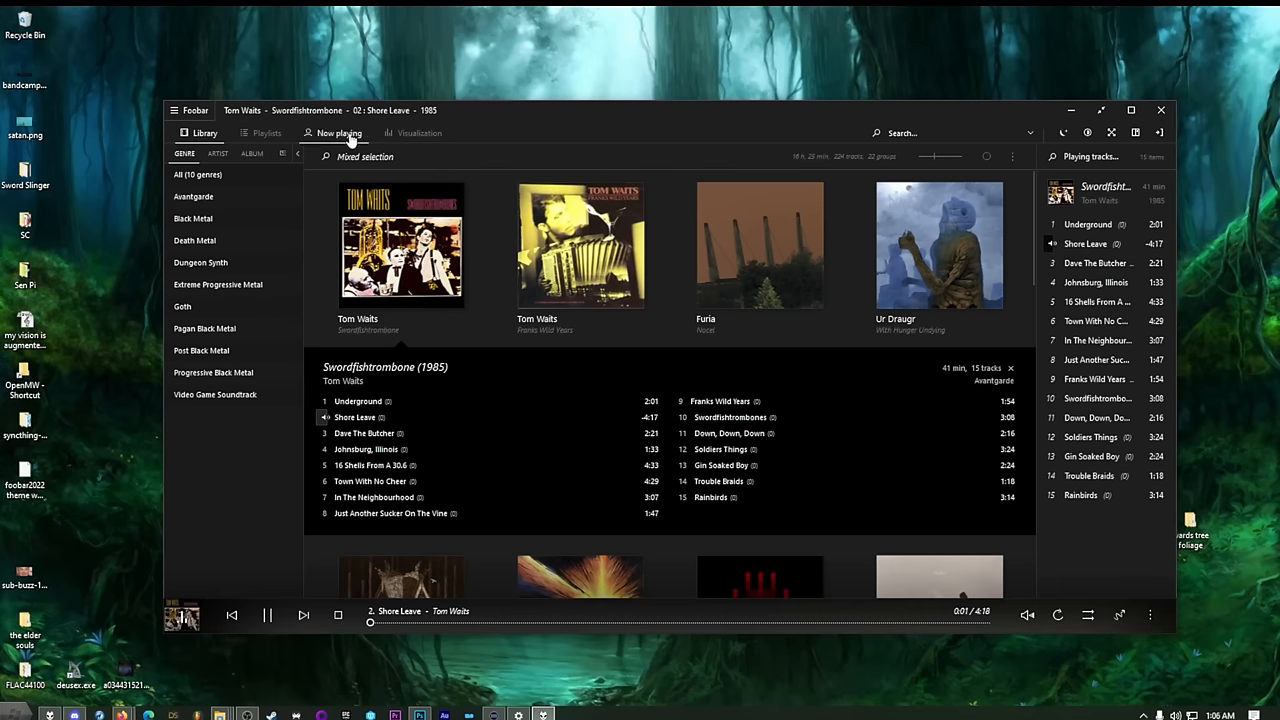
pyautogui.click(338, 133)
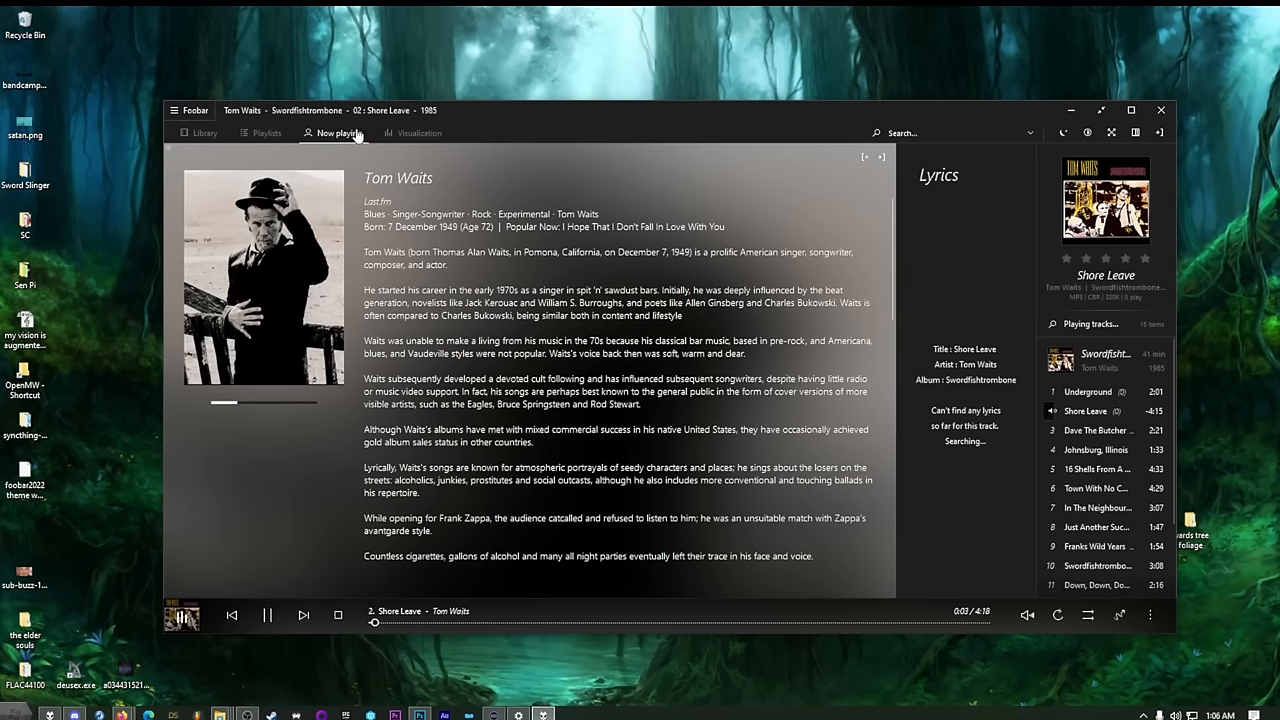
pyautogui.scroll(-3)
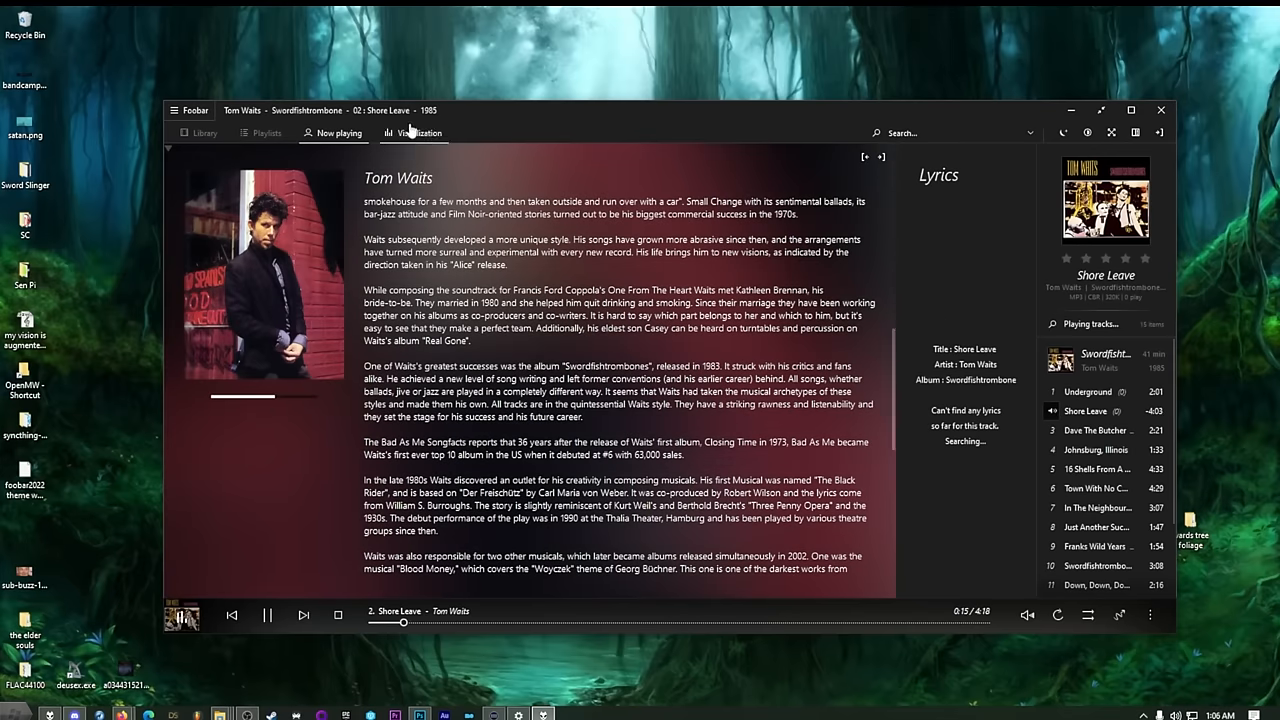
pyautogui.click(416, 133)
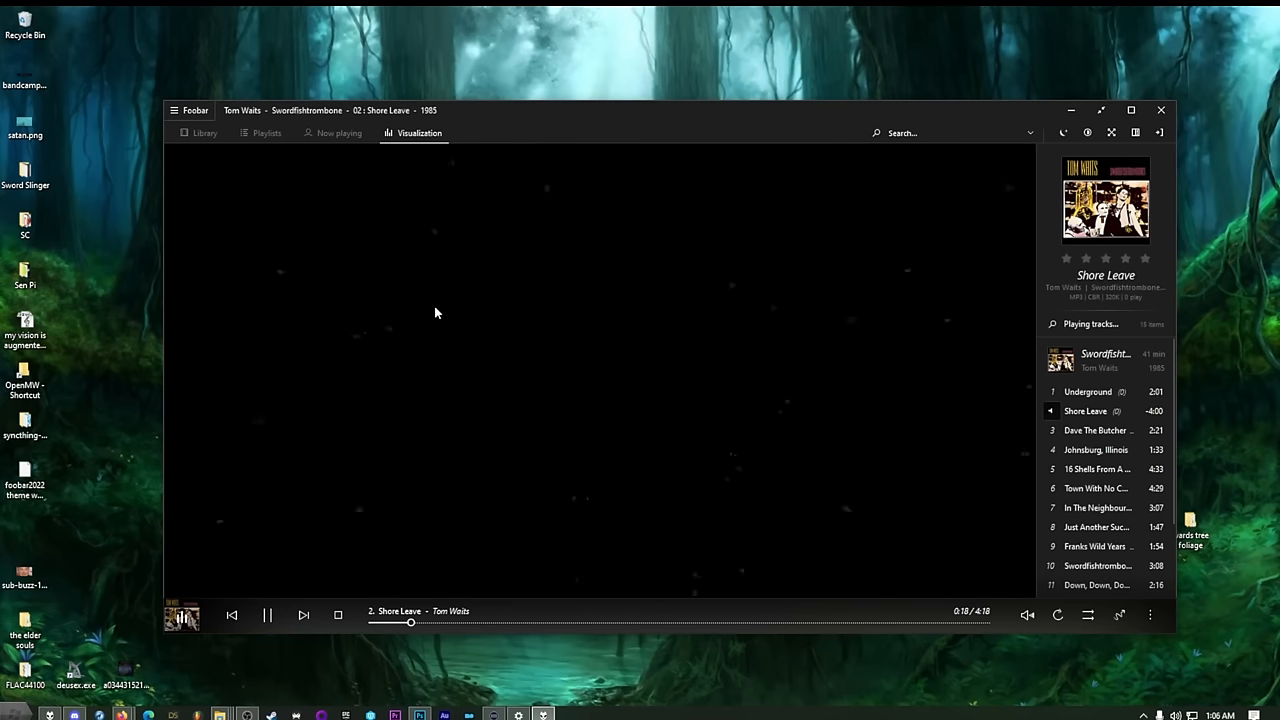
pyautogui.moveTo(1131, 110)
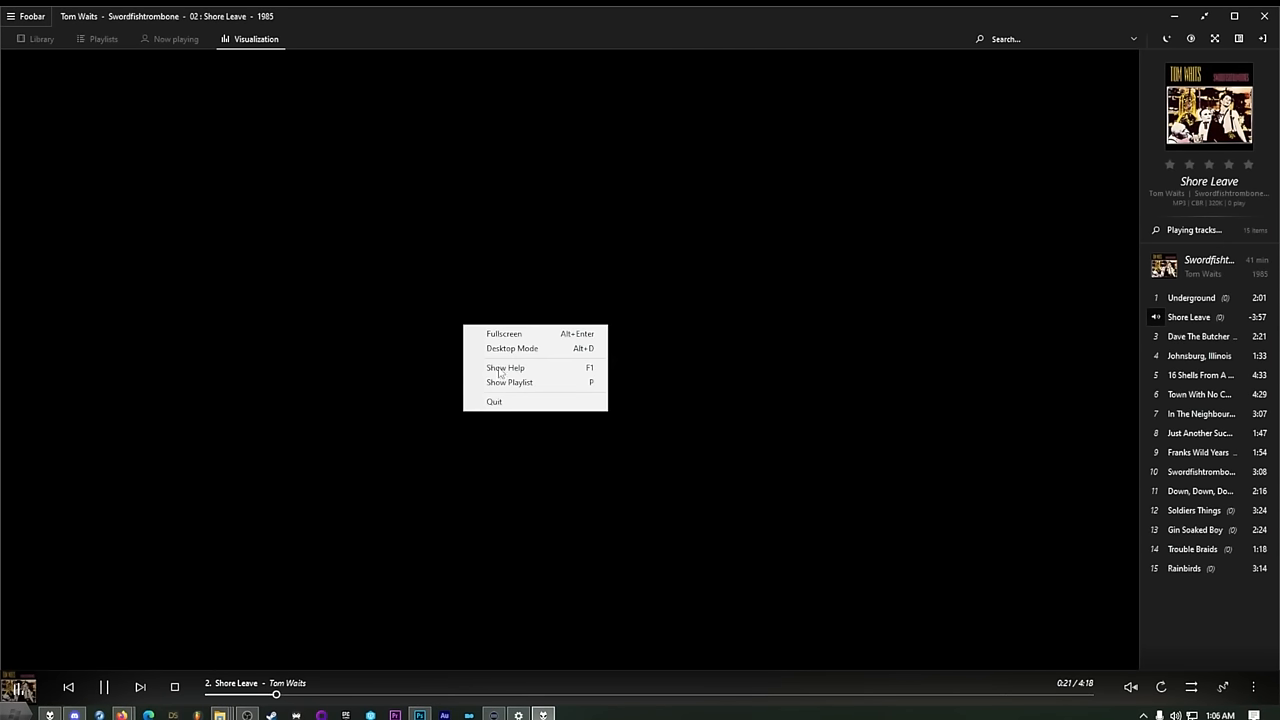
pyautogui.moveTo(555, 317)
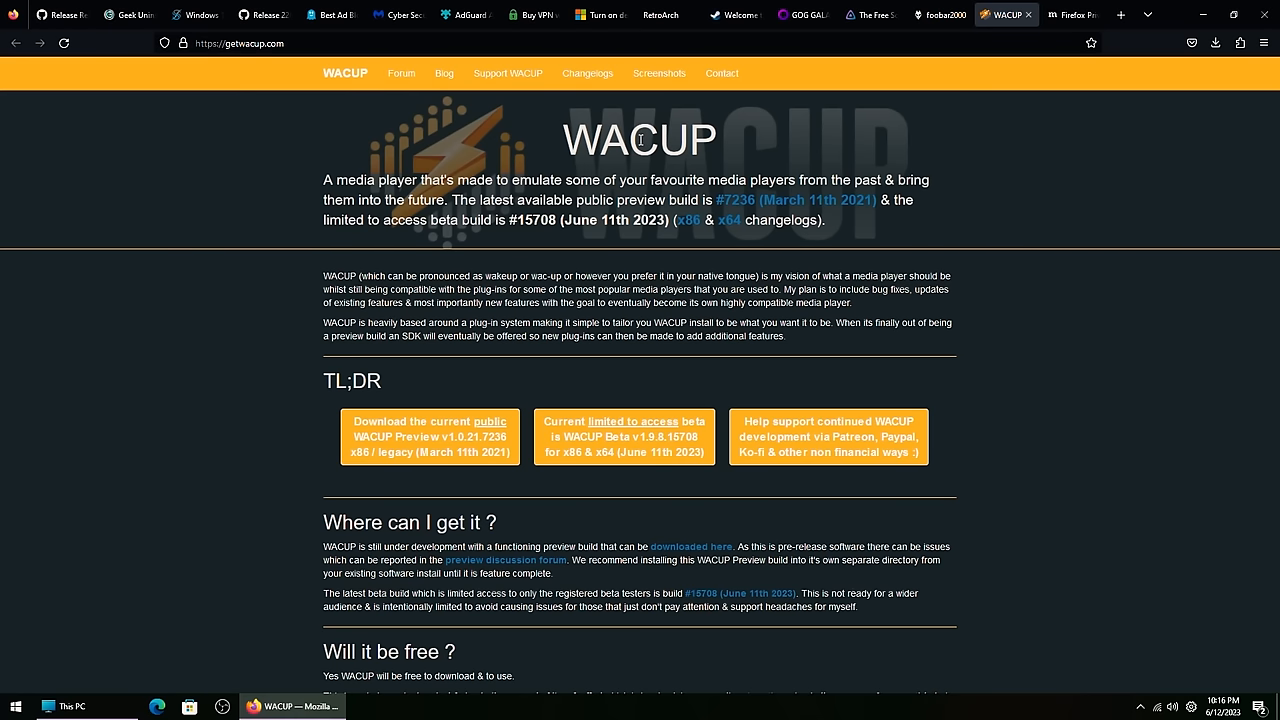
pyautogui.moveTo(705, 161)
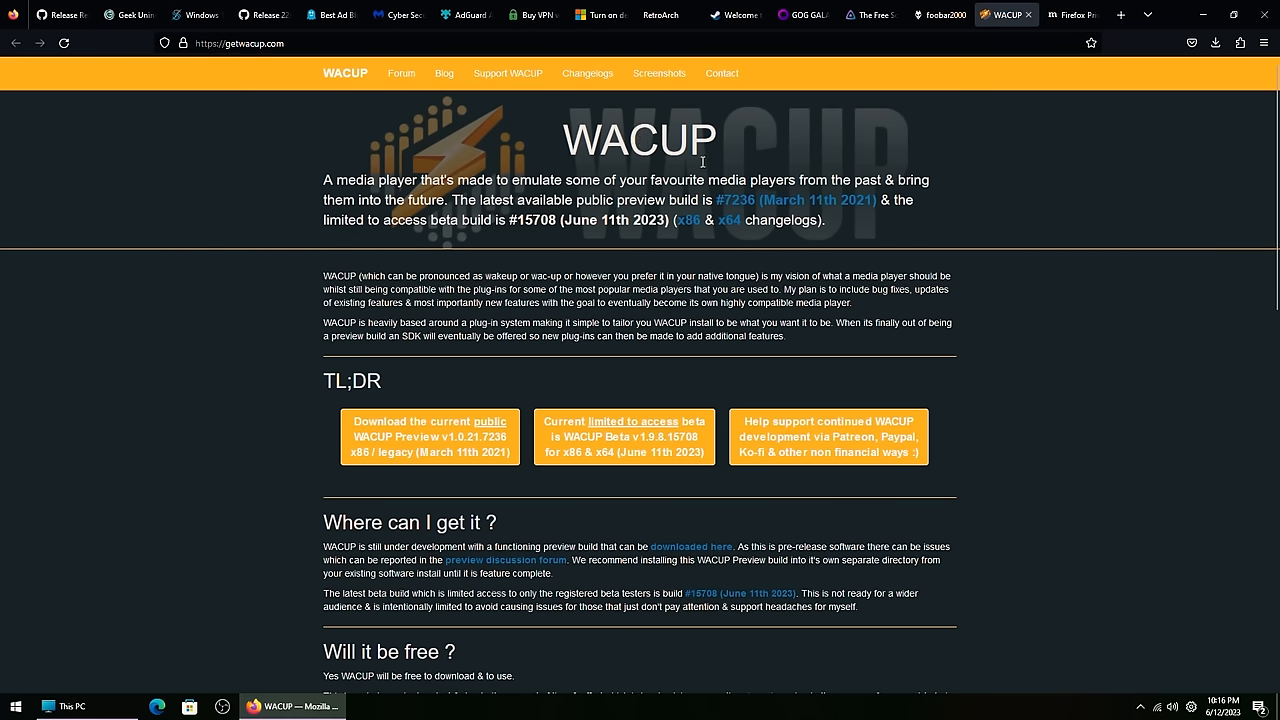
pyautogui.scroll(-3)
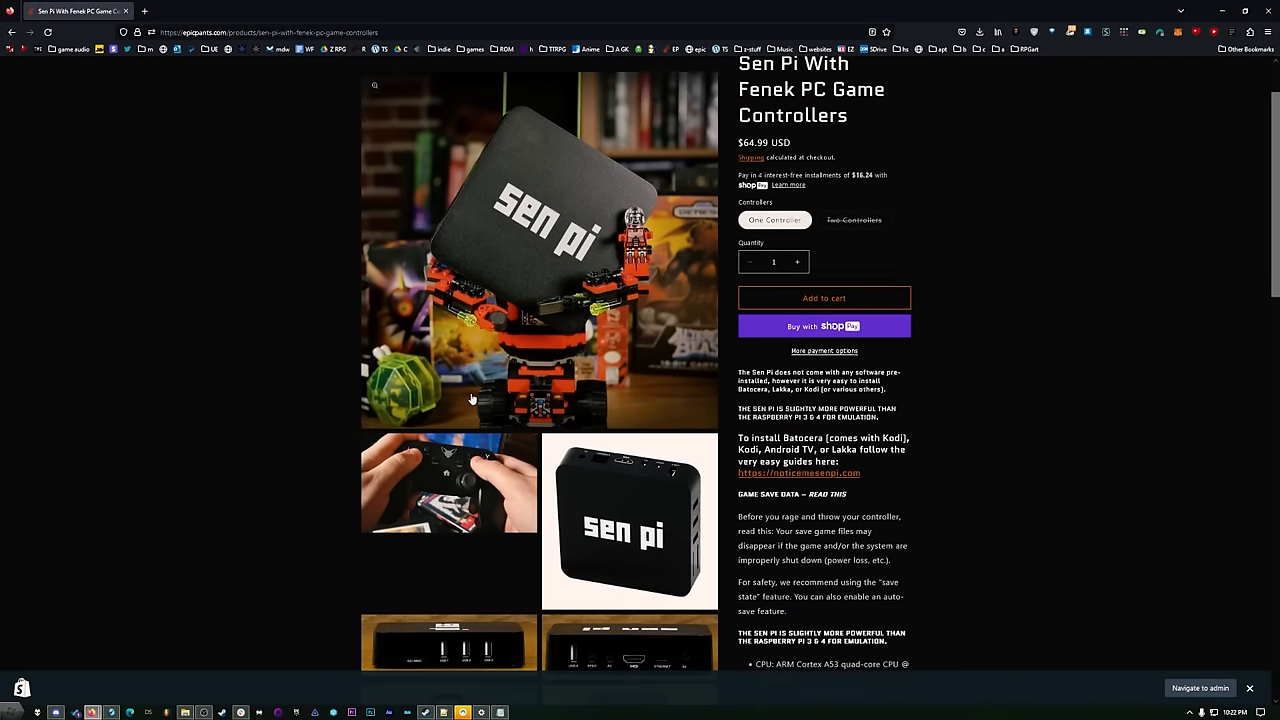
# Step: Read through the Sen Pi with Fenek controllers listing, then add the Viking Moon T-shirt to the cart
pyautogui.scroll(-3)
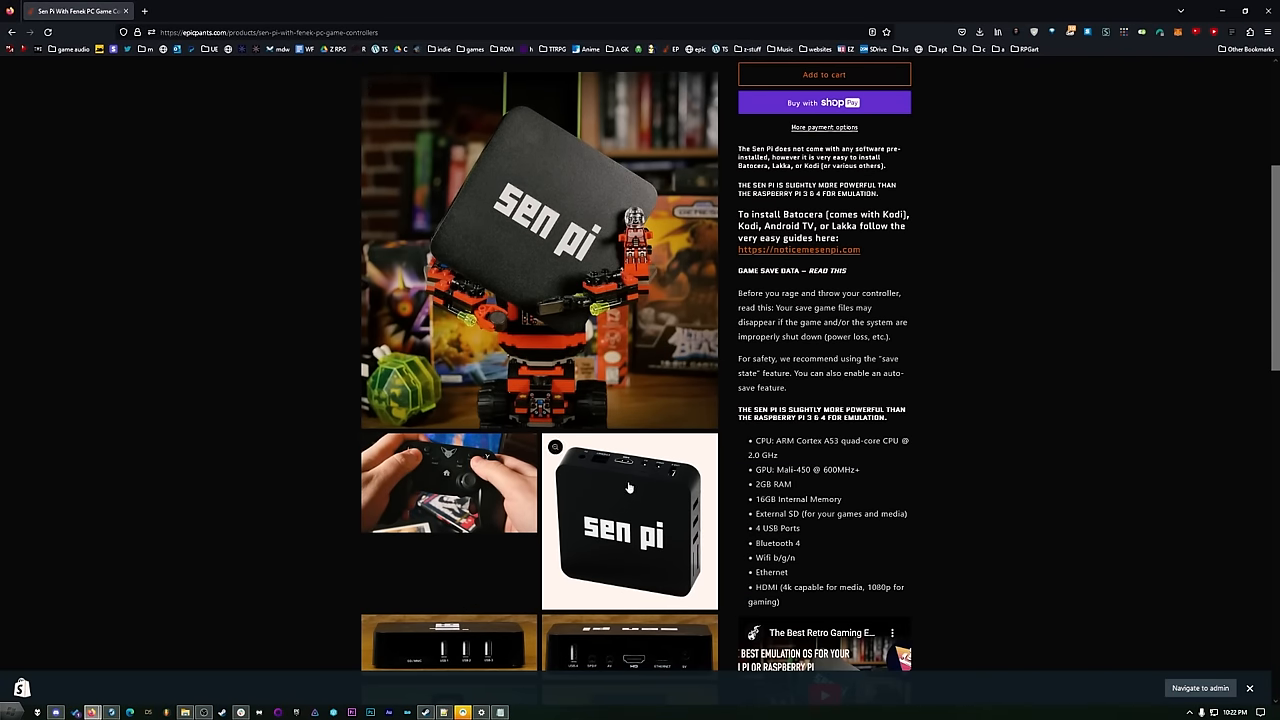
pyautogui.moveTo(623, 491)
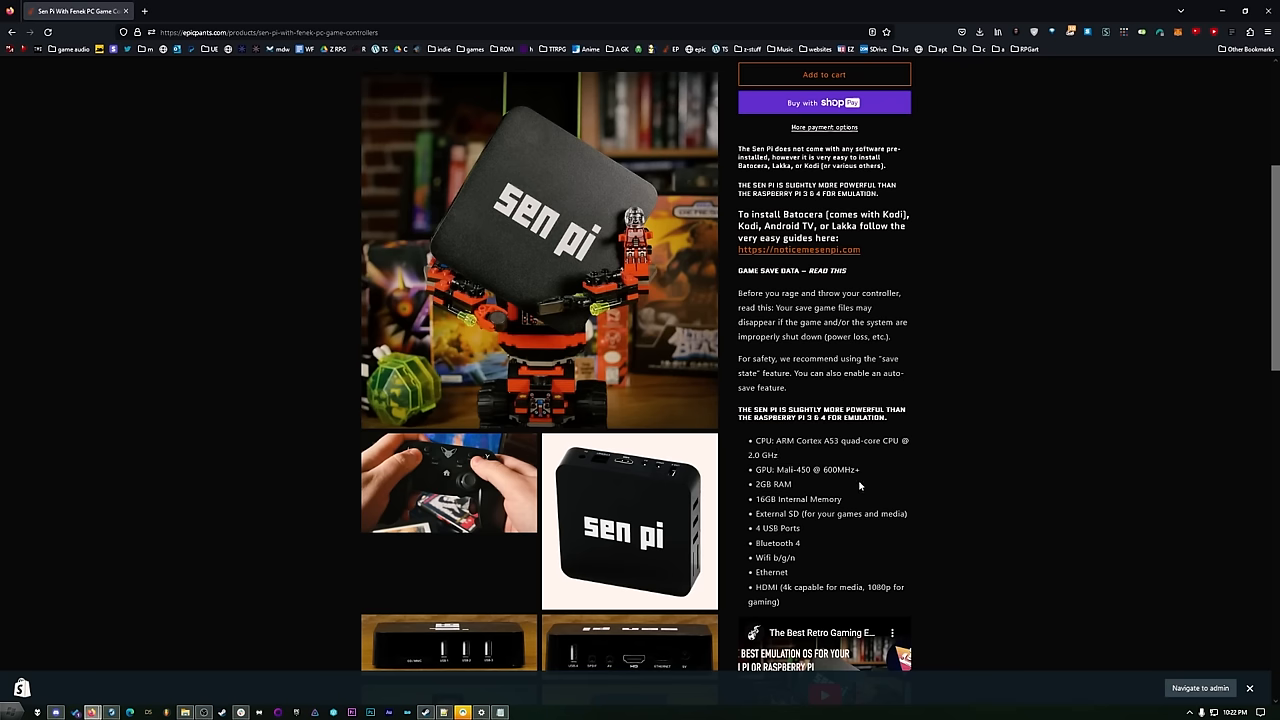
pyautogui.scroll(-3)
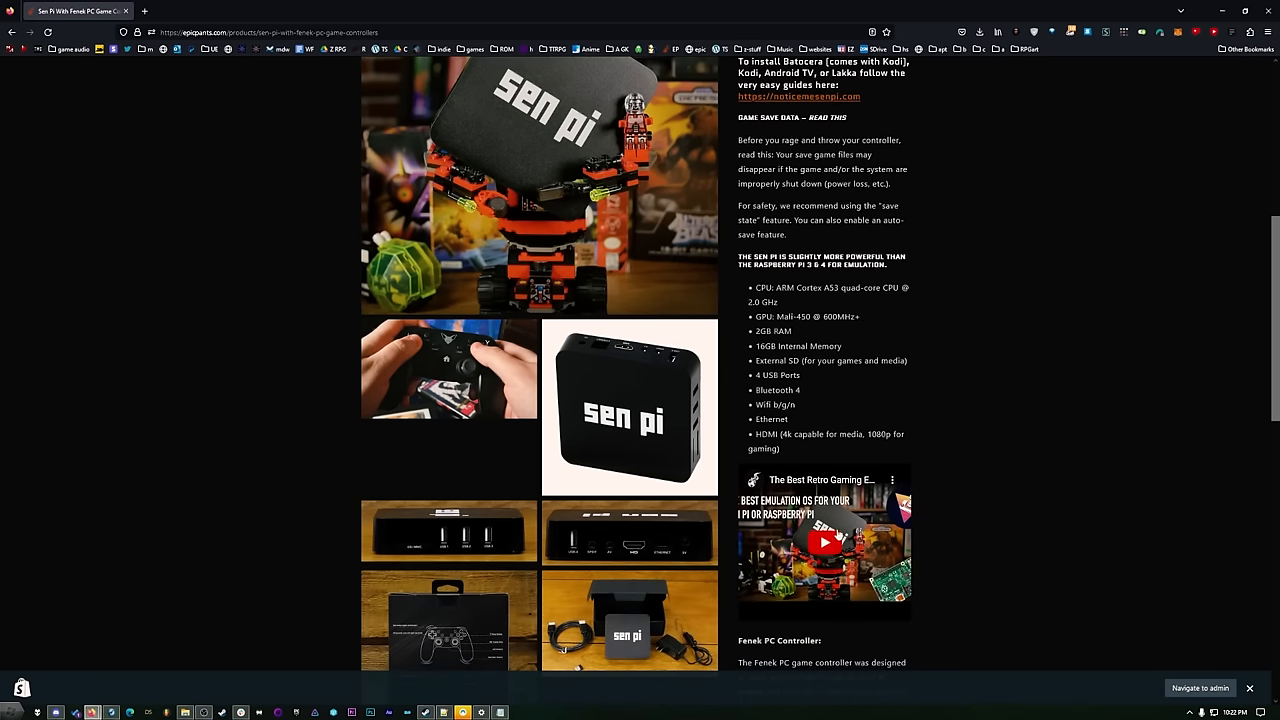
pyautogui.scroll(-3)
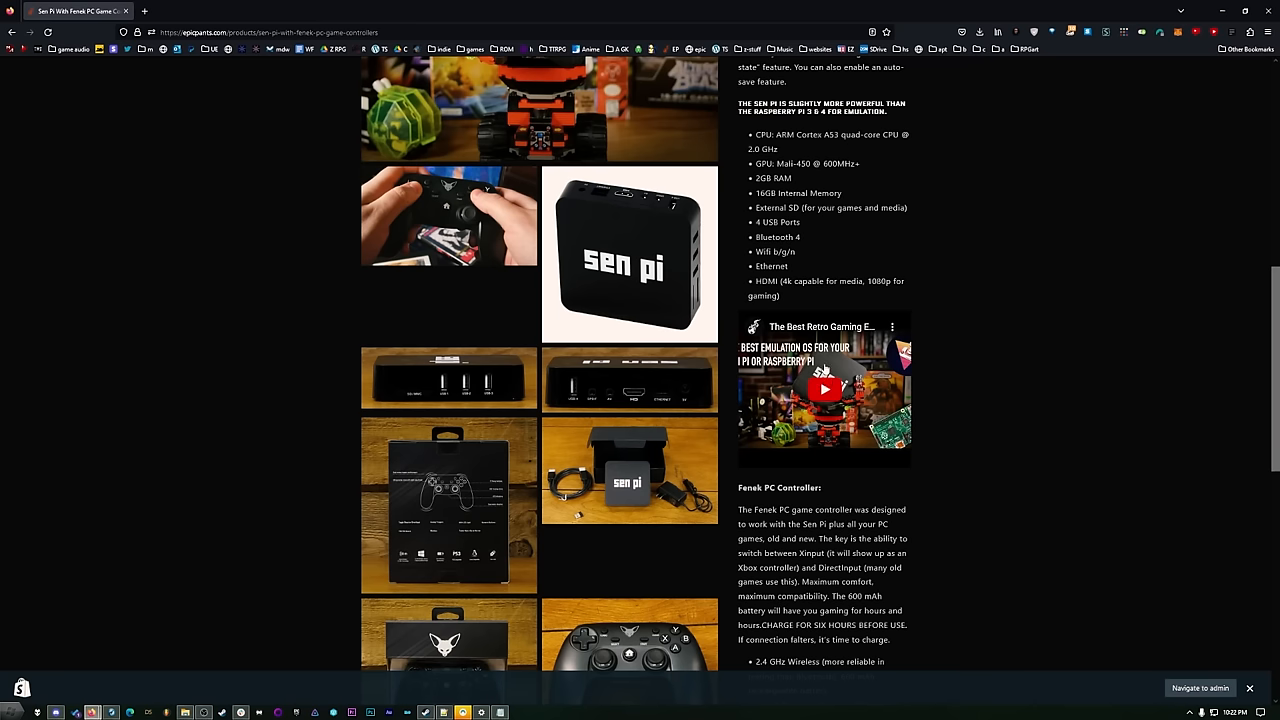
pyautogui.scroll(-3)
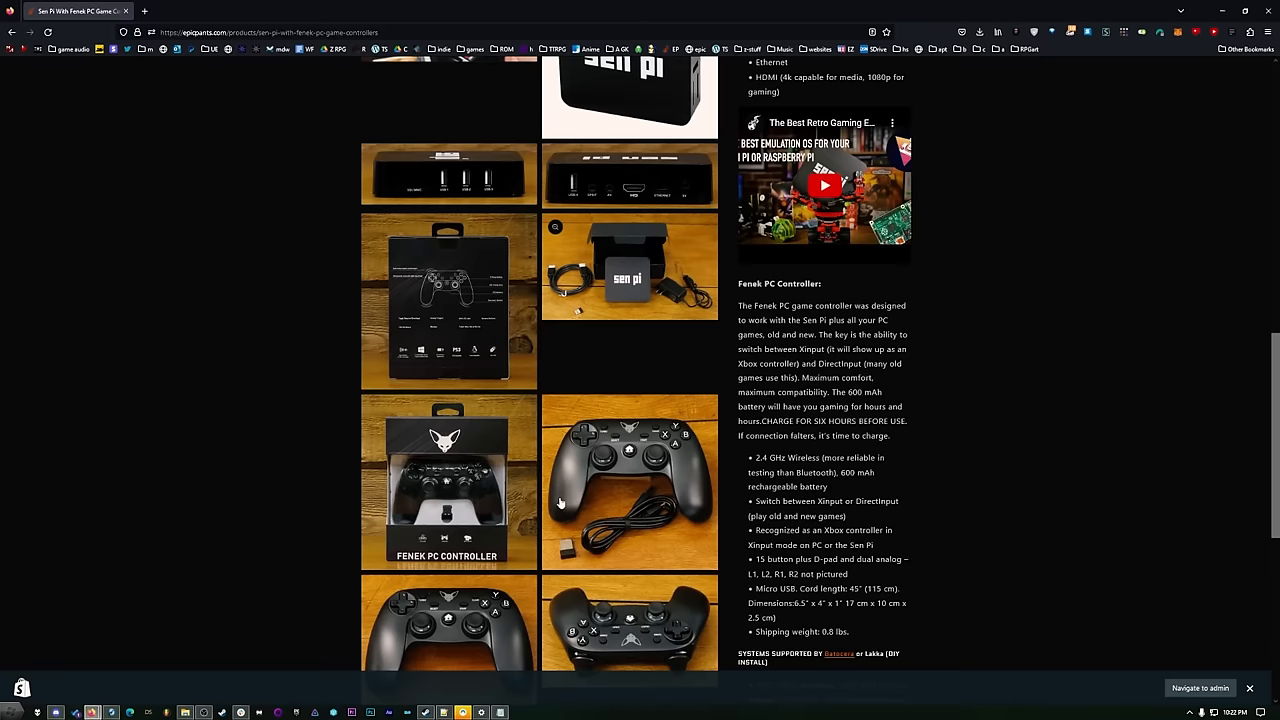
pyautogui.scroll(-3)
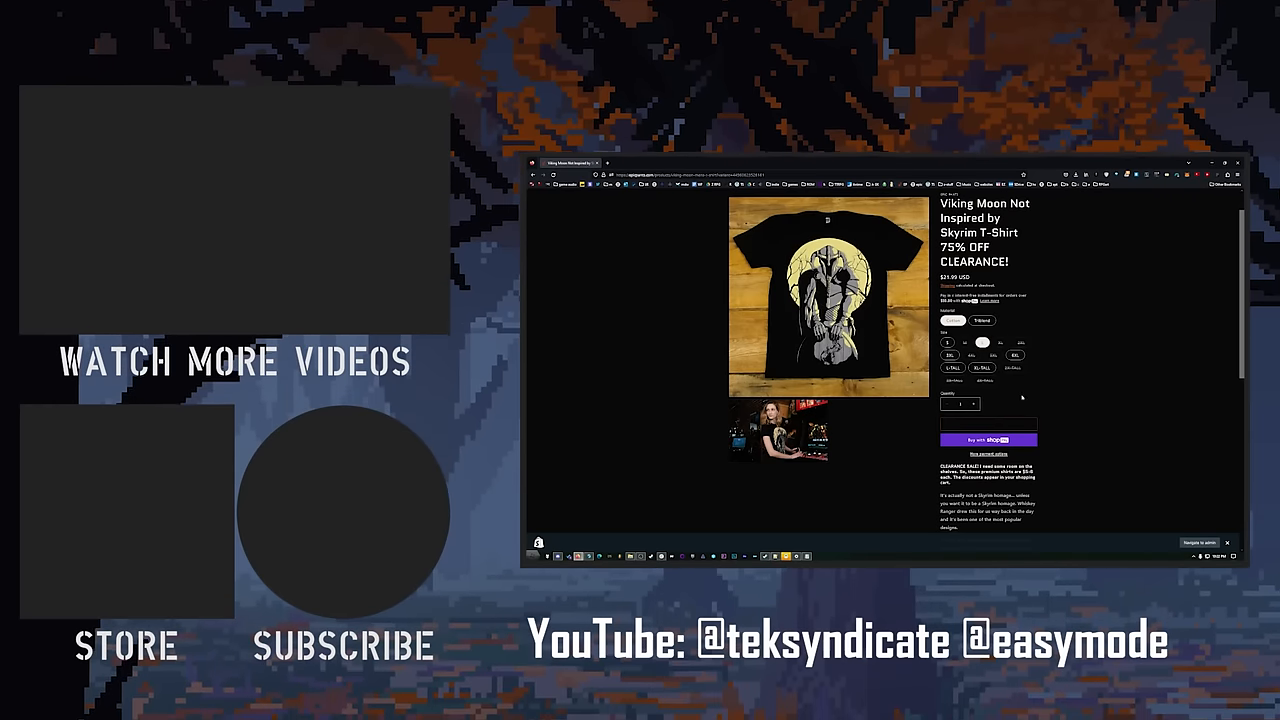
pyautogui.click(988, 424)
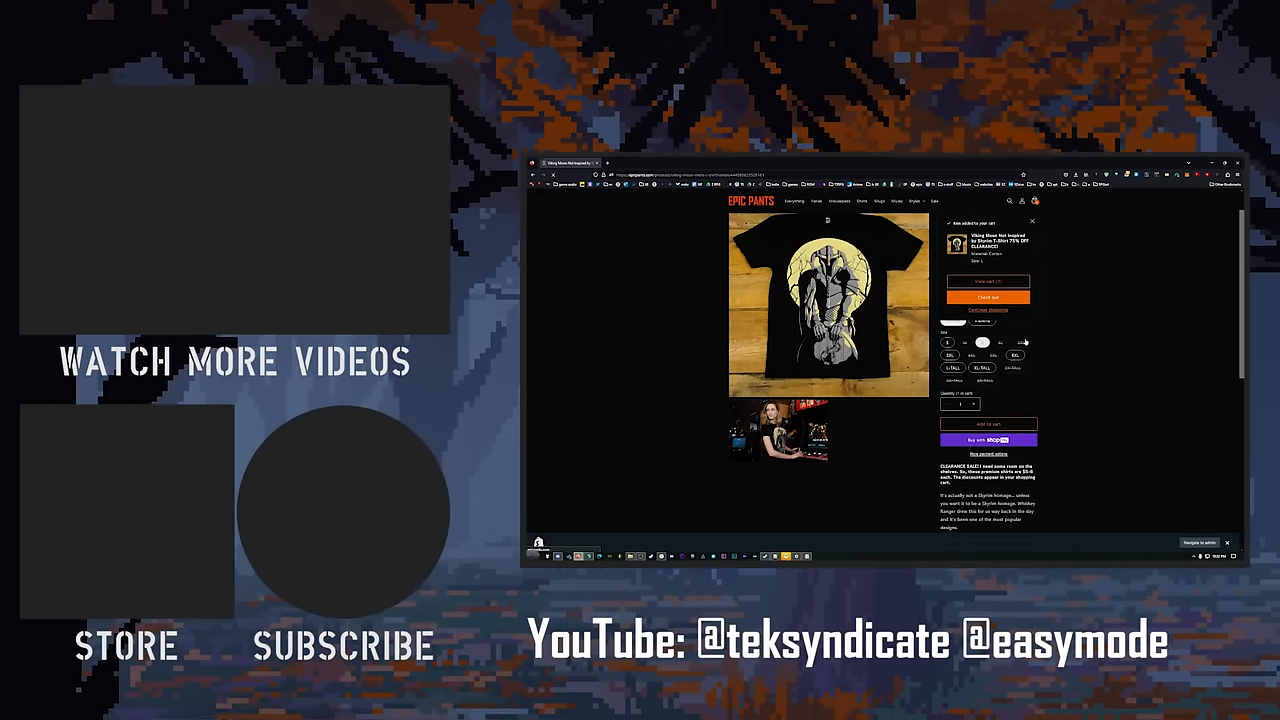